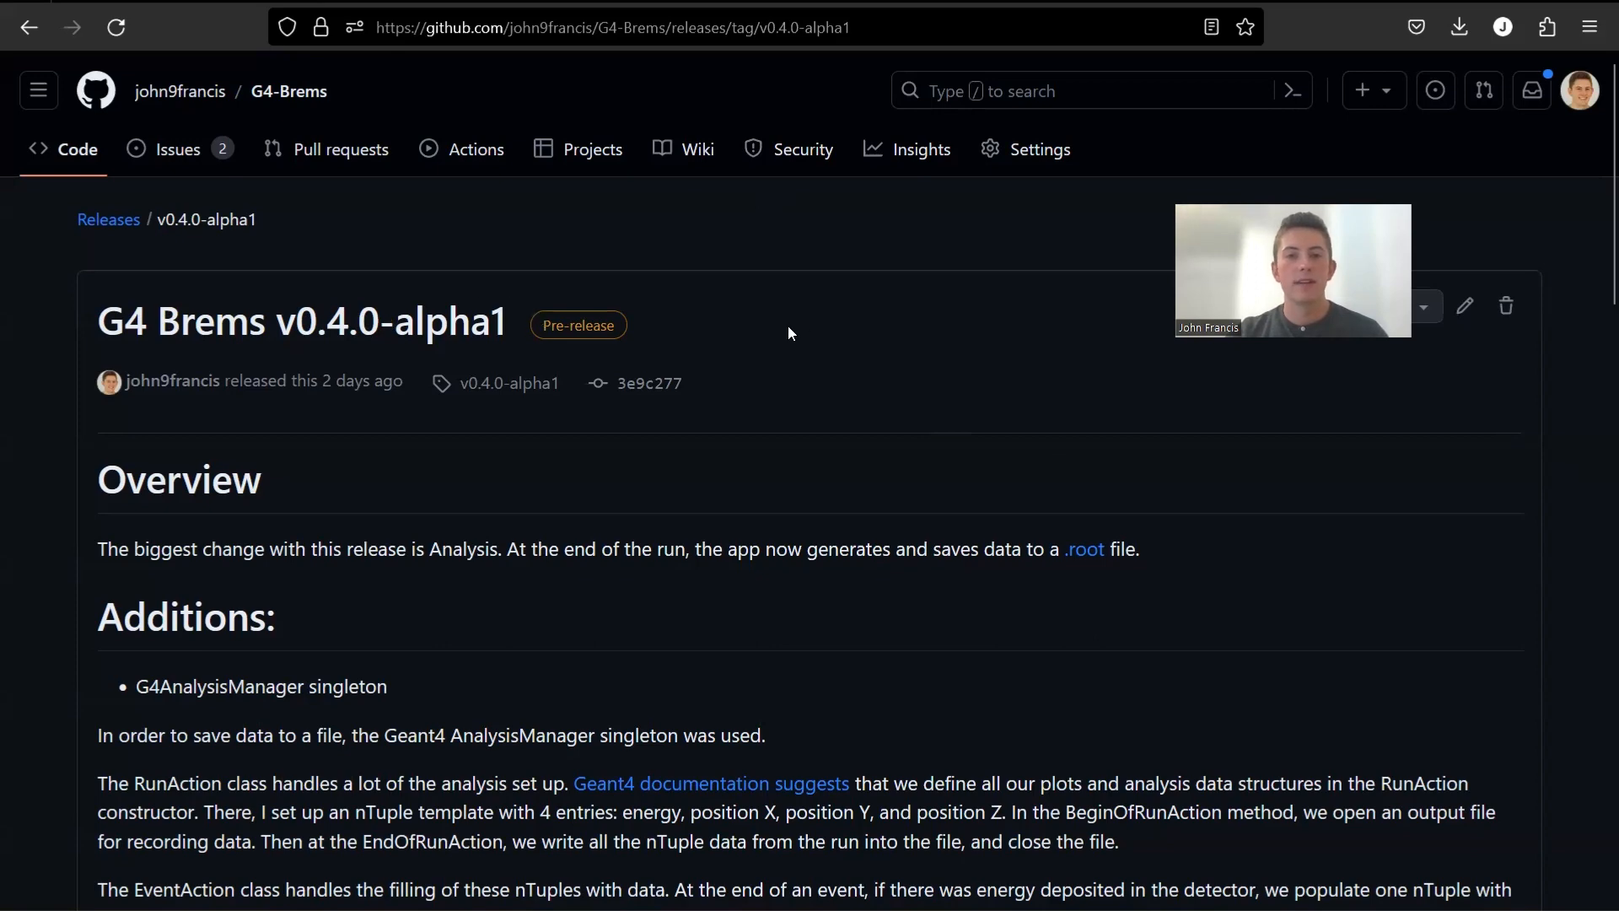
mouse_move(1162, 567)
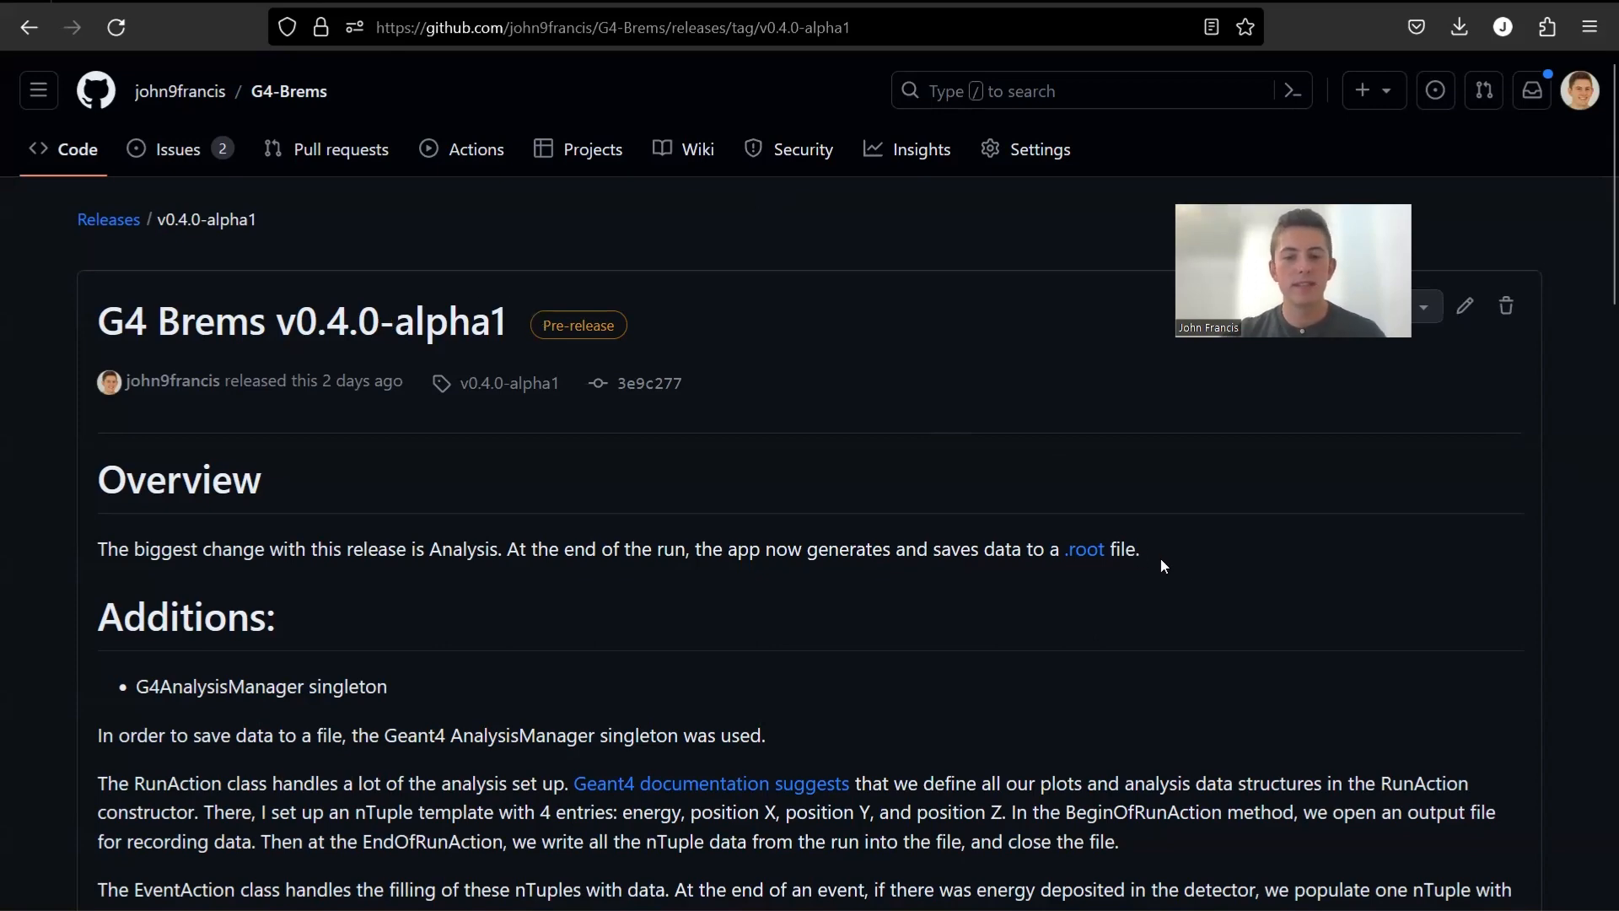
mouse_move(1182, 555)
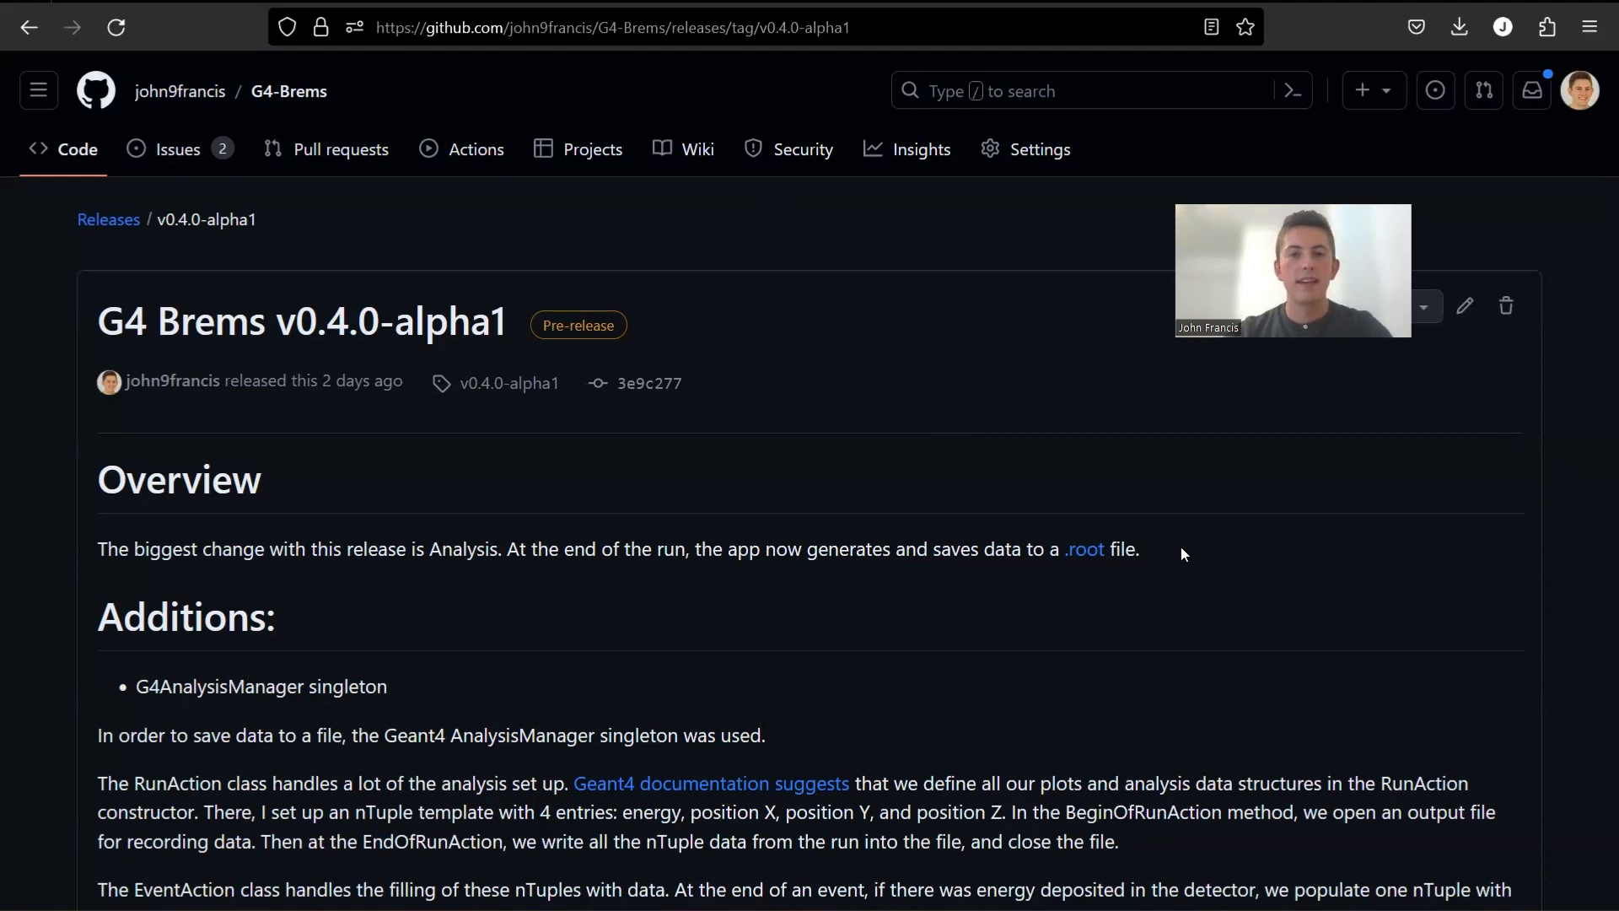
mouse_move(801, 501)
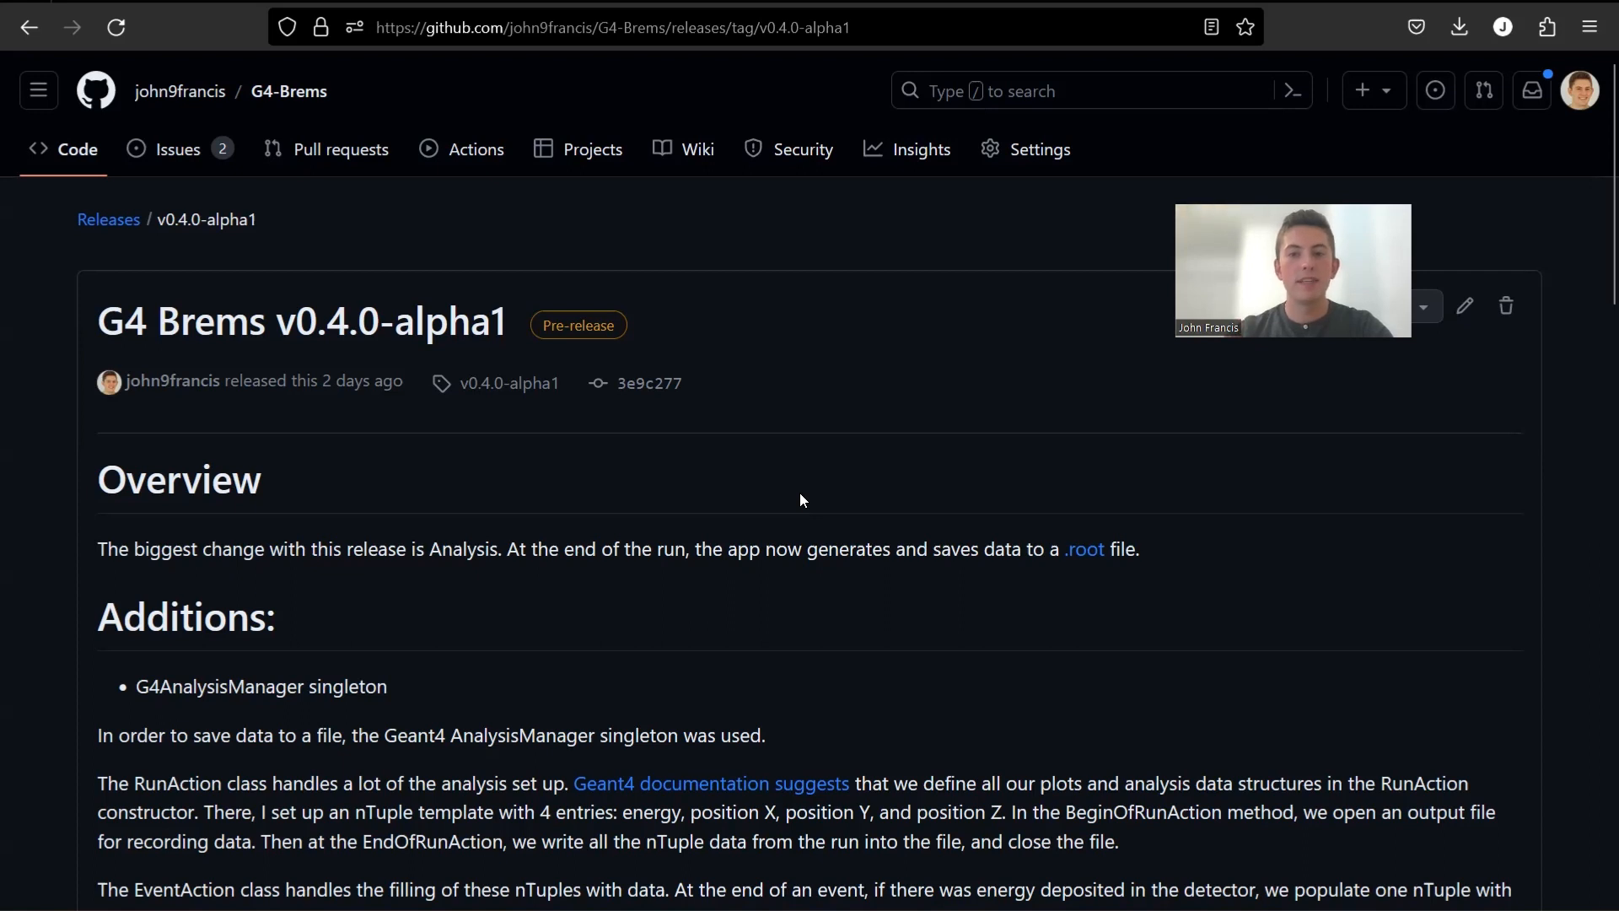
mouse_move(813, 417)
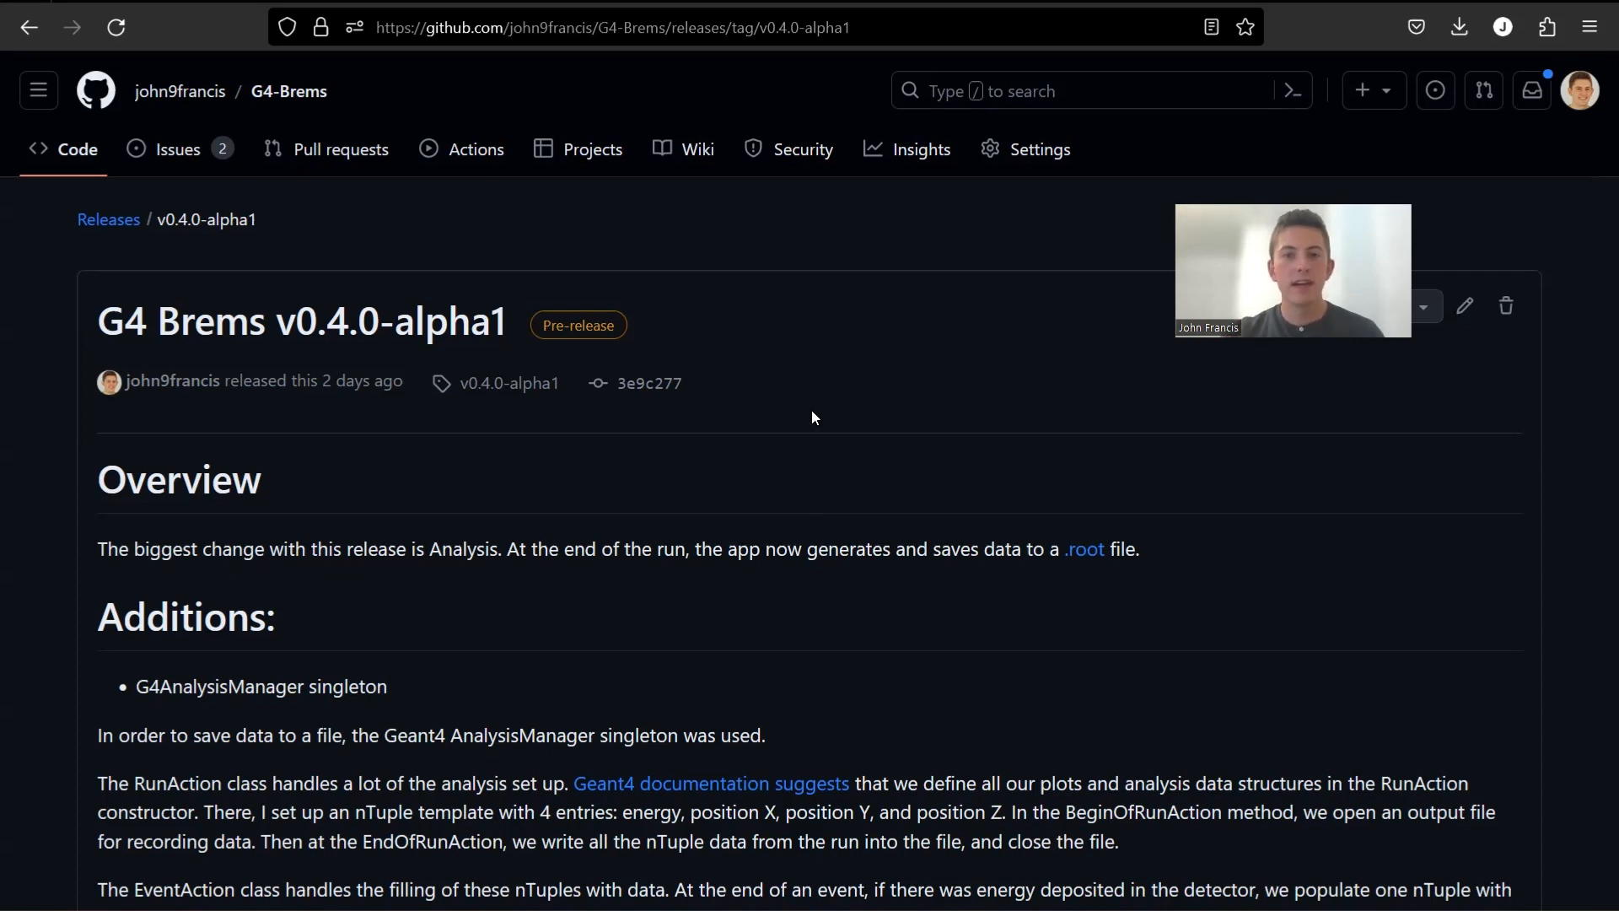
mouse_move(757, 473)
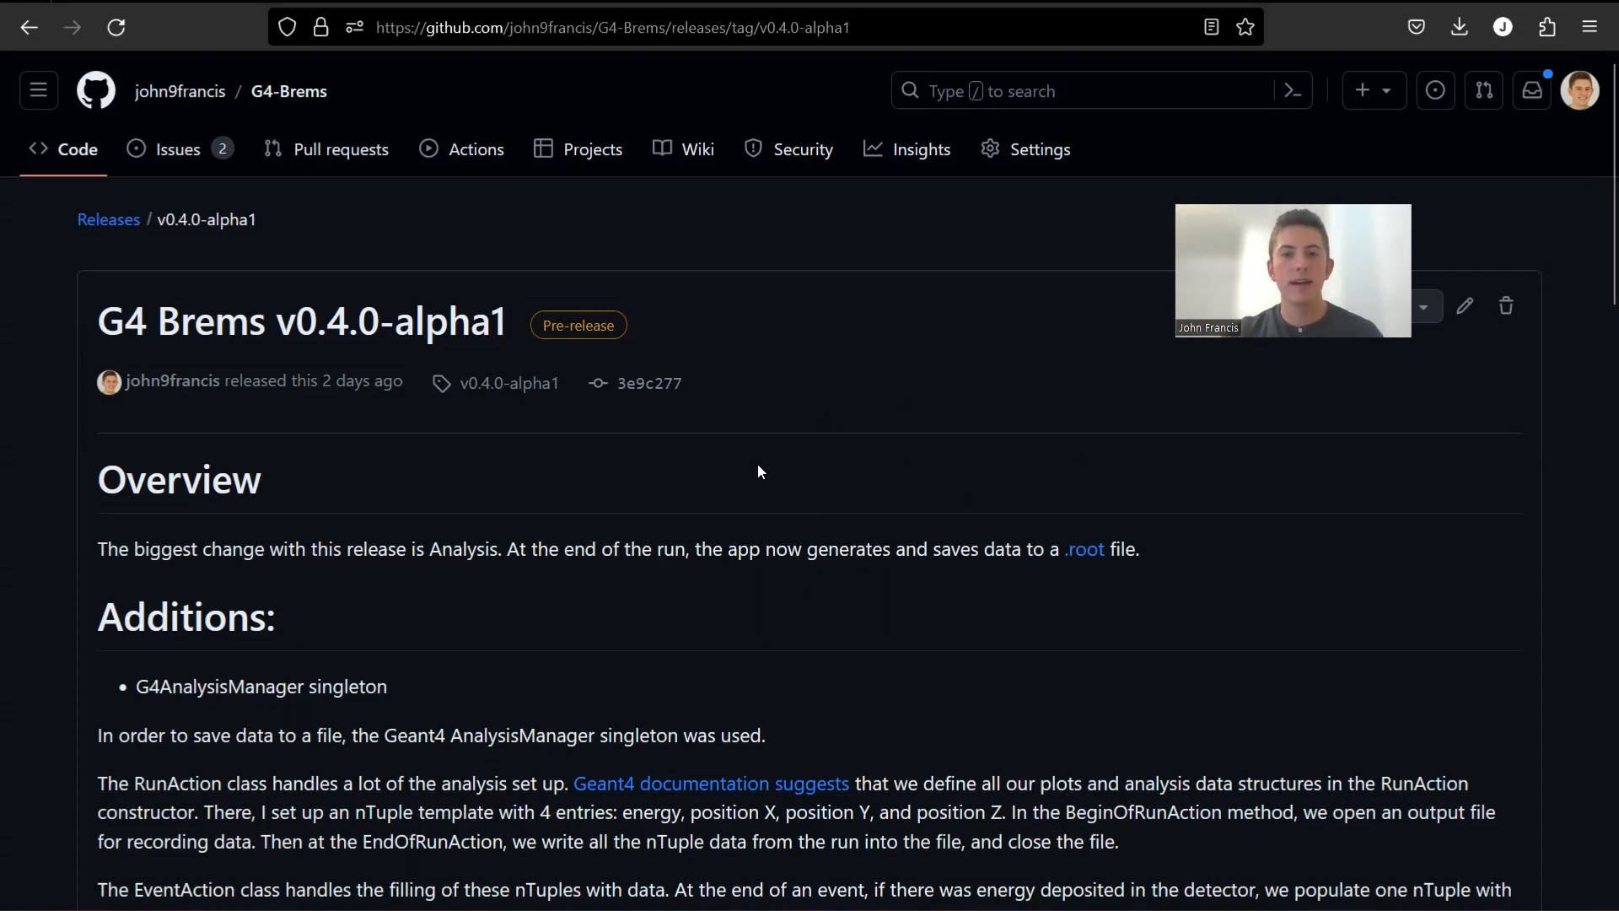
mouse_move(1327, 604)
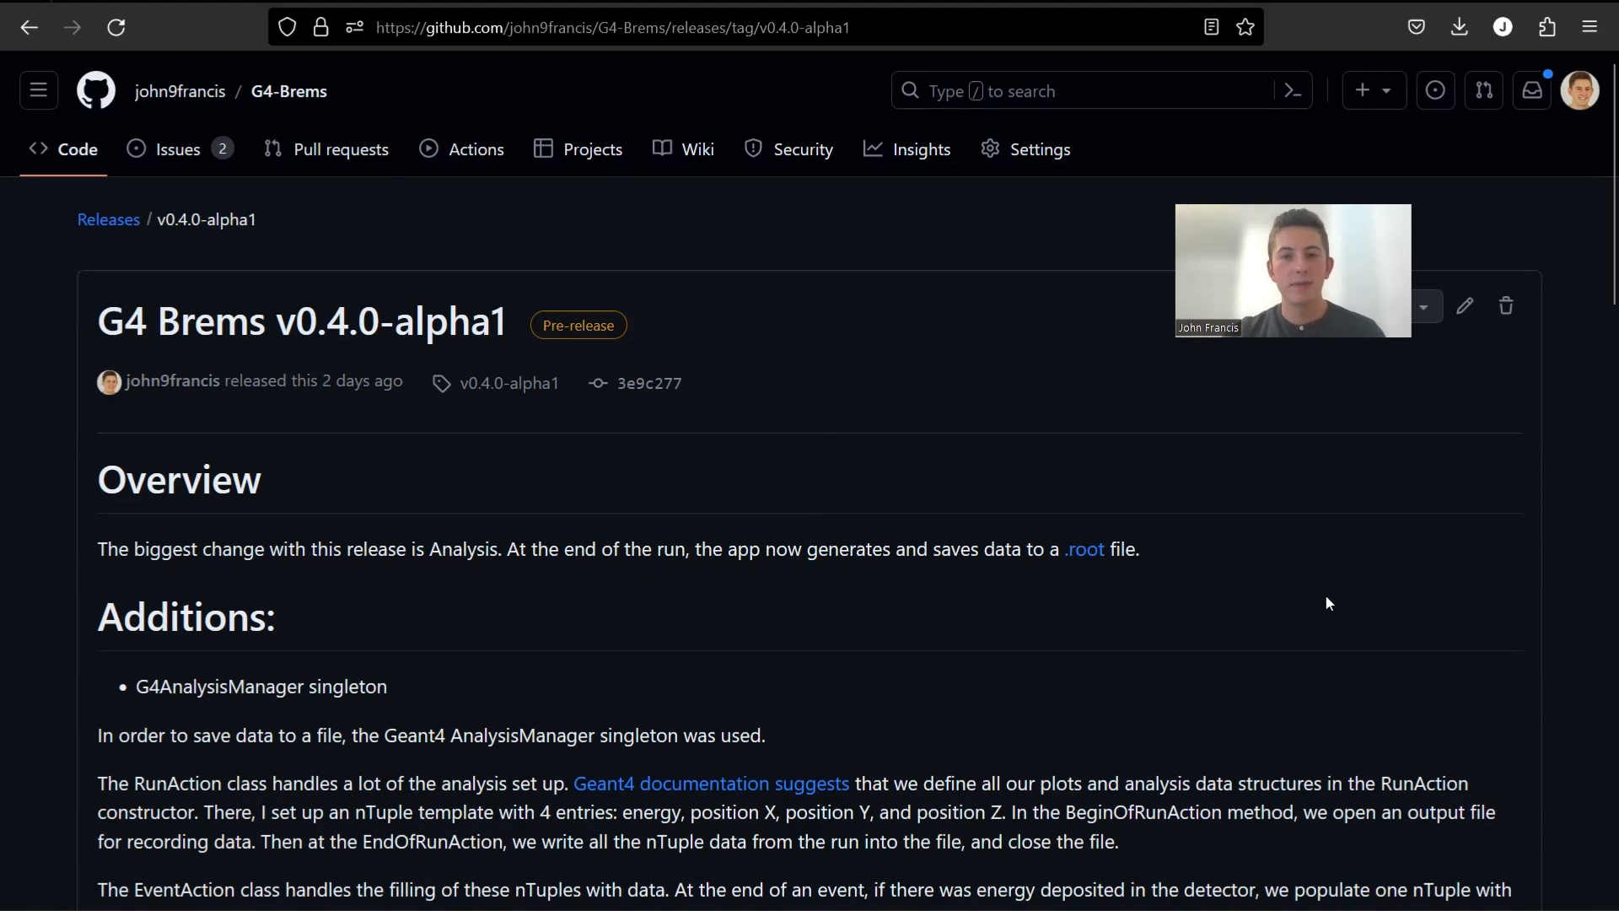
Step: Highlight the G4 Brems v0.4.0-alpha1 title and scroll down to the Assets with Source code downloads
scroll("down", 3)
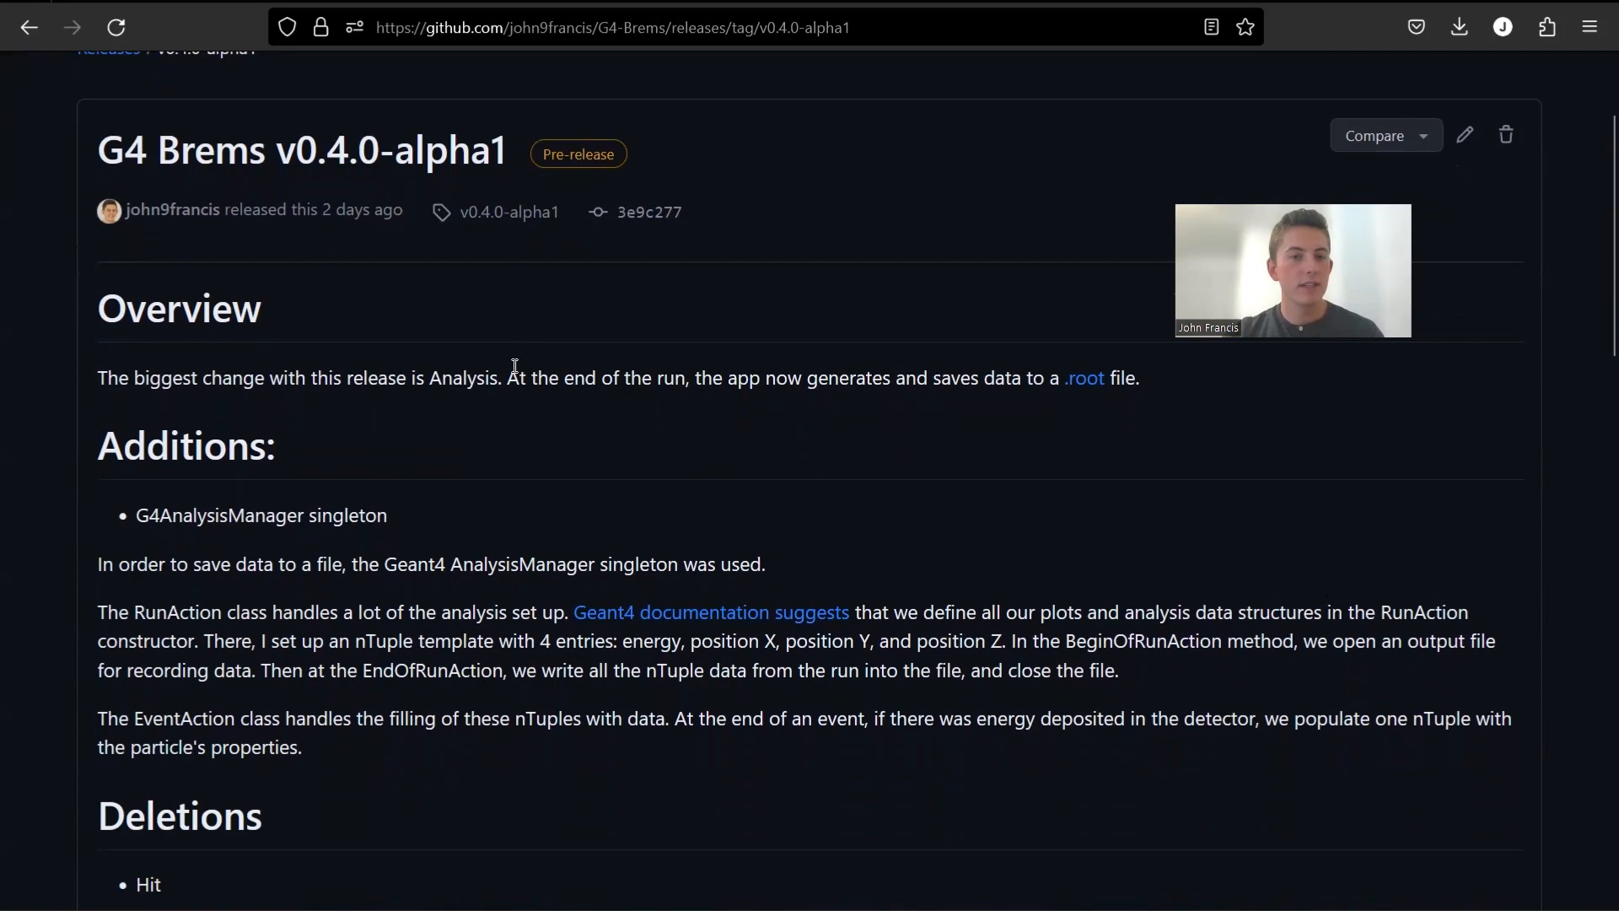
left_click_drag(98, 150, 506, 150)
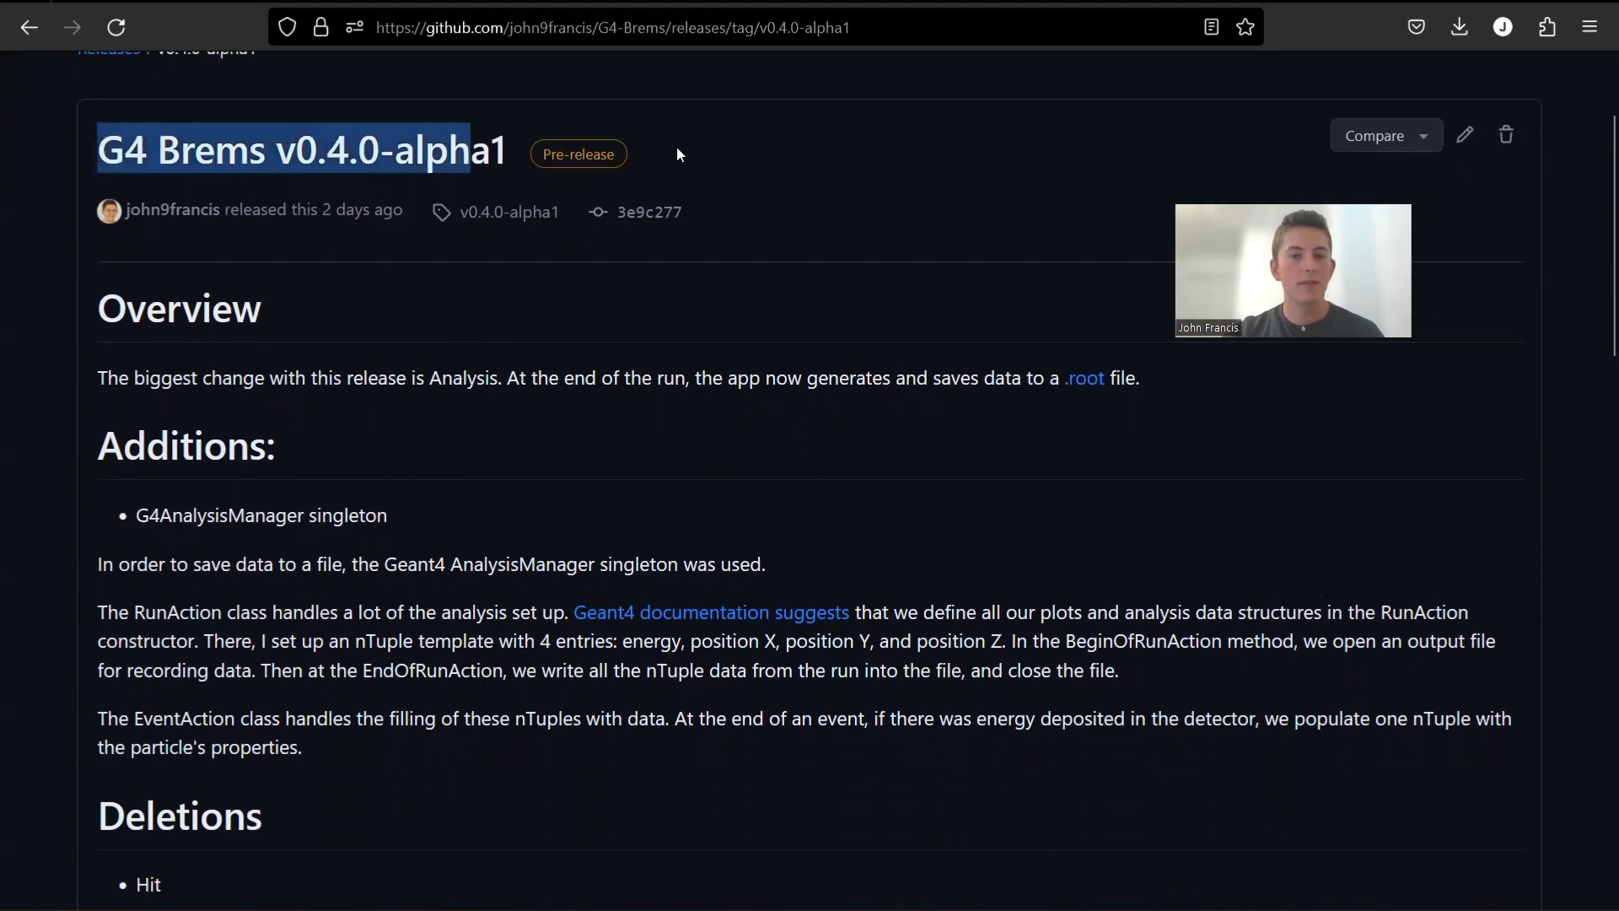
scroll("down", 3)
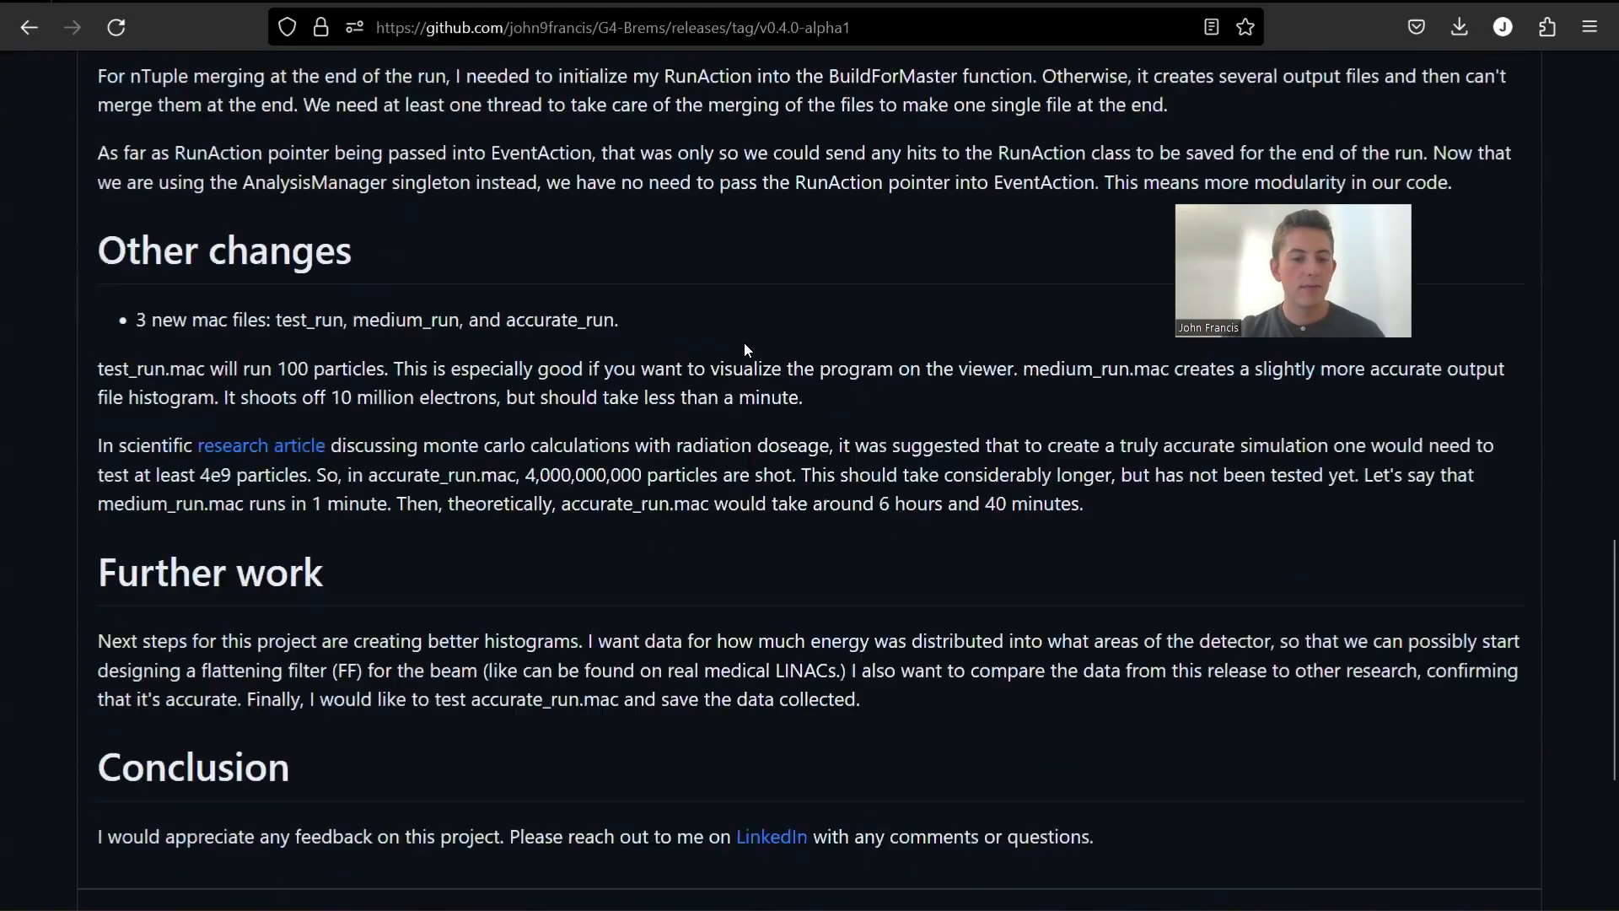
scroll("down", 3)
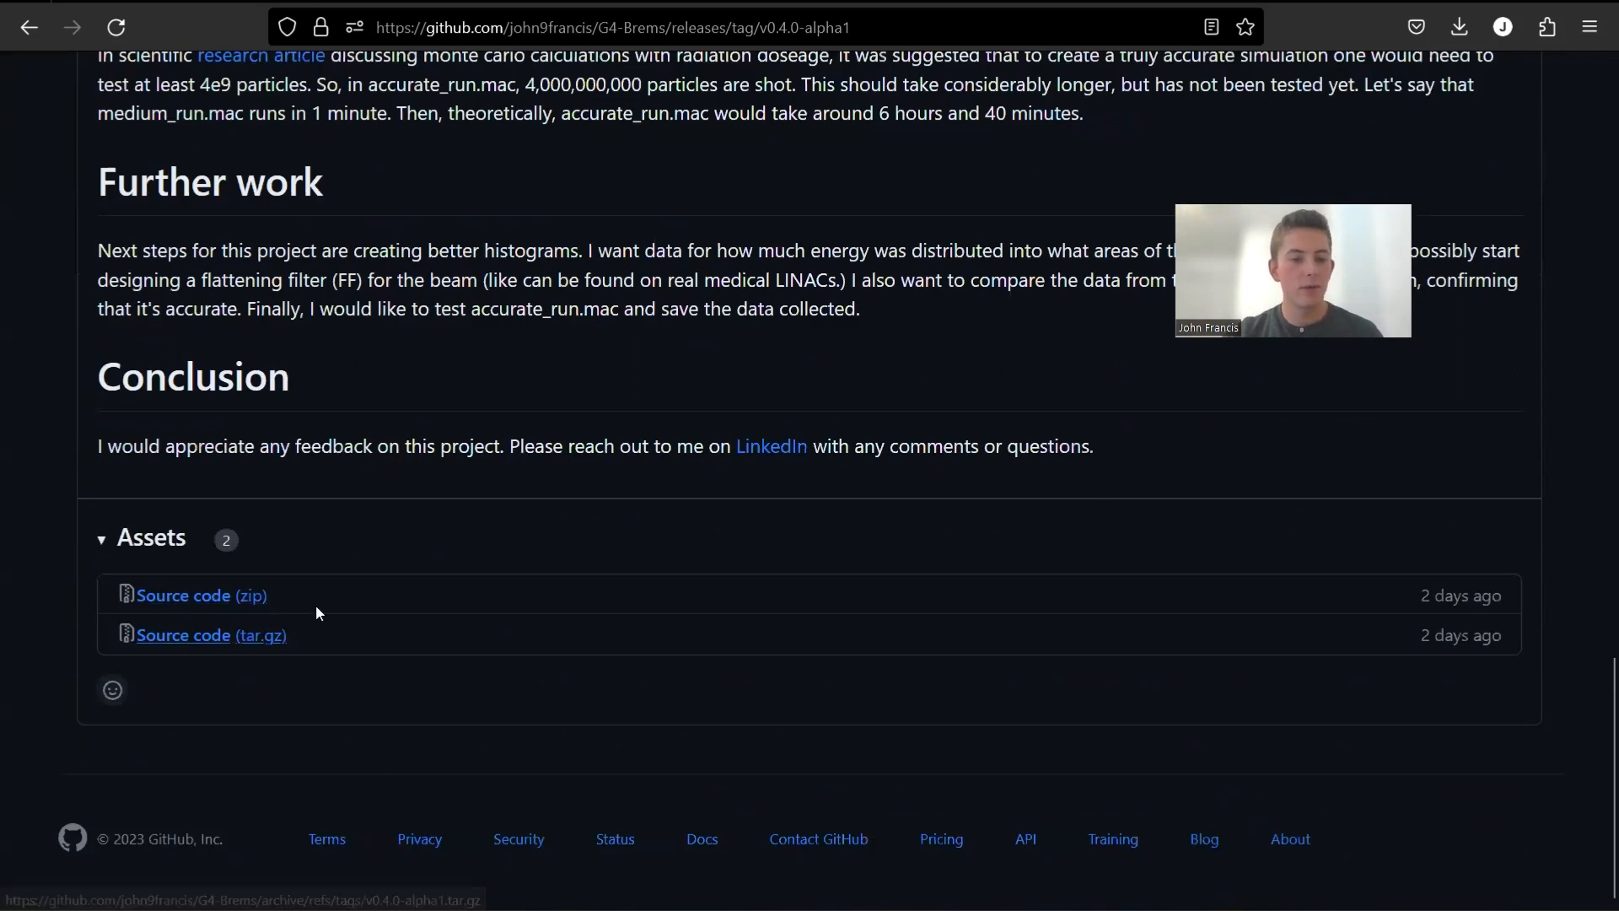
mouse_move(224, 655)
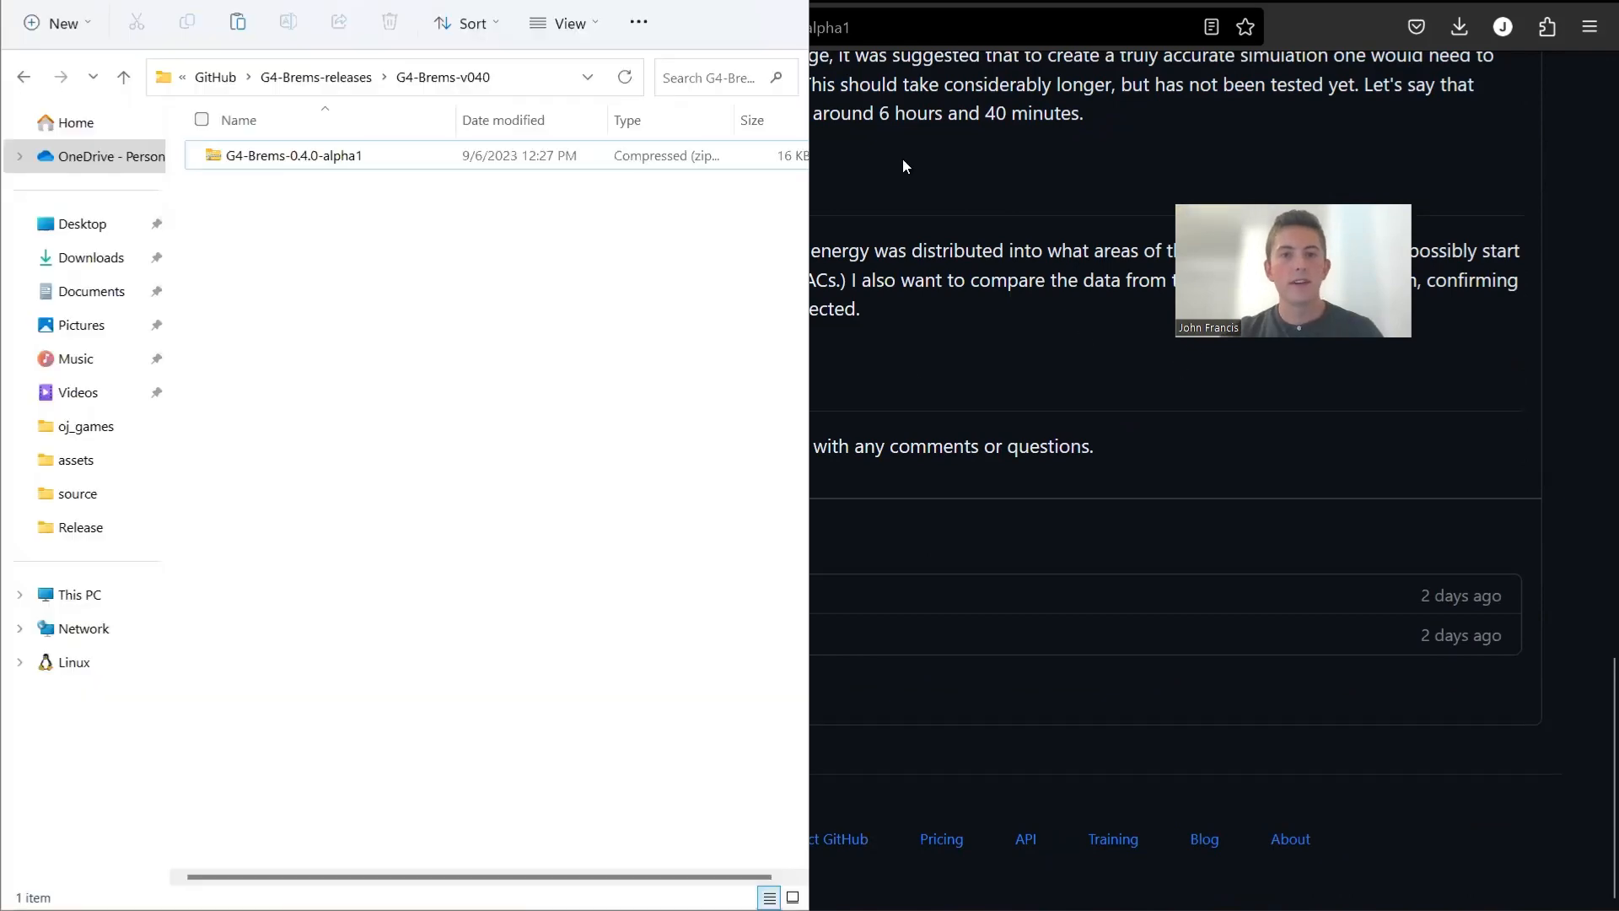
Step: Extract all contents of the downloaded G4-Brems-0.4.0-alpha1 zip archive
left_click(383, 233)
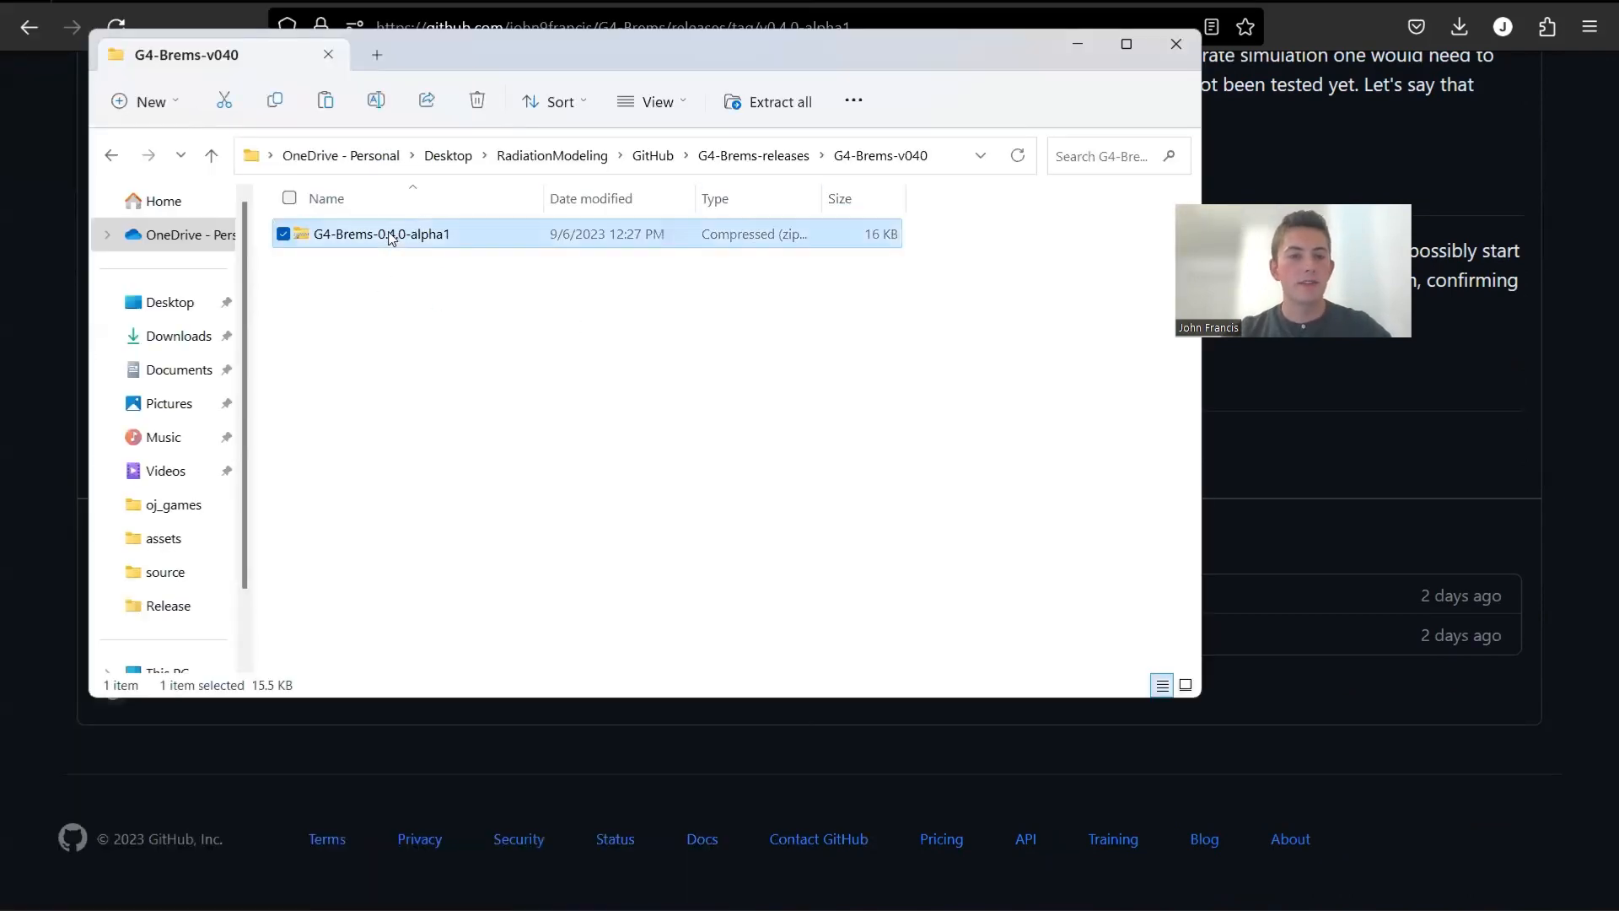
right_click(383, 232)
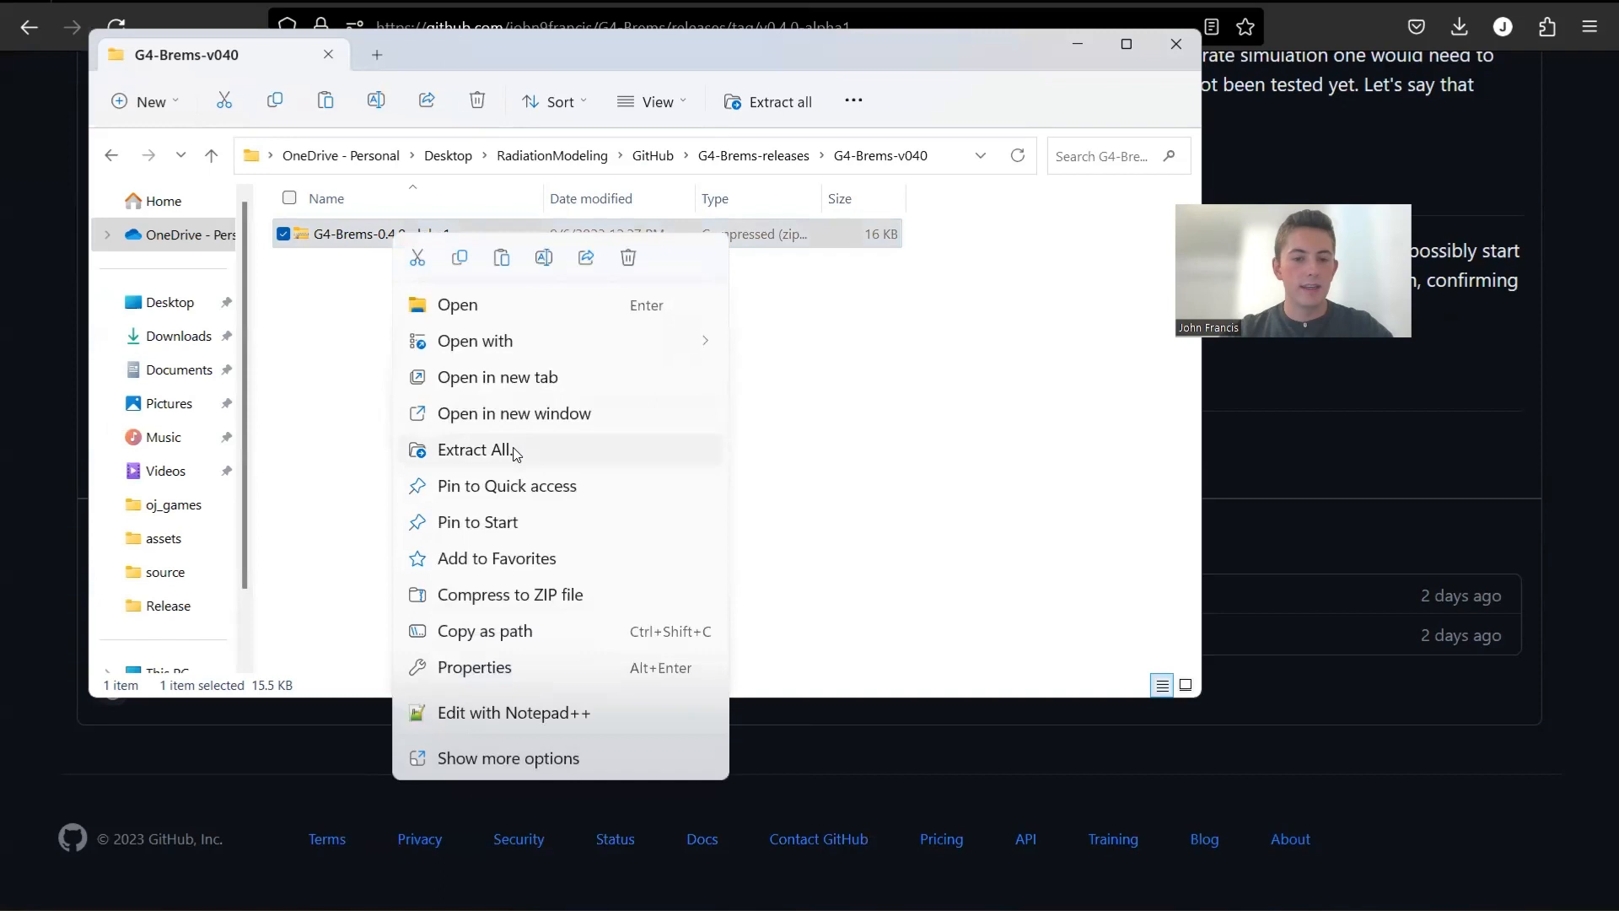
left_click(476, 448)
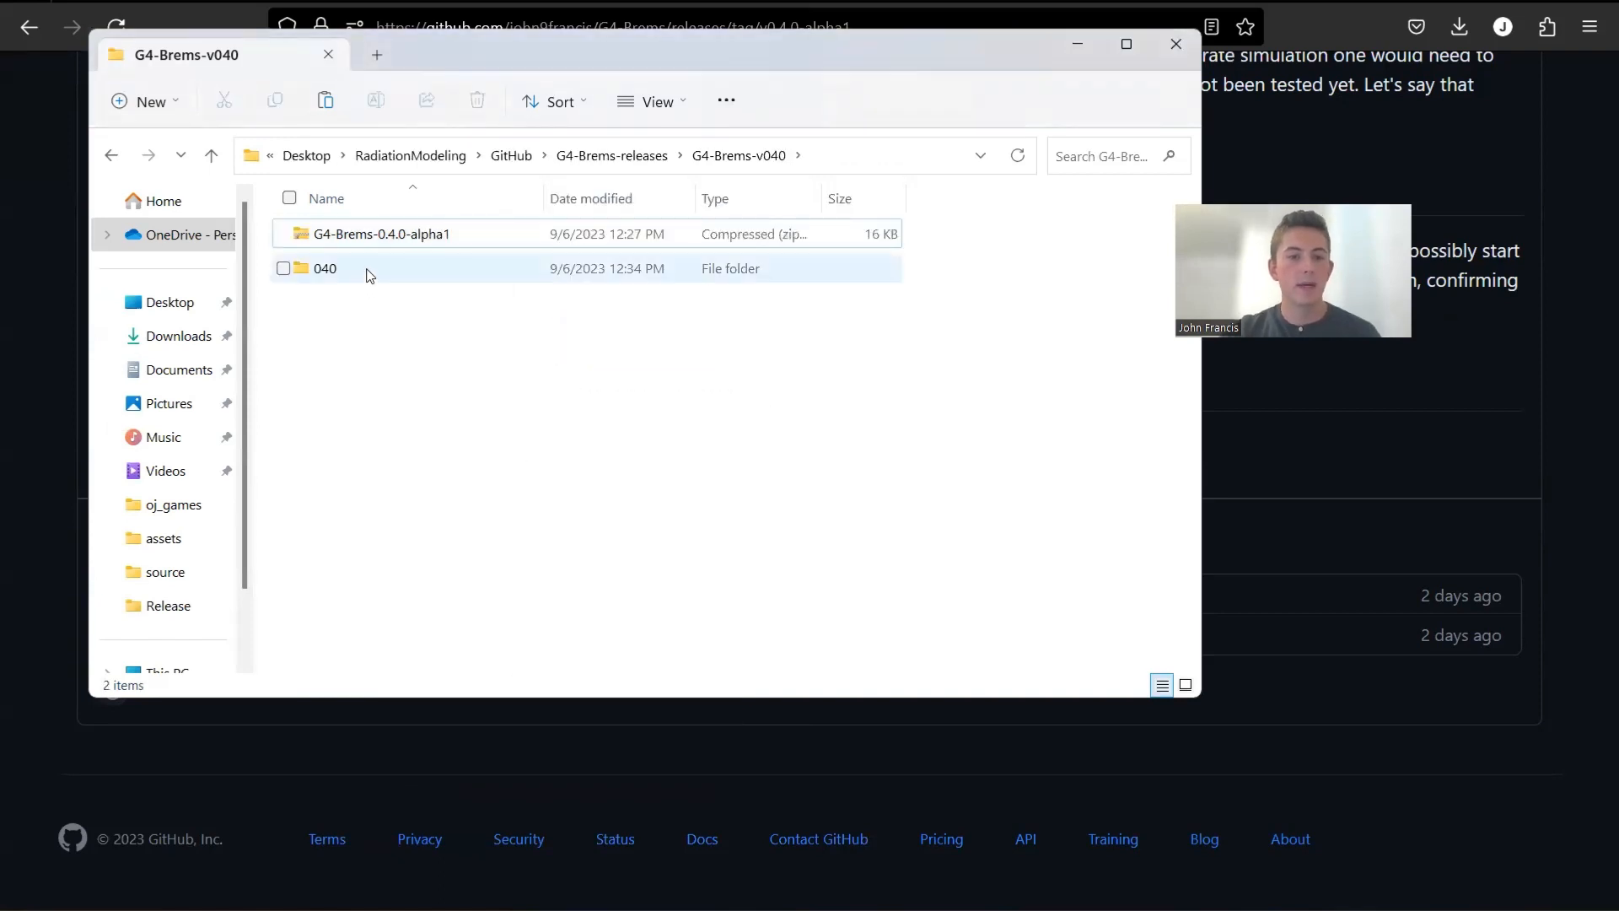
Step: Navigate into the extracted 040 folder and its G4-Brems-0.4.0-alpha1 project folder
double_click(324, 268)
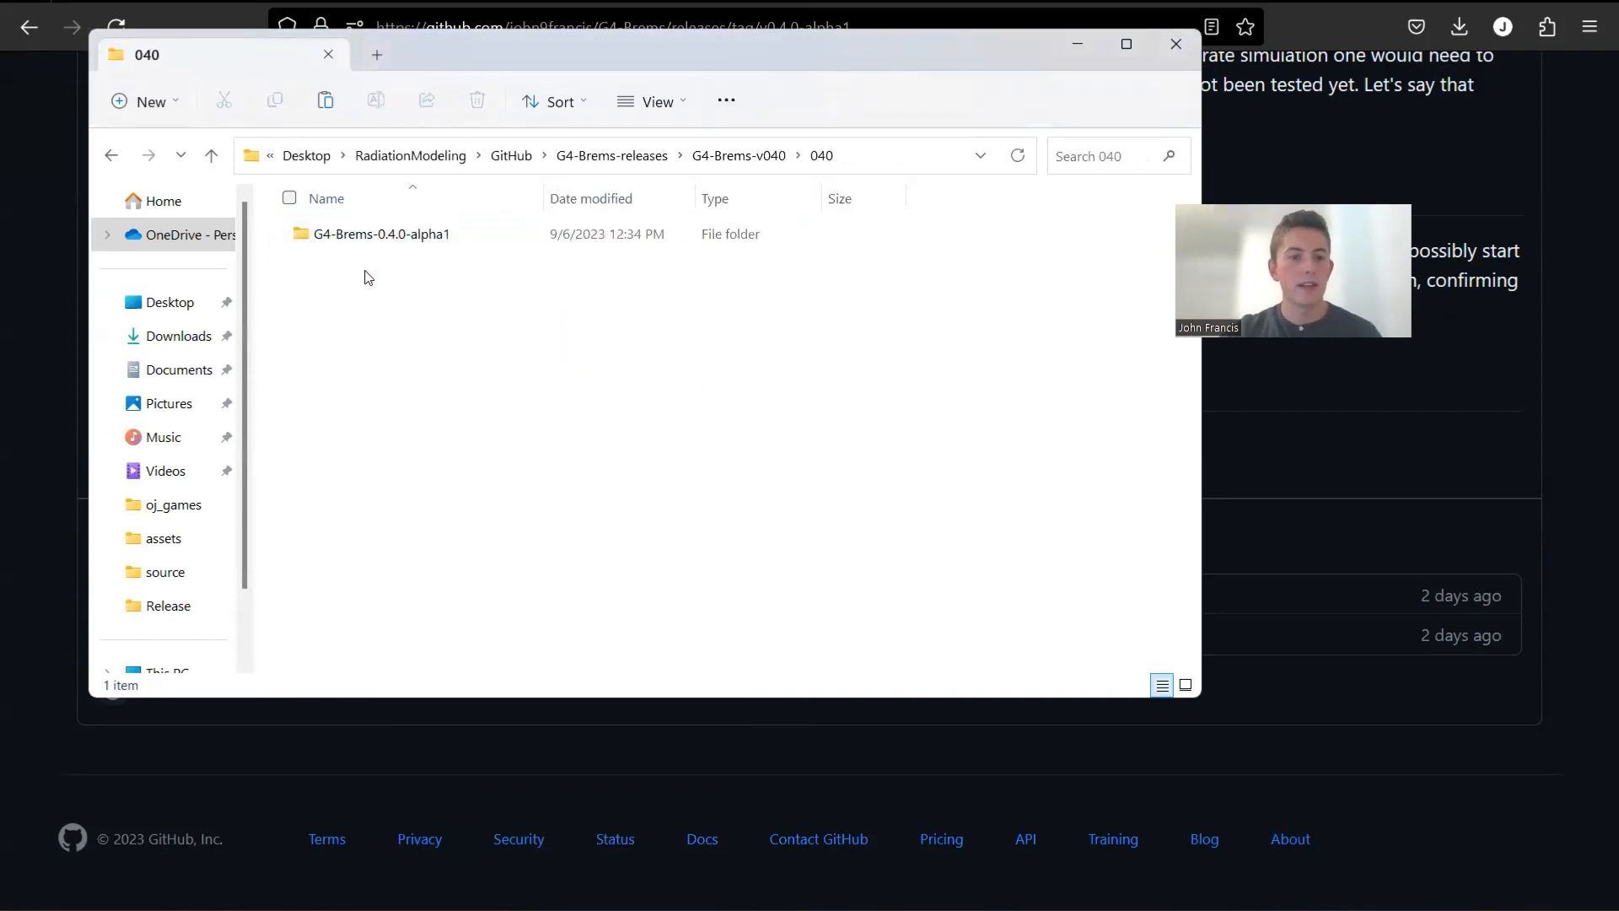
double_click(379, 233)
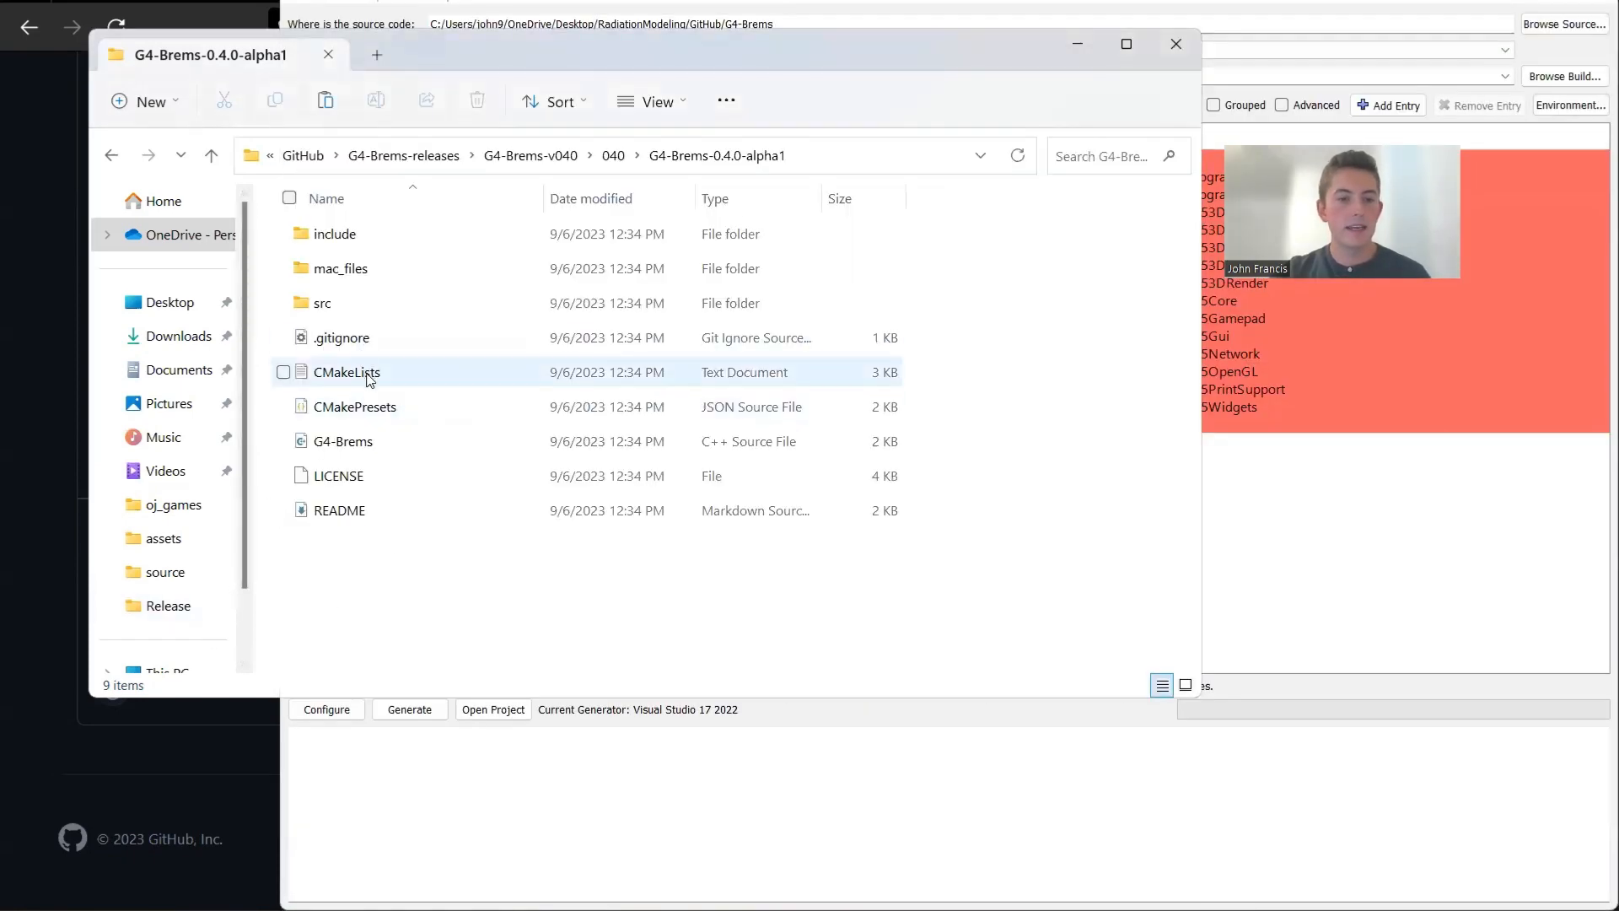
Step: Point the CMake binaries path at a new /build subfolder of the source
left_click(345, 371)
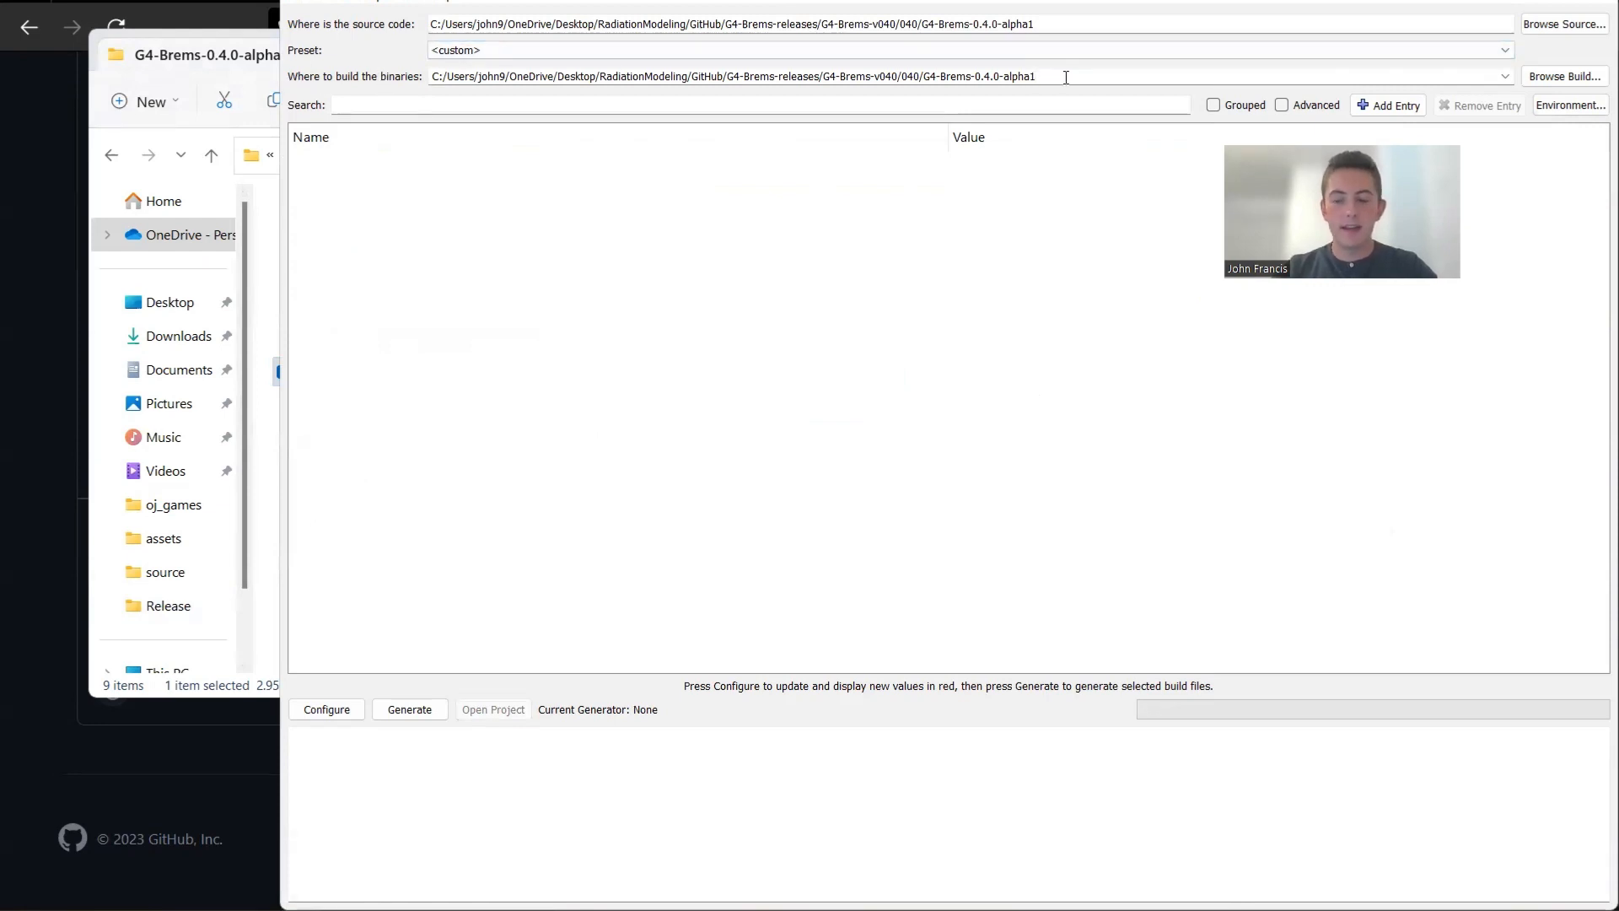
type("/build")
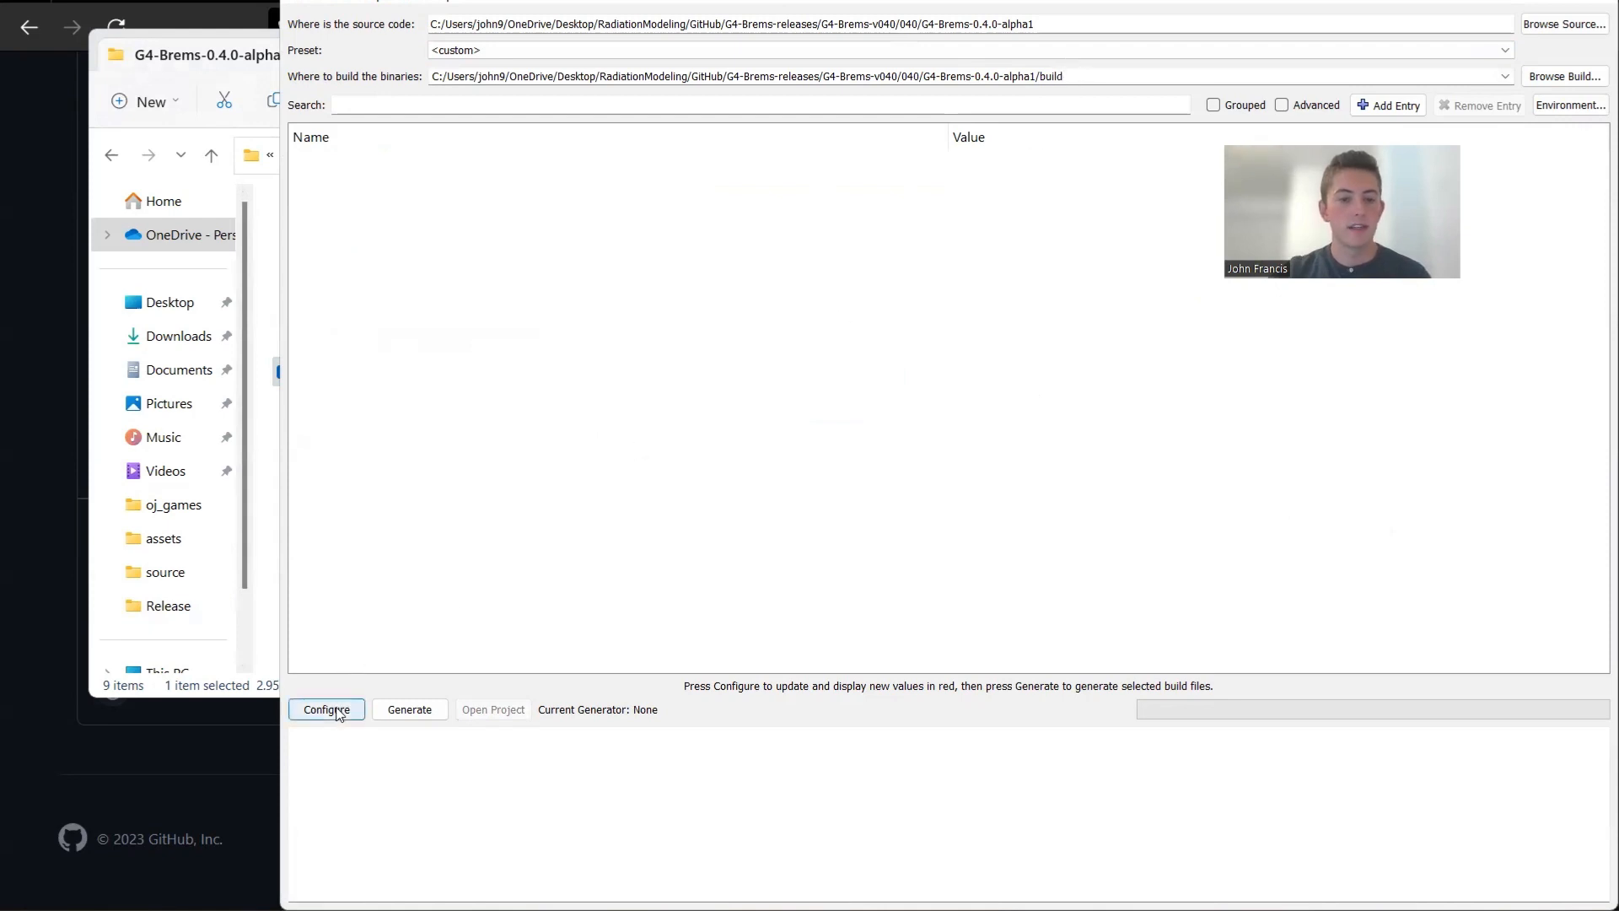
Step: Configure the project, creating the missing build directory and using the Visual Studio 17 2022 generator
left_click(325, 710)
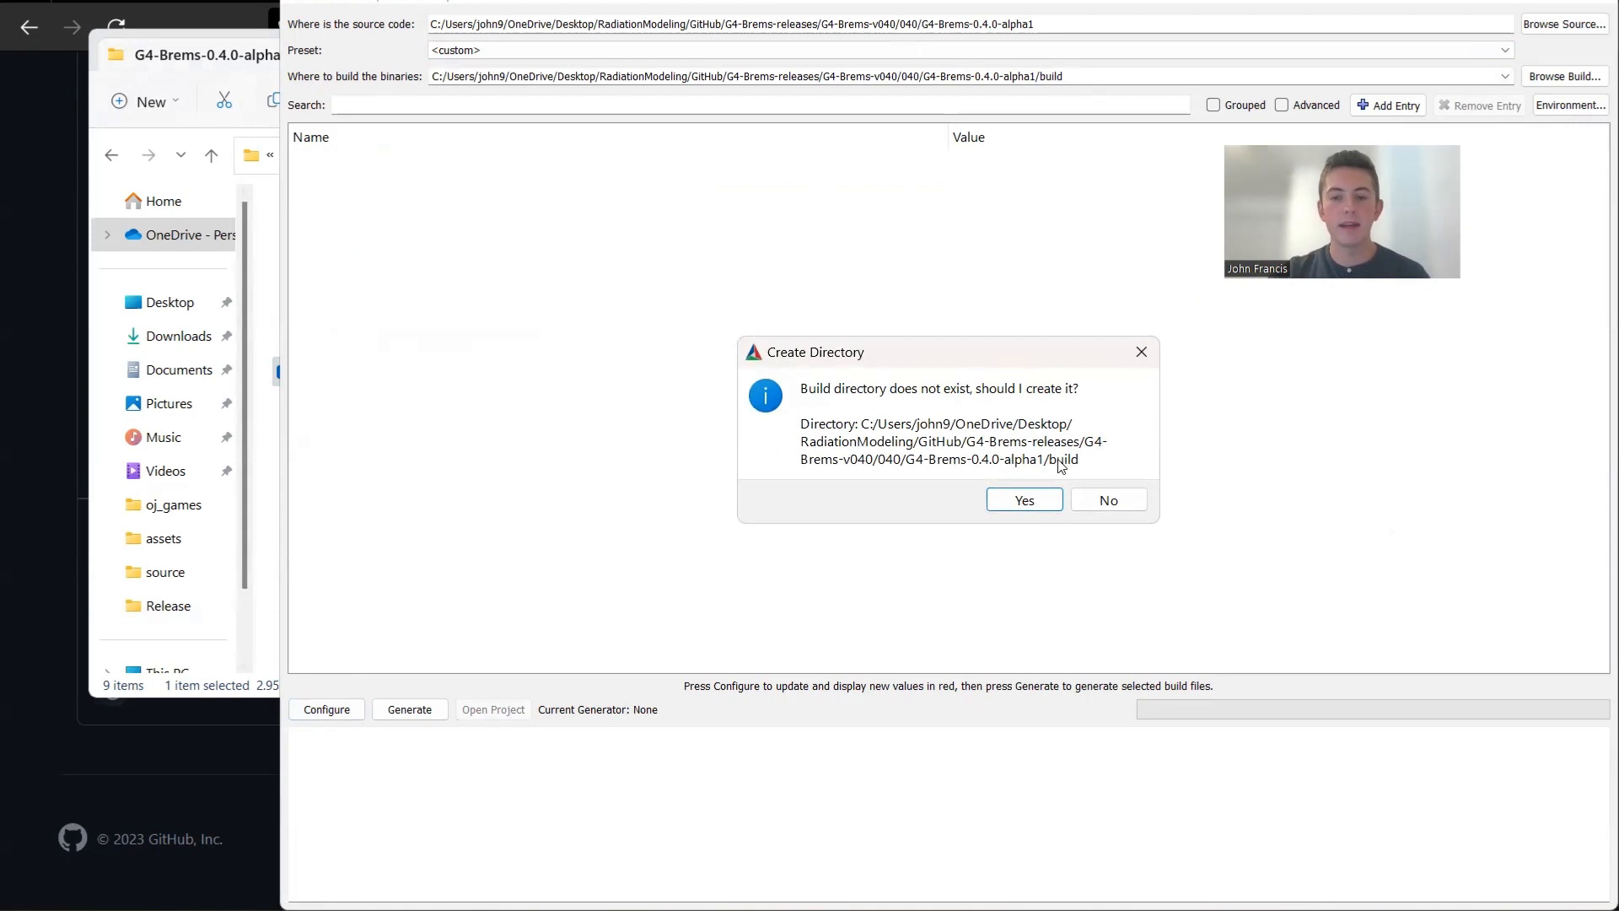
left_click(1022, 500)
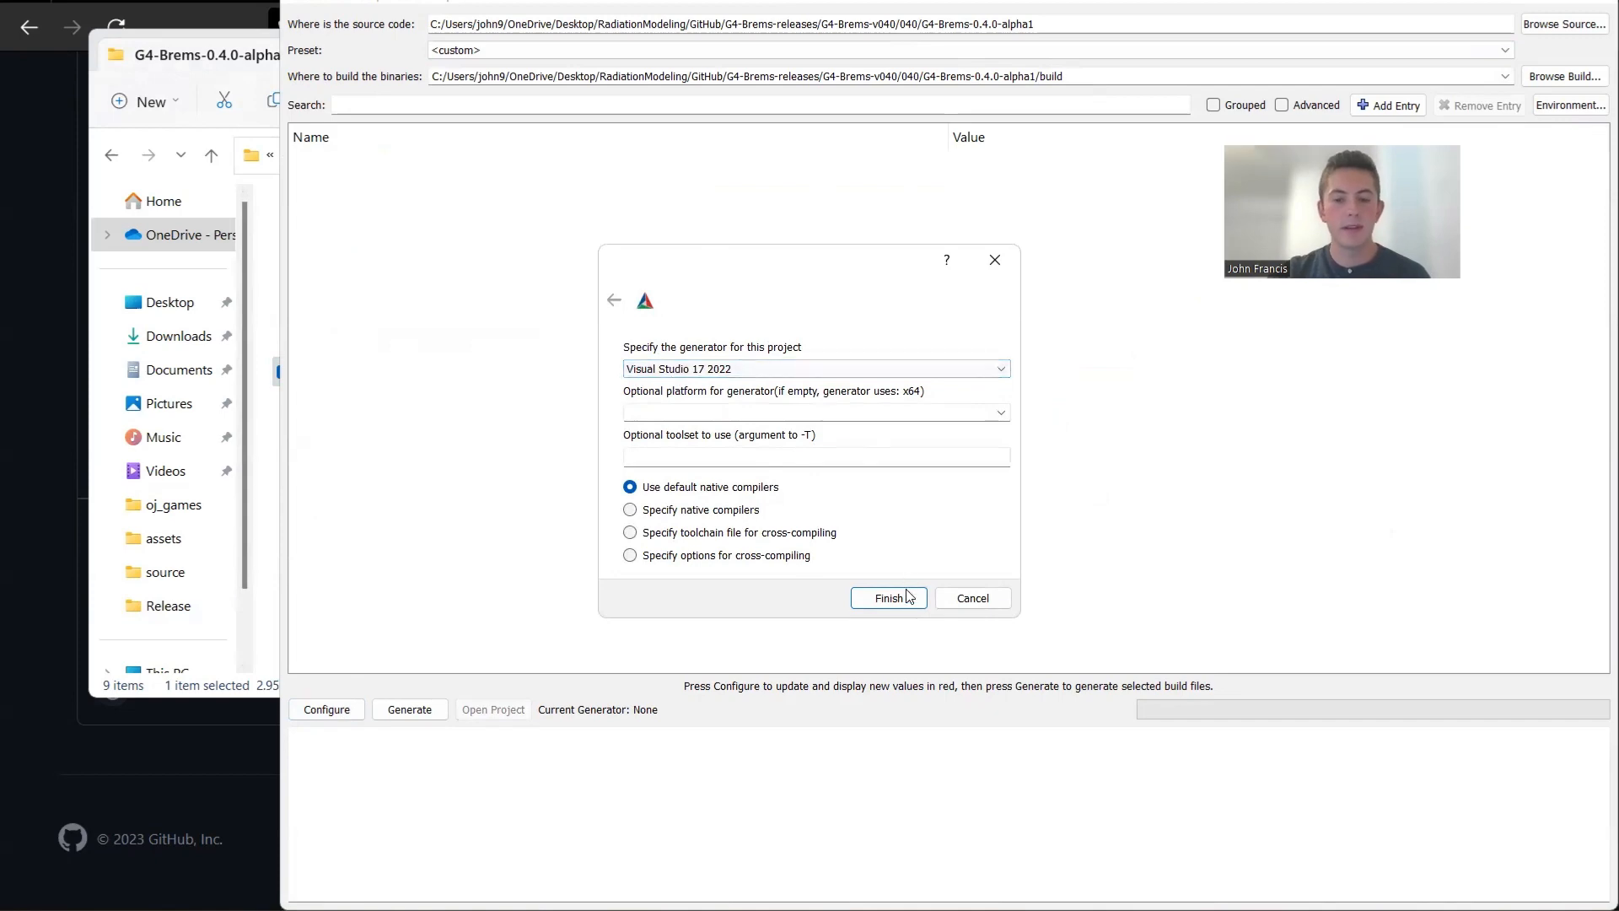
left_click(887, 597)
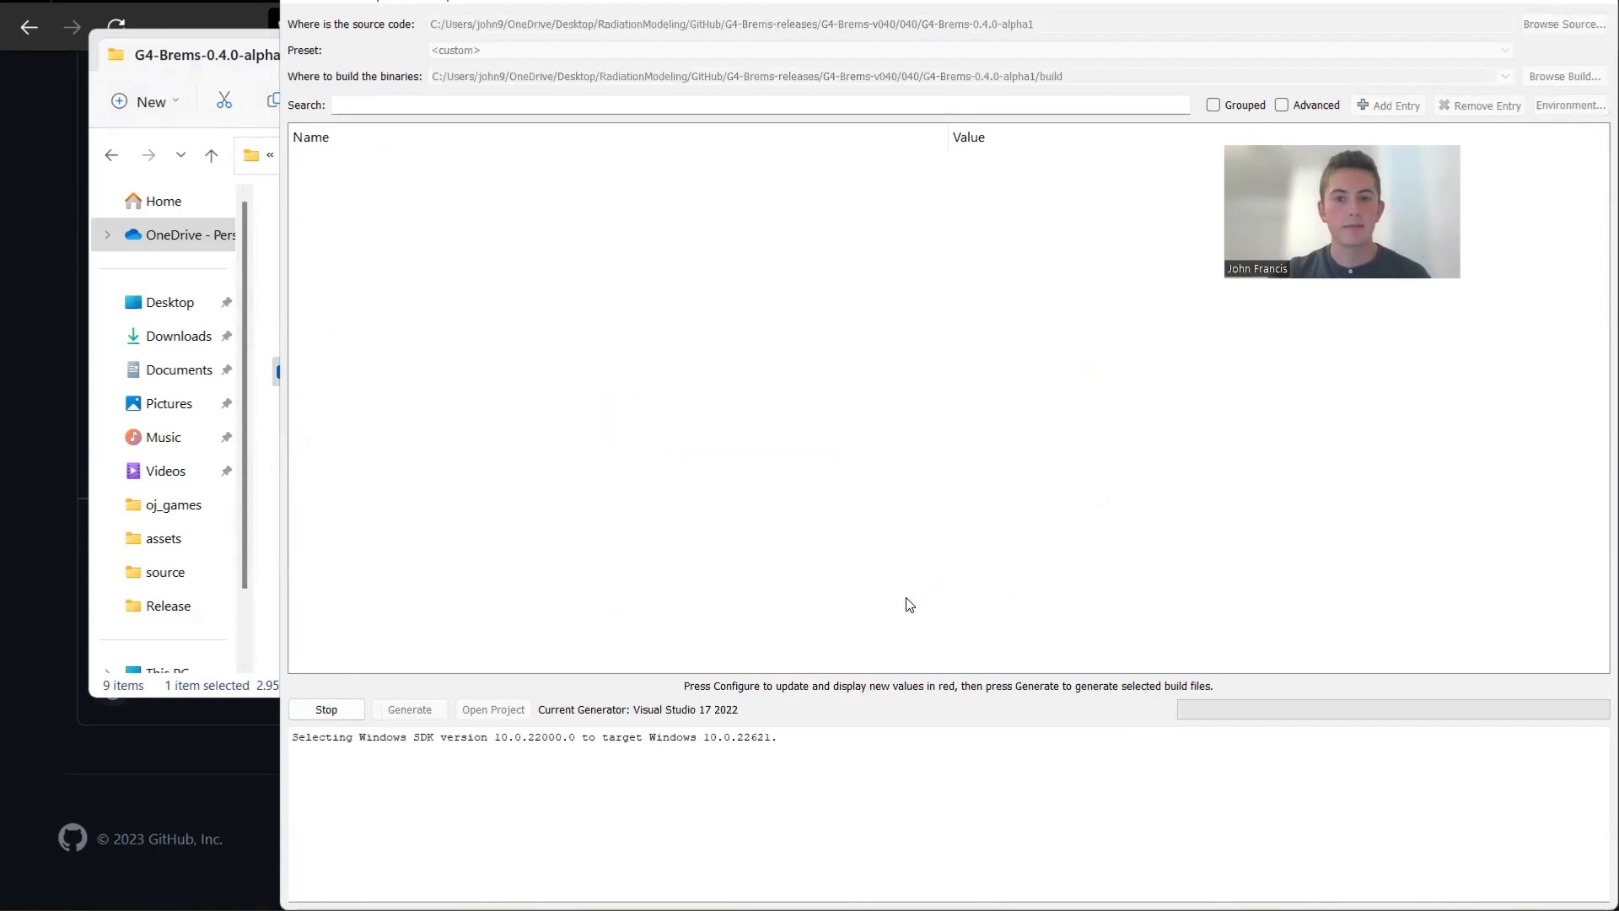
Step: Run Configure again so the Geant4, PTL and Qt5 package paths resolve
left_click(326, 710)
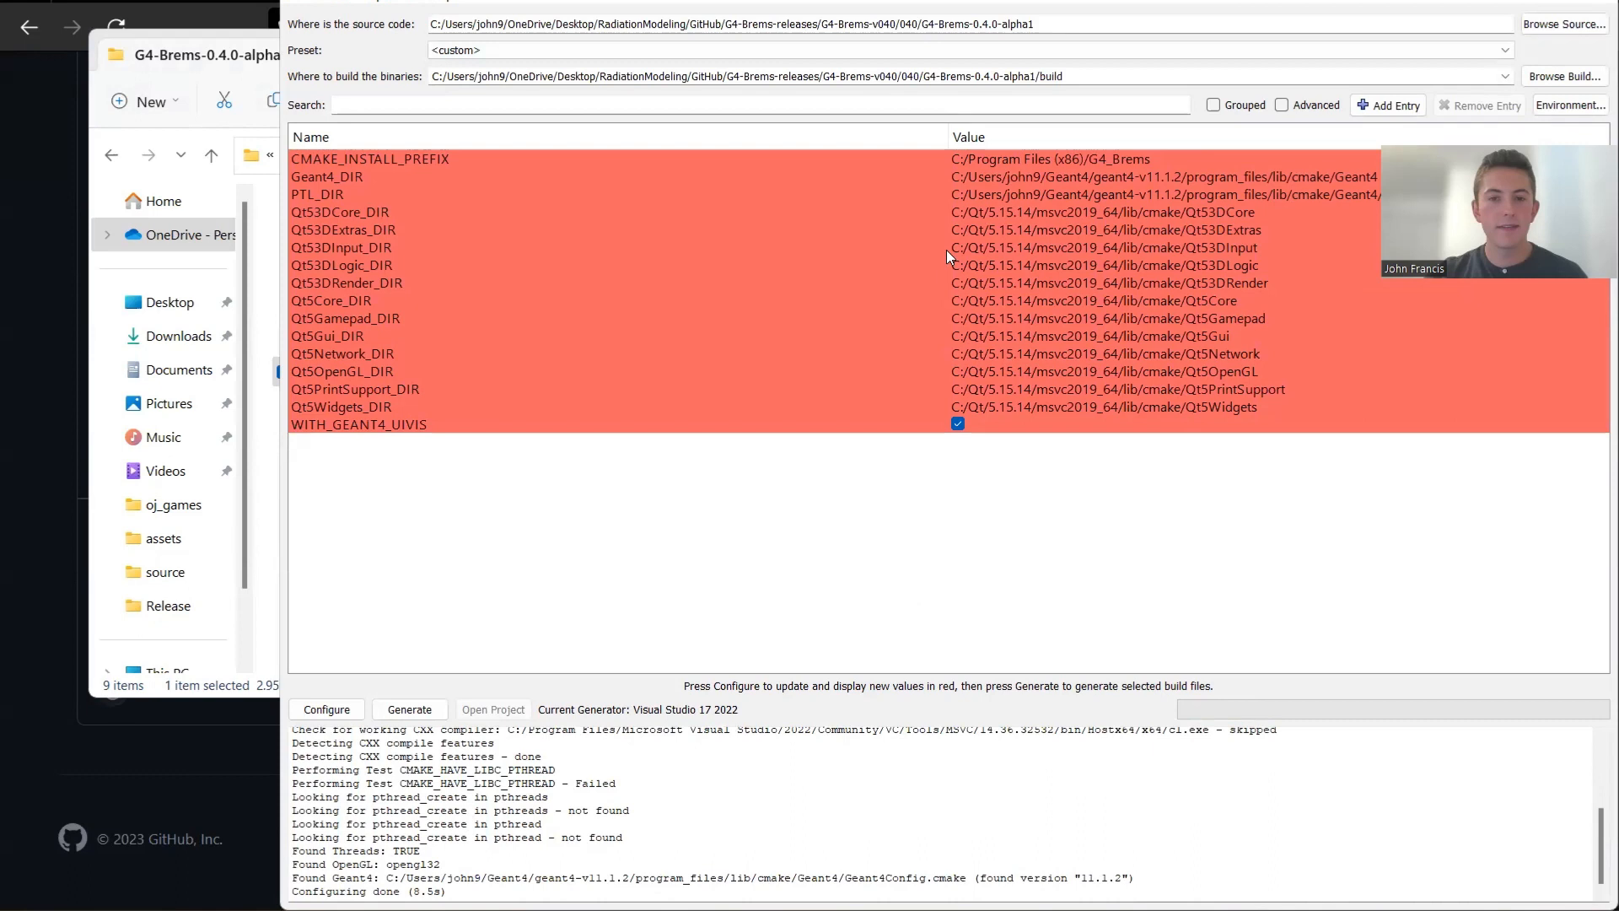
mouse_move(384, 339)
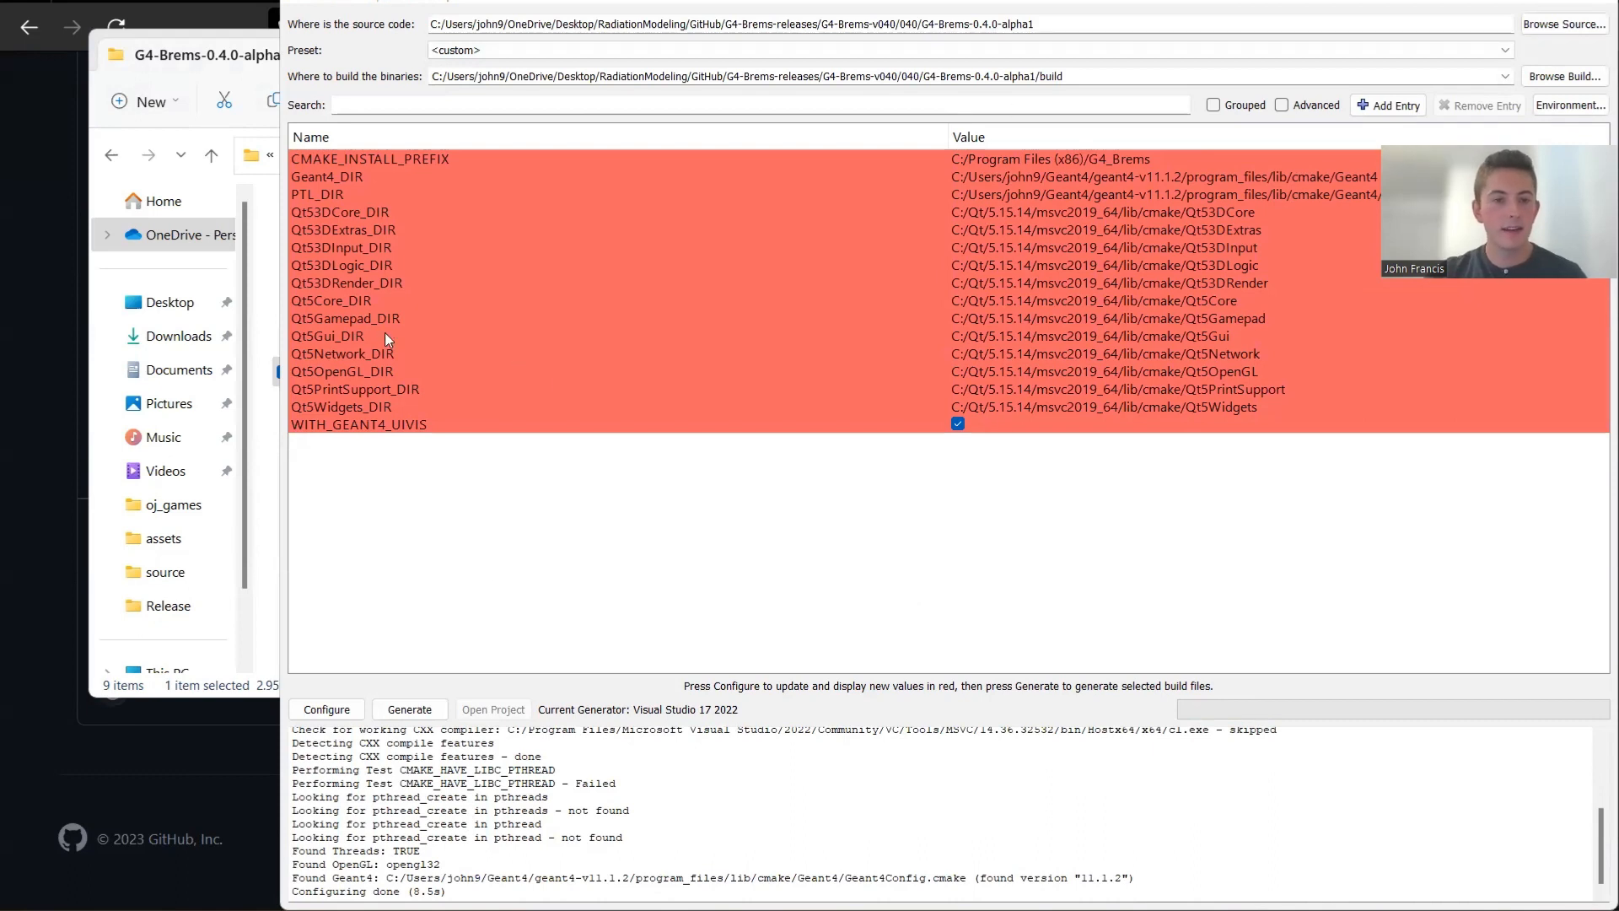
mouse_move(903, 441)
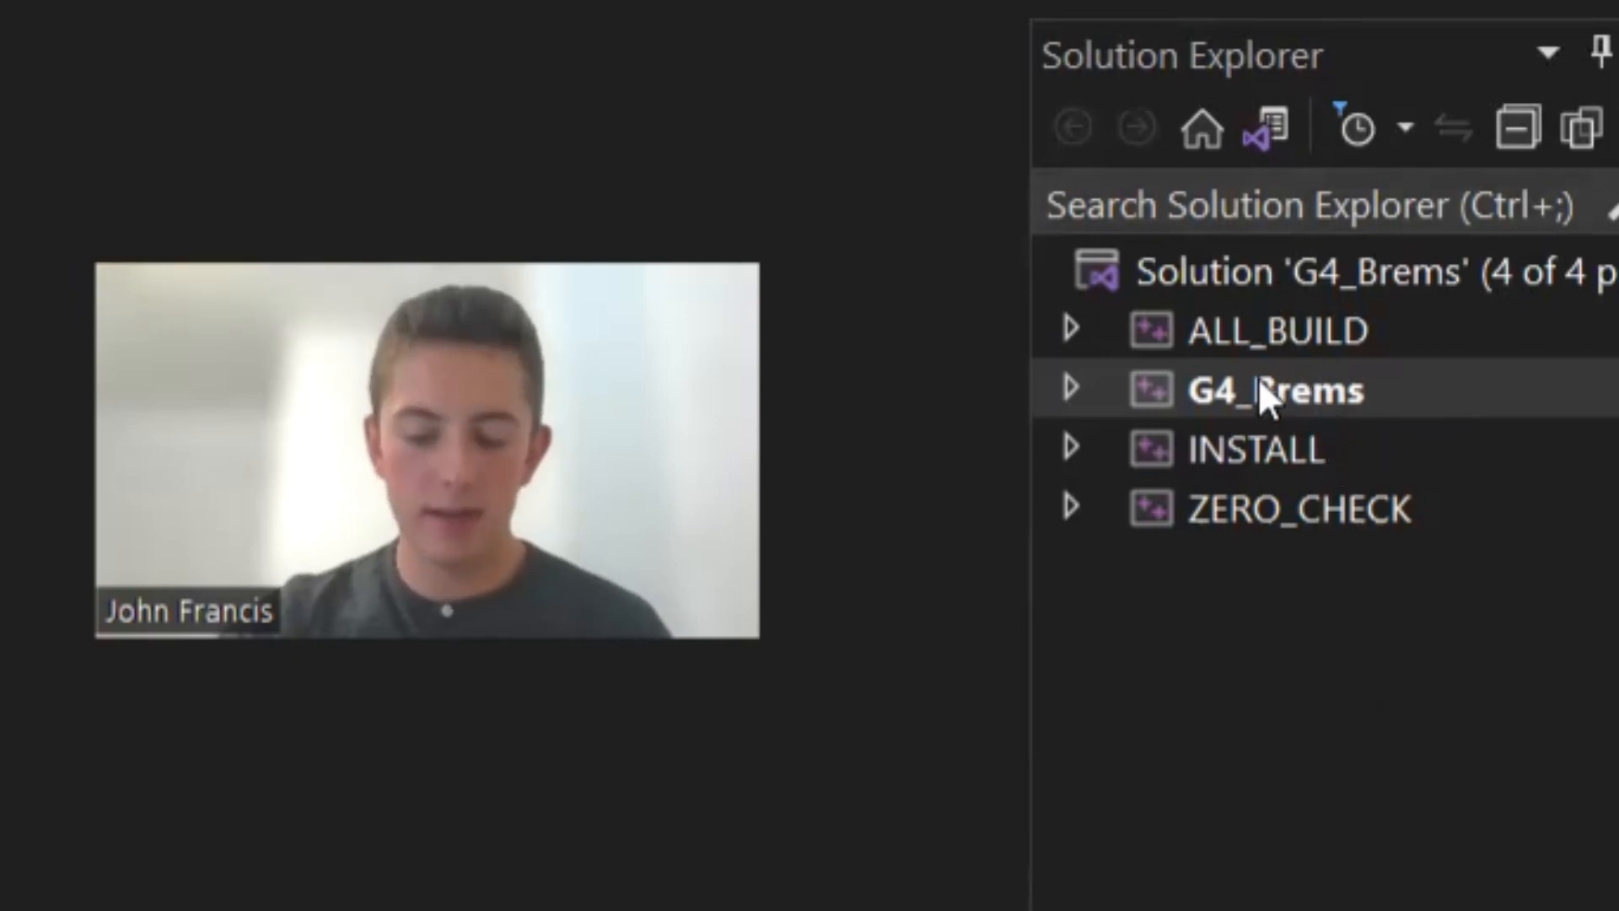
Step: Build the G4_Brems project from Solution Explorer and check the Output pane reports success
right_click(1270, 390)
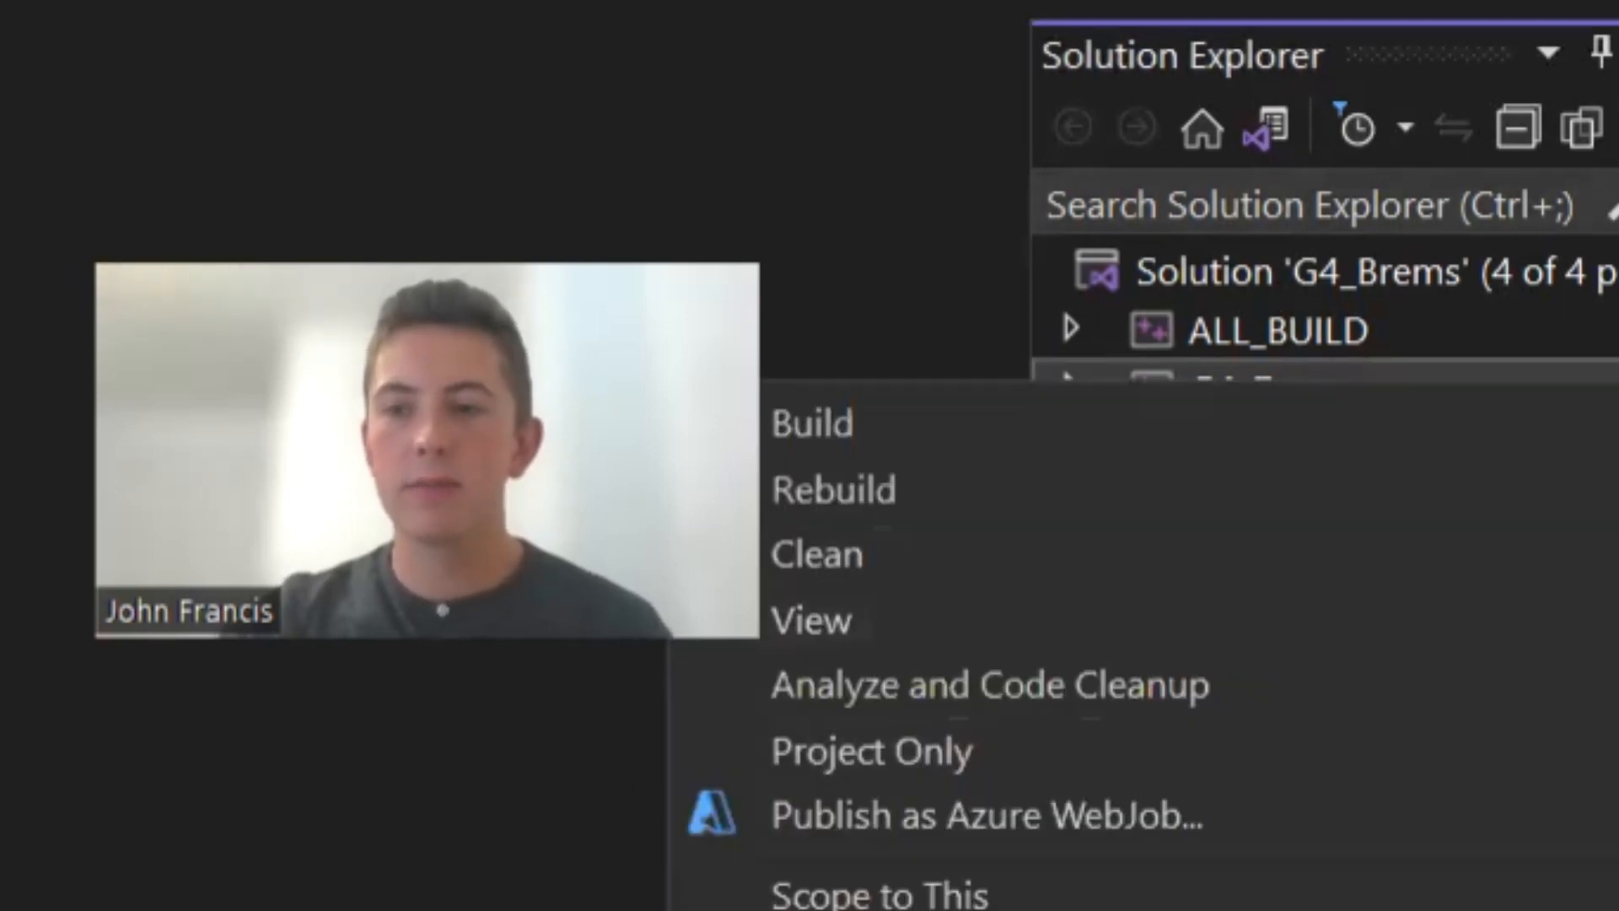
mouse_move(1167, 423)
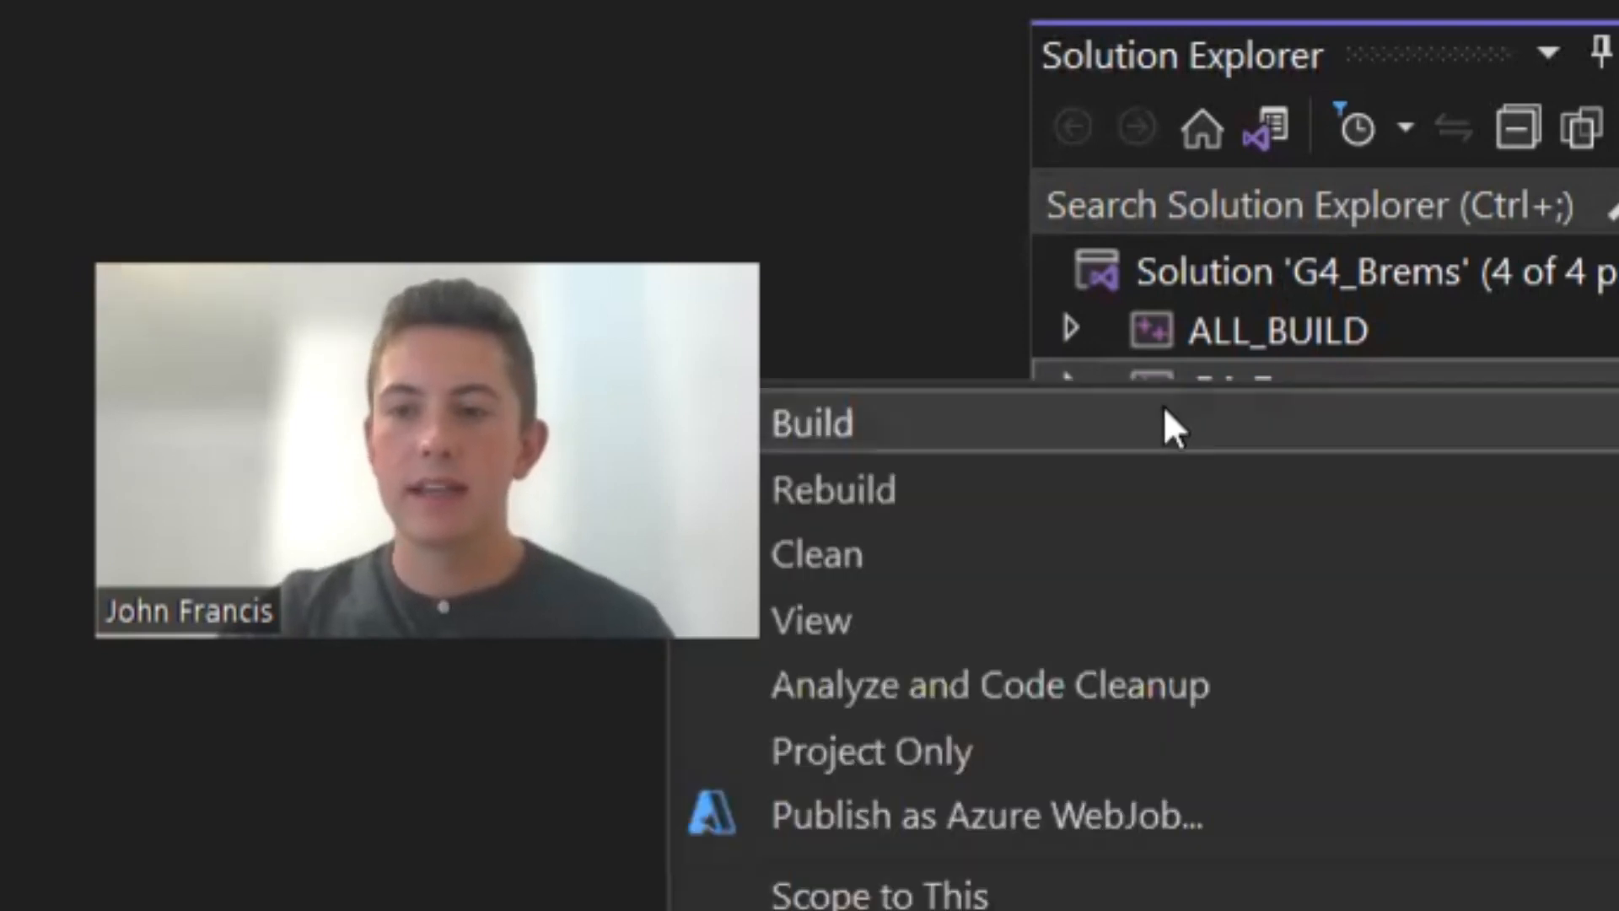
left_click(812, 423)
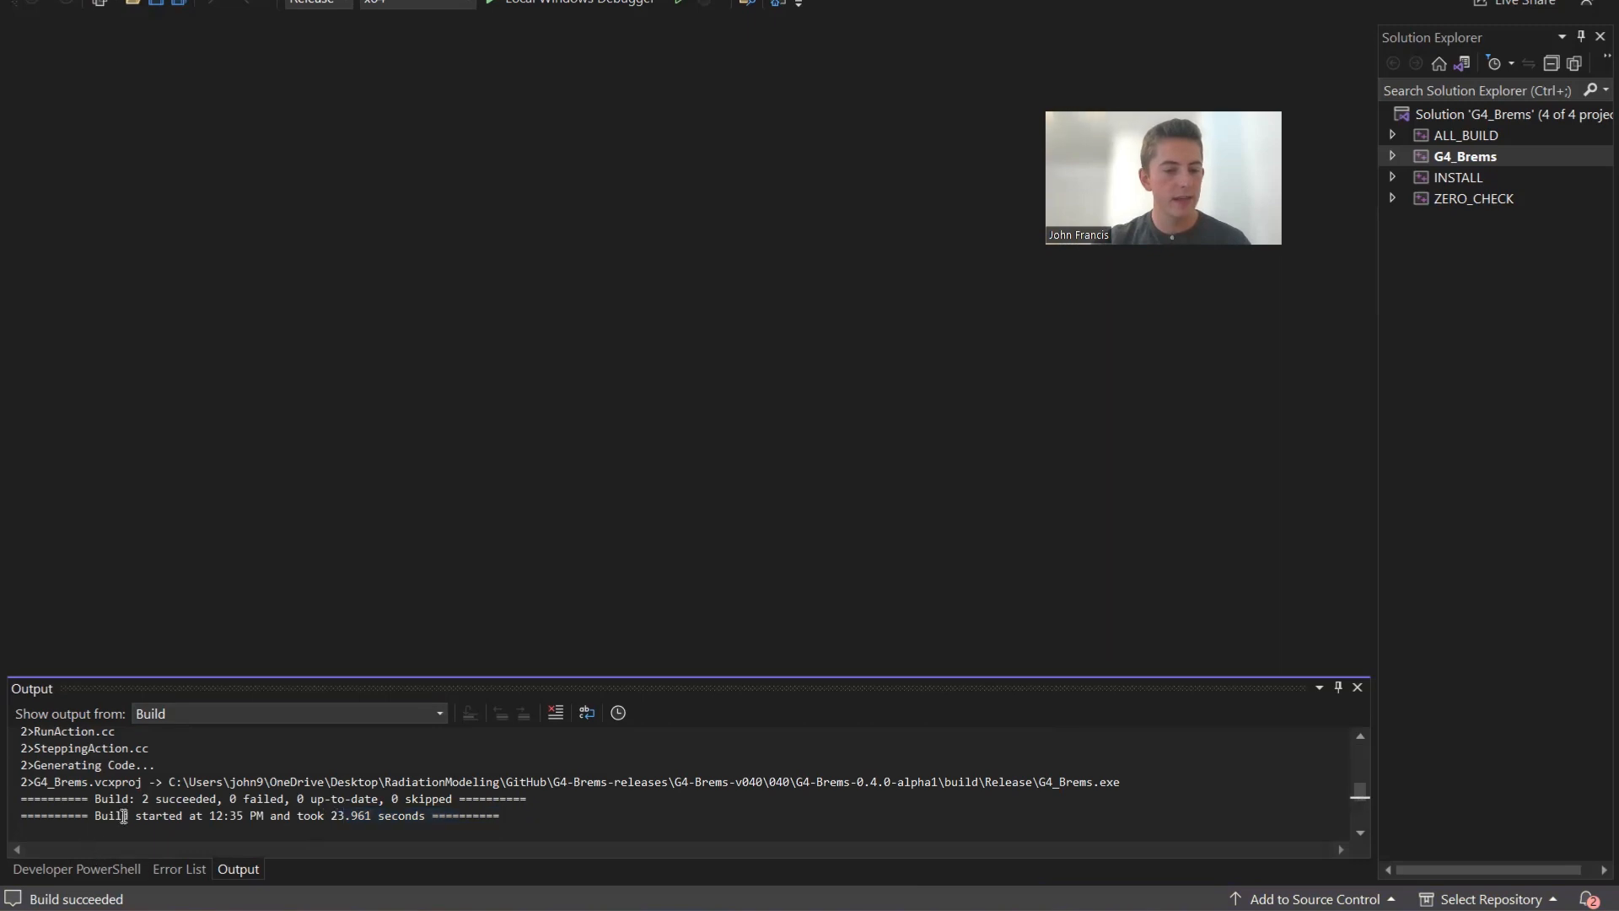
left_click_drag(140, 798, 452, 798)
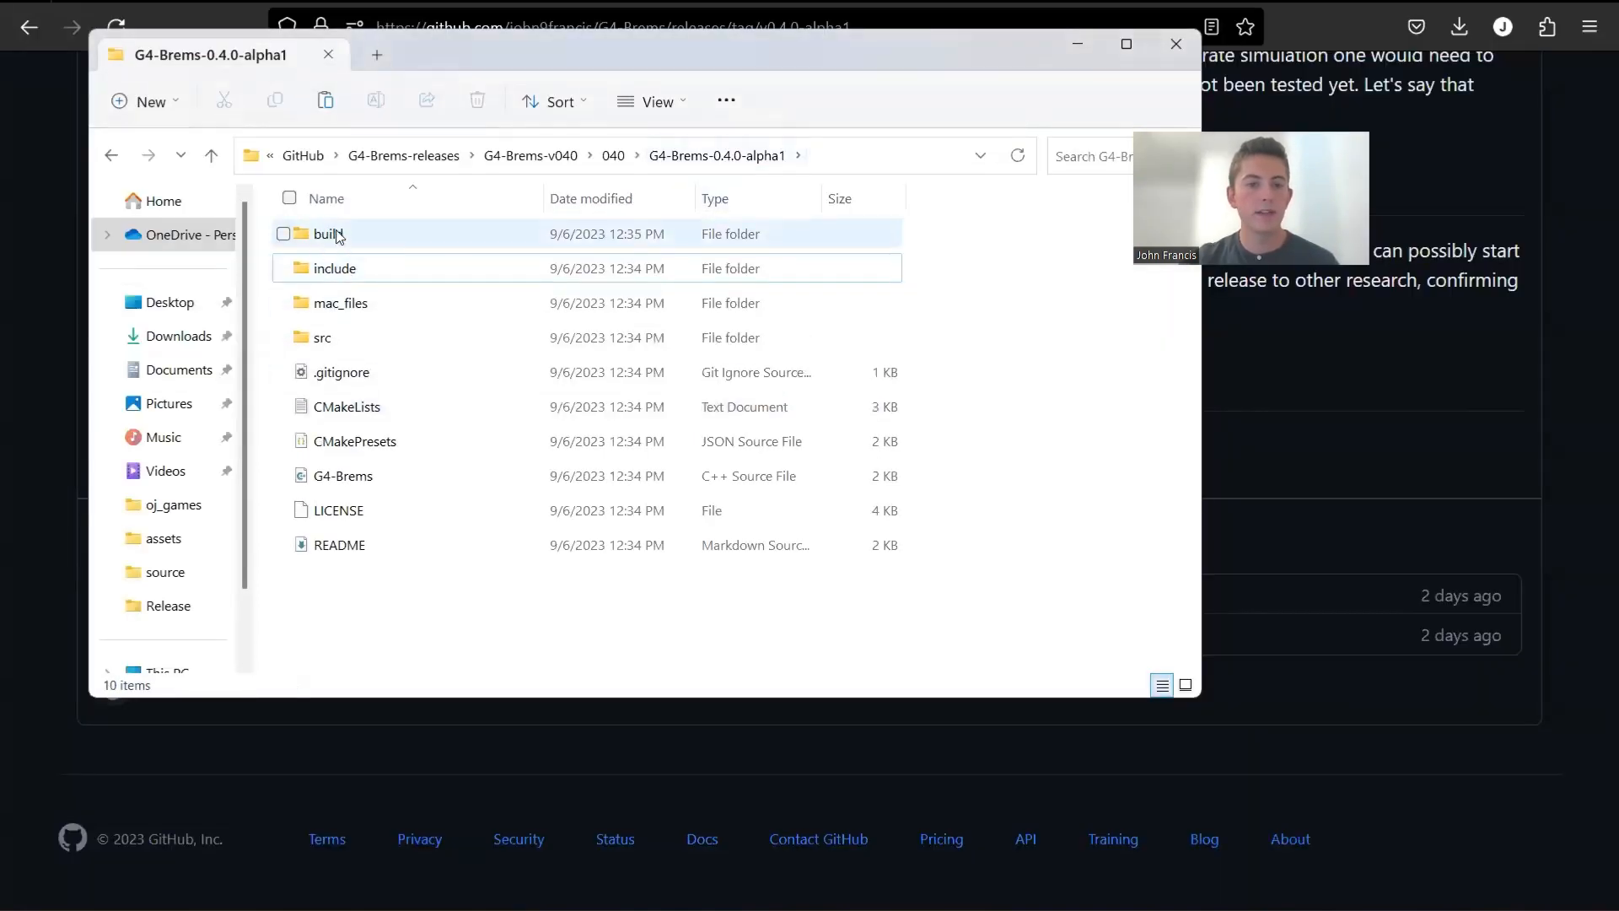
Step: Navigate into build/Release, review its files, and launch the freshly built G4_Brems.exe
double_click(329, 233)
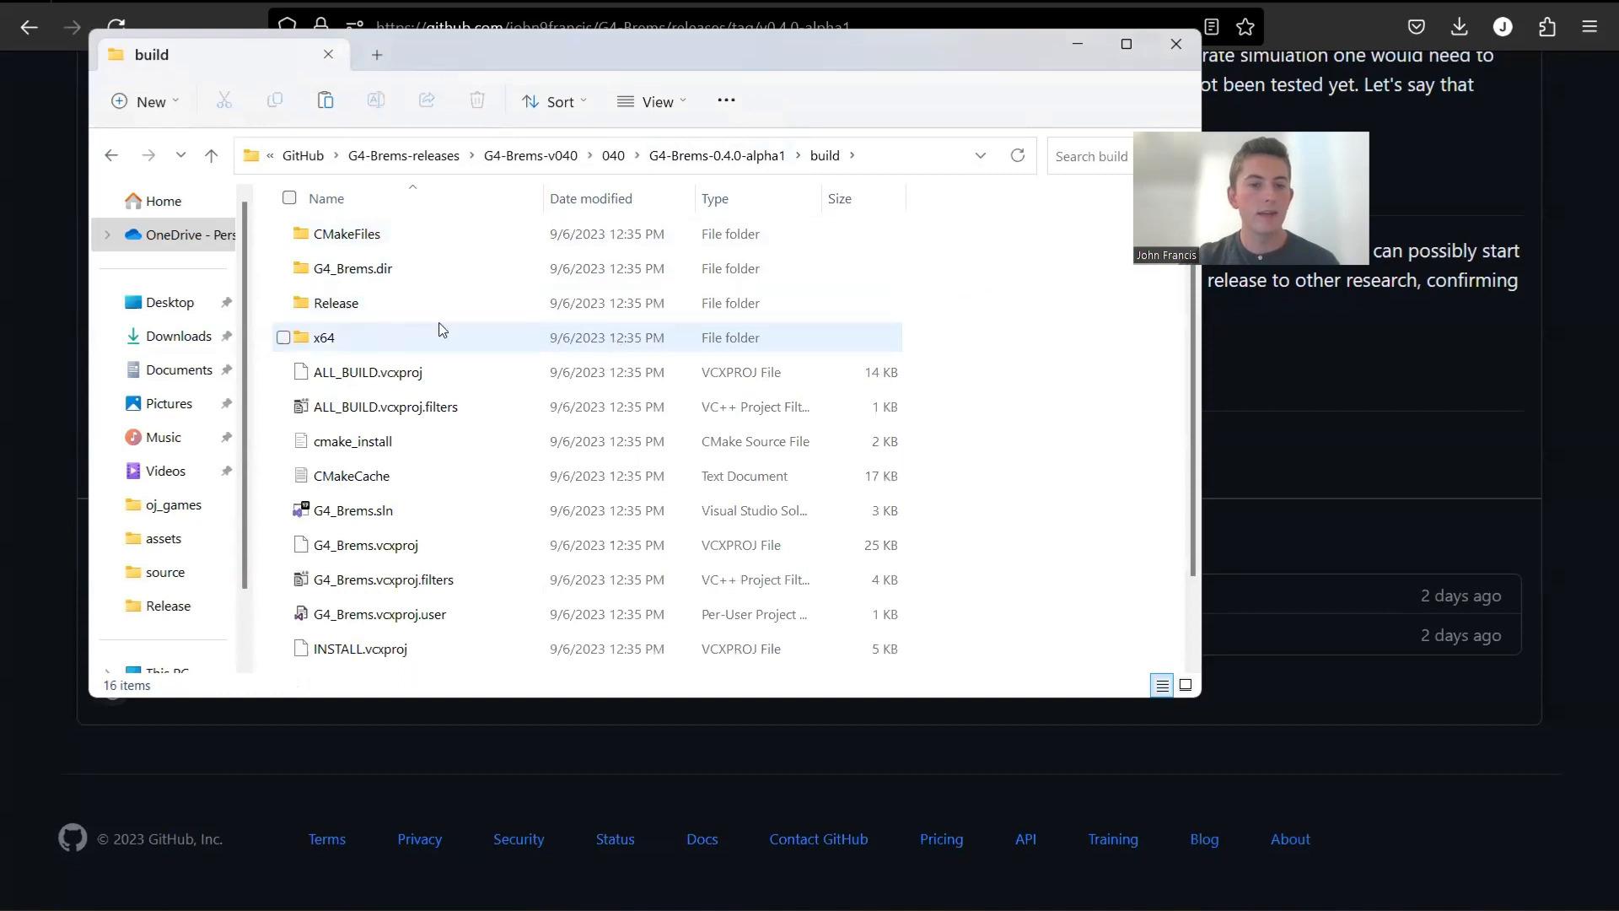
double_click(334, 301)
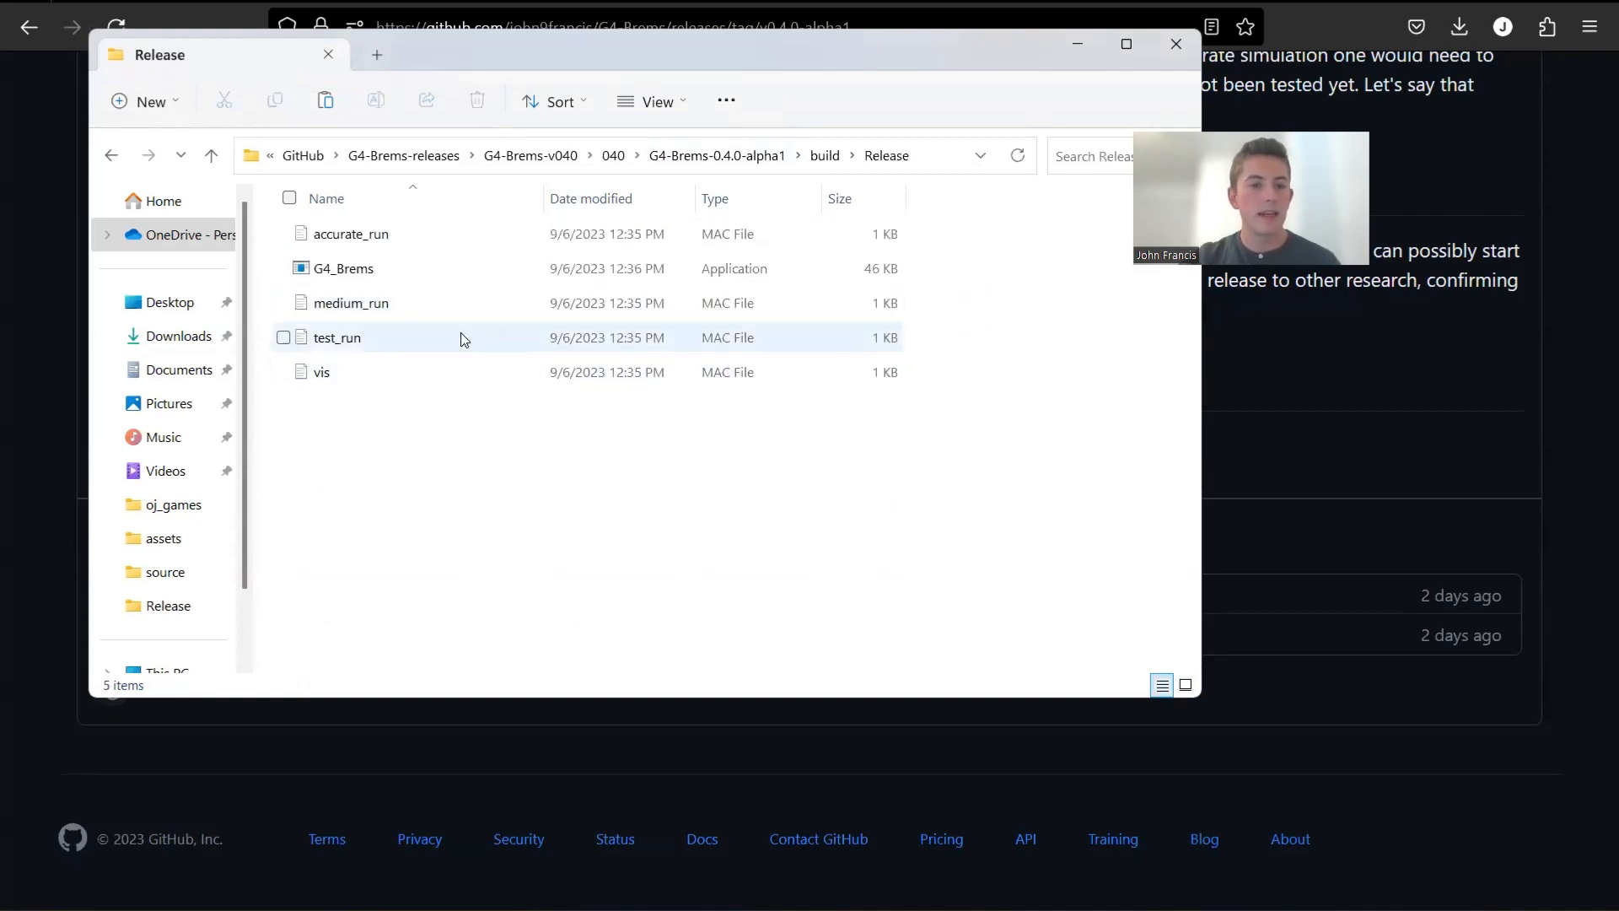
key("ctrl+a")
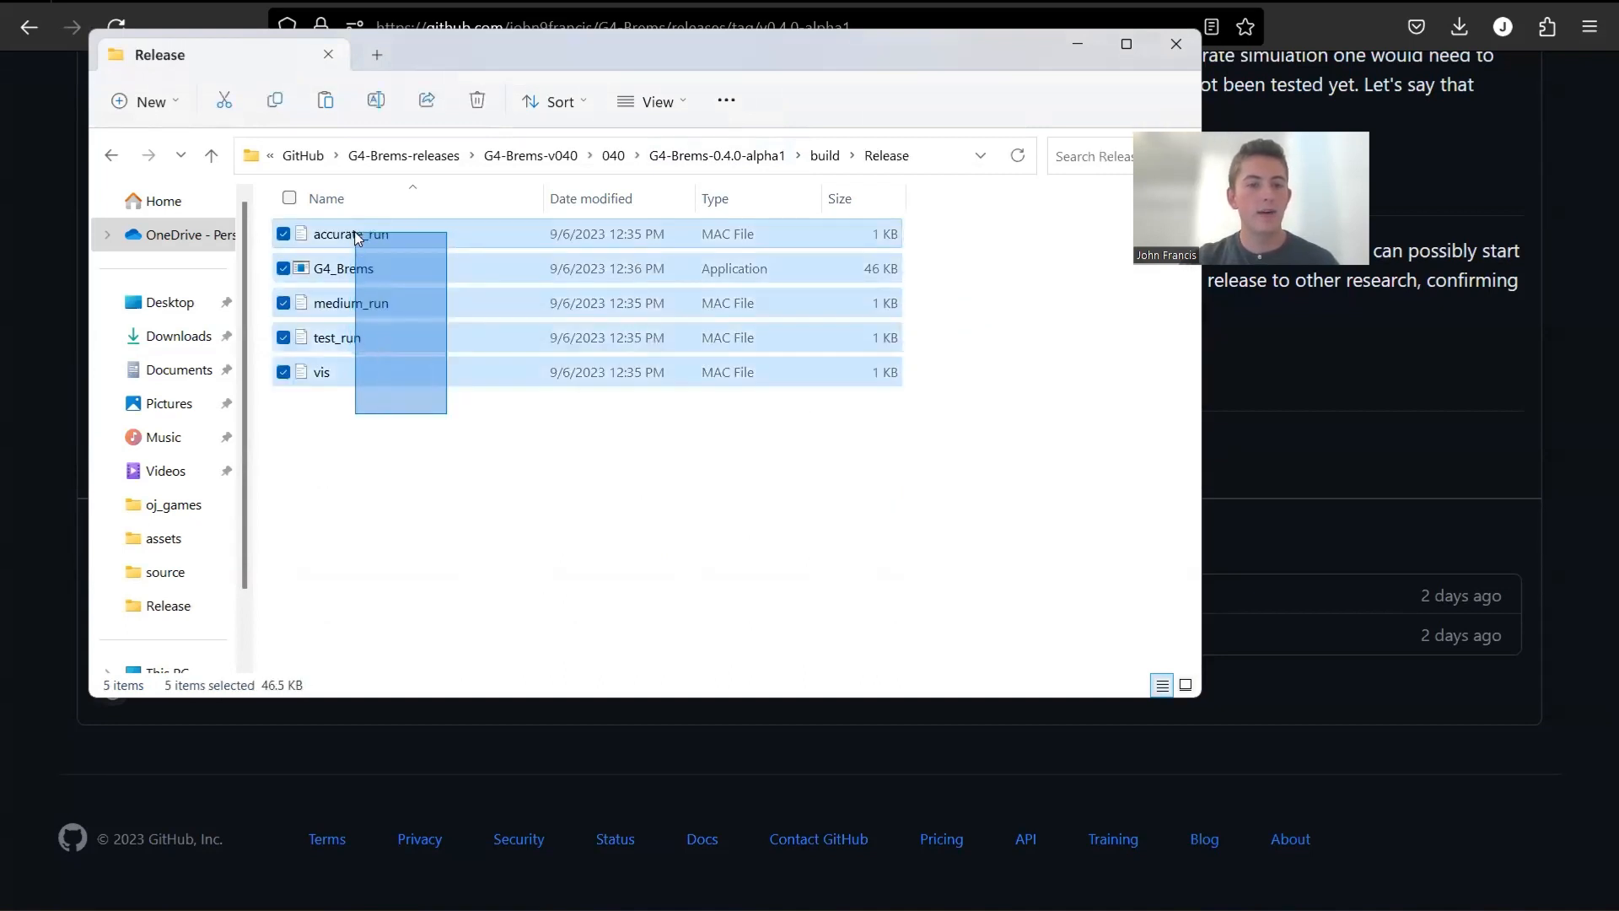
left_click(720, 566)
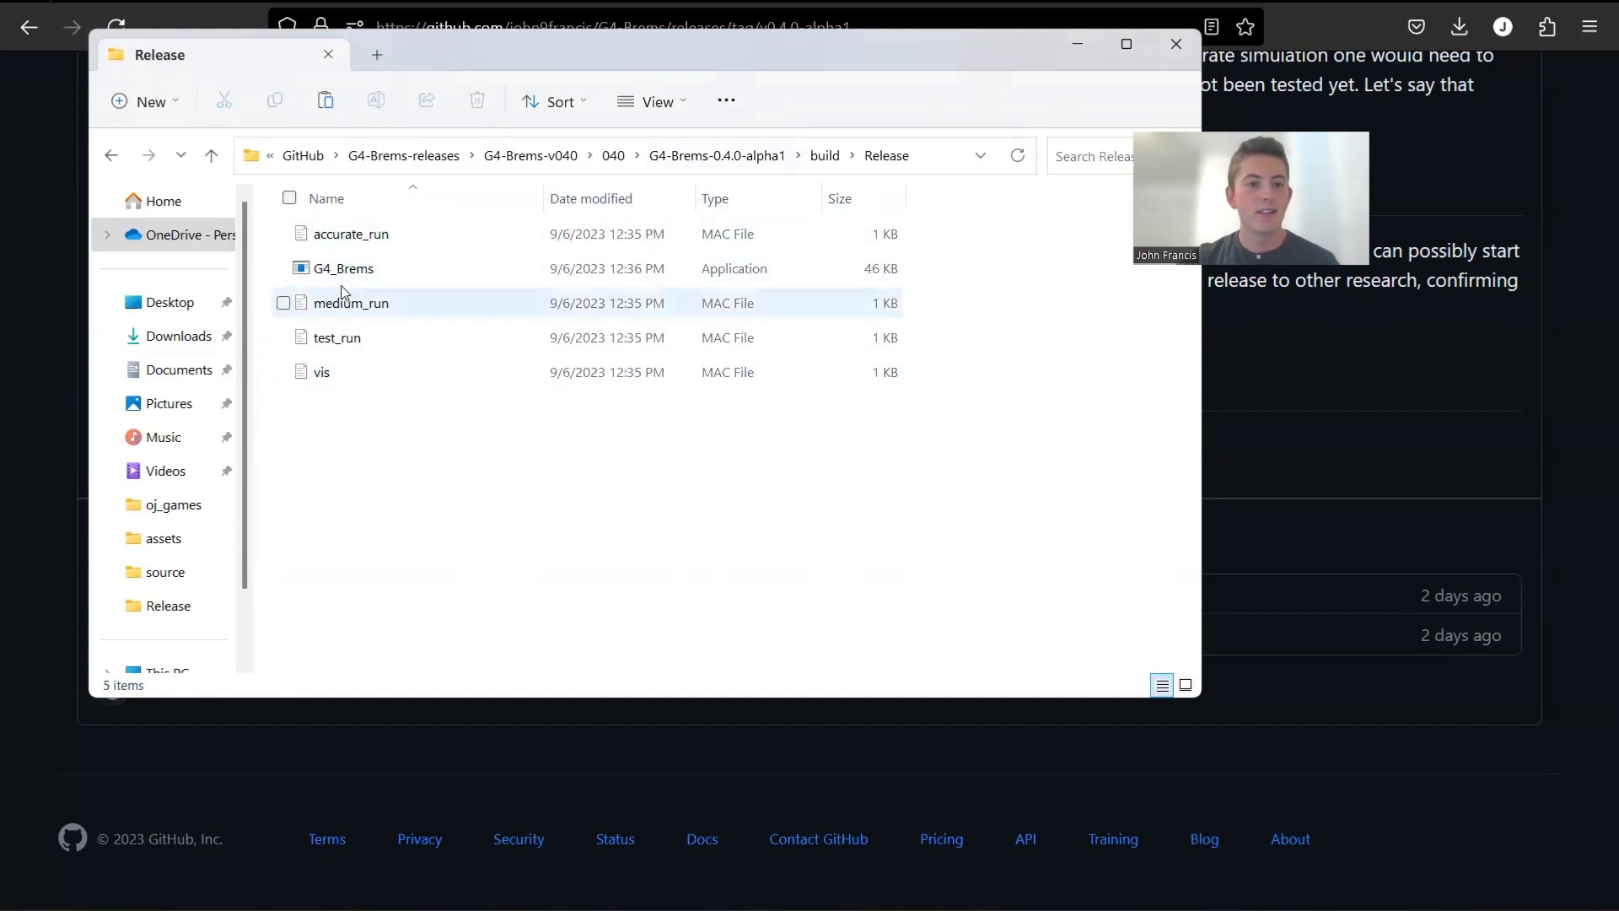
double_click(342, 268)
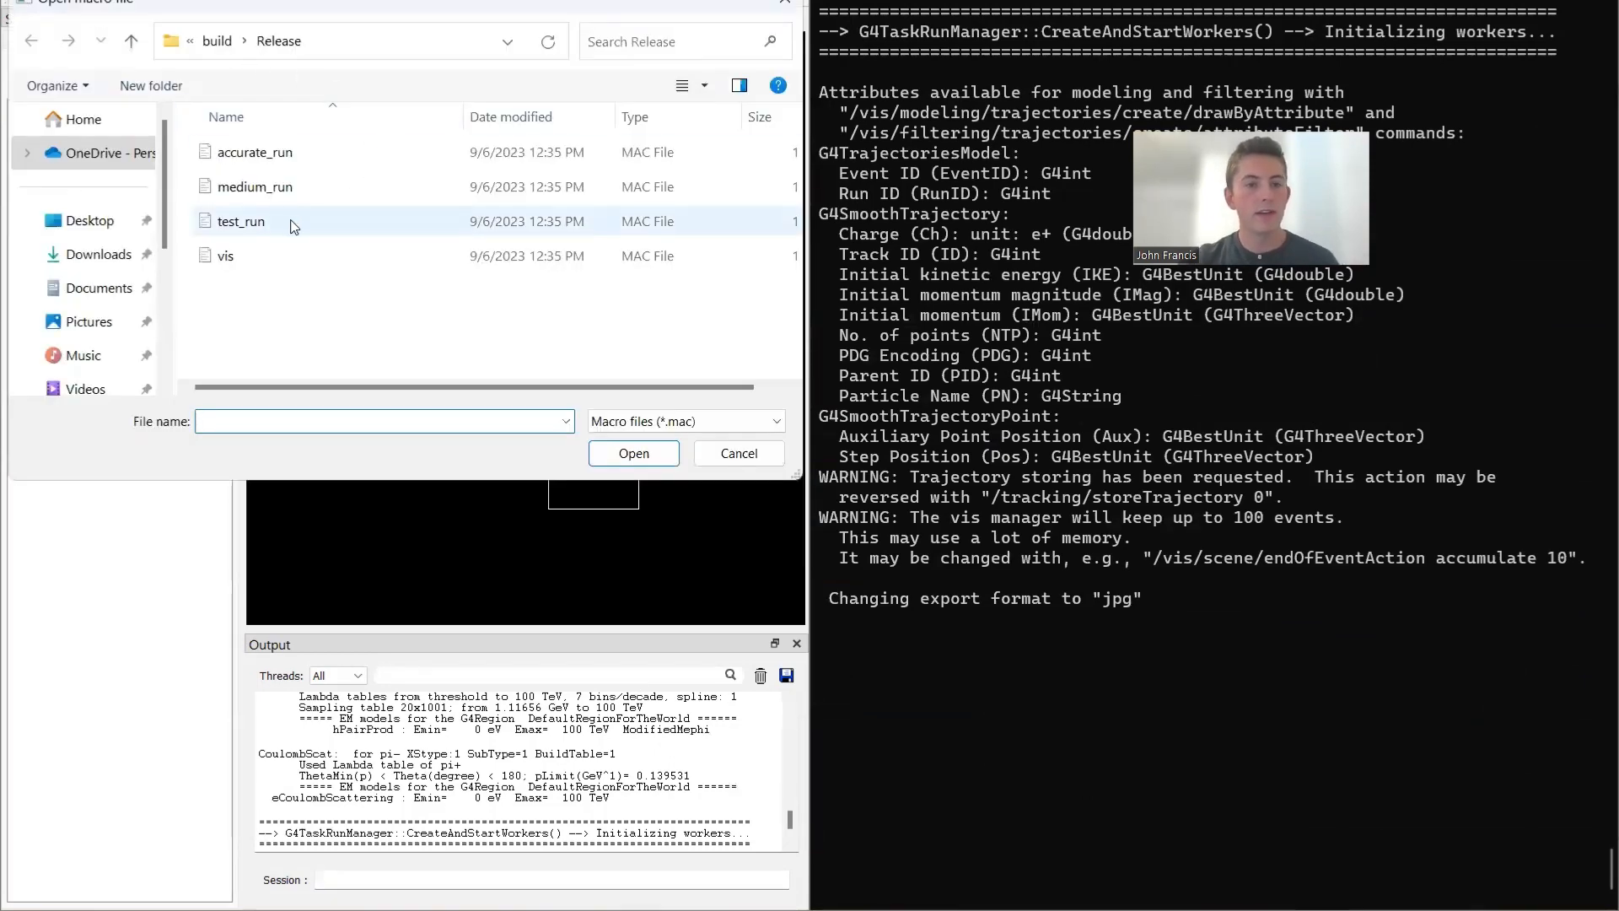
Step: Select the test_run macro in the Open macro file dialog and run it
left_click(242, 221)
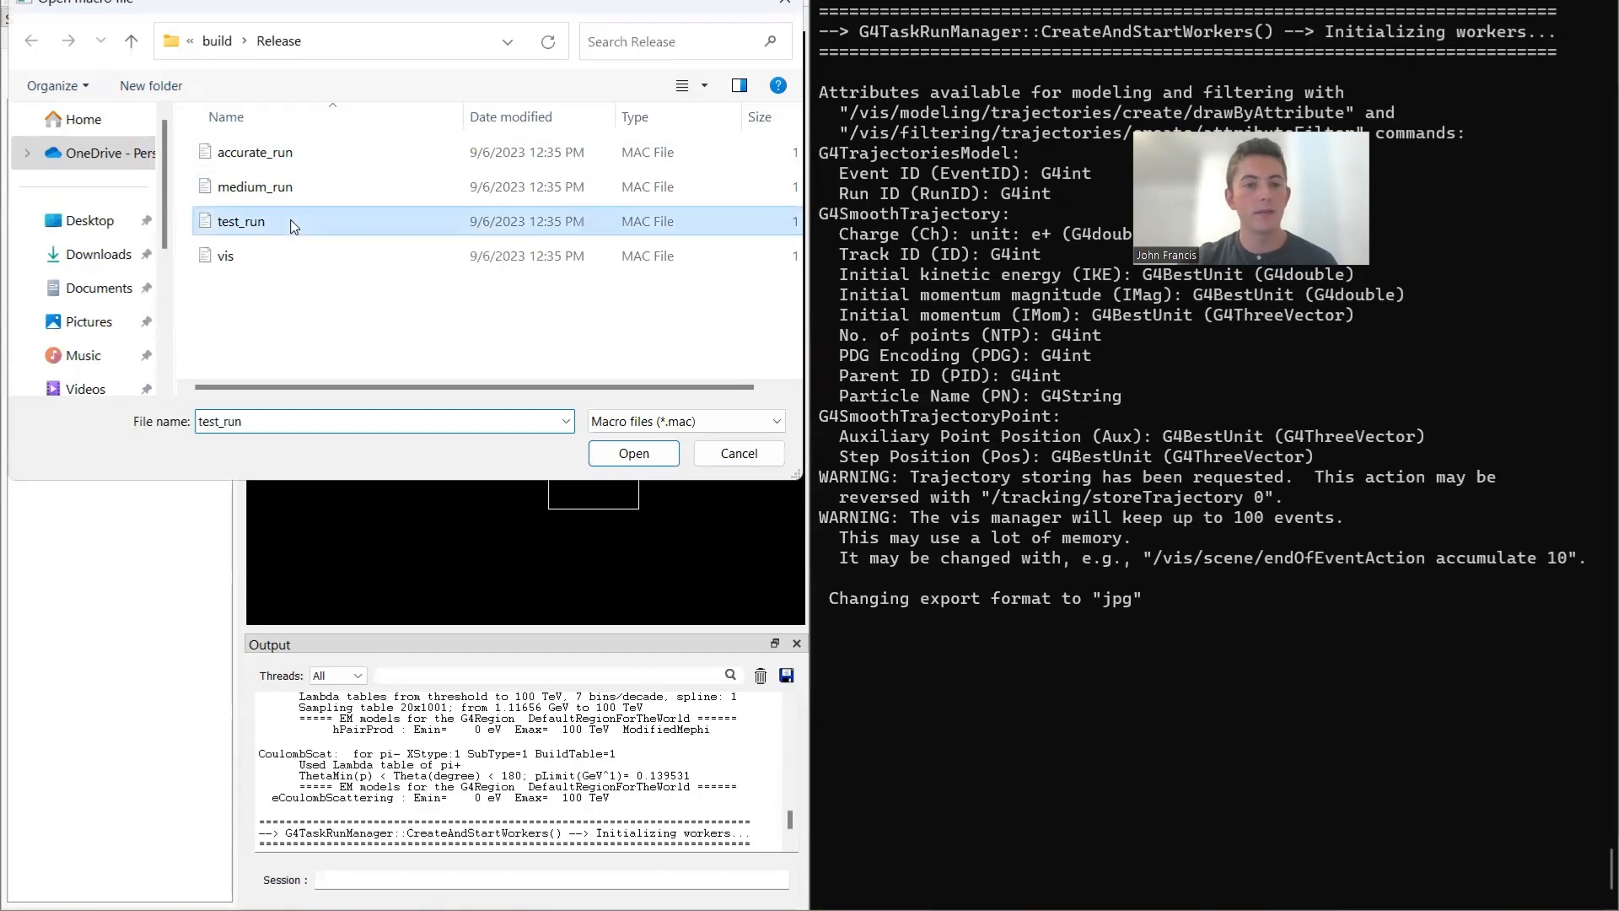
left_click(632, 452)
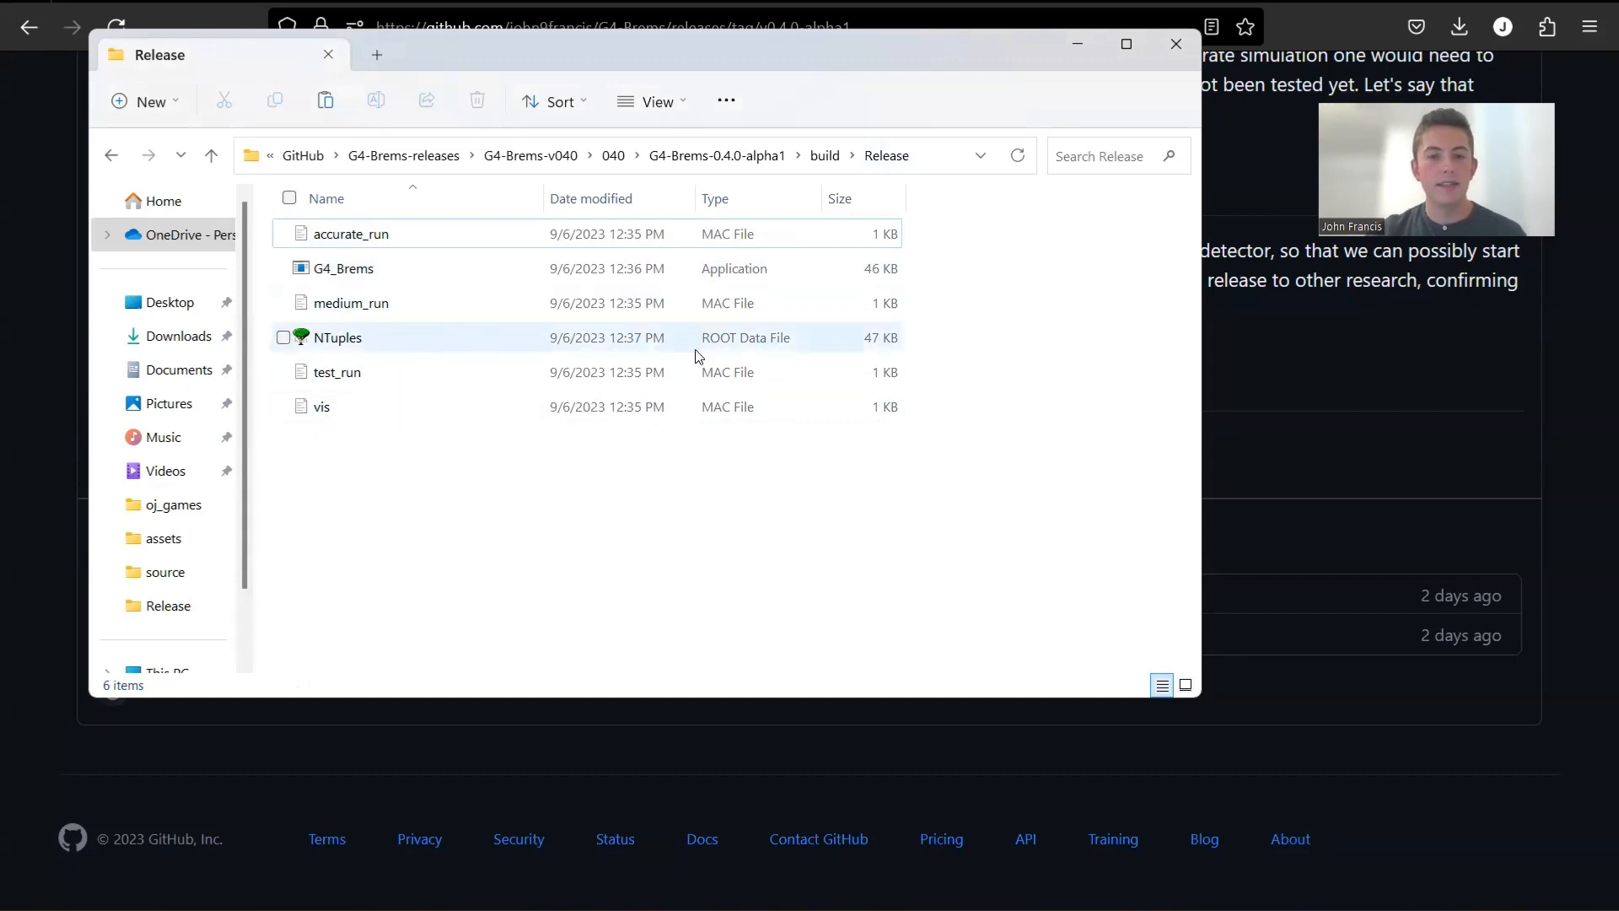
mouse_move(696, 333)
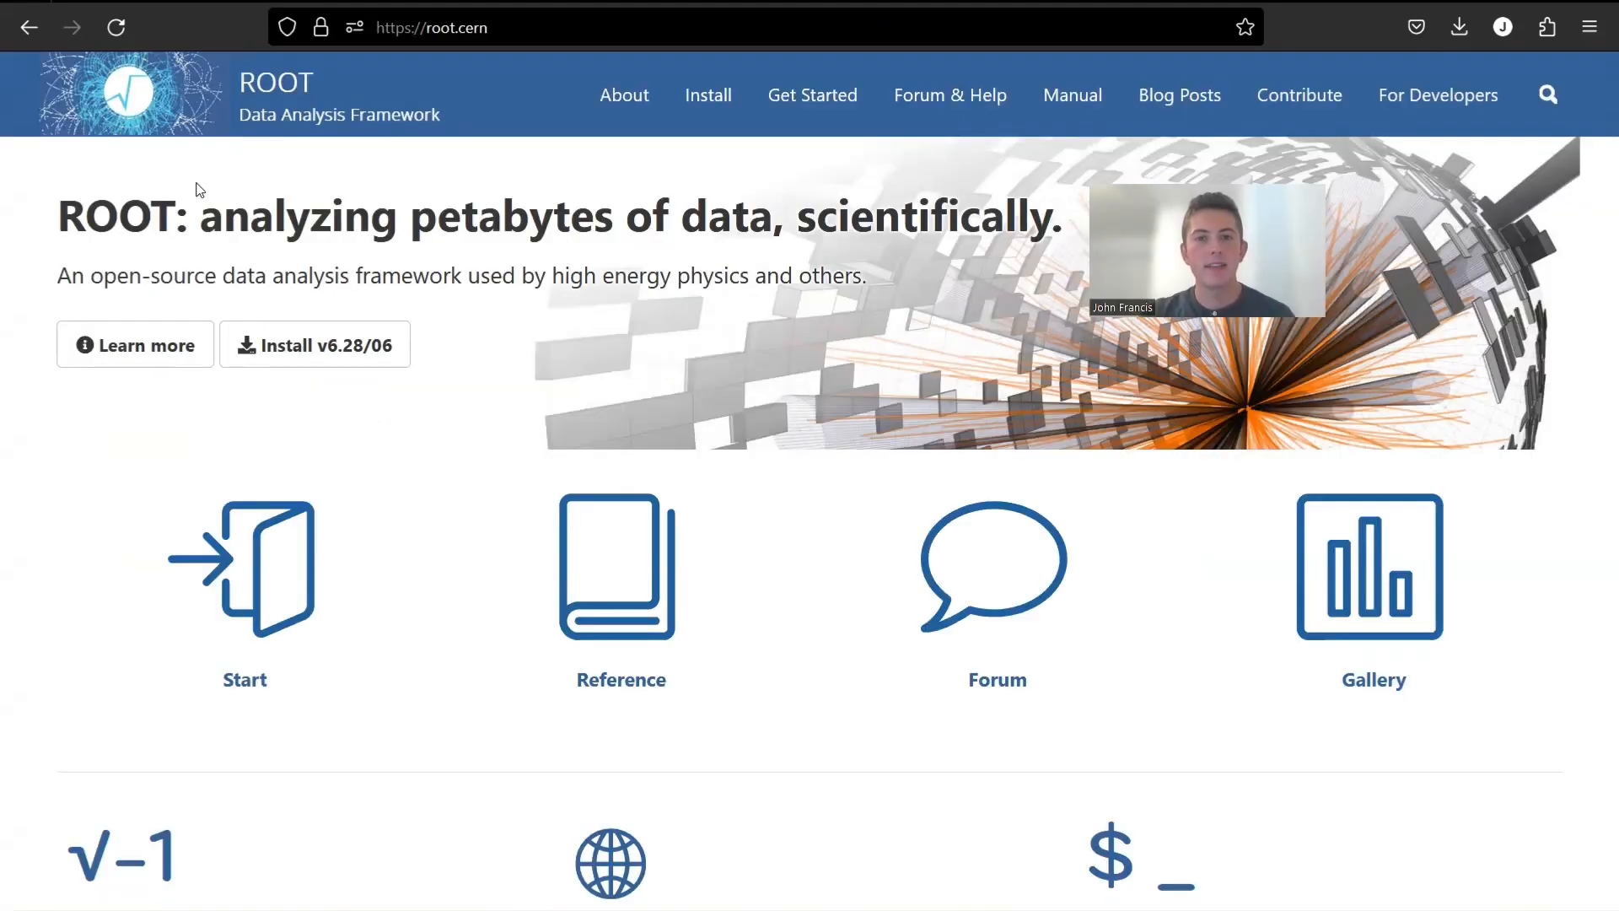
mouse_move(256, 94)
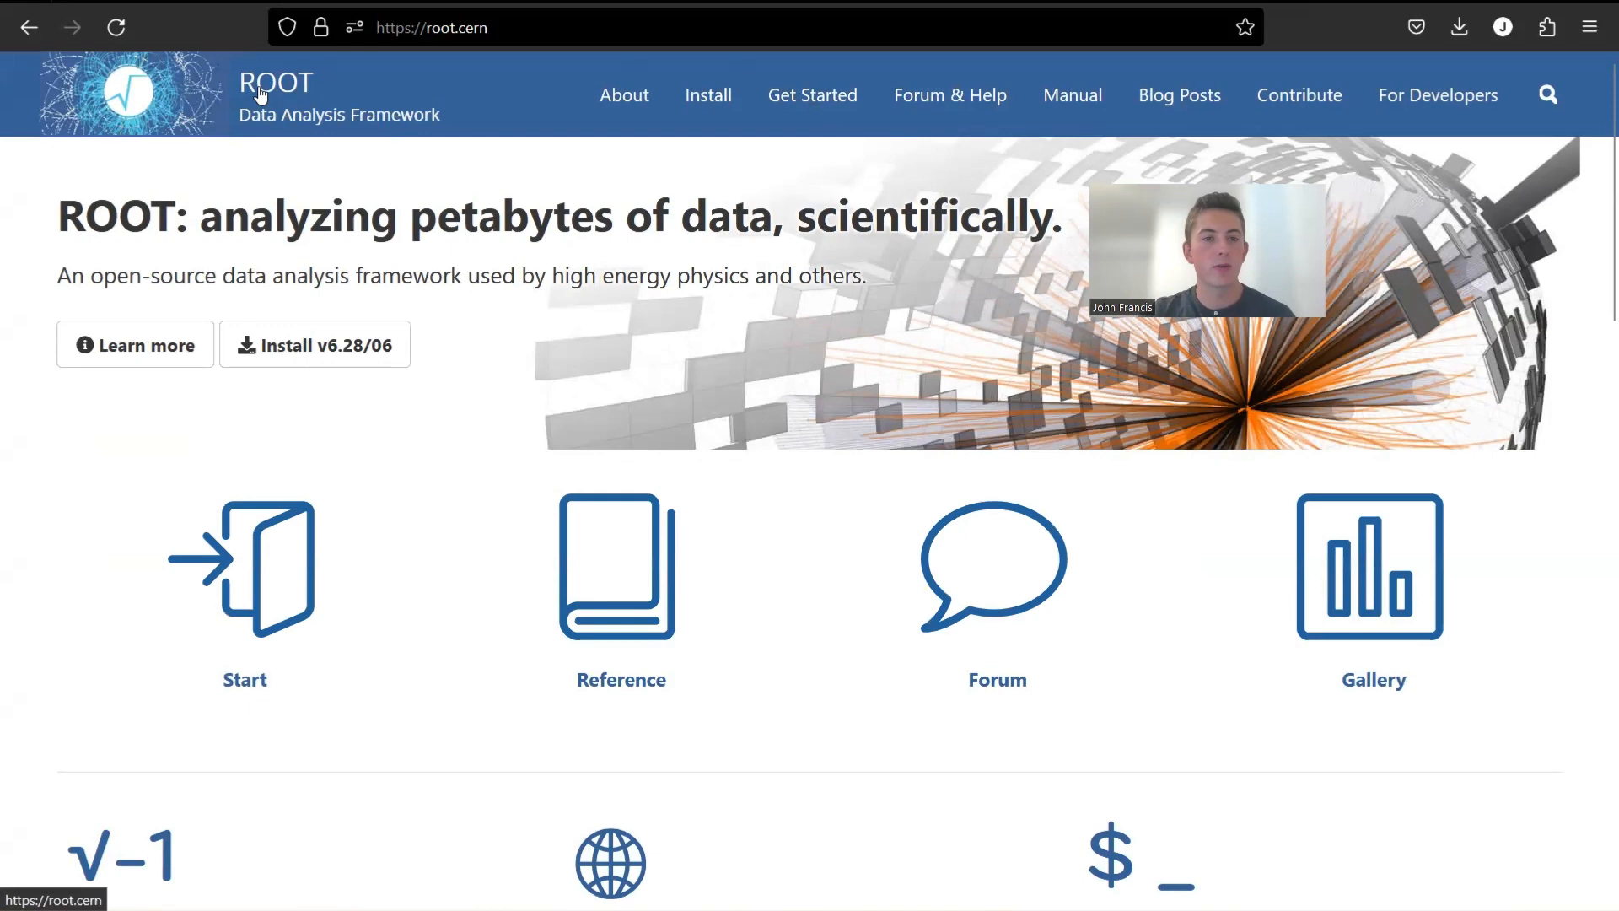
mouse_move(462, 131)
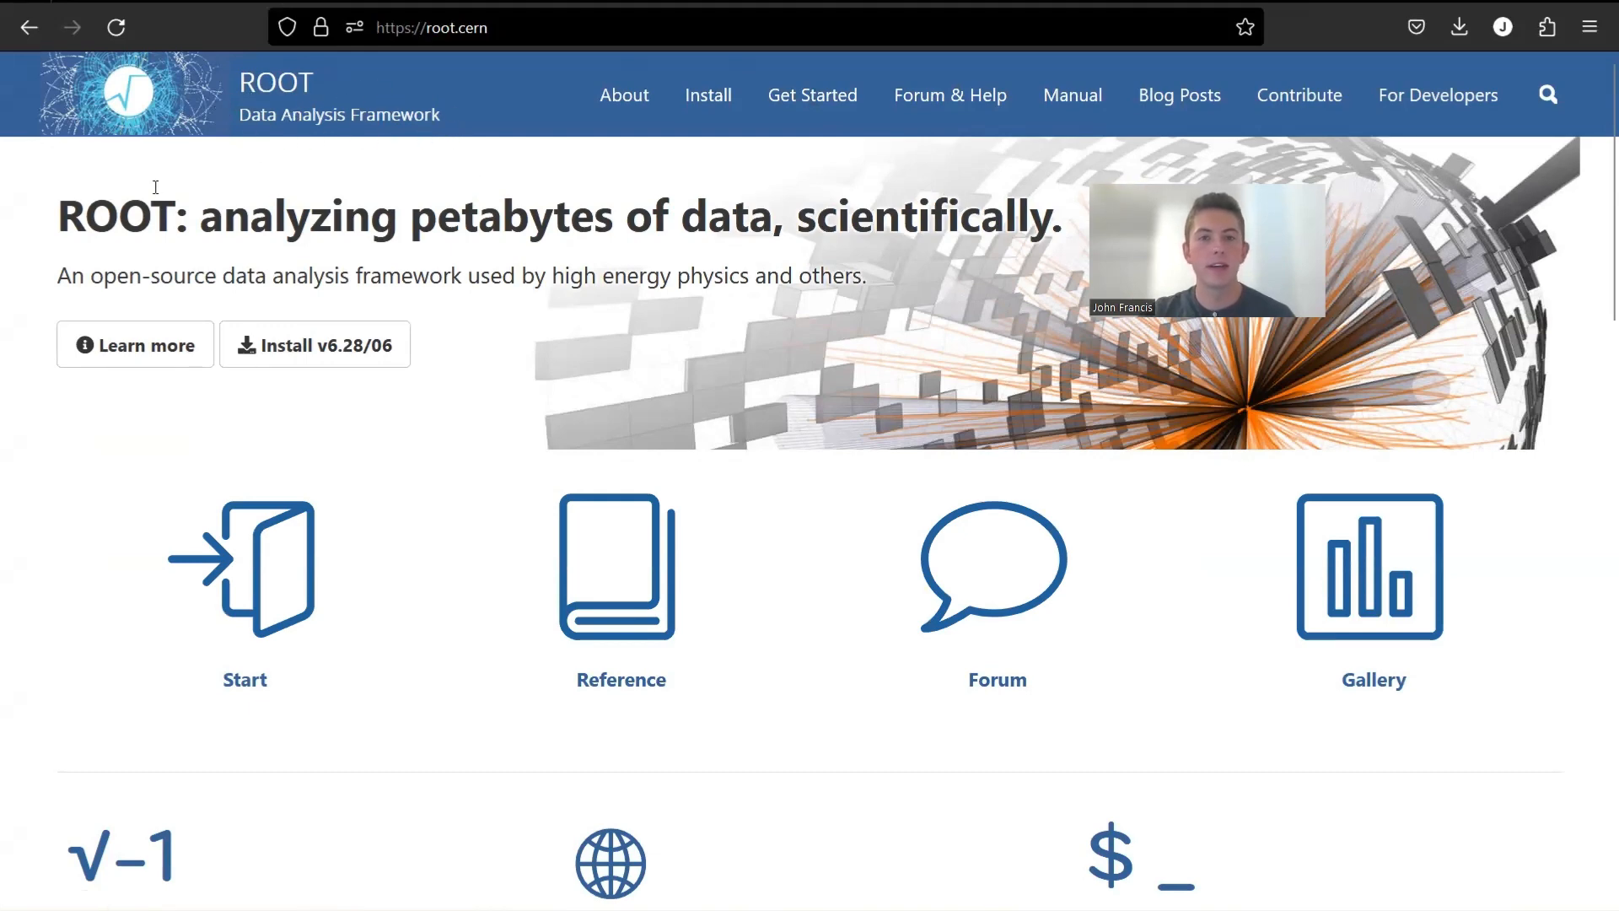
scroll("down", 3)
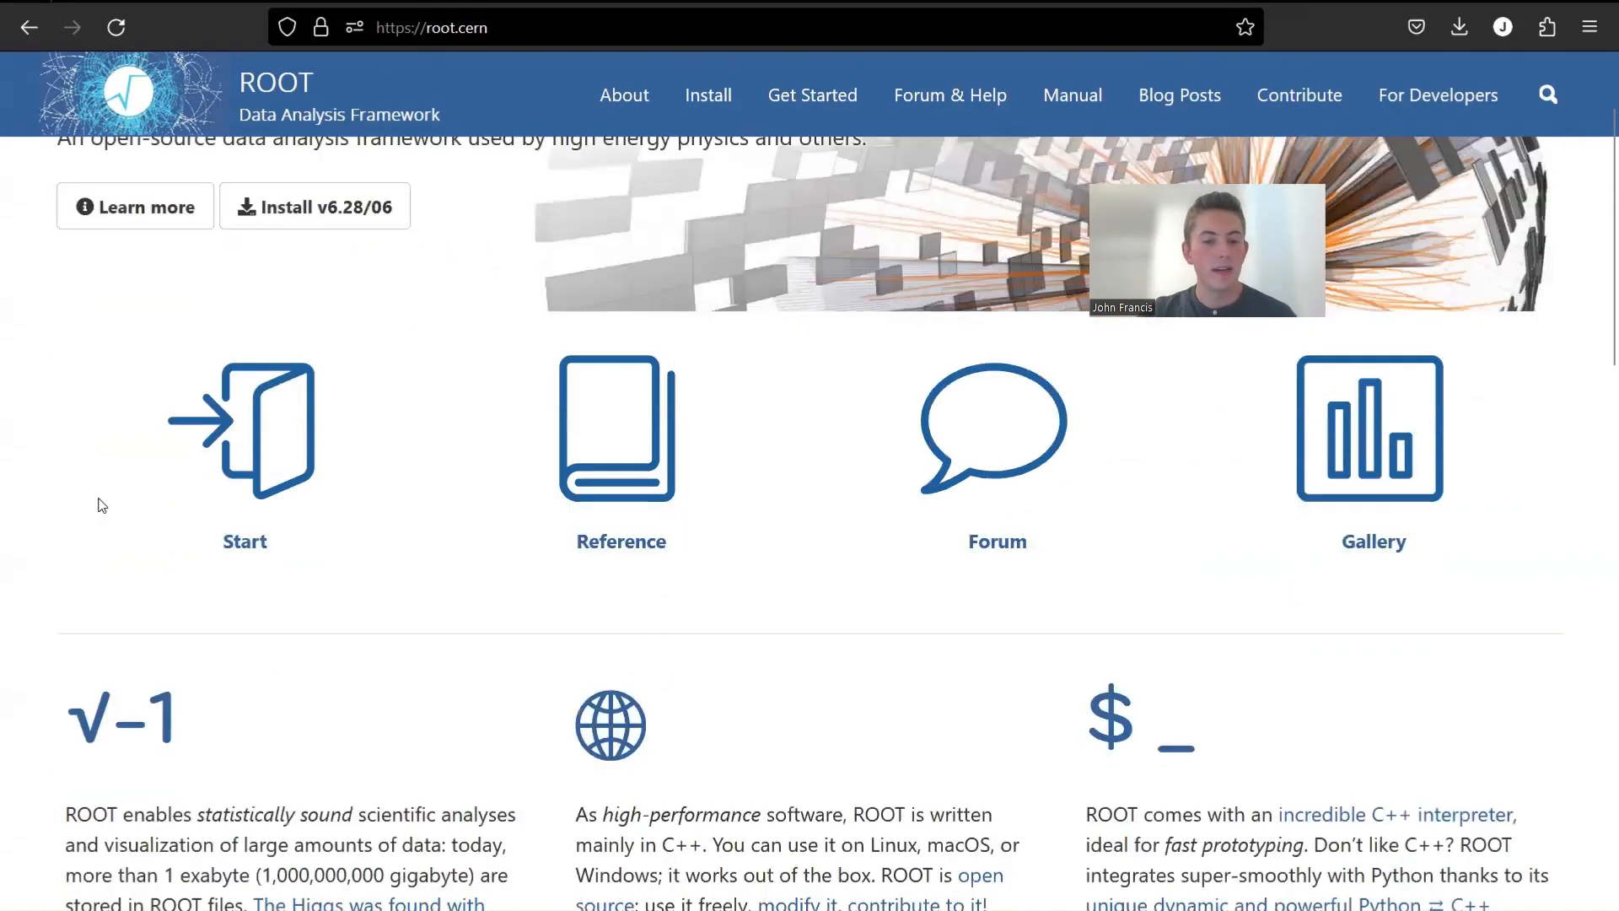
scroll("down", 3)
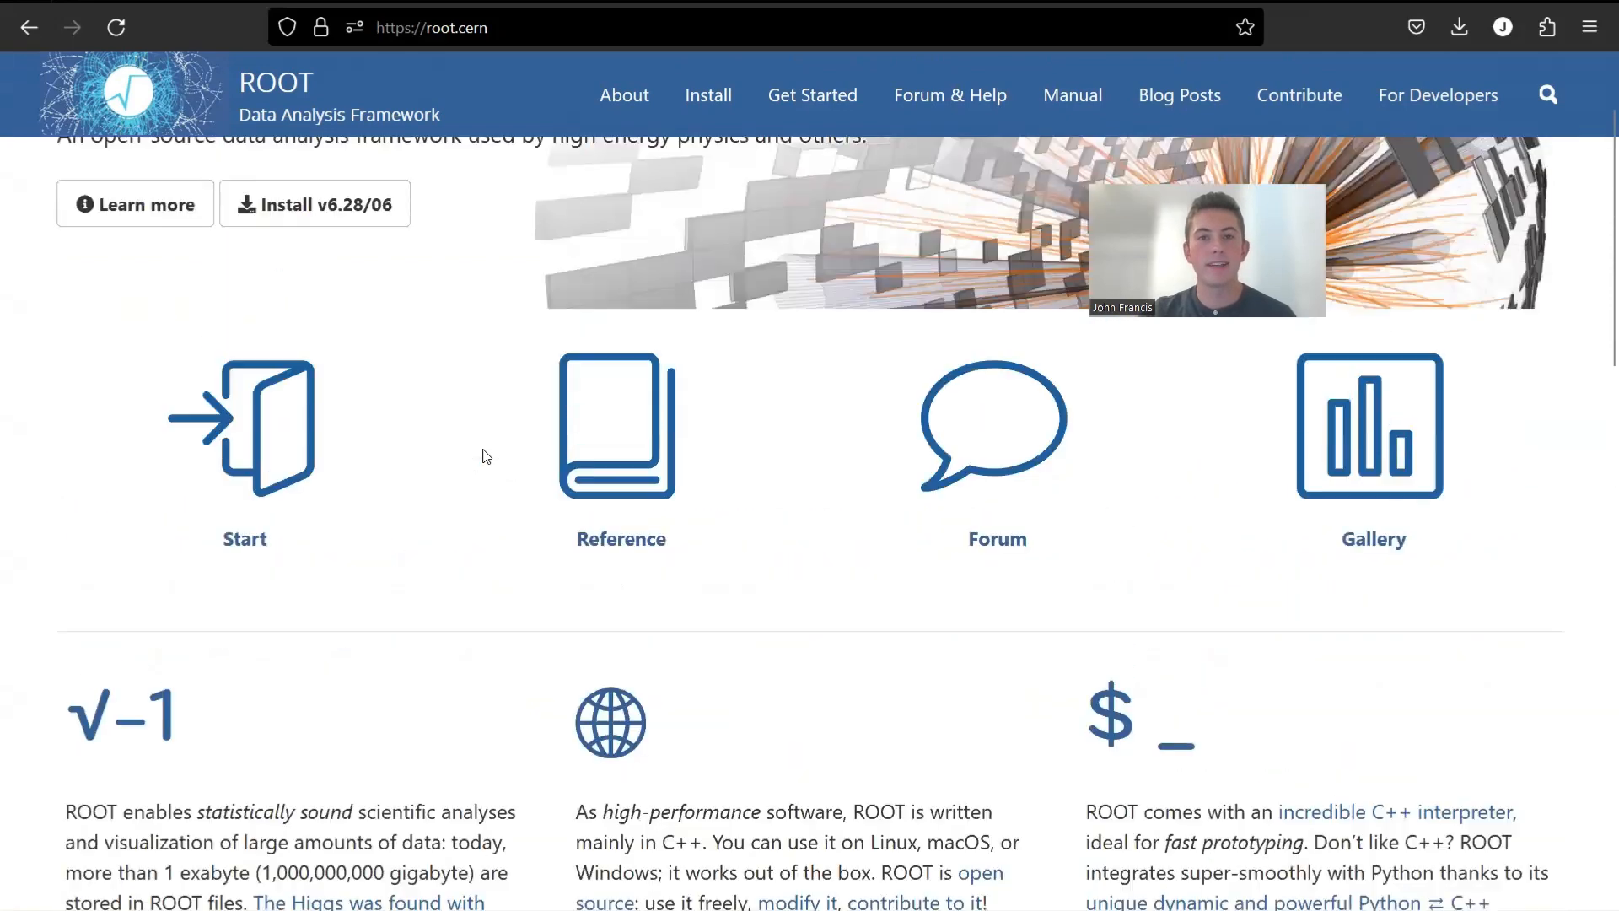
scroll("up", 3)
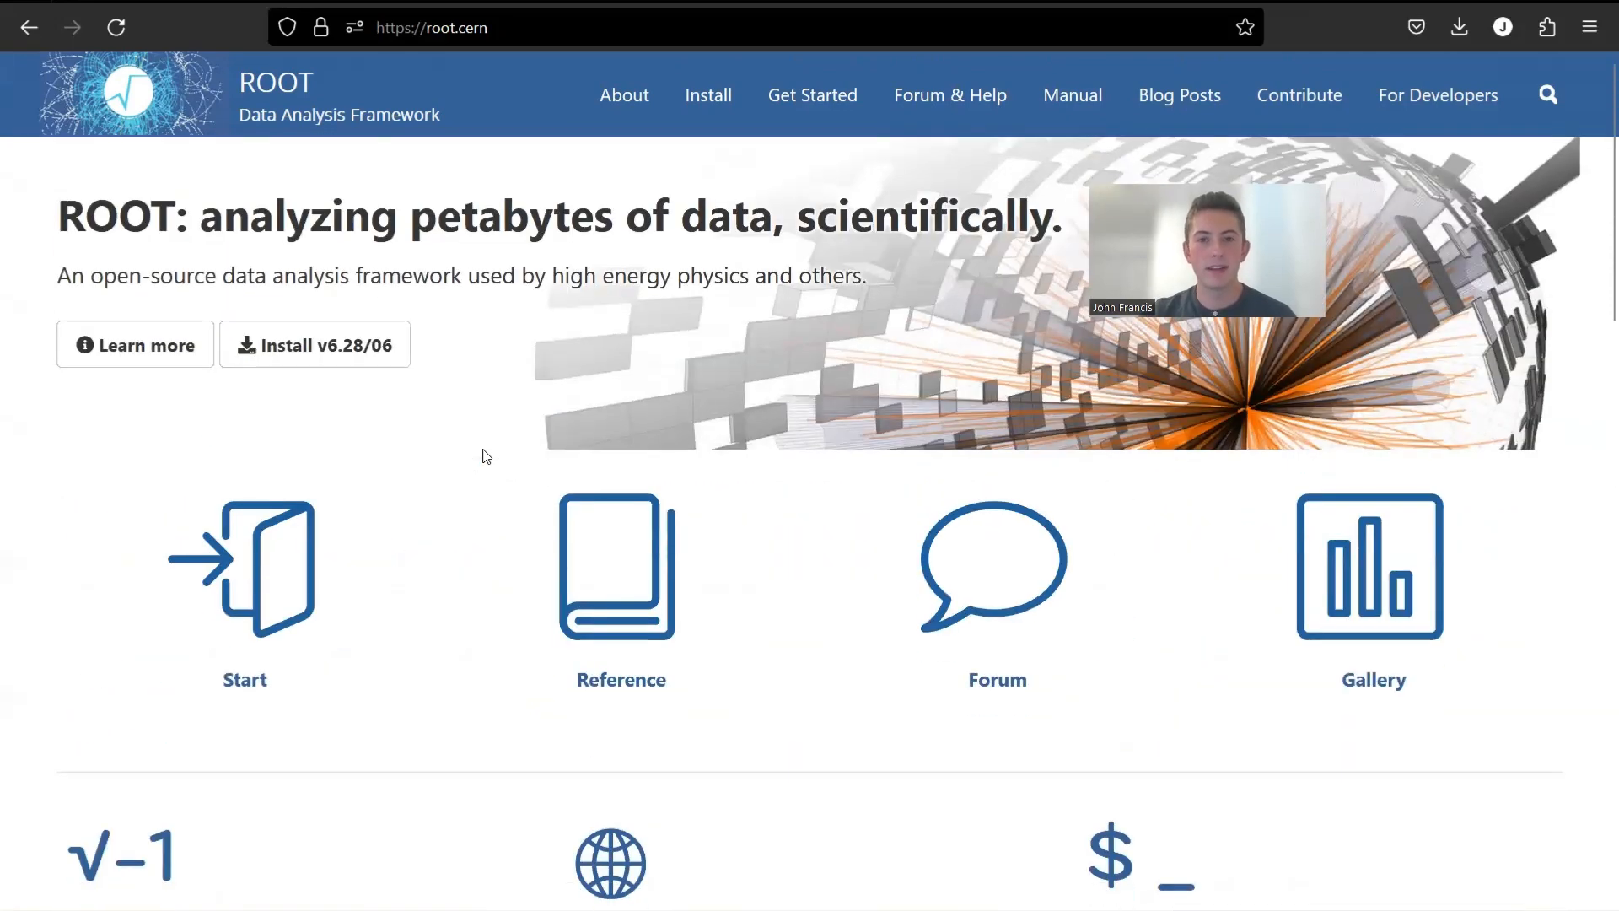
mouse_move(403, 440)
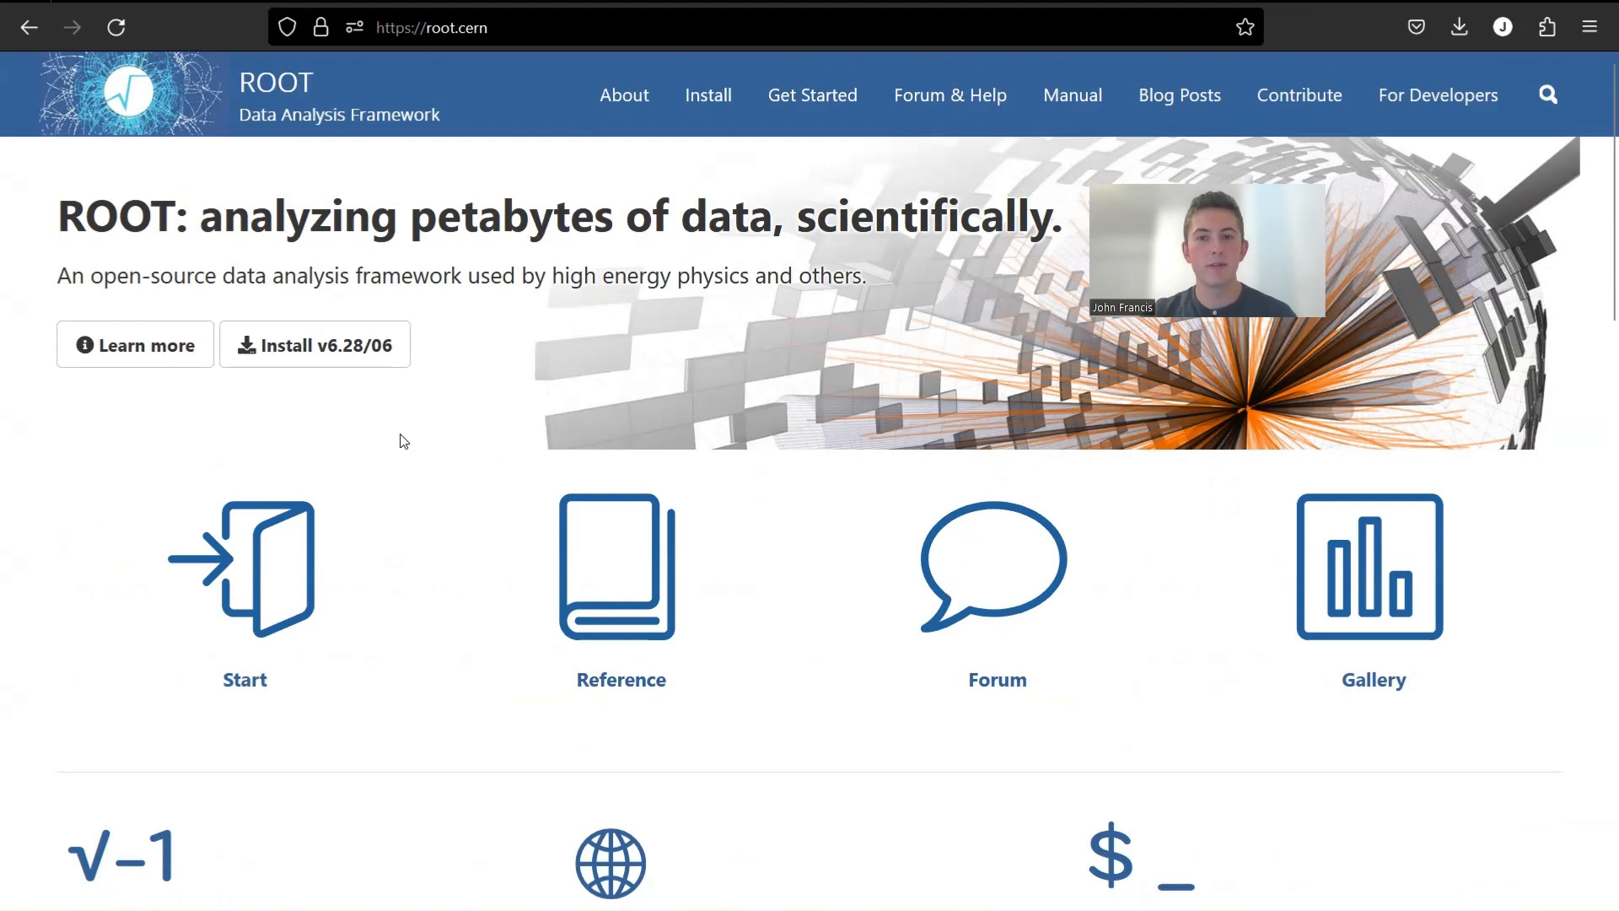
mouse_move(567, 365)
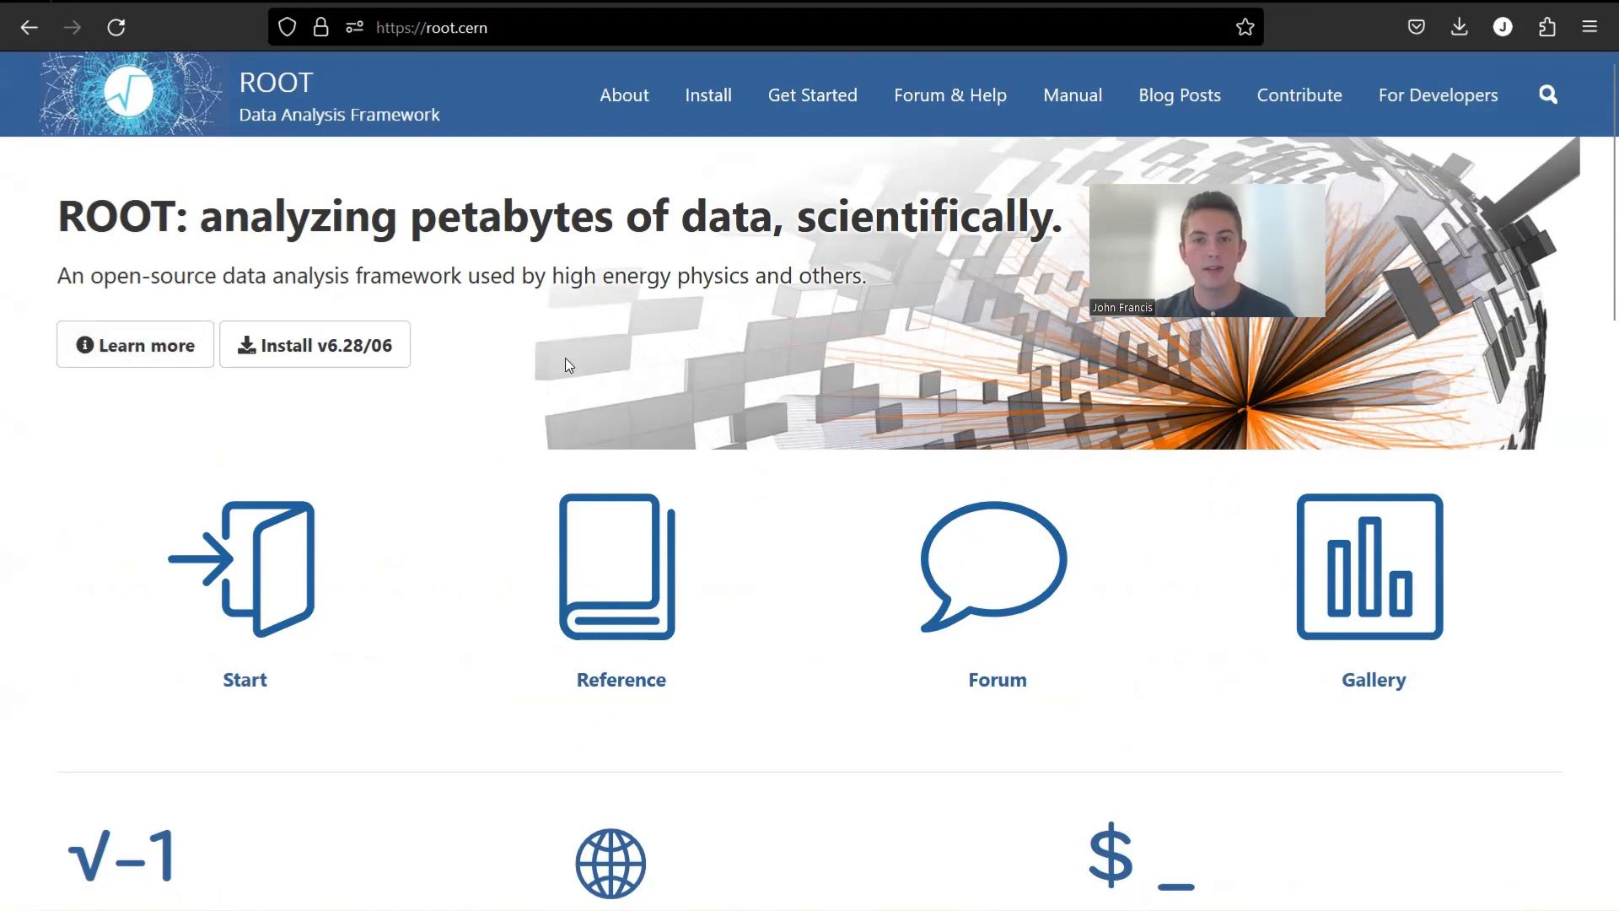
mouse_move(494, 316)
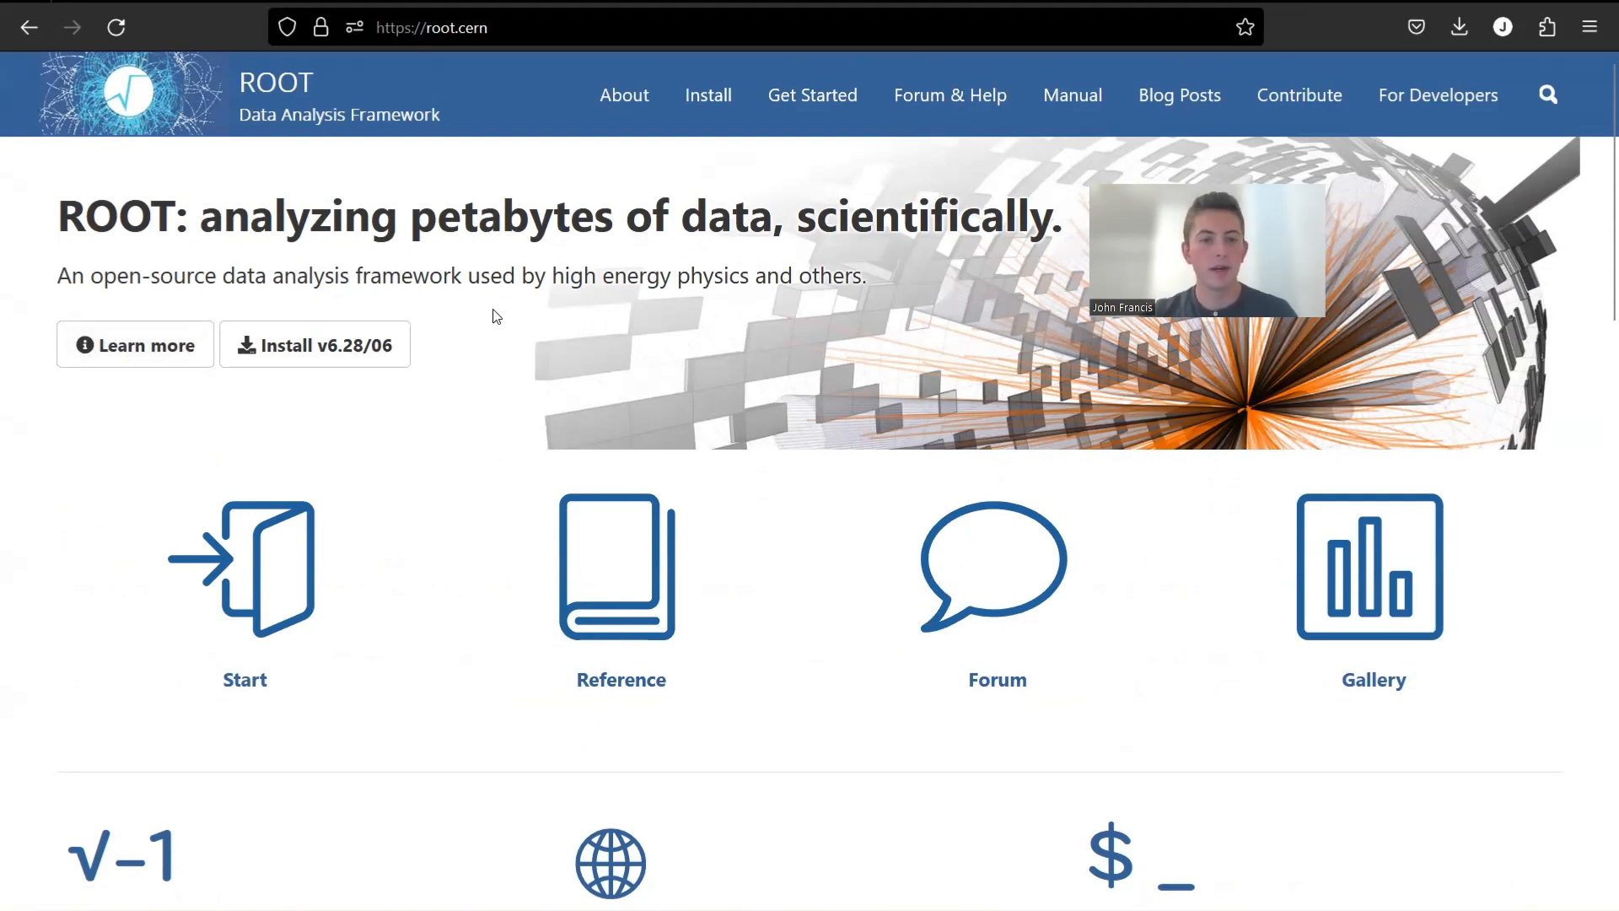
mouse_move(527, 286)
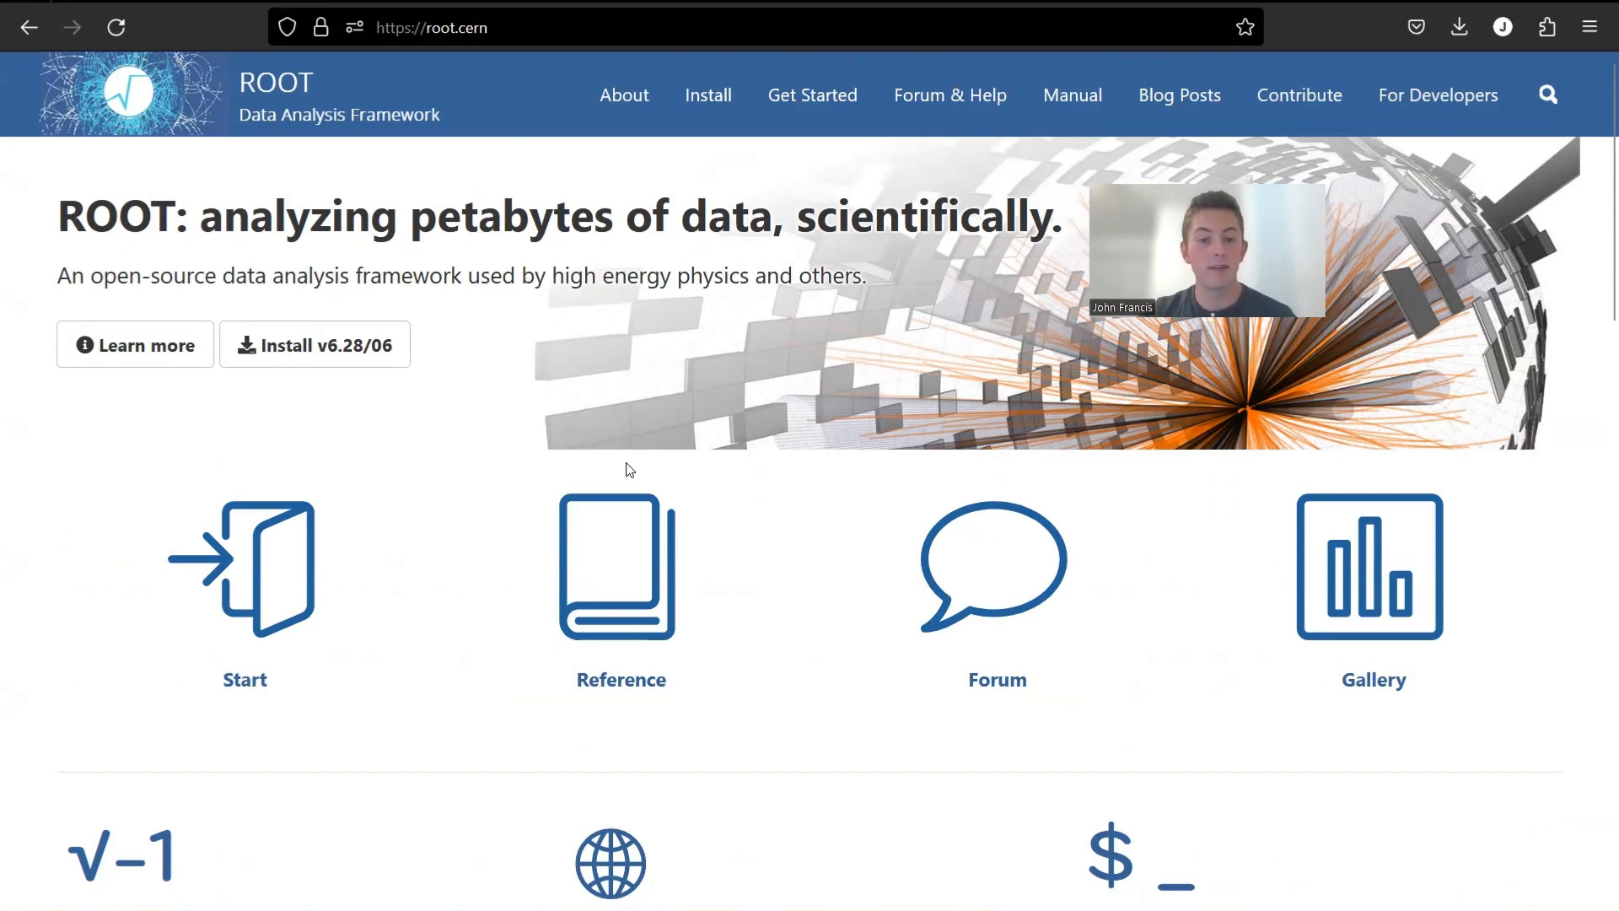
mouse_move(518, 395)
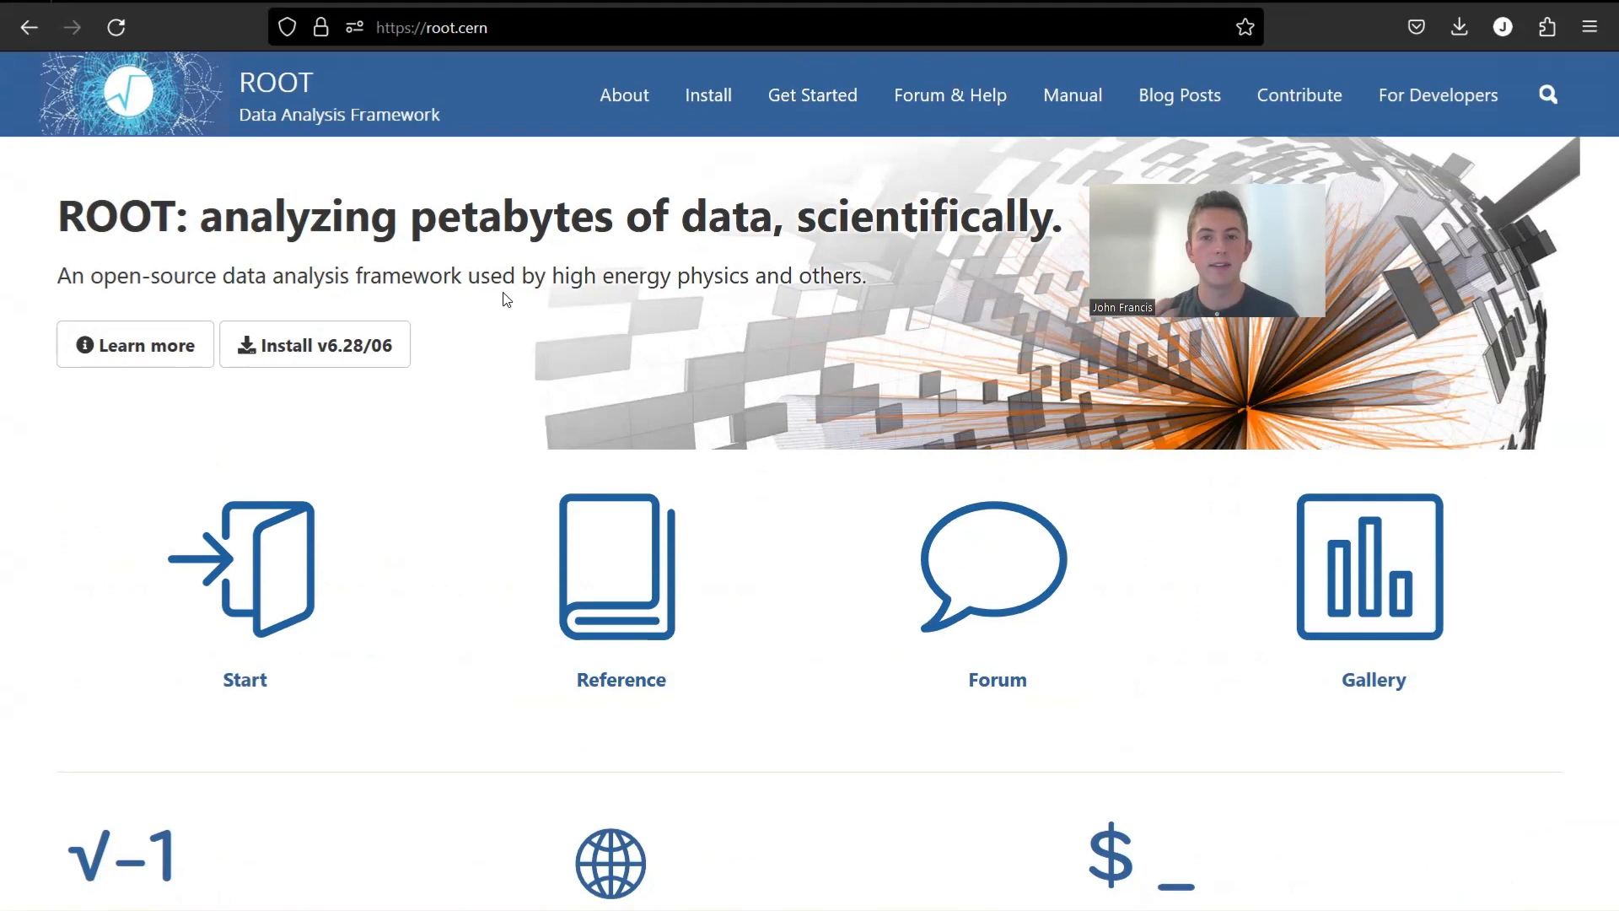
mouse_move(817, 597)
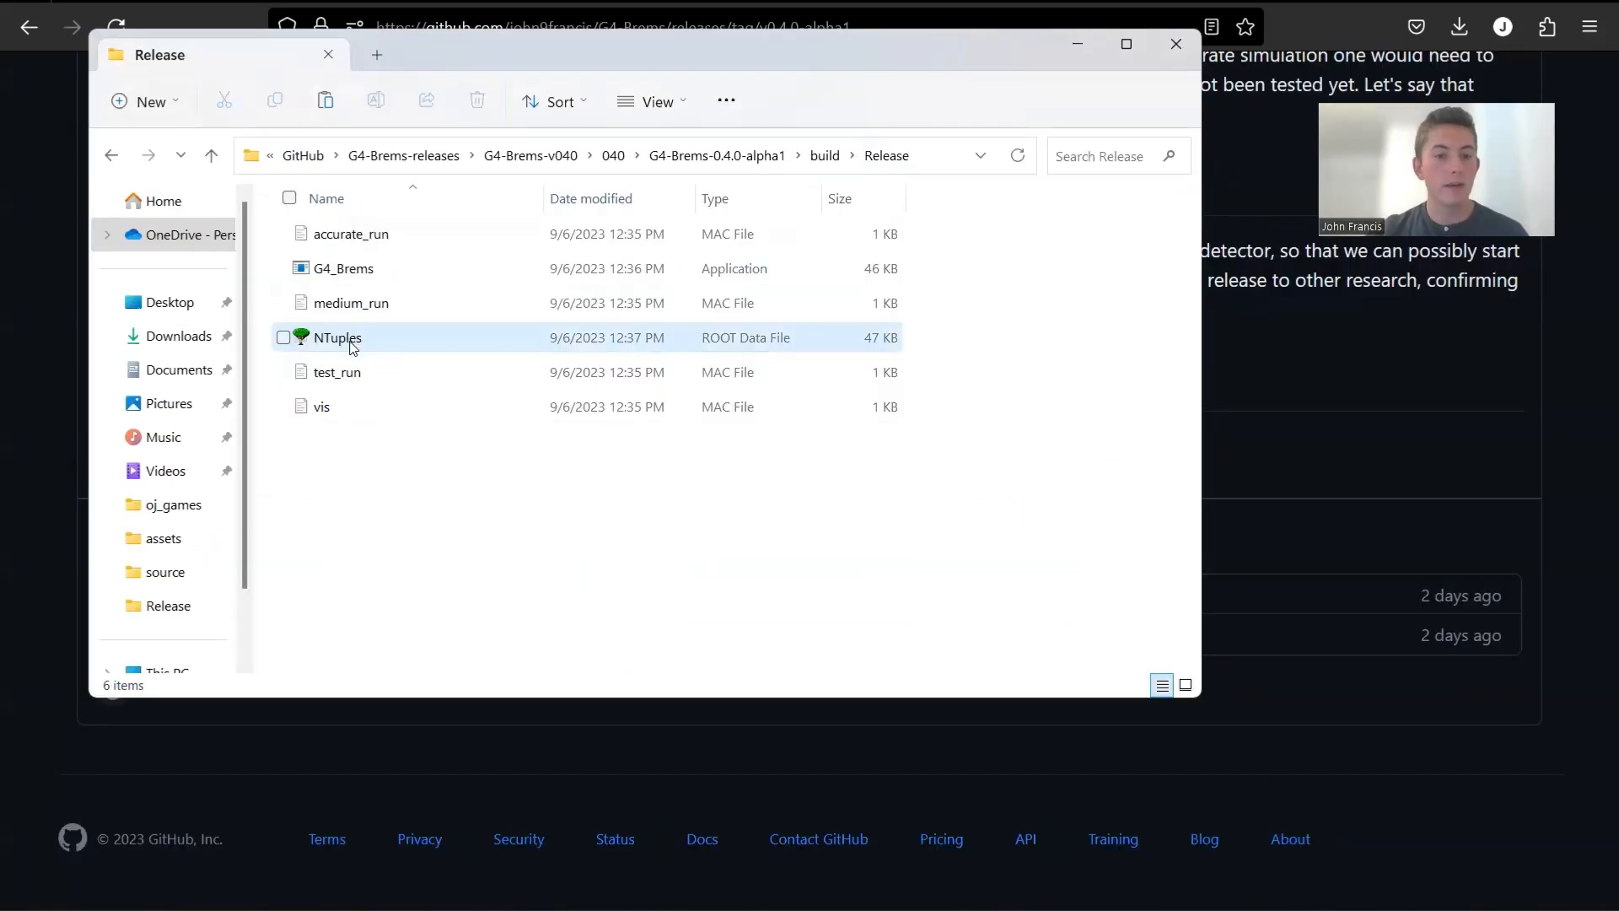
Step: Open NTuples.root, expand the G4_Brems;1 tree, and plot its Energy column as a histogram
double_click(338, 337)
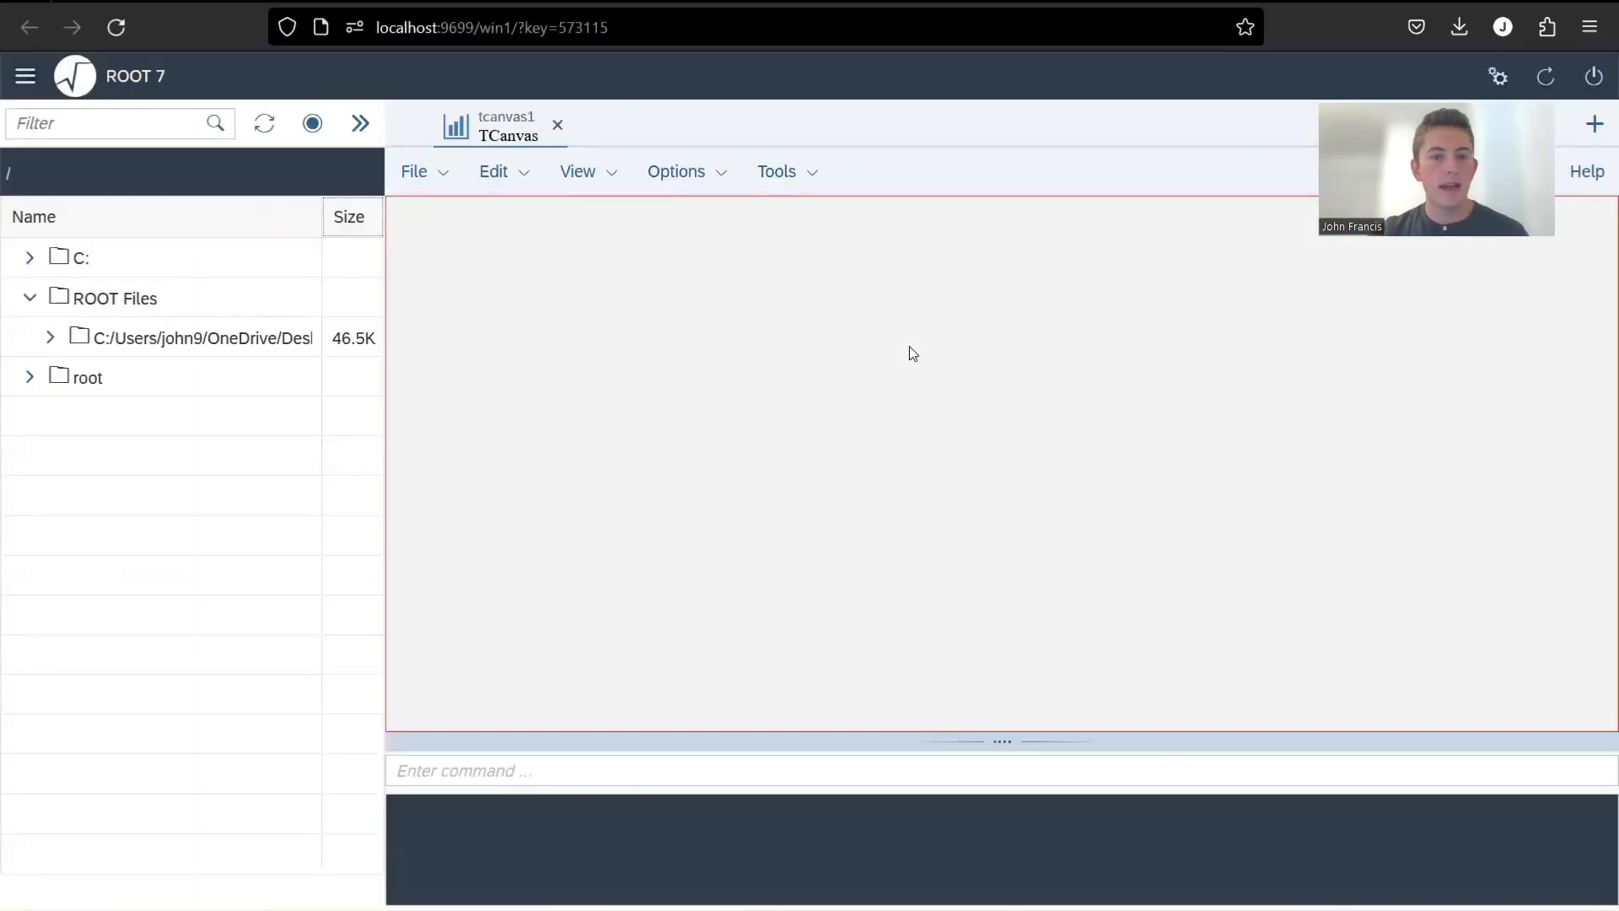
left_click(48, 338)
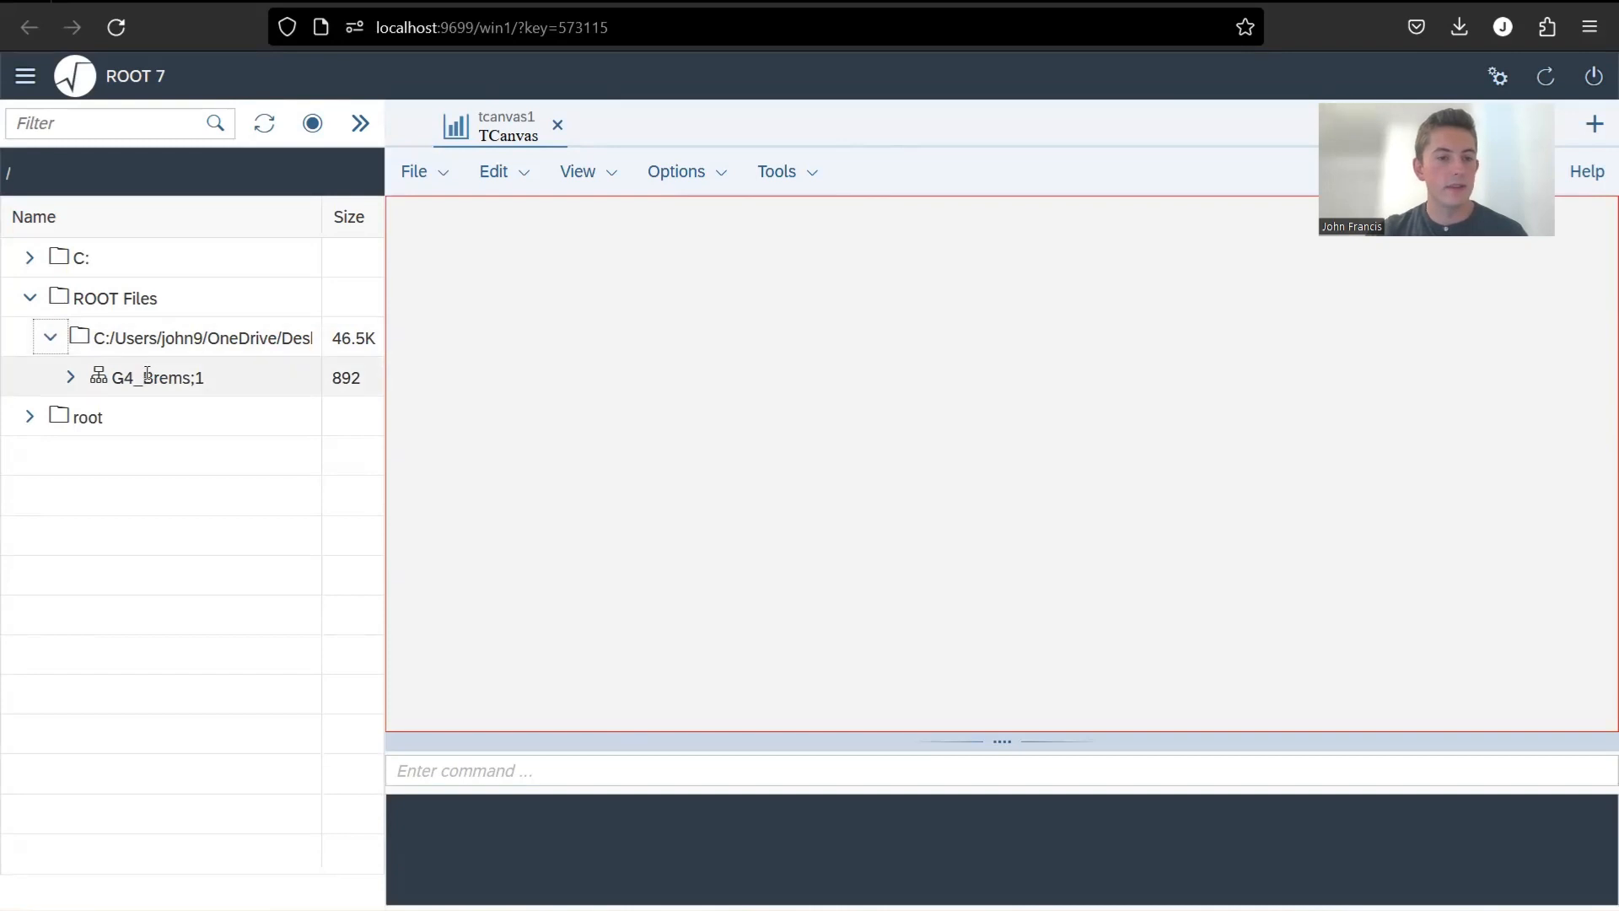
left_click(71, 376)
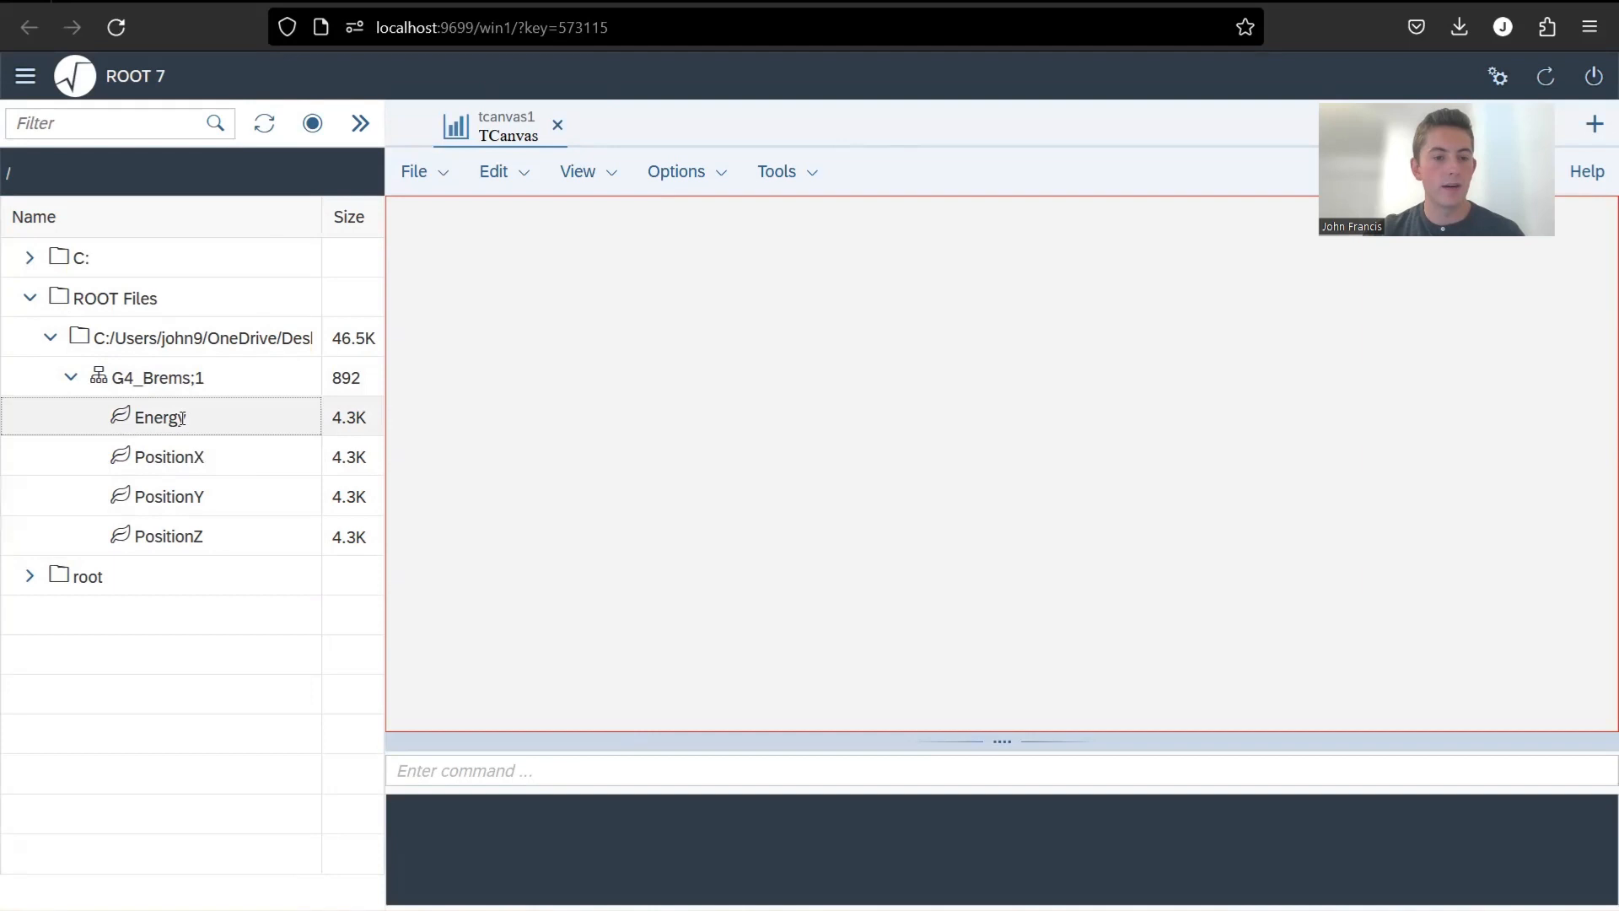
double_click(162, 417)
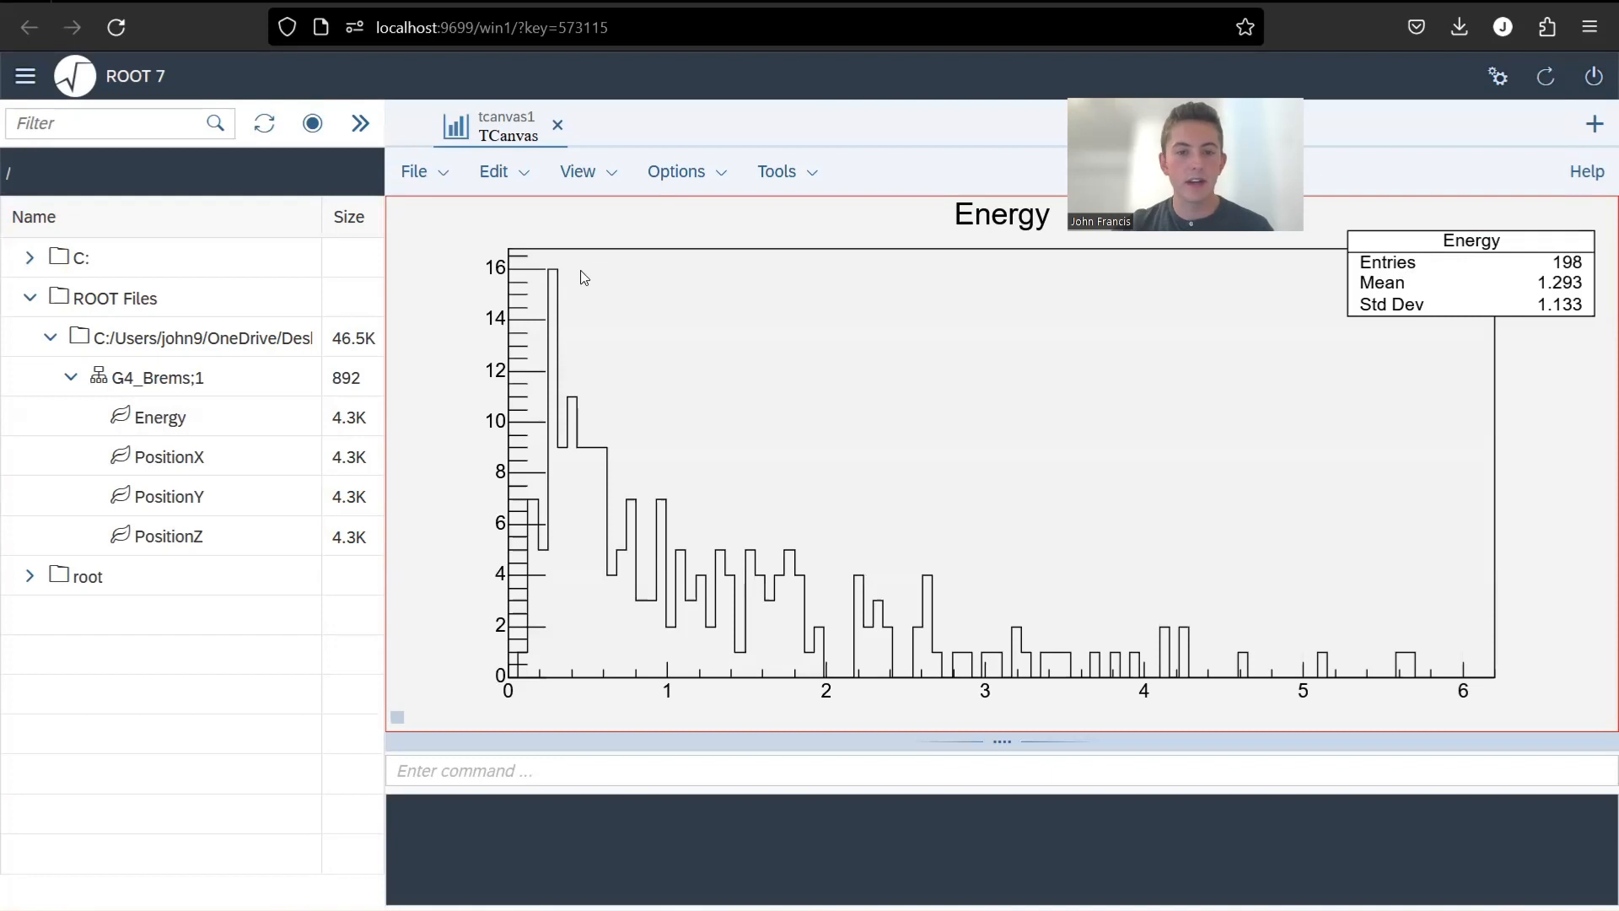
mouse_move(785, 389)
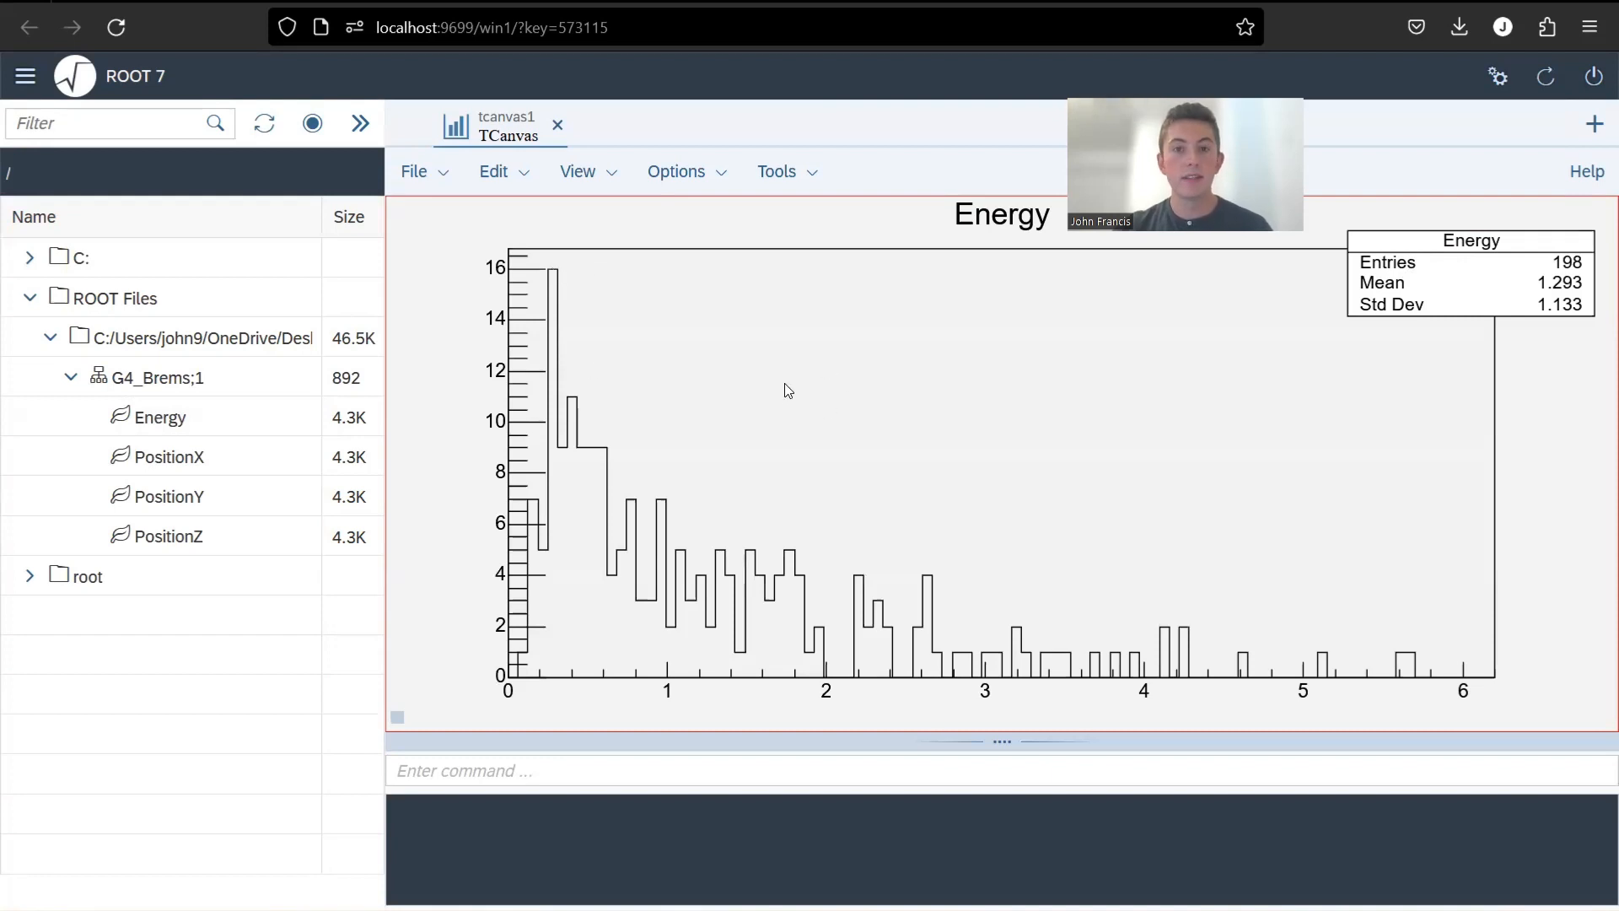
mouse_move(816, 670)
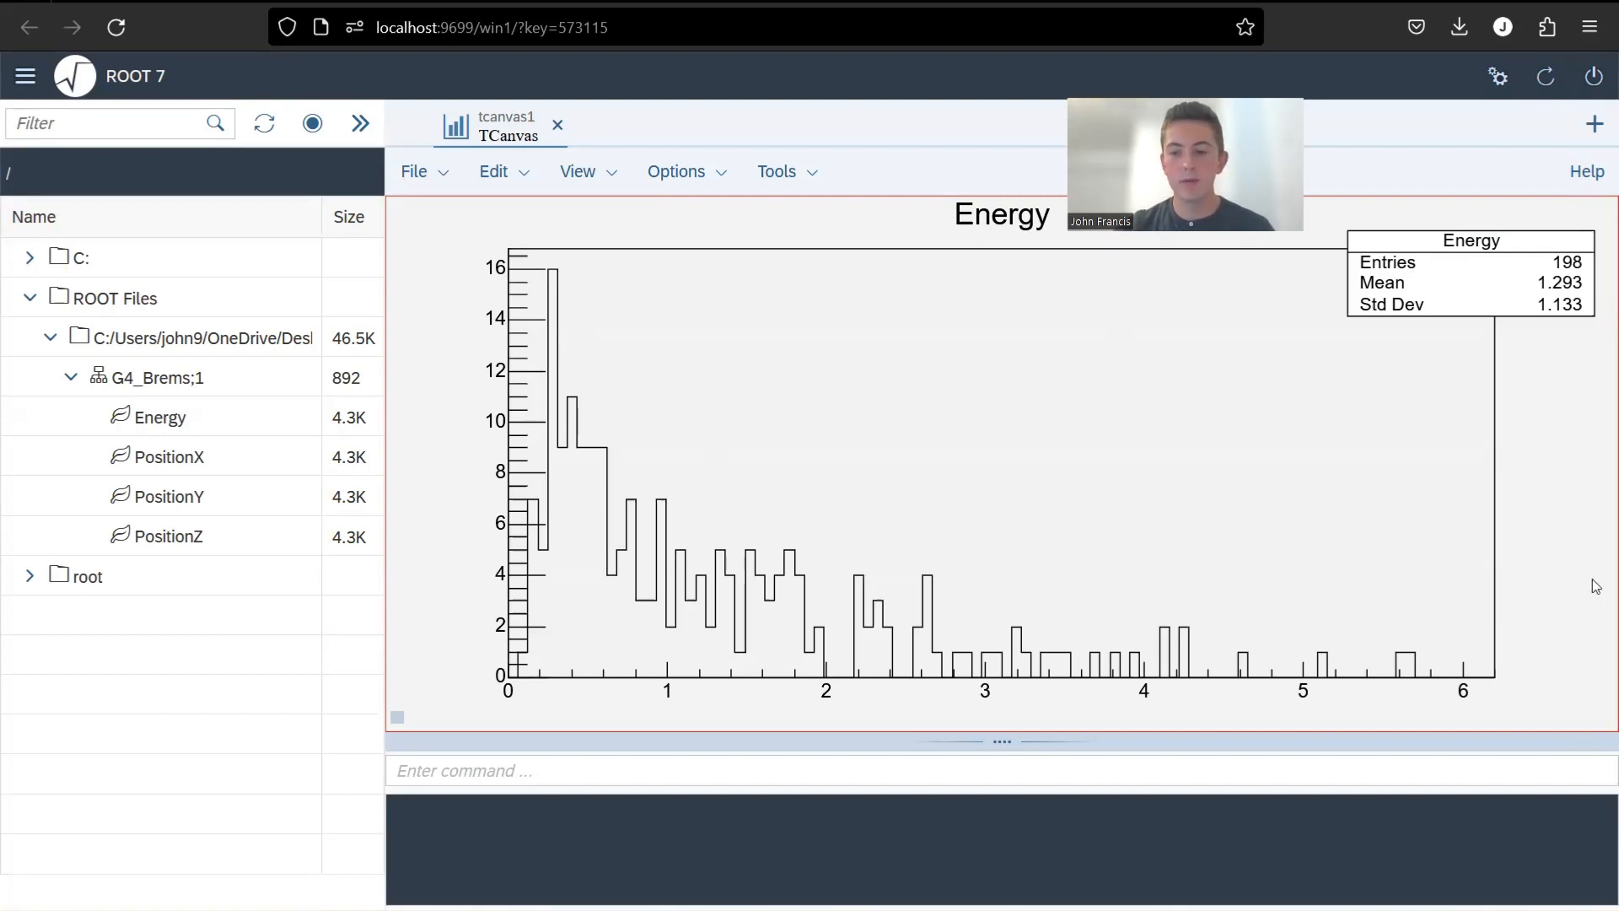
mouse_move(1549, 717)
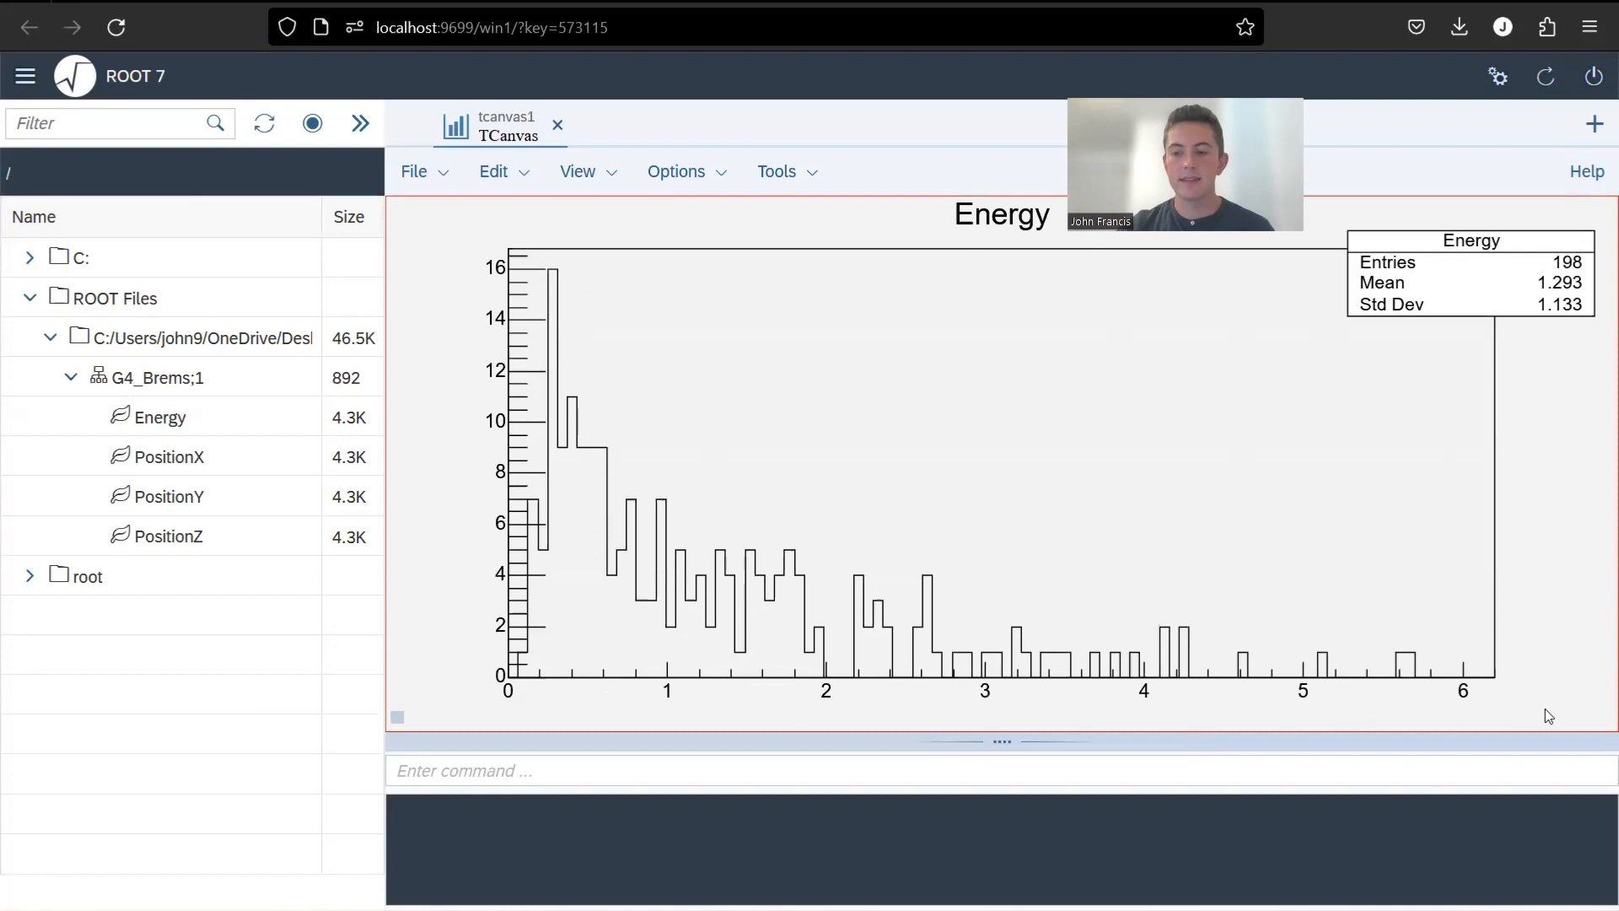
mouse_move(1466, 541)
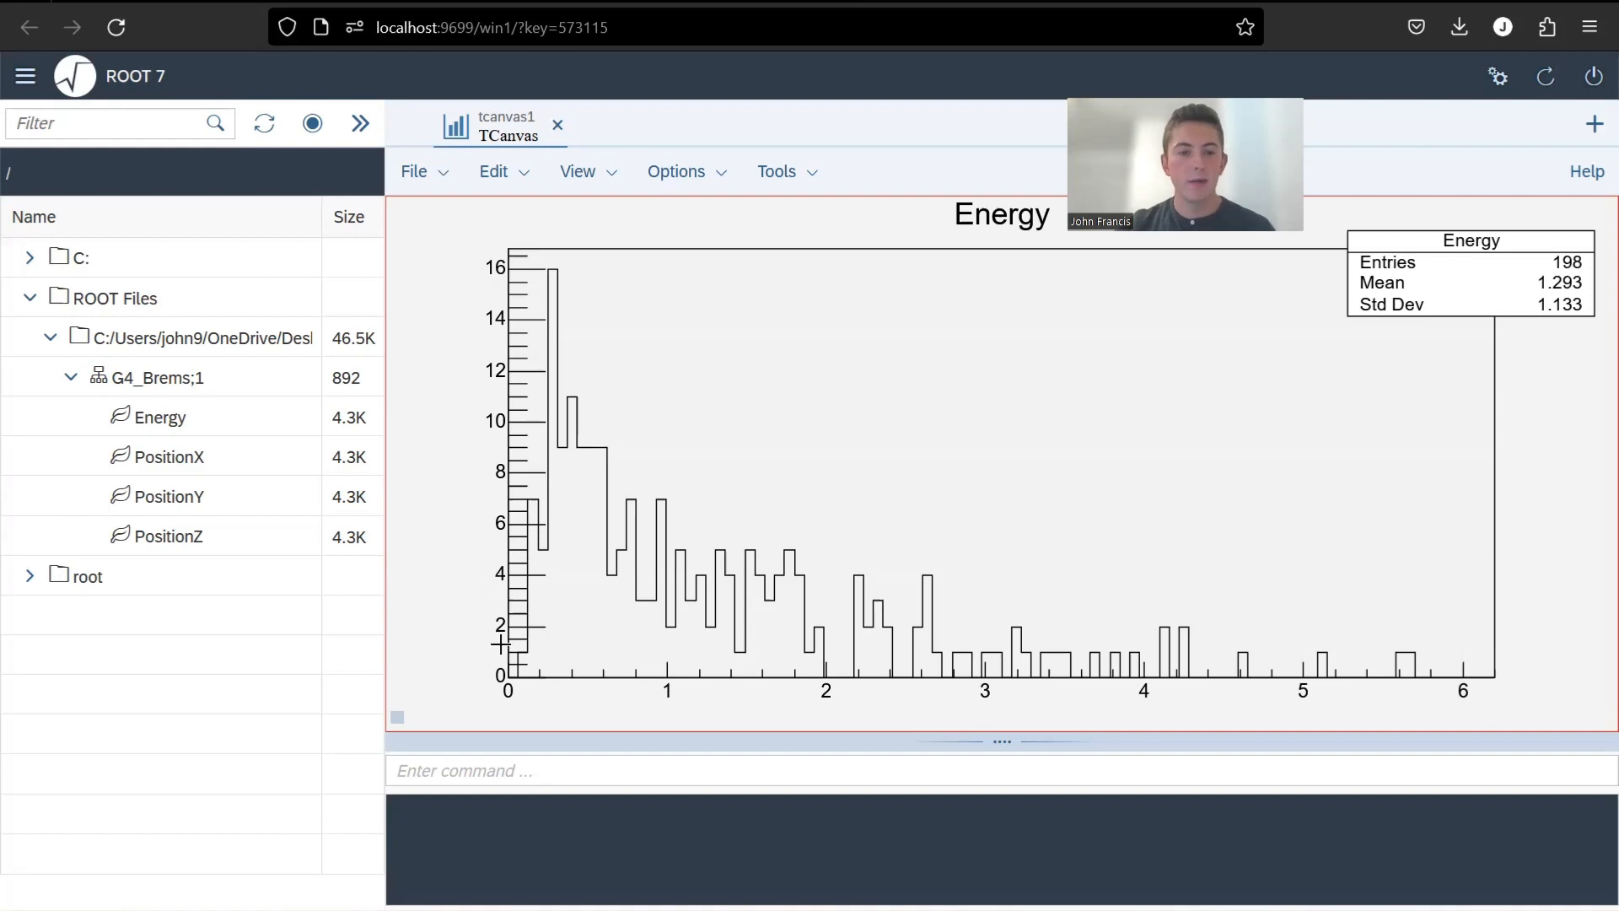
mouse_move(522, 374)
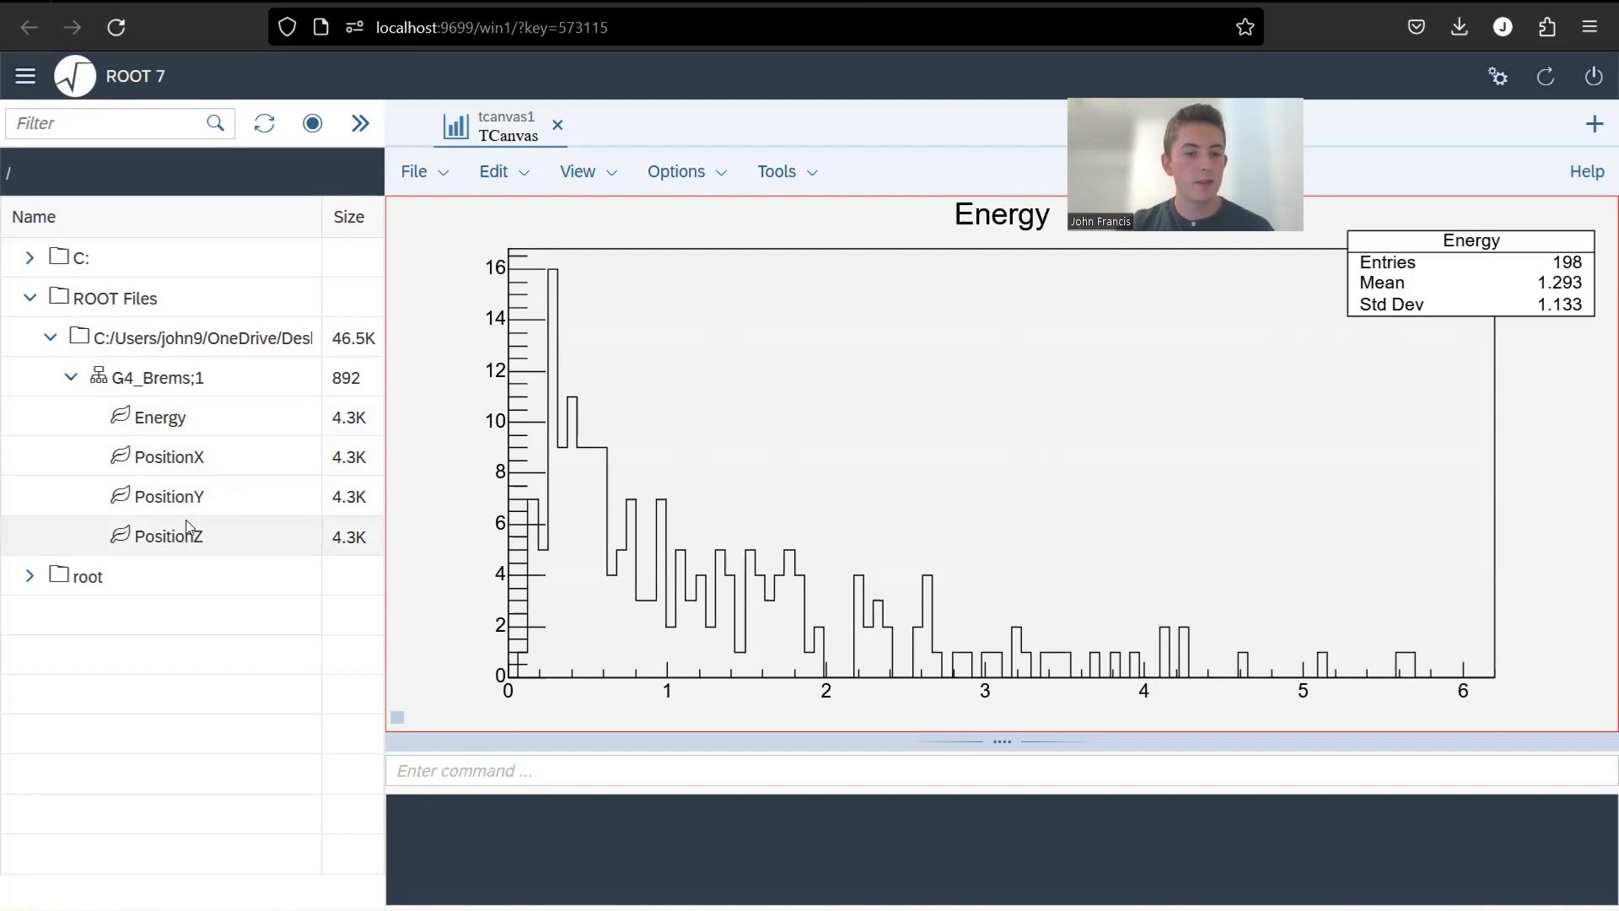
Step: Plot the PositionX, PositionY and PositionZ distributions from the G4_Brems tree
left_click(167, 457)
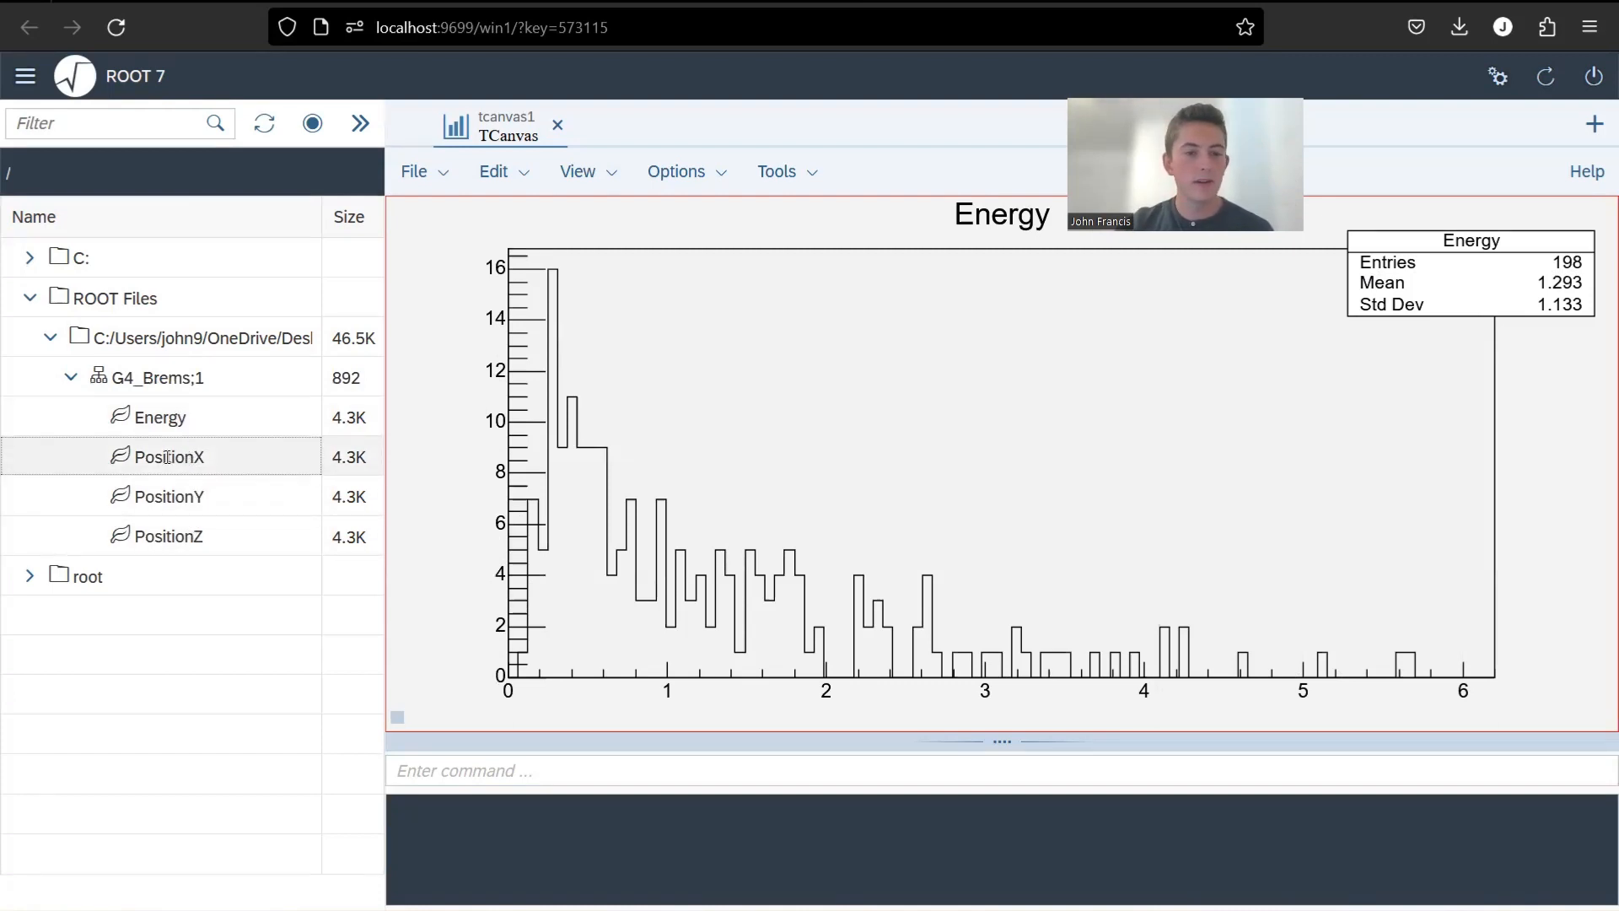
double_click(169, 457)
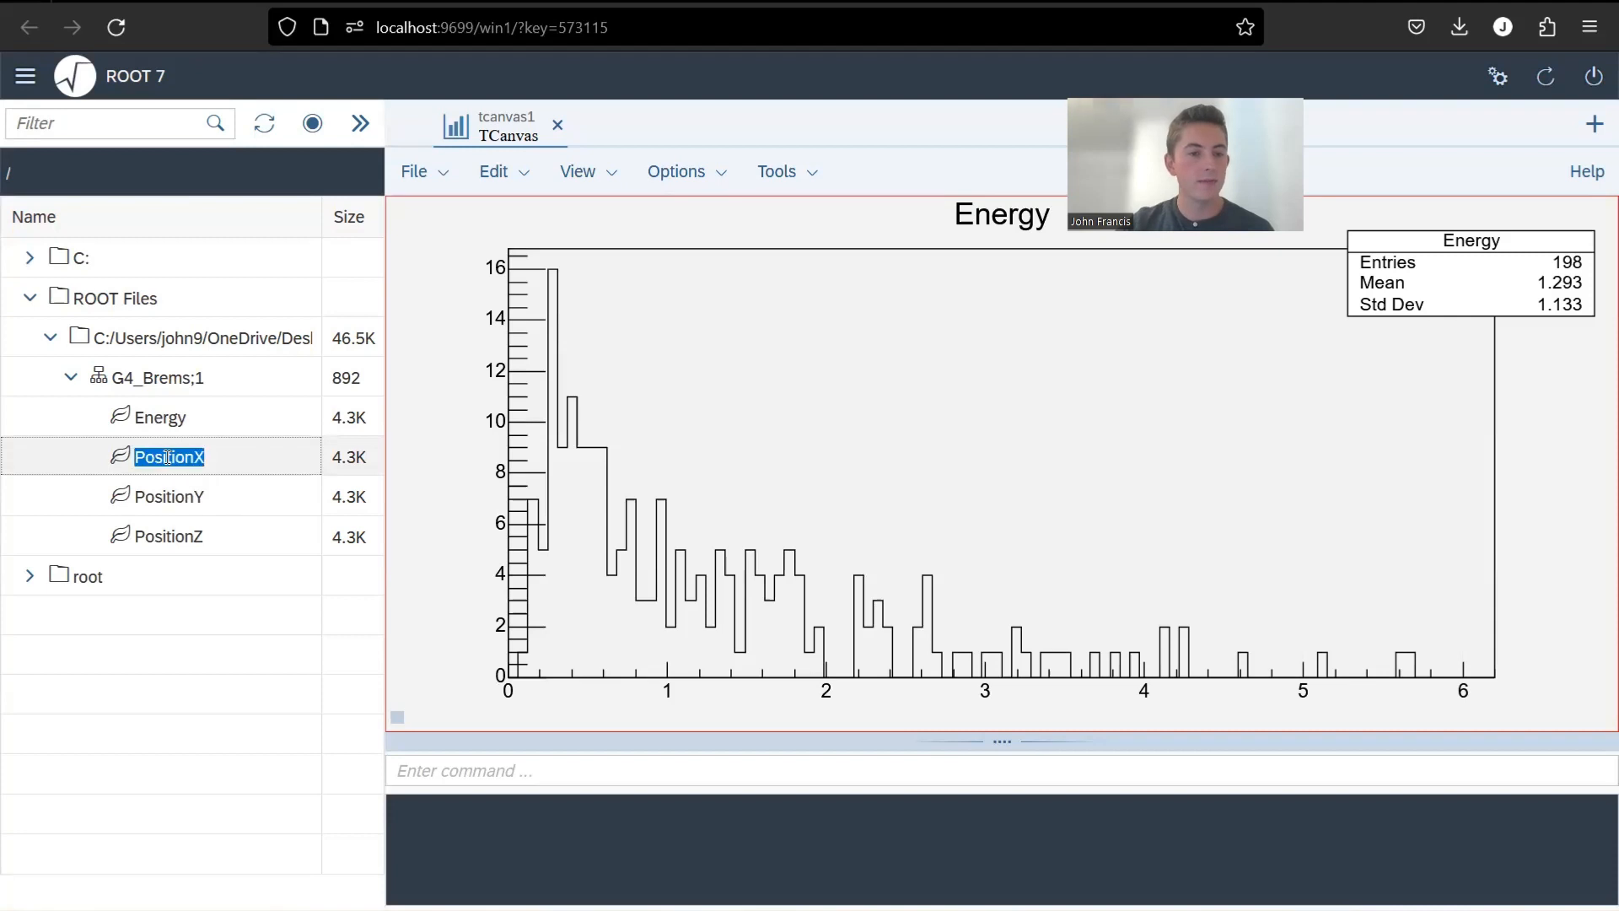
double_click(168, 457)
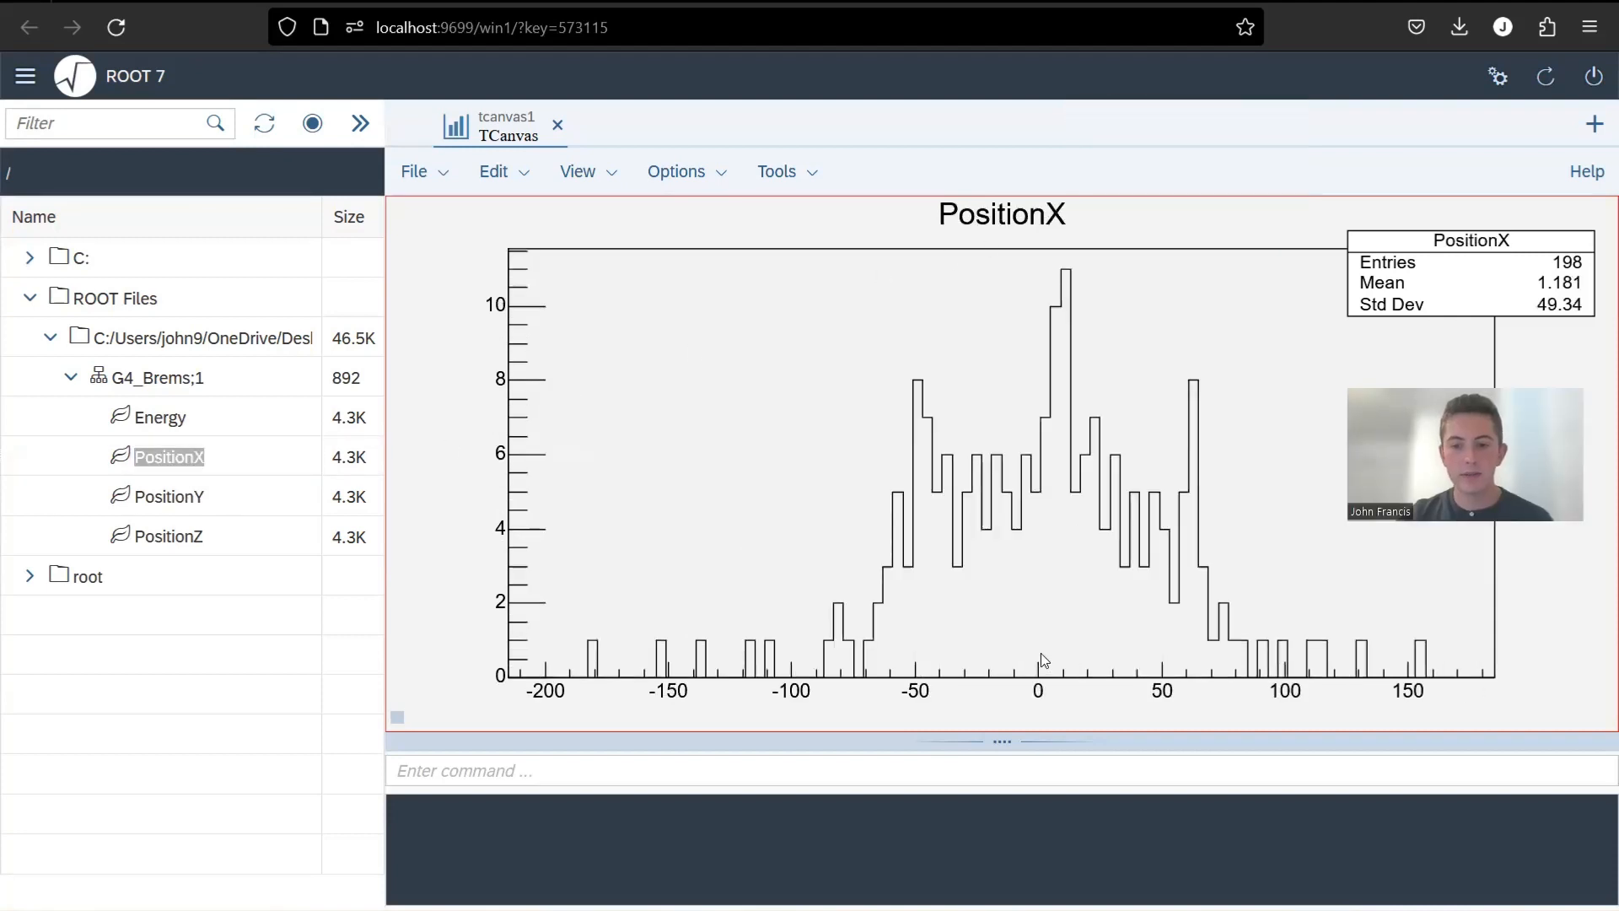
mouse_move(1029, 535)
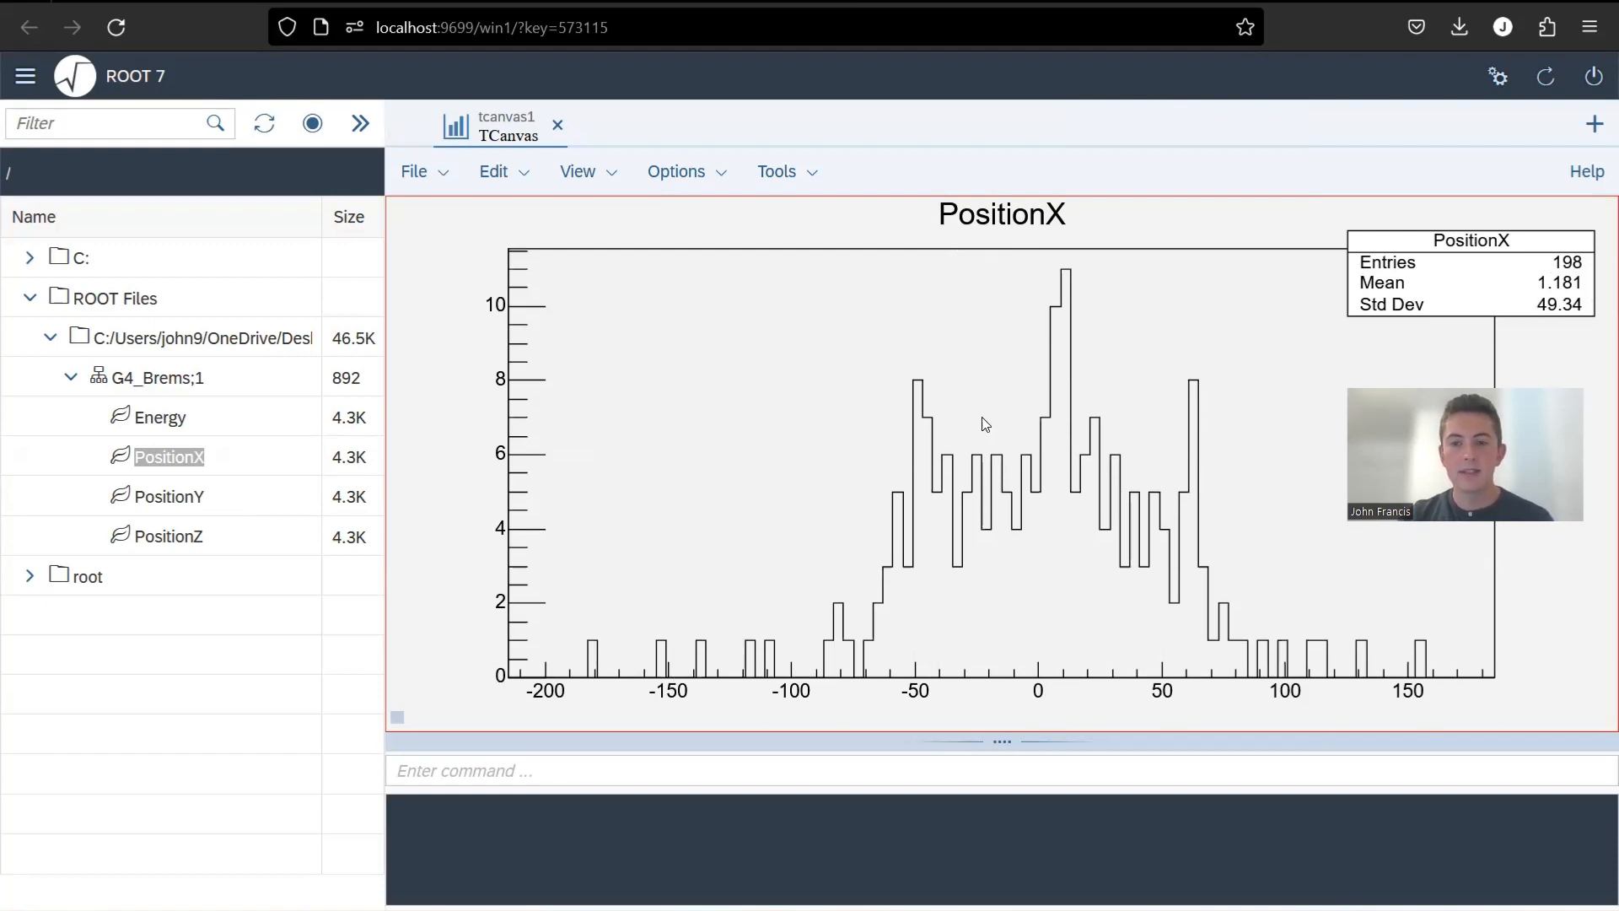
mouse_move(1258, 715)
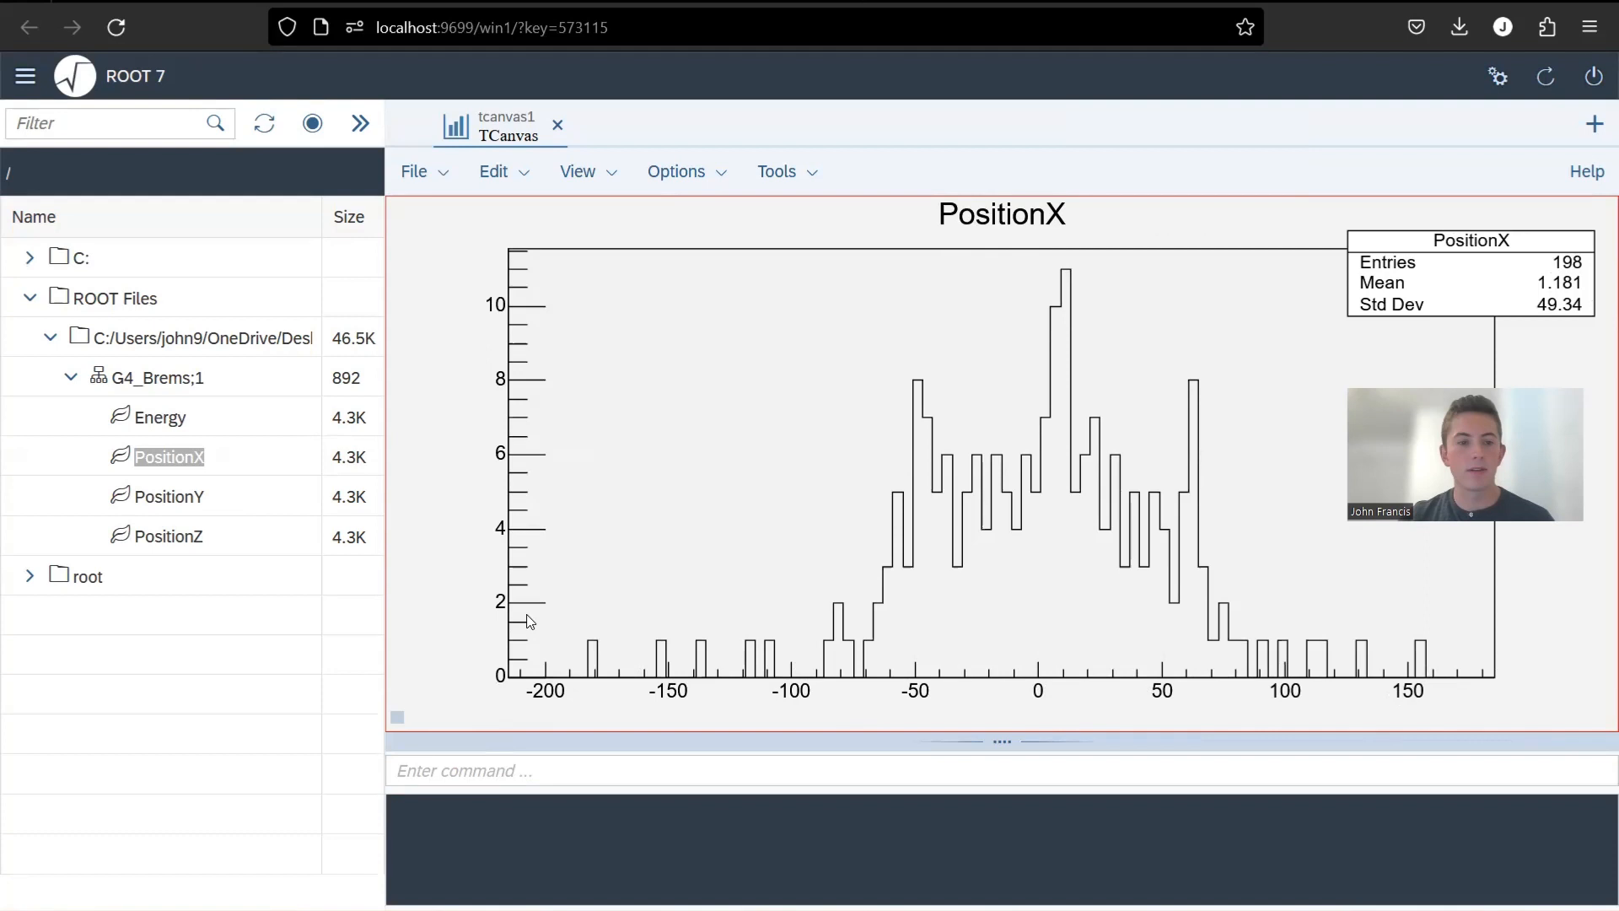
left_click(169, 496)
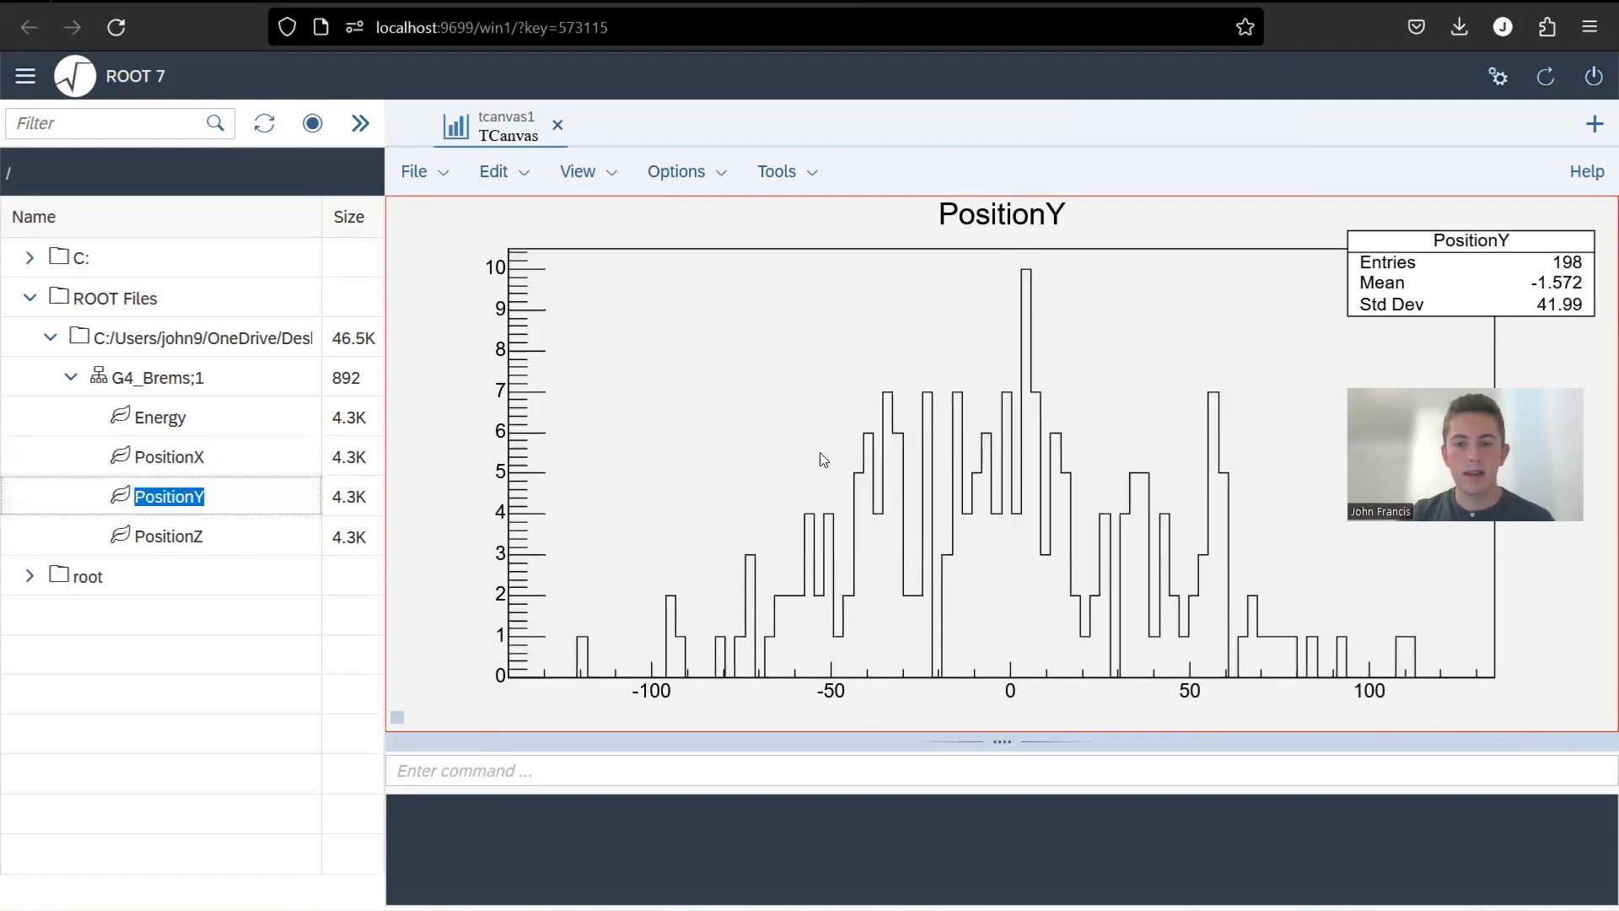
mouse_move(1022, 332)
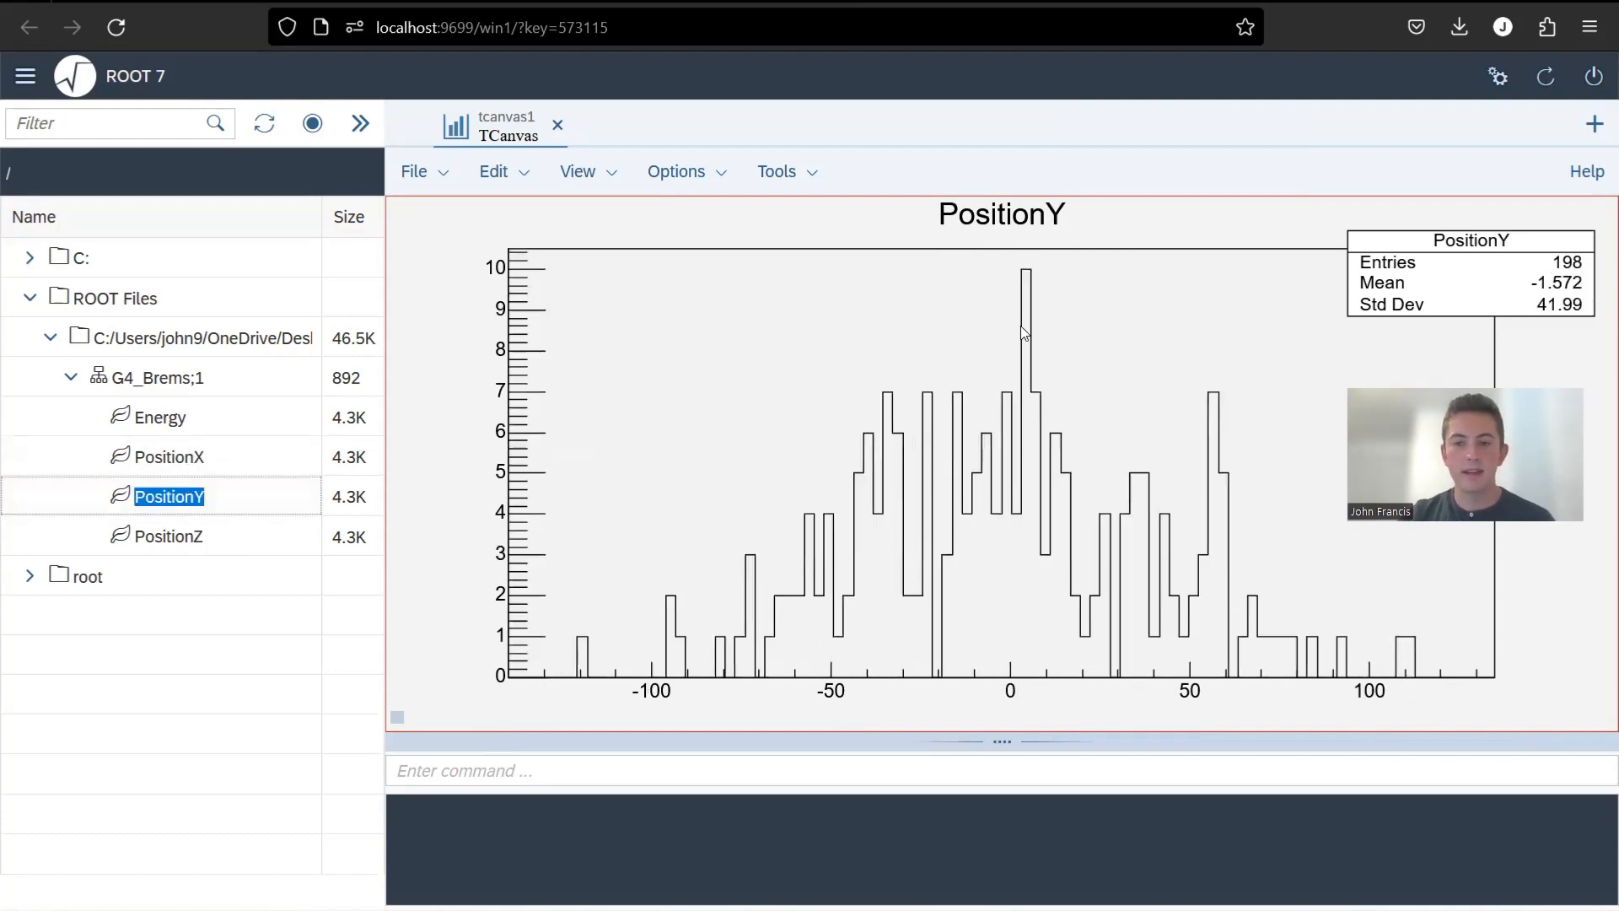
left_click(169, 535)
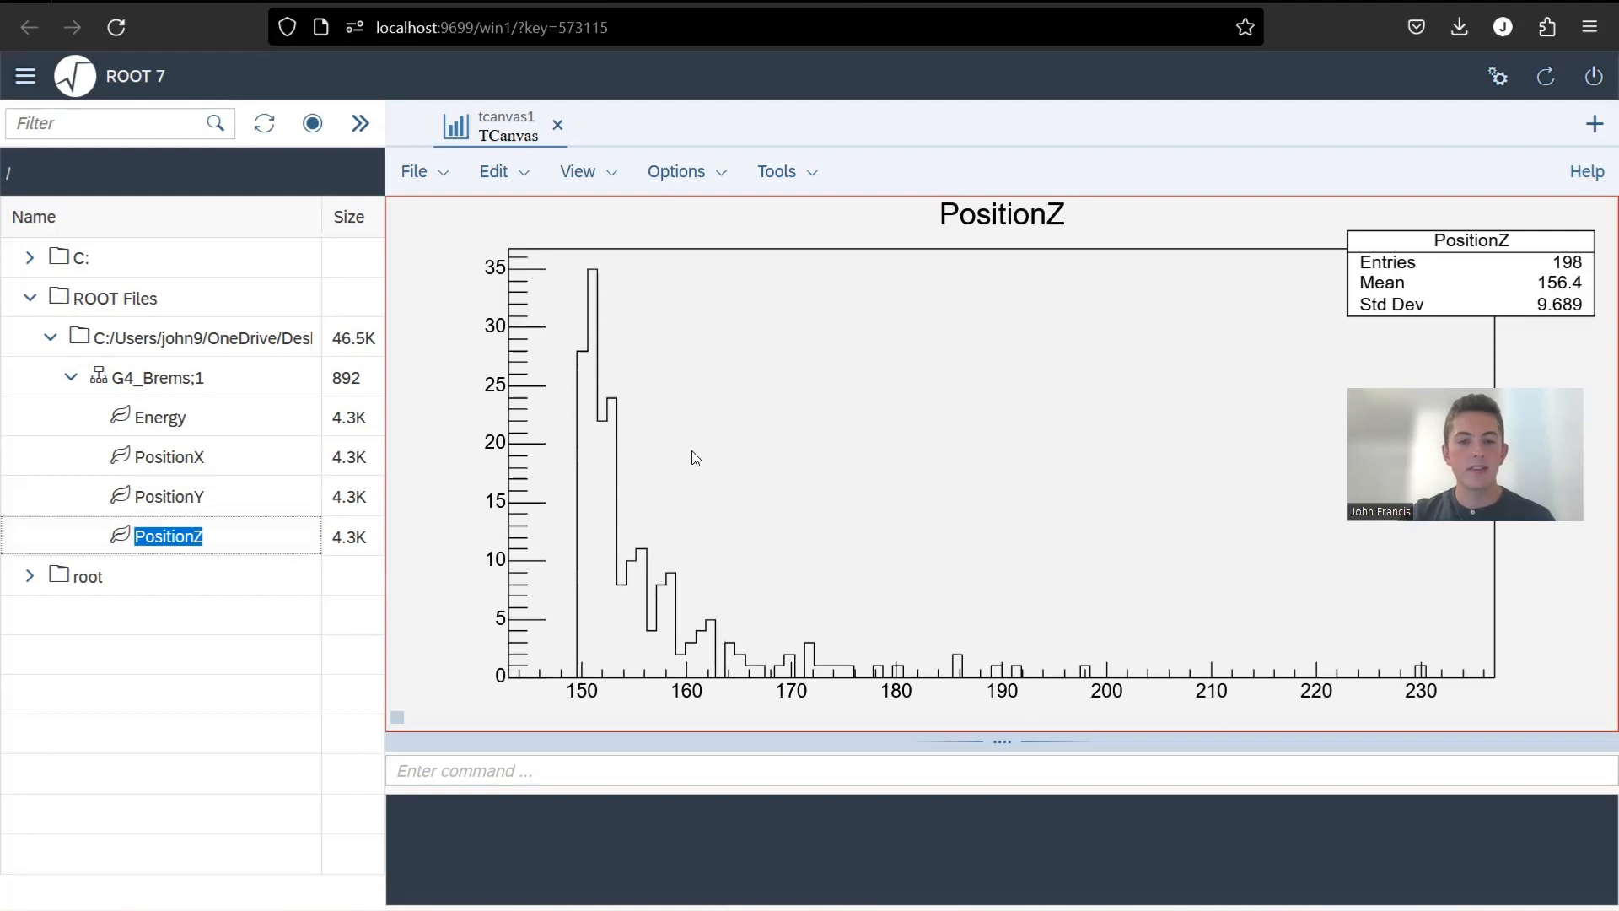
mouse_move(704, 571)
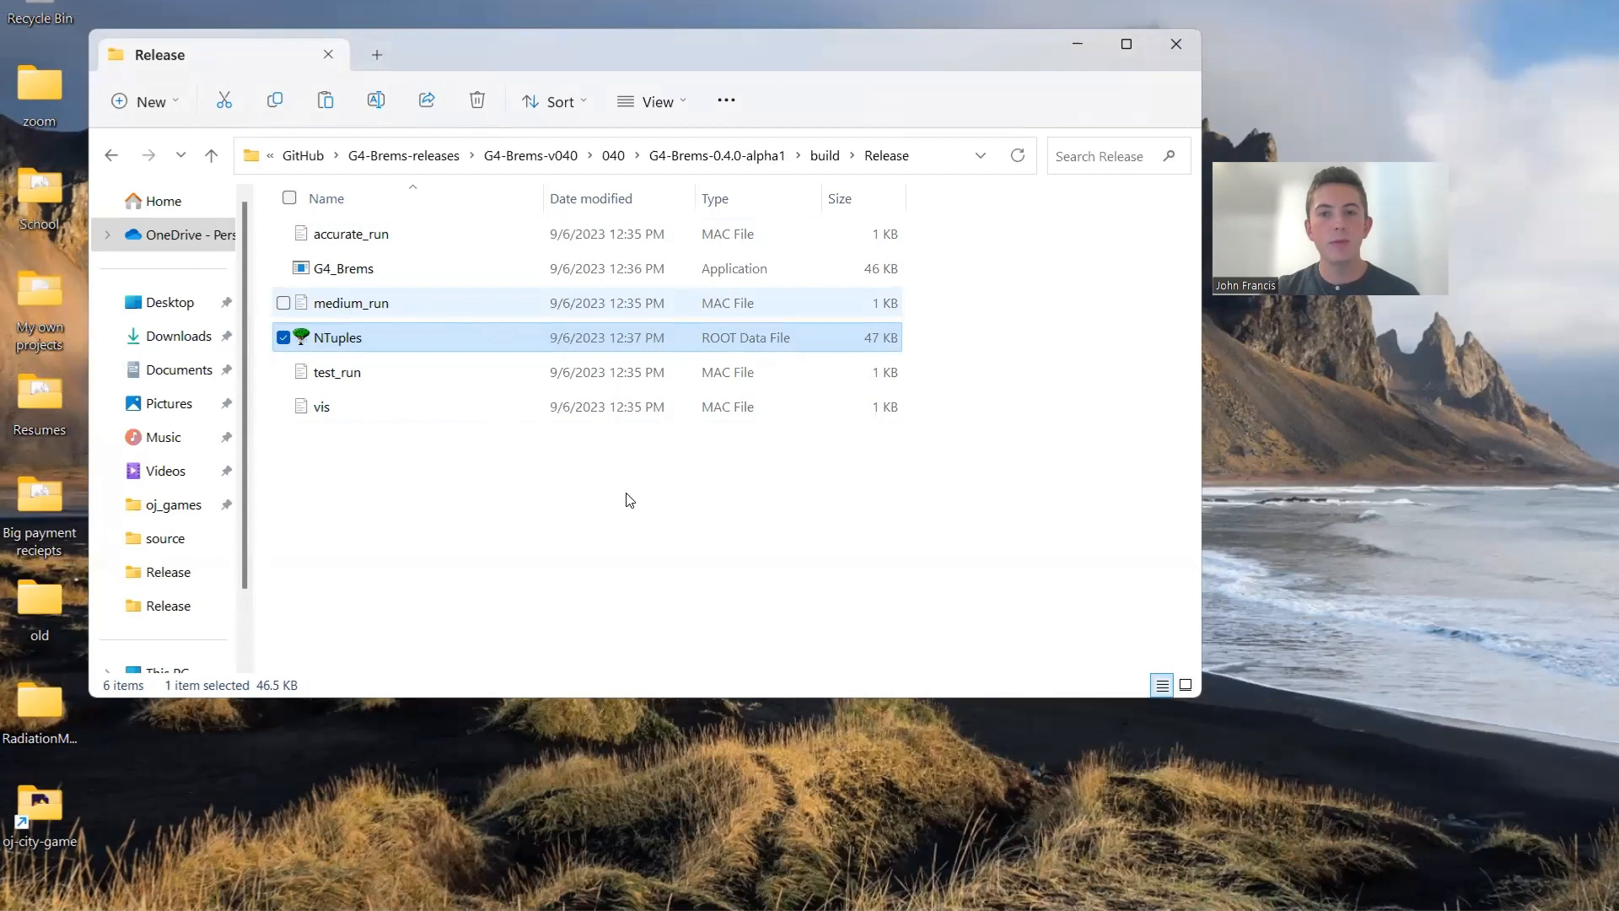
Step: Return to File Explorer's Release folder and select the accurate_run macro file
left_click(351, 302)
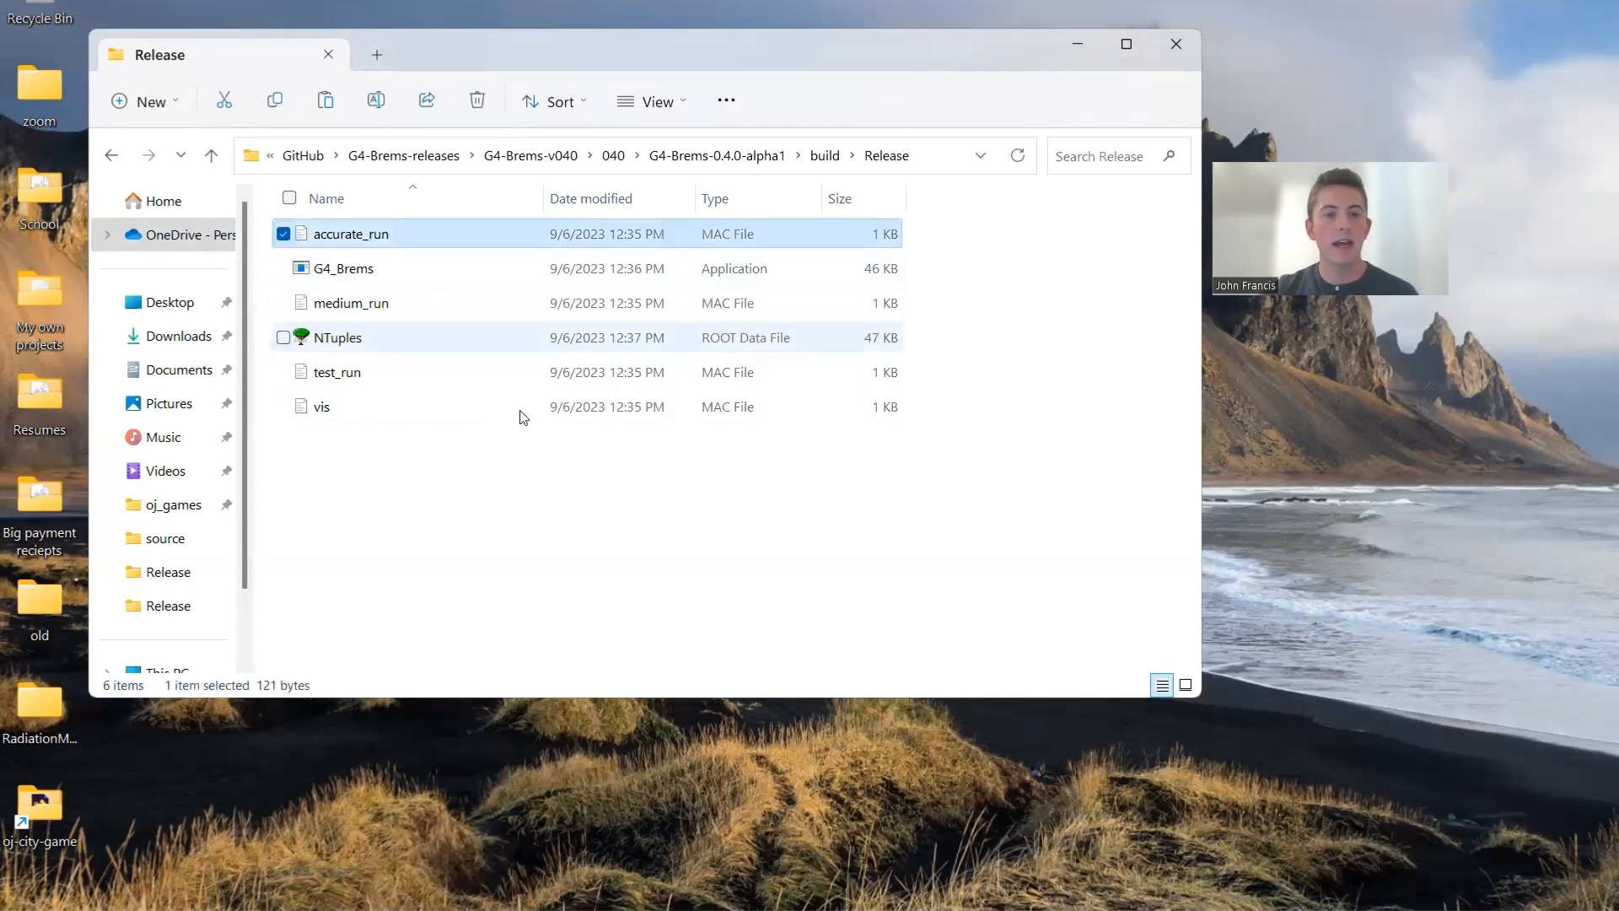
left_click(351, 302)
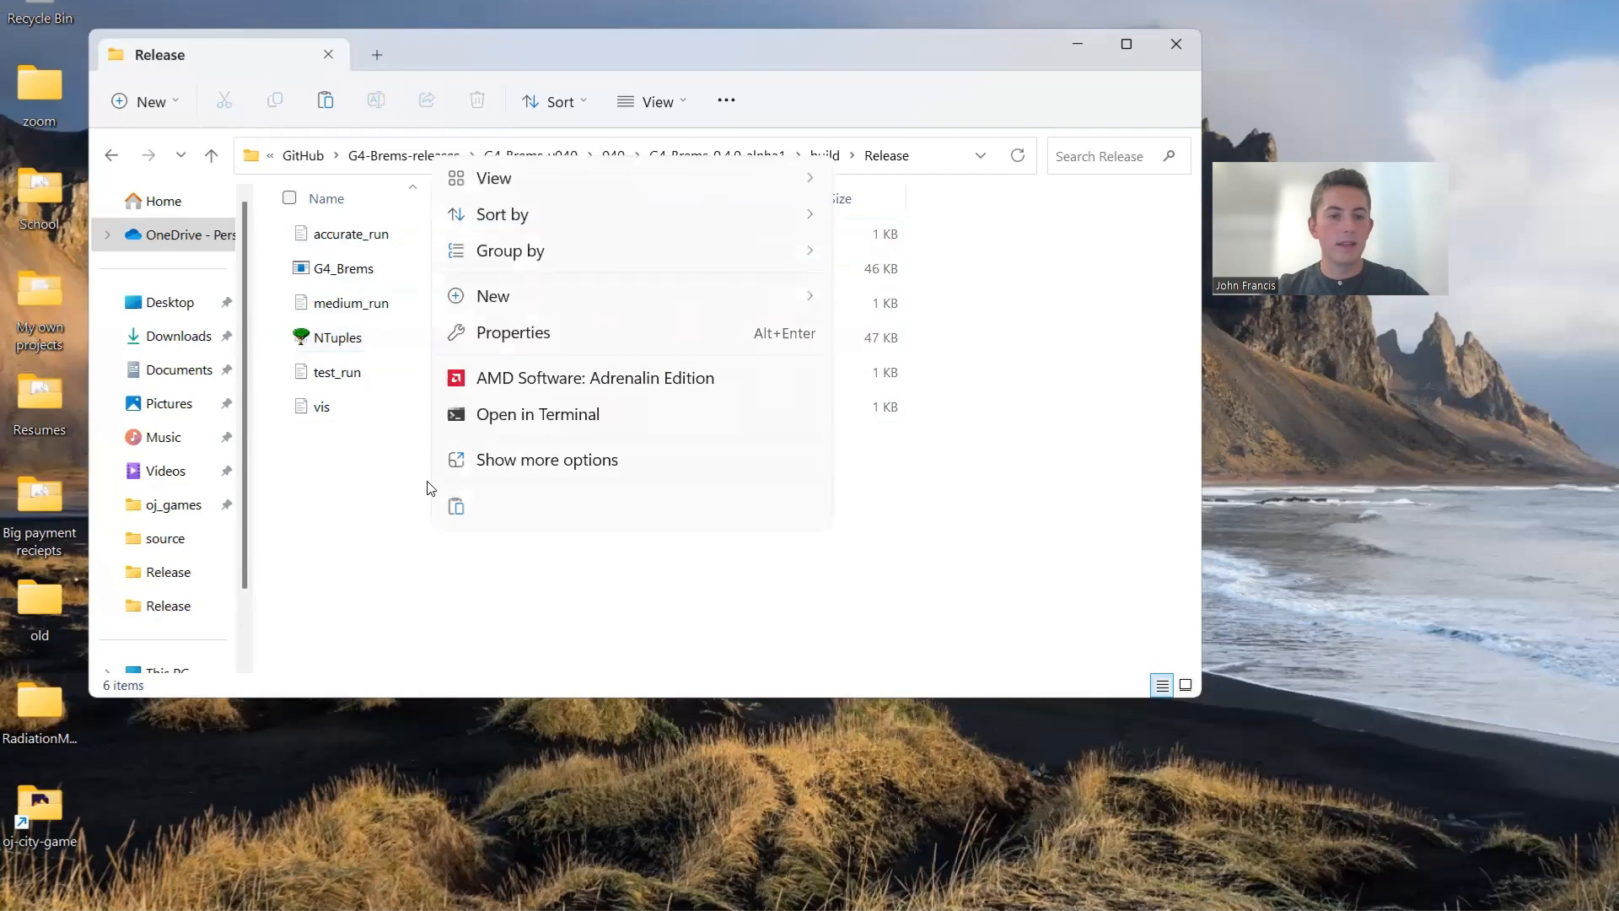
Step: Run .\G4_Brems medium_run.mac from a PowerShell terminal opened in the Release folder
left_click(537, 415)
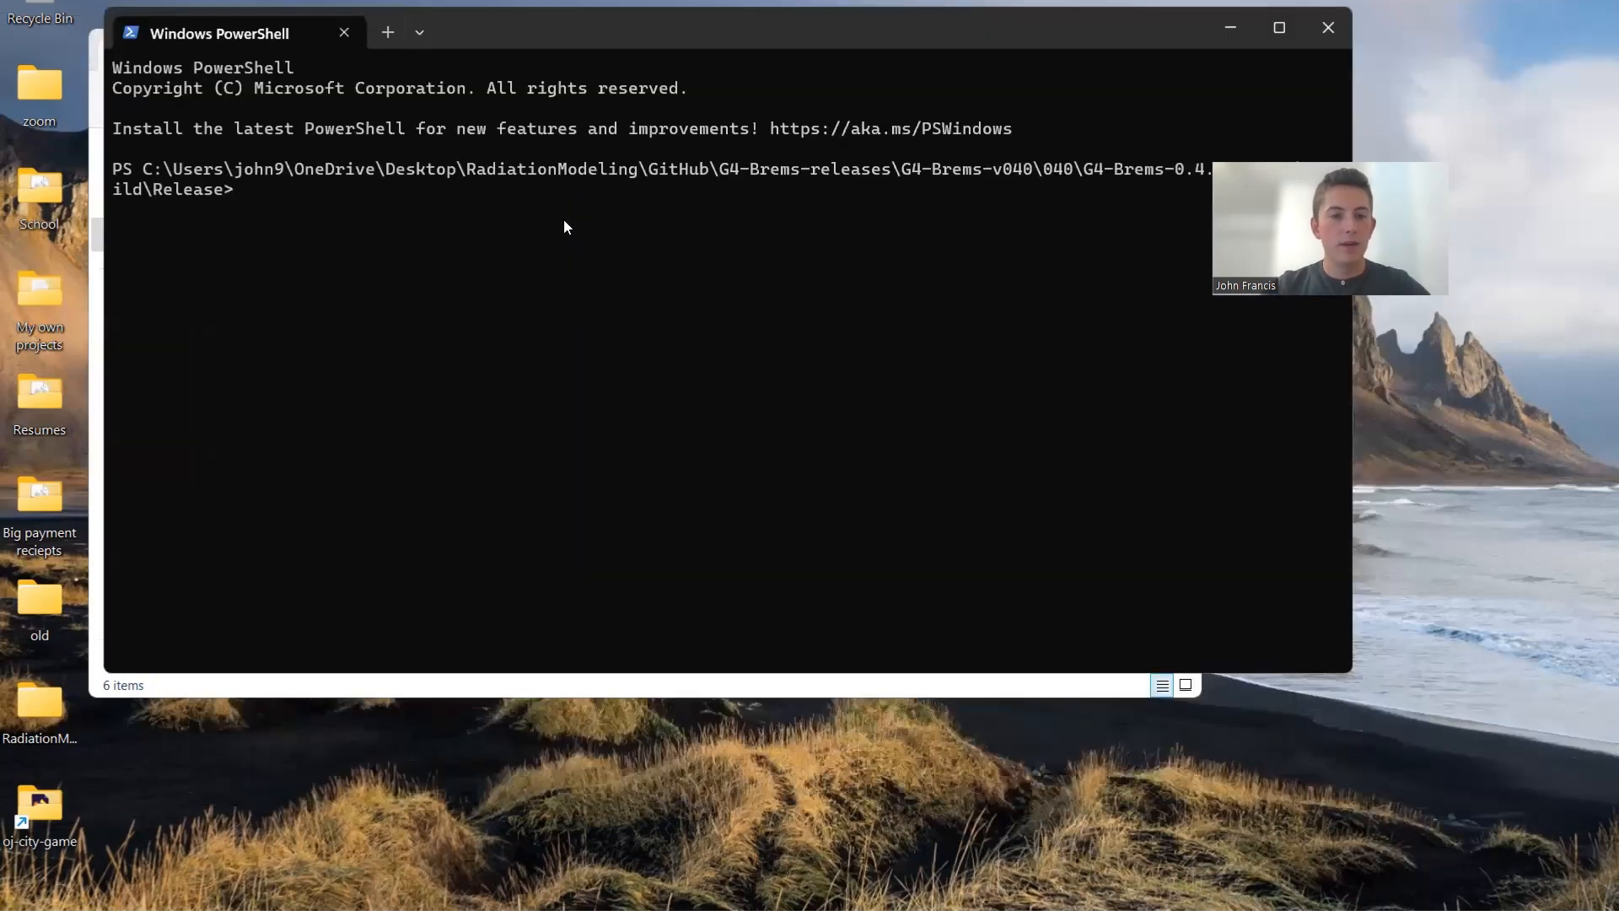
type(".")
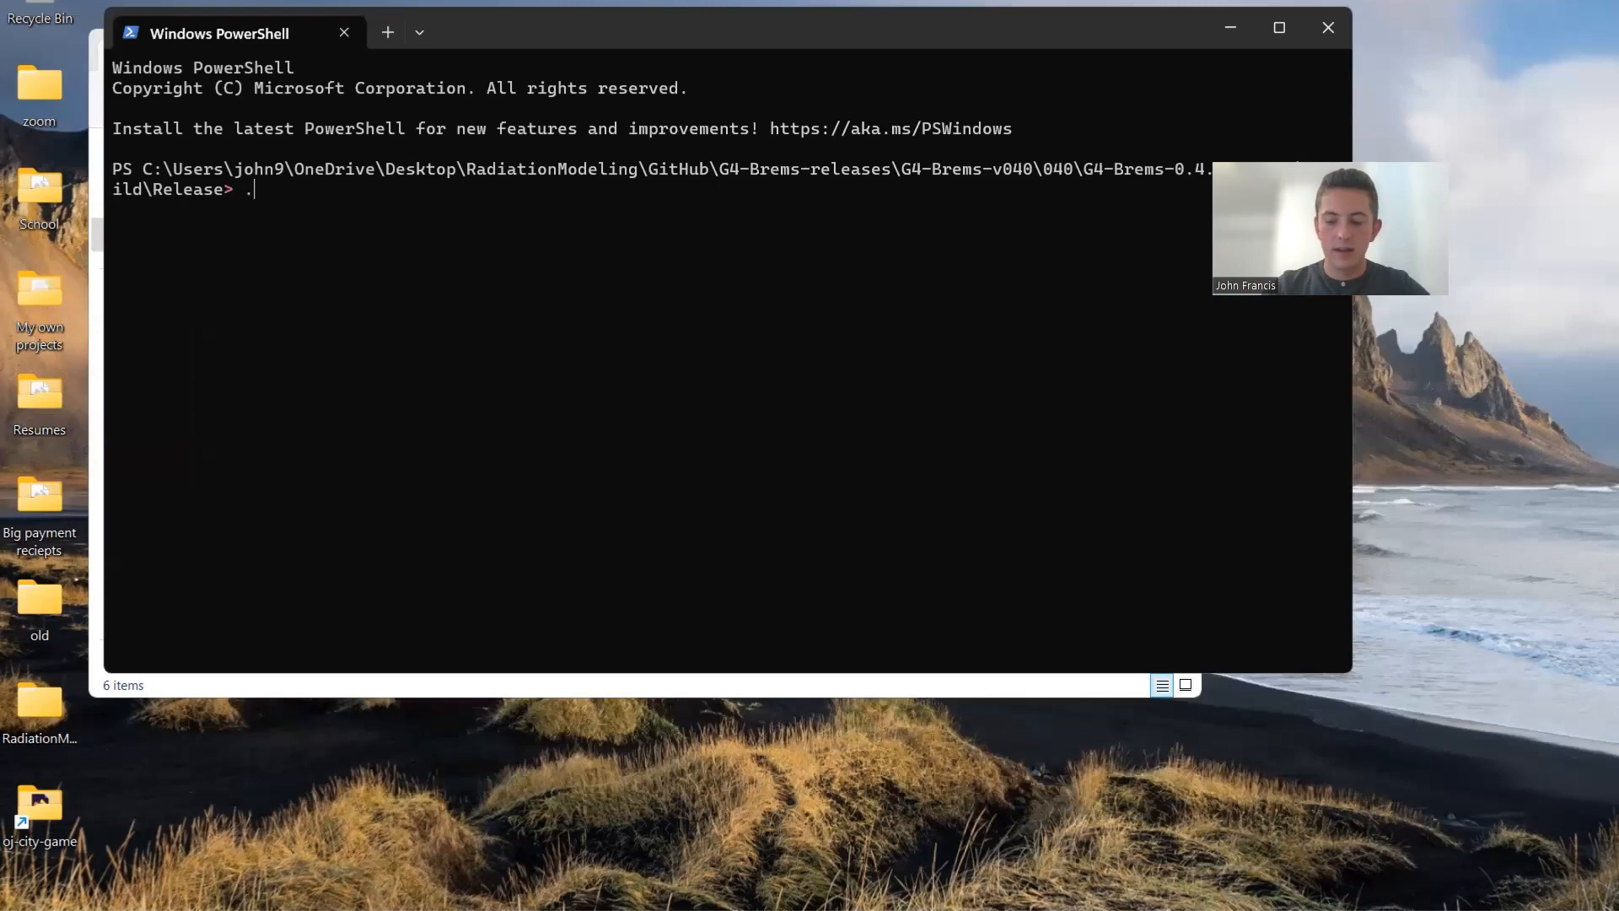
type("G4_Brems medium")
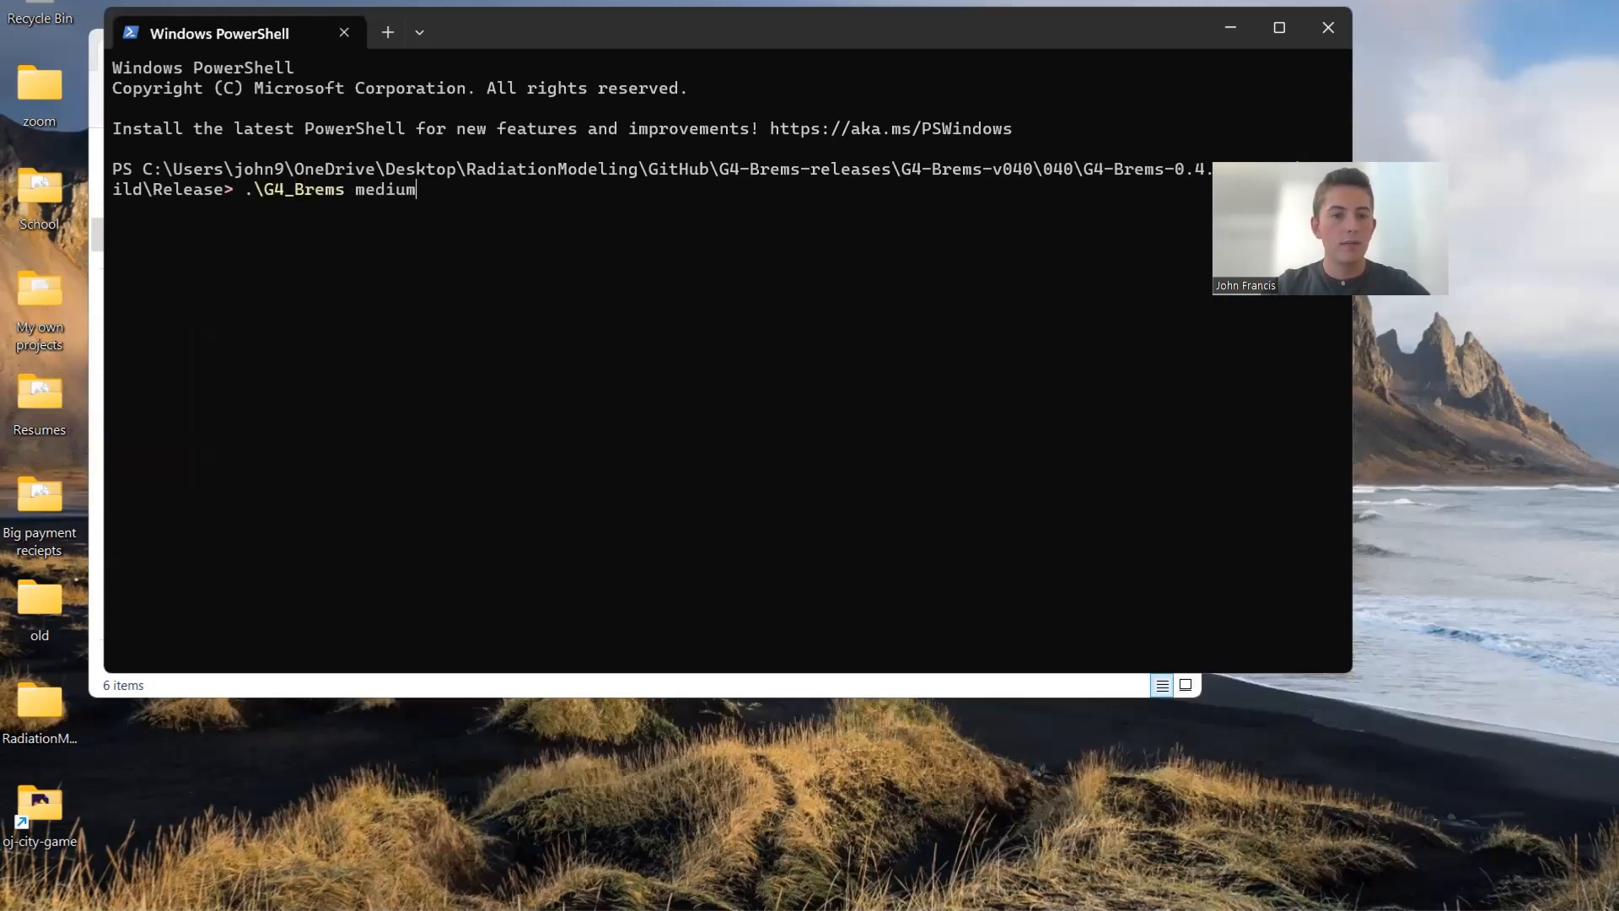
type("_run.mac")
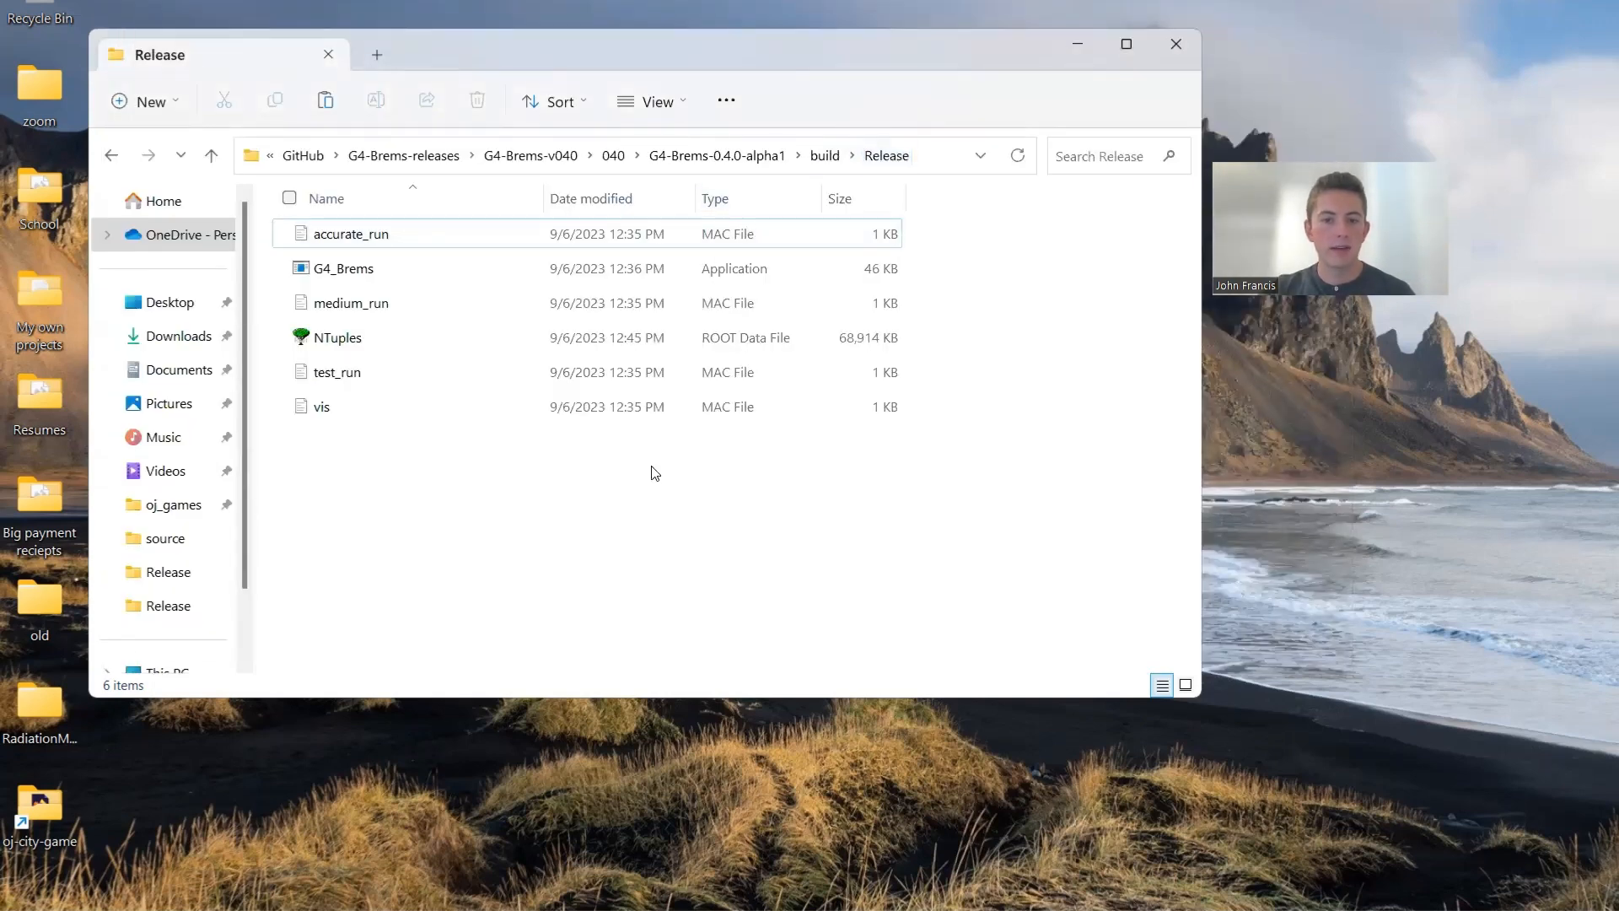
mouse_move(336, 337)
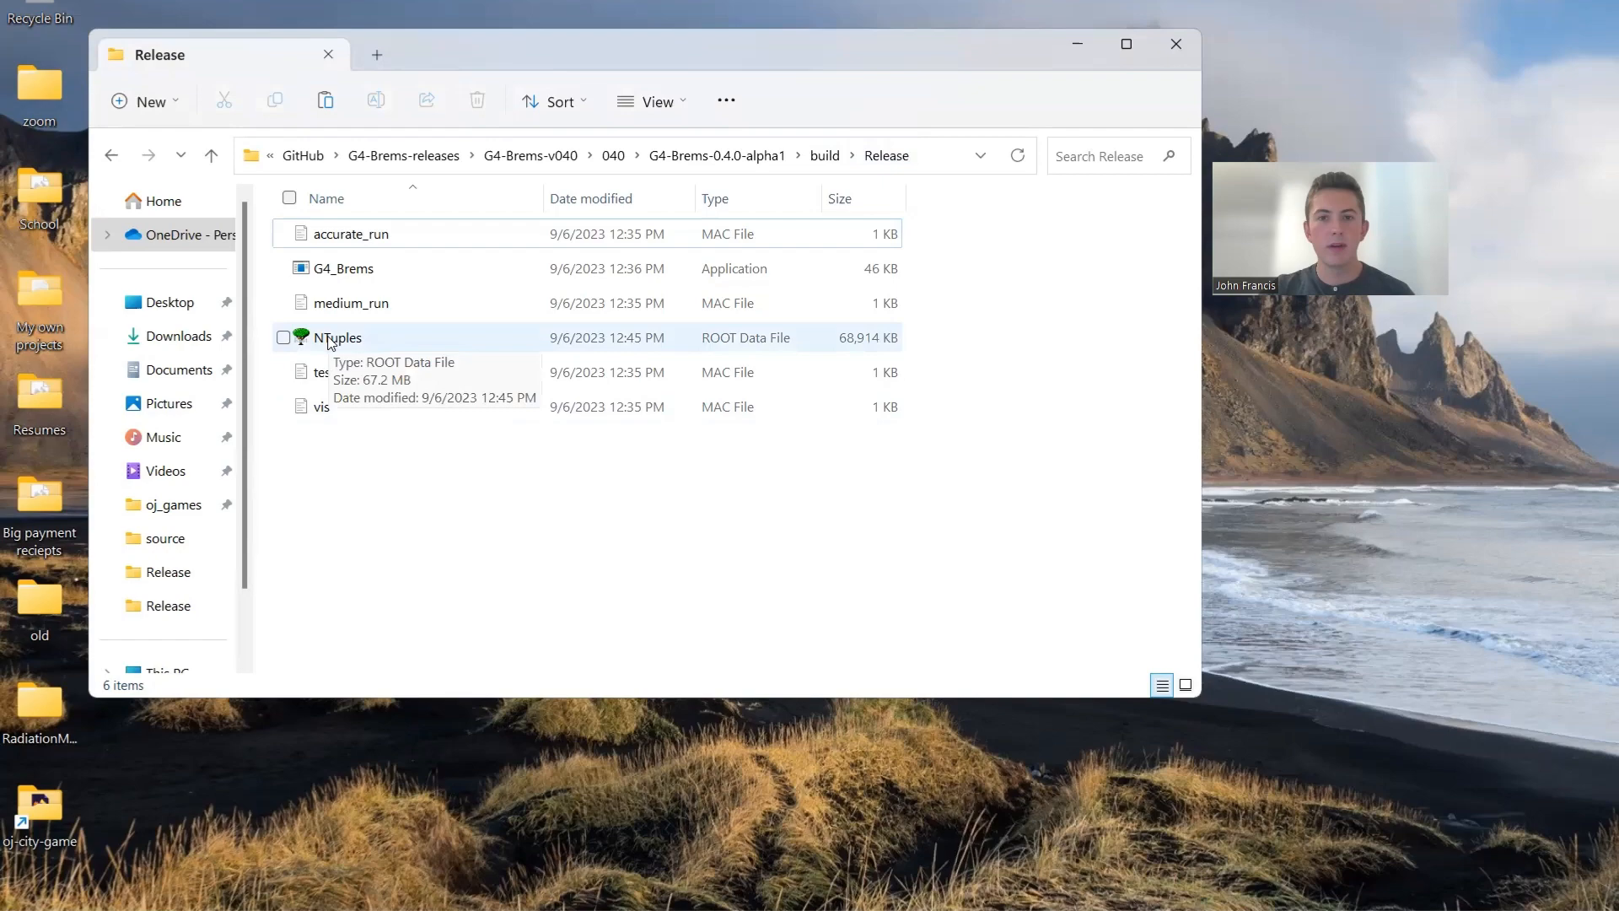
Step: Reopen the regenerated 67.2 MB NTuples.root in the ROOT web browser
left_click(337, 337)
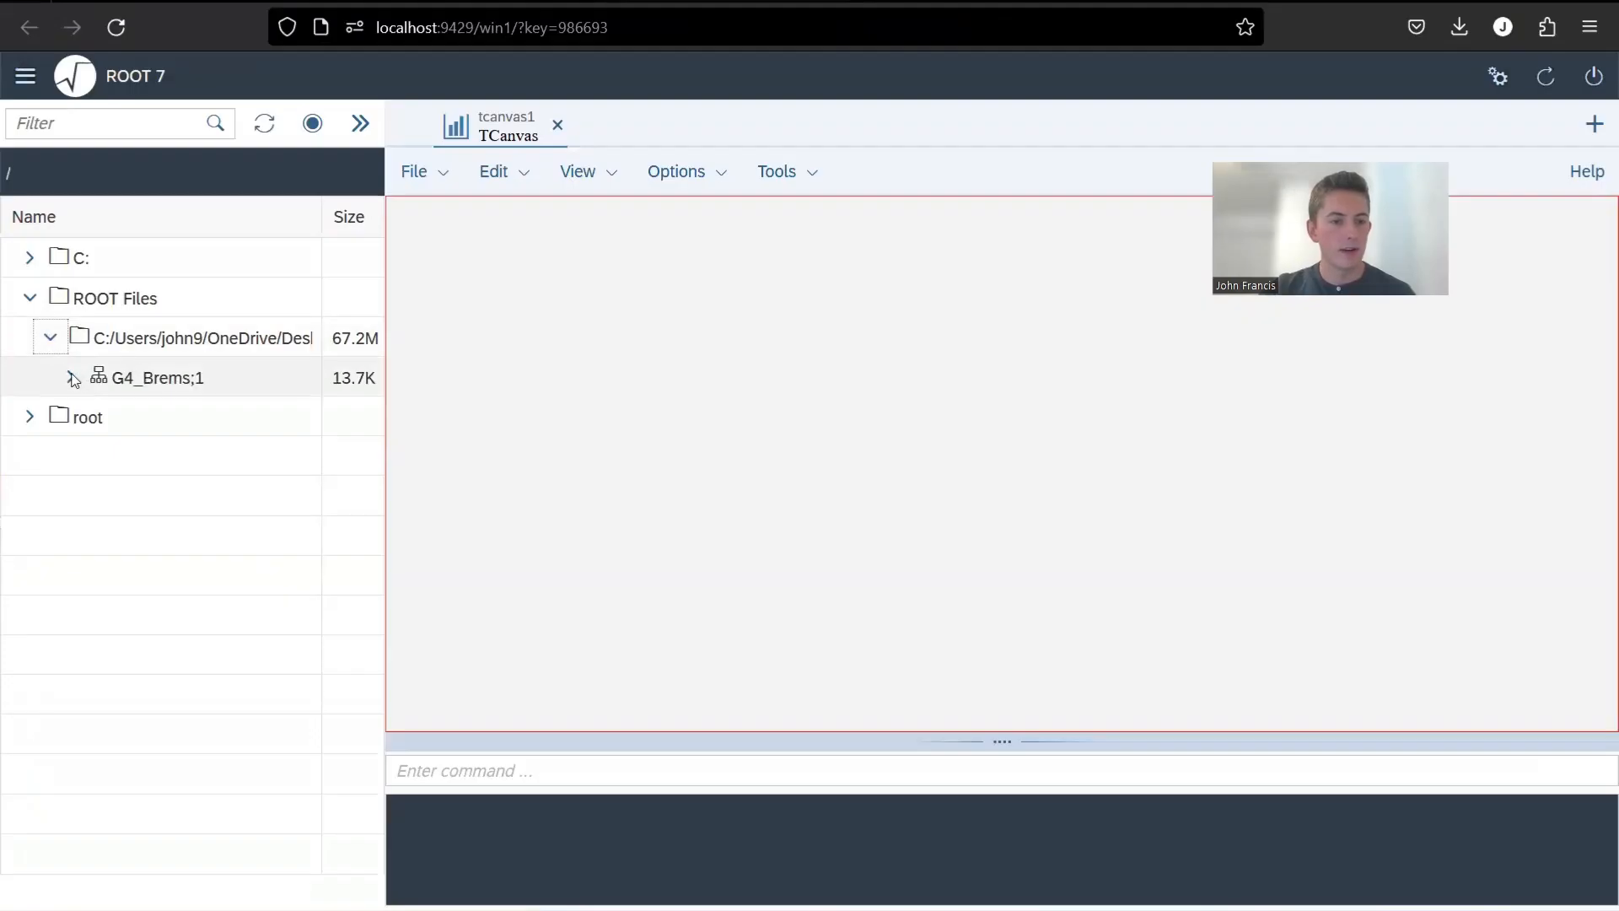
Step: Plot the Energy, PositionY and PositionZ columns of the G4_Brems ntuple as histograms
left_click(71, 376)
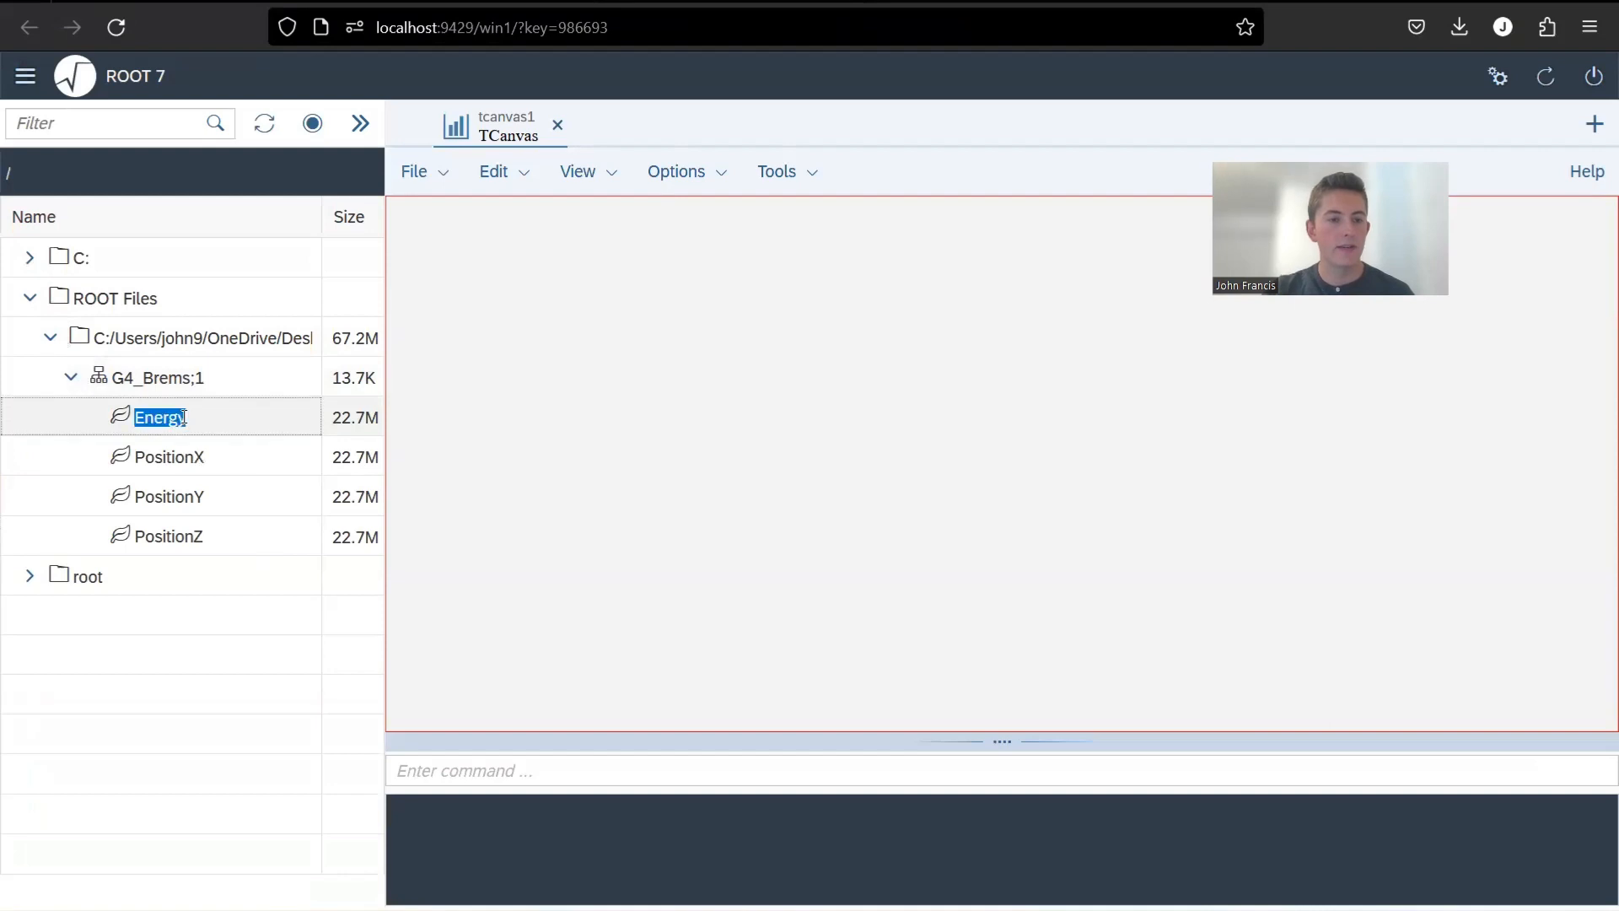
double_click(160, 416)
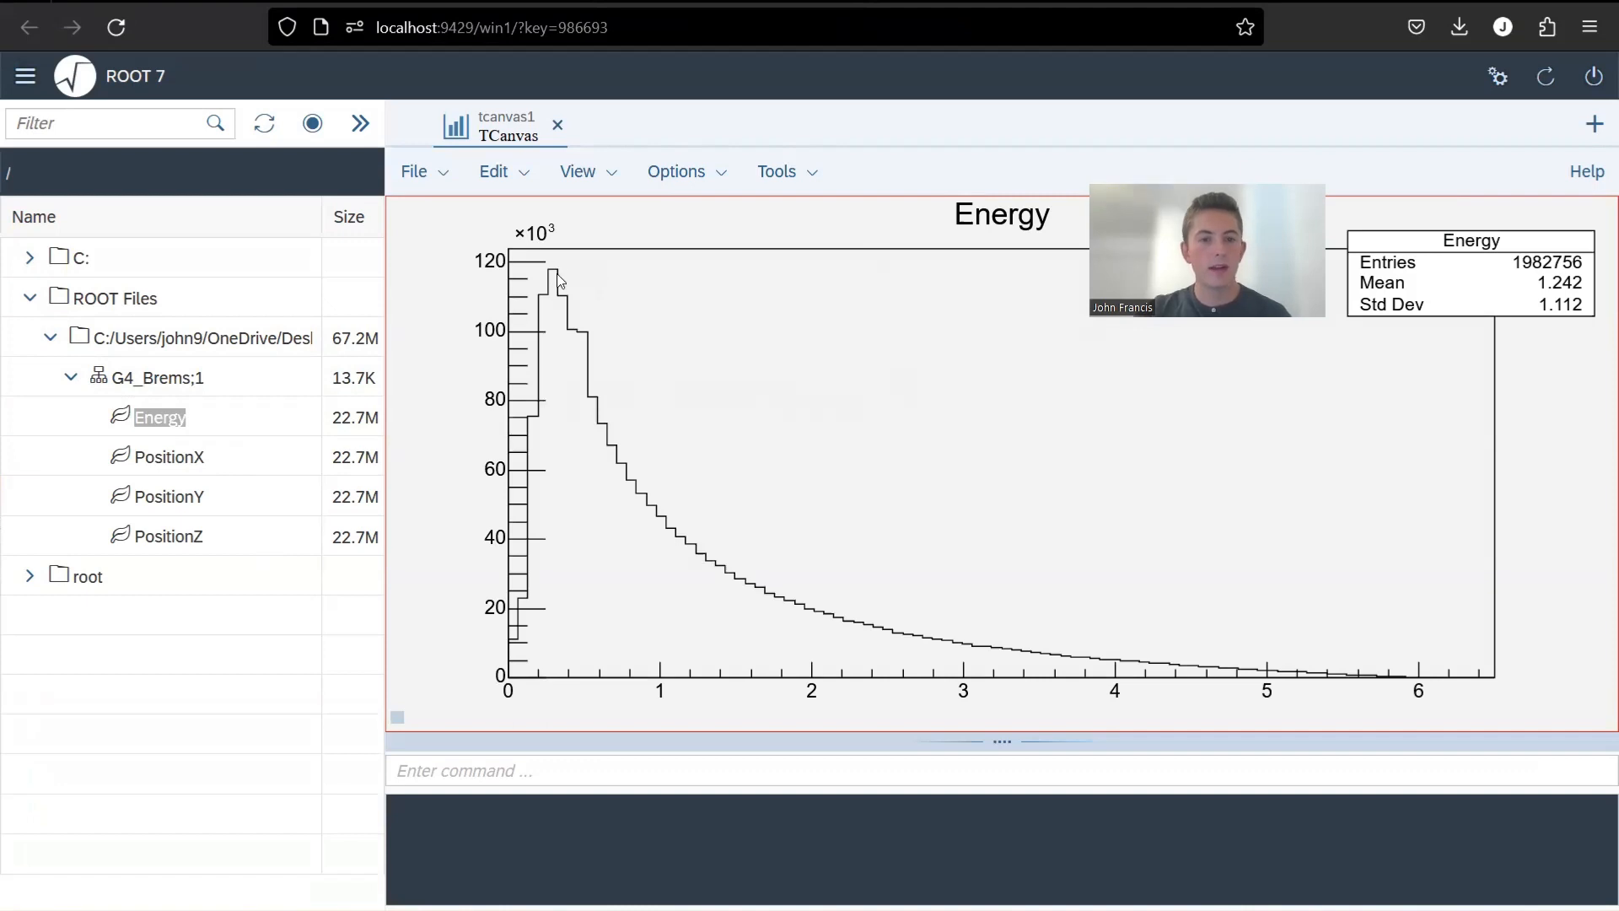
mouse_move(619, 334)
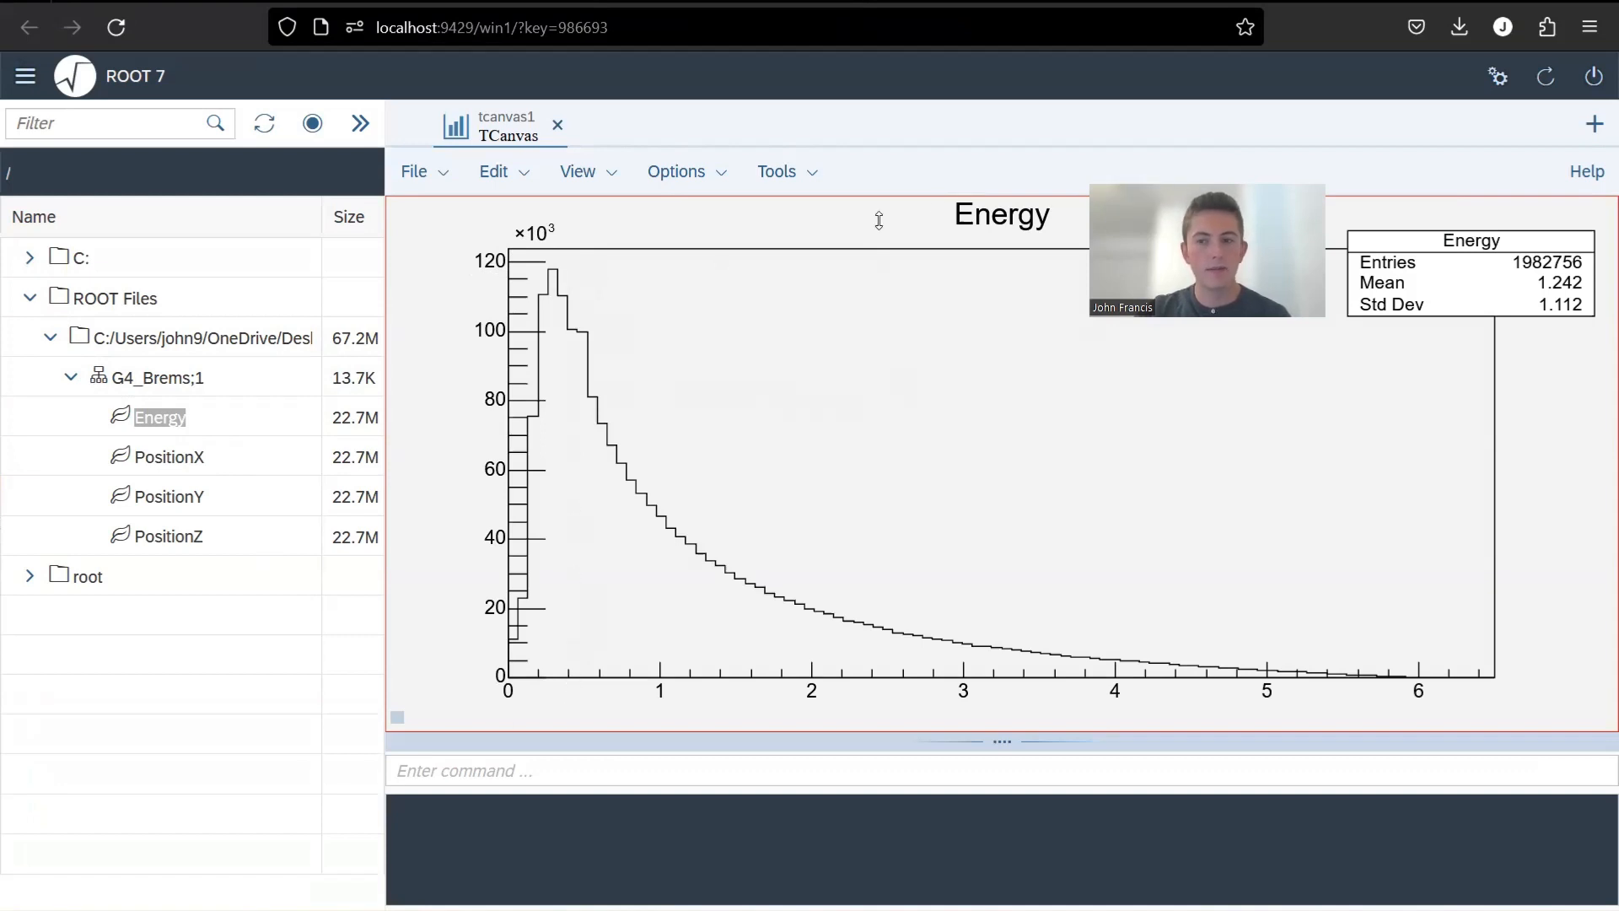
mouse_move(1570, 282)
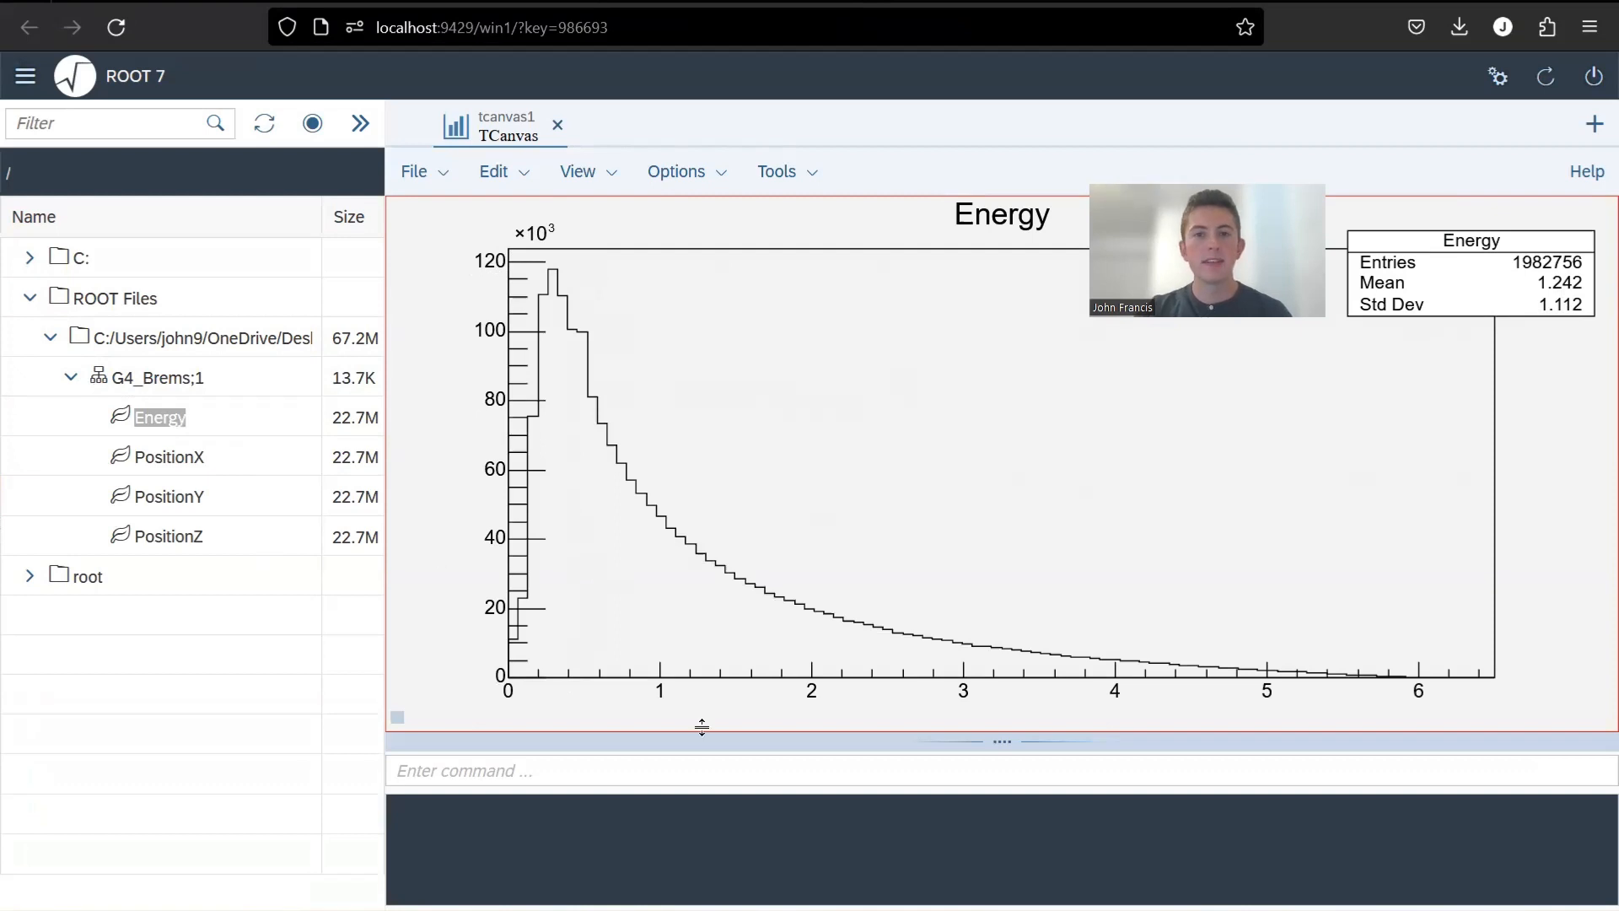
mouse_move(672, 501)
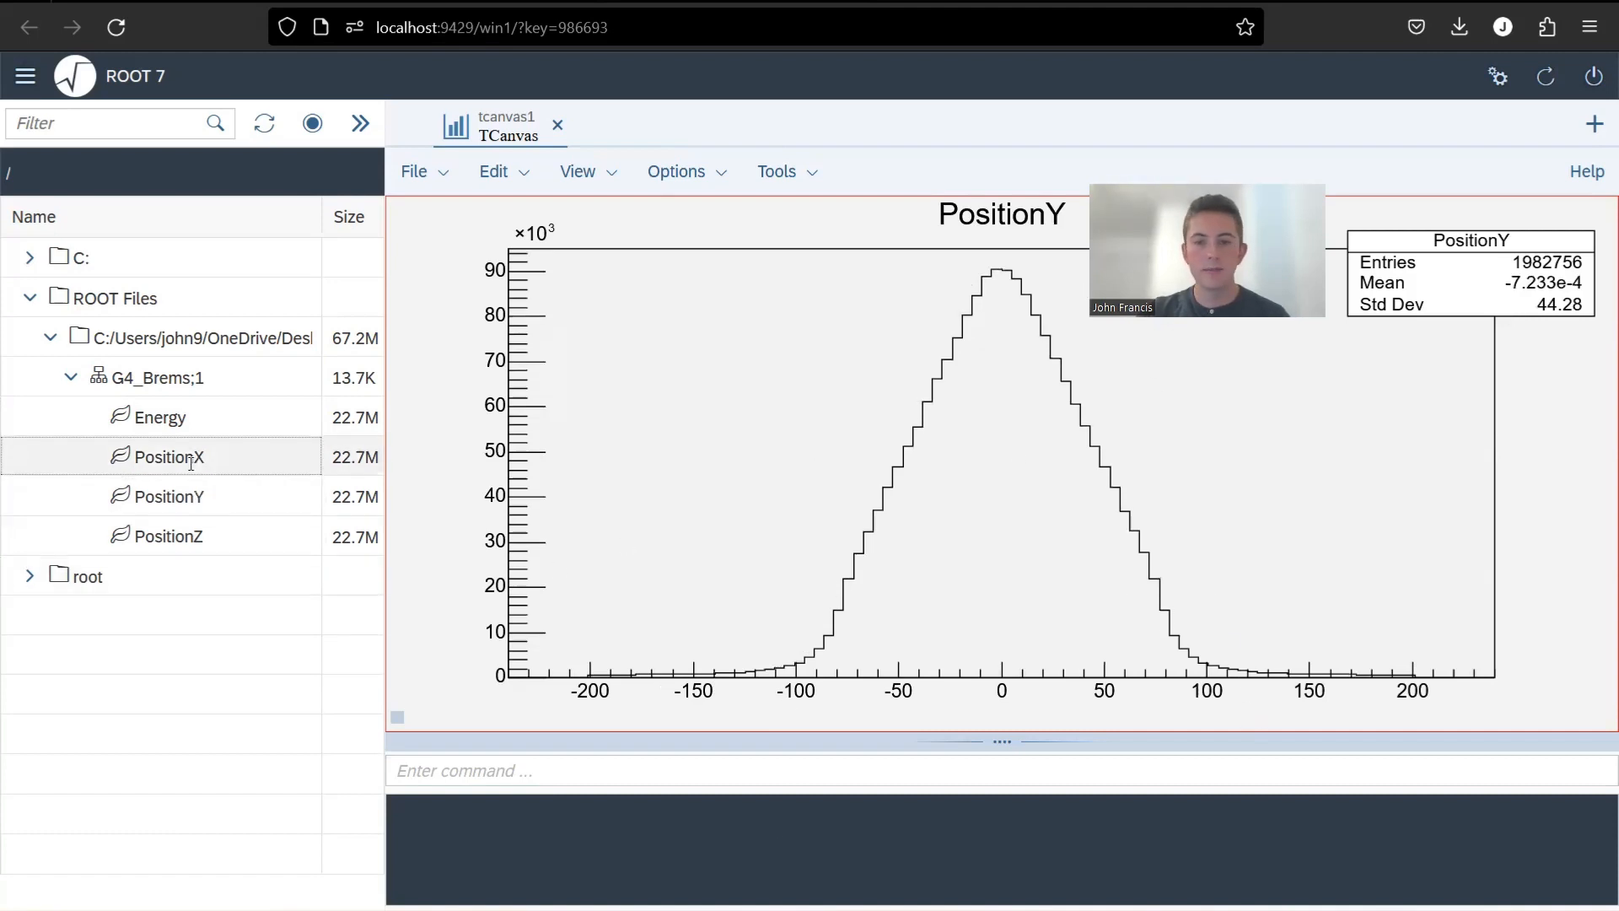
left_click(167, 496)
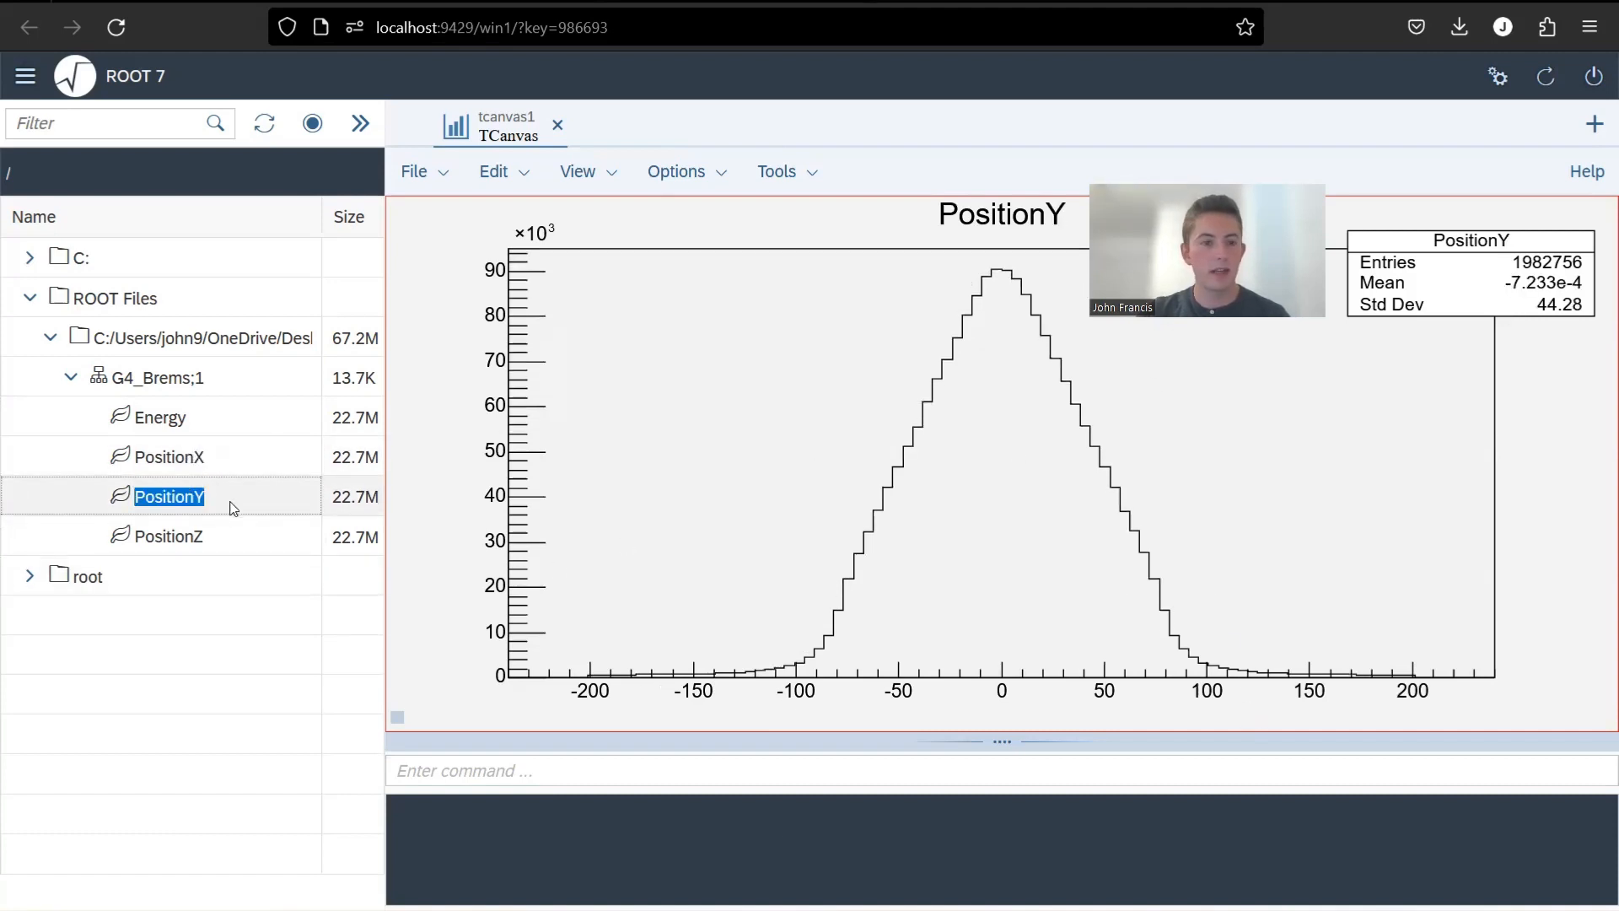
left_click(167, 537)
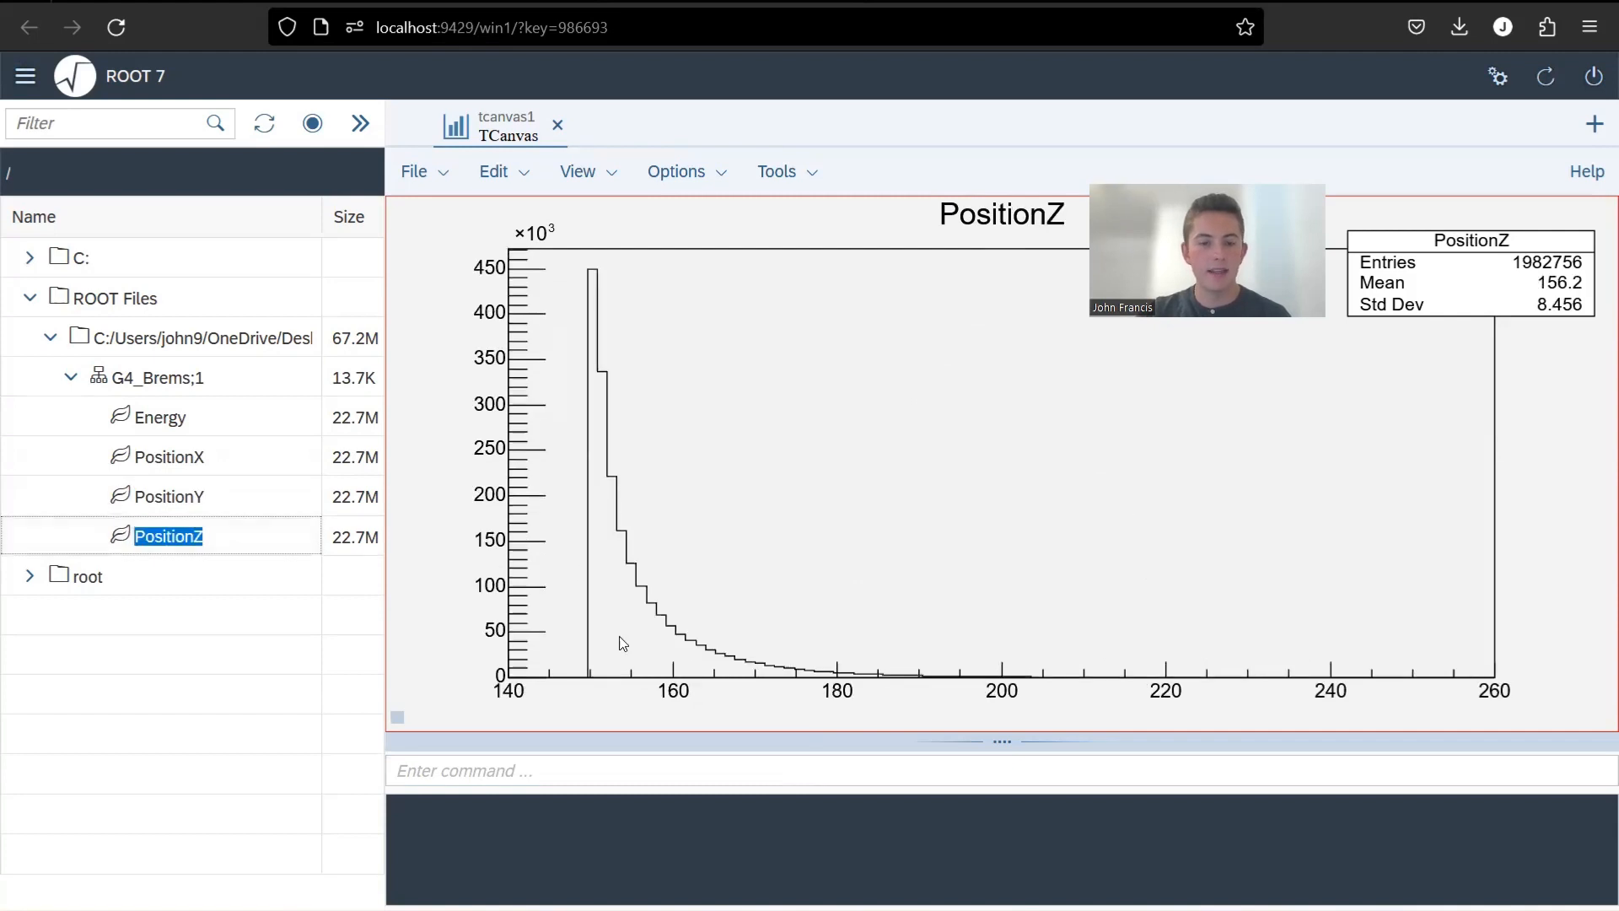
mouse_move(704, 379)
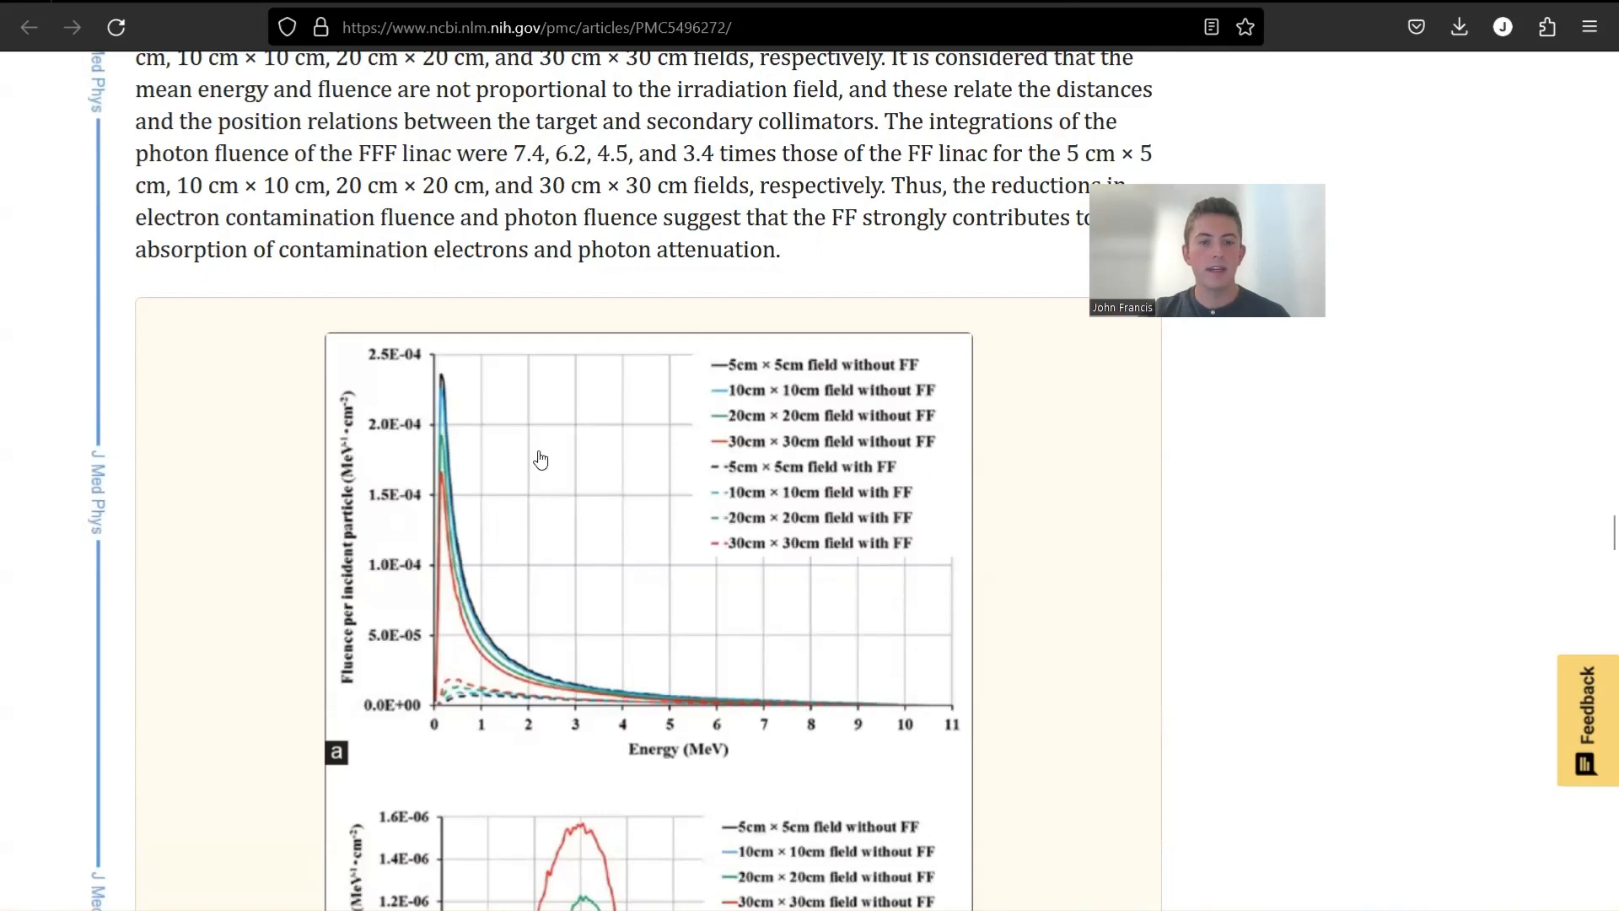
Step: Scroll the PMC article down to the Figure 3 fluence-per-incident-particle plot
scroll("down", 3)
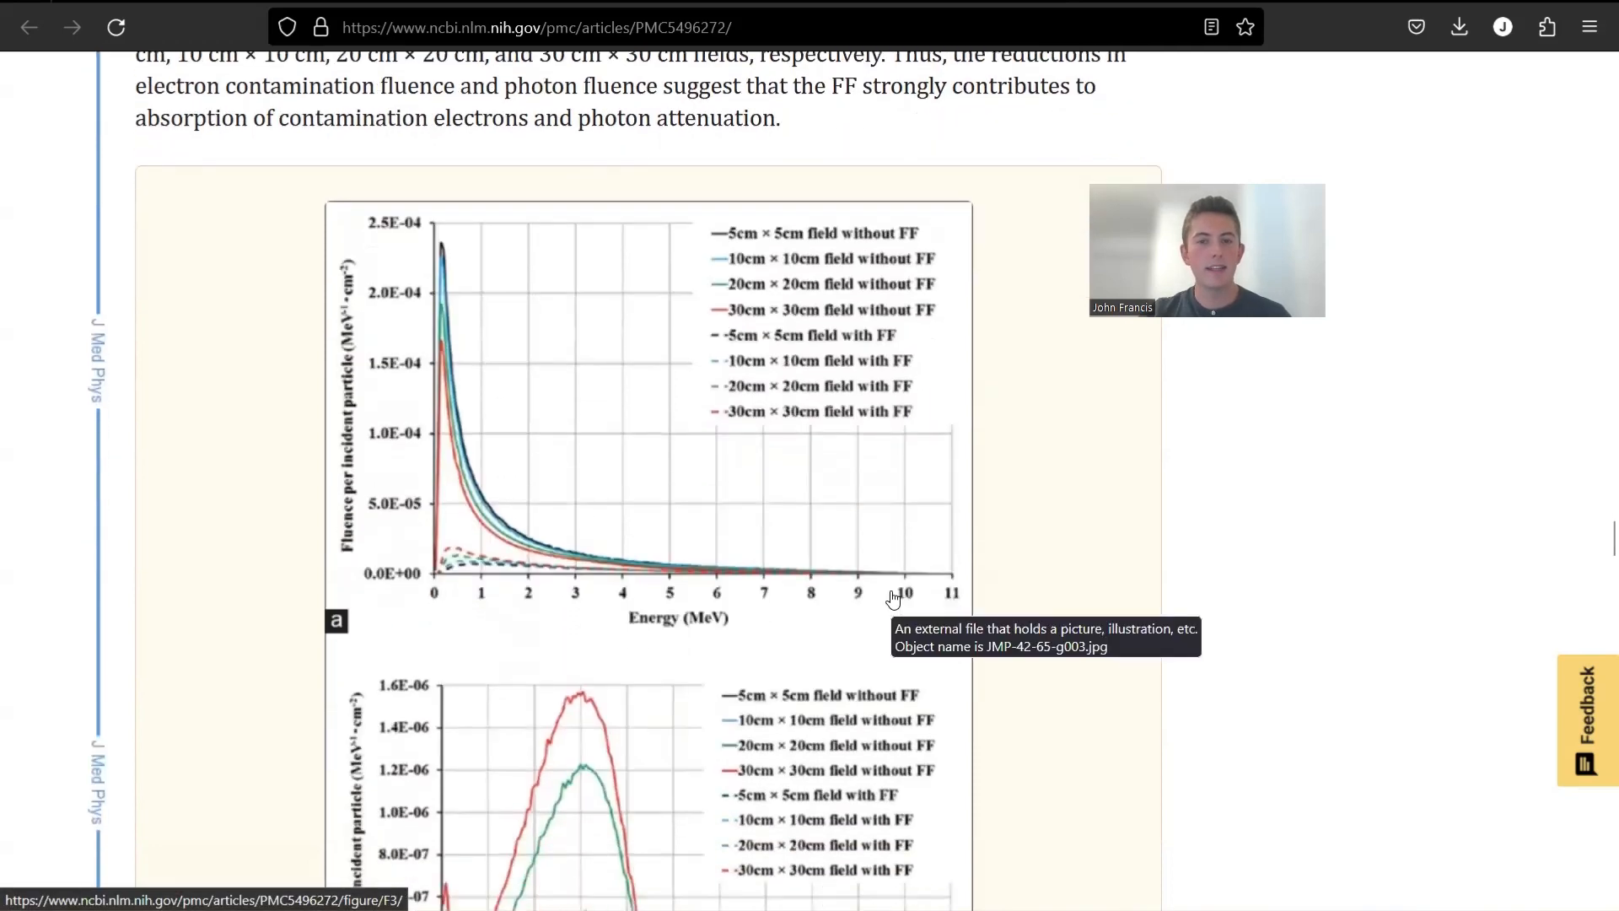
scroll("down", 3)
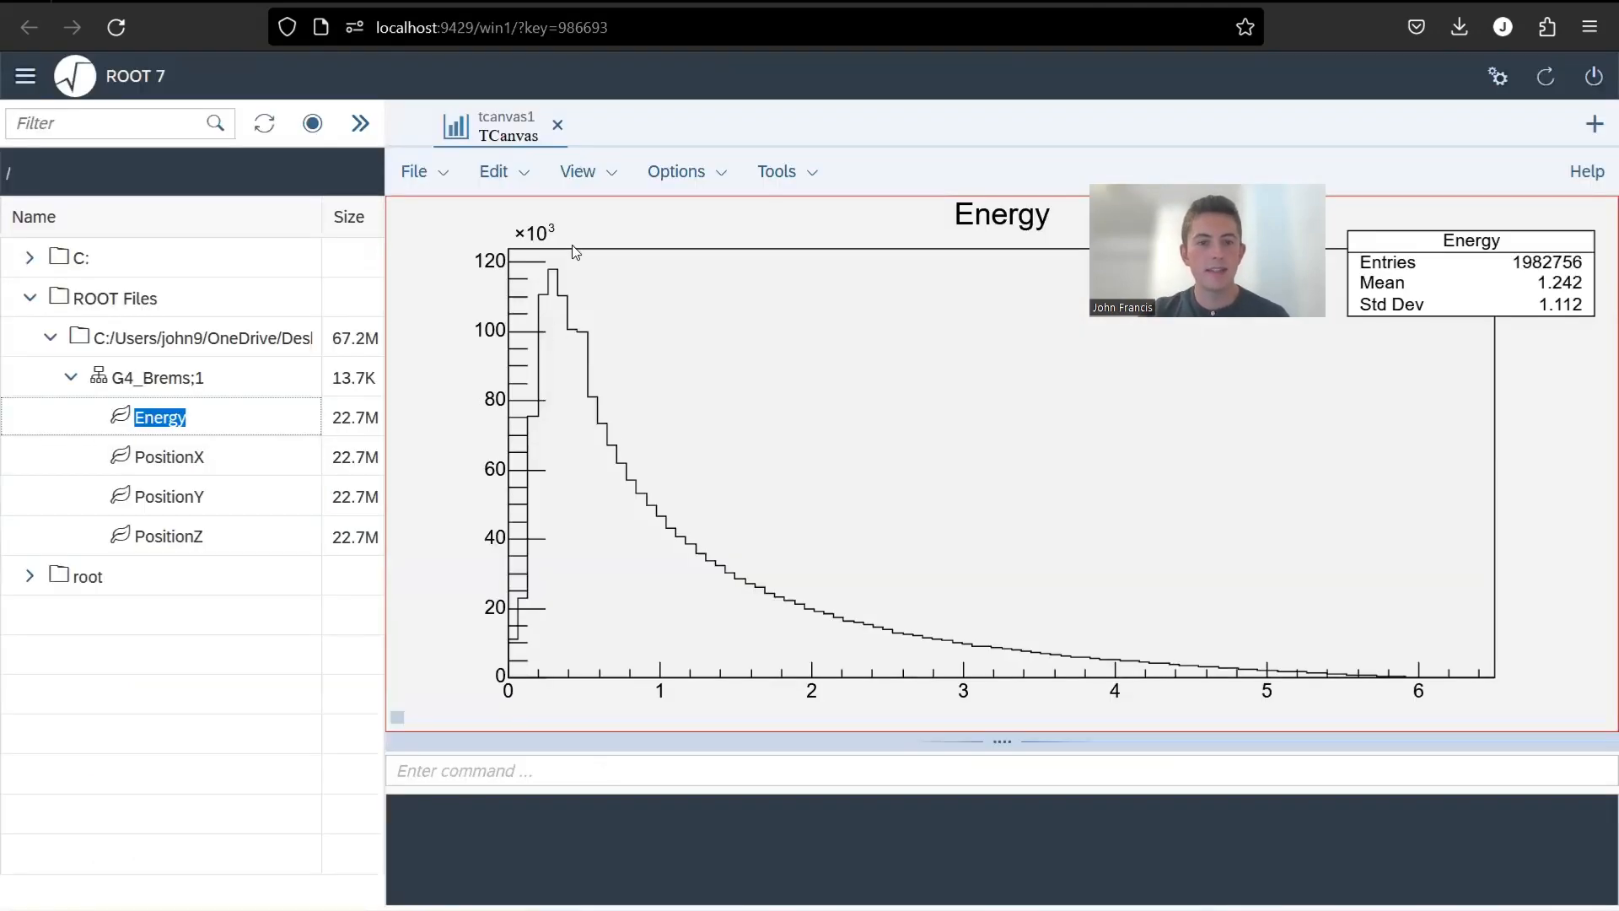
mouse_move(457, 509)
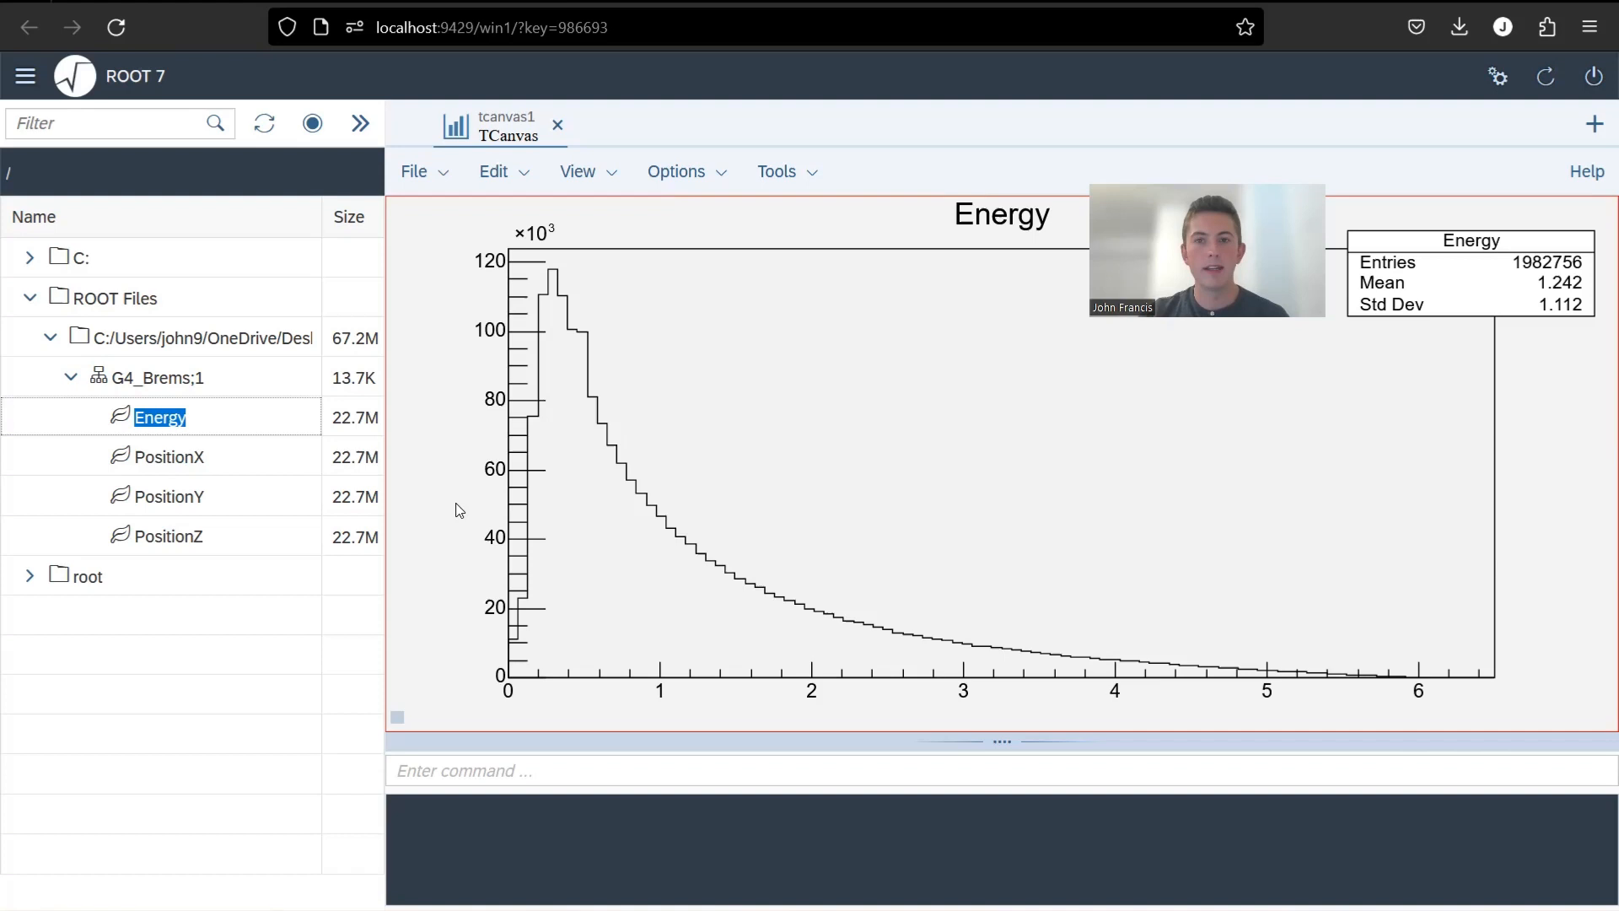
mouse_move(569, 421)
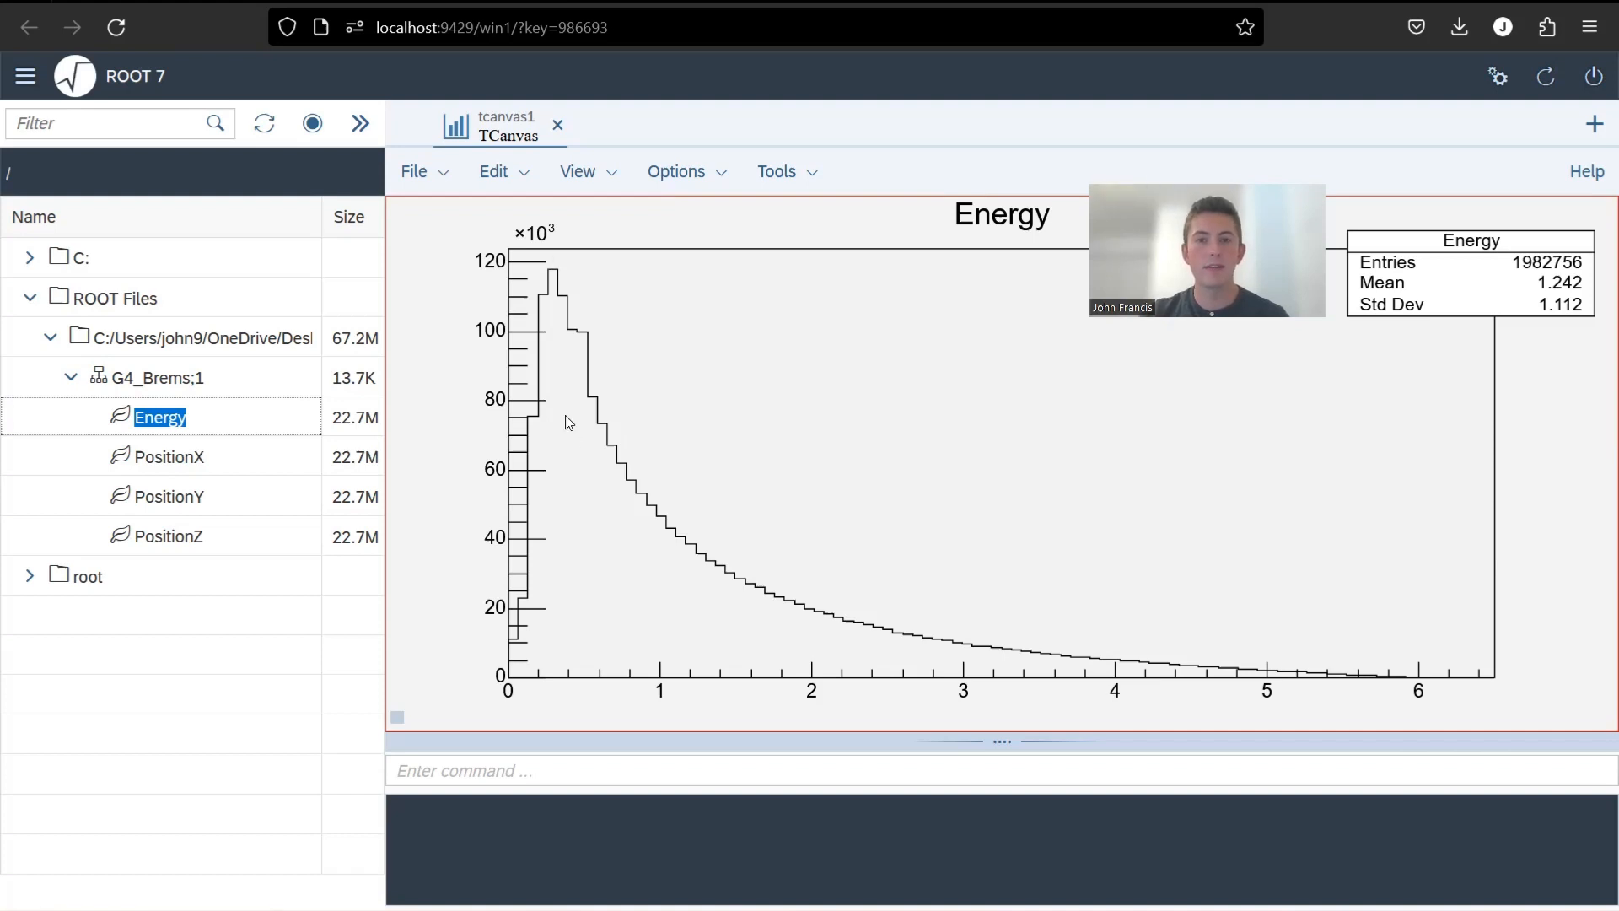
mouse_move(535, 479)
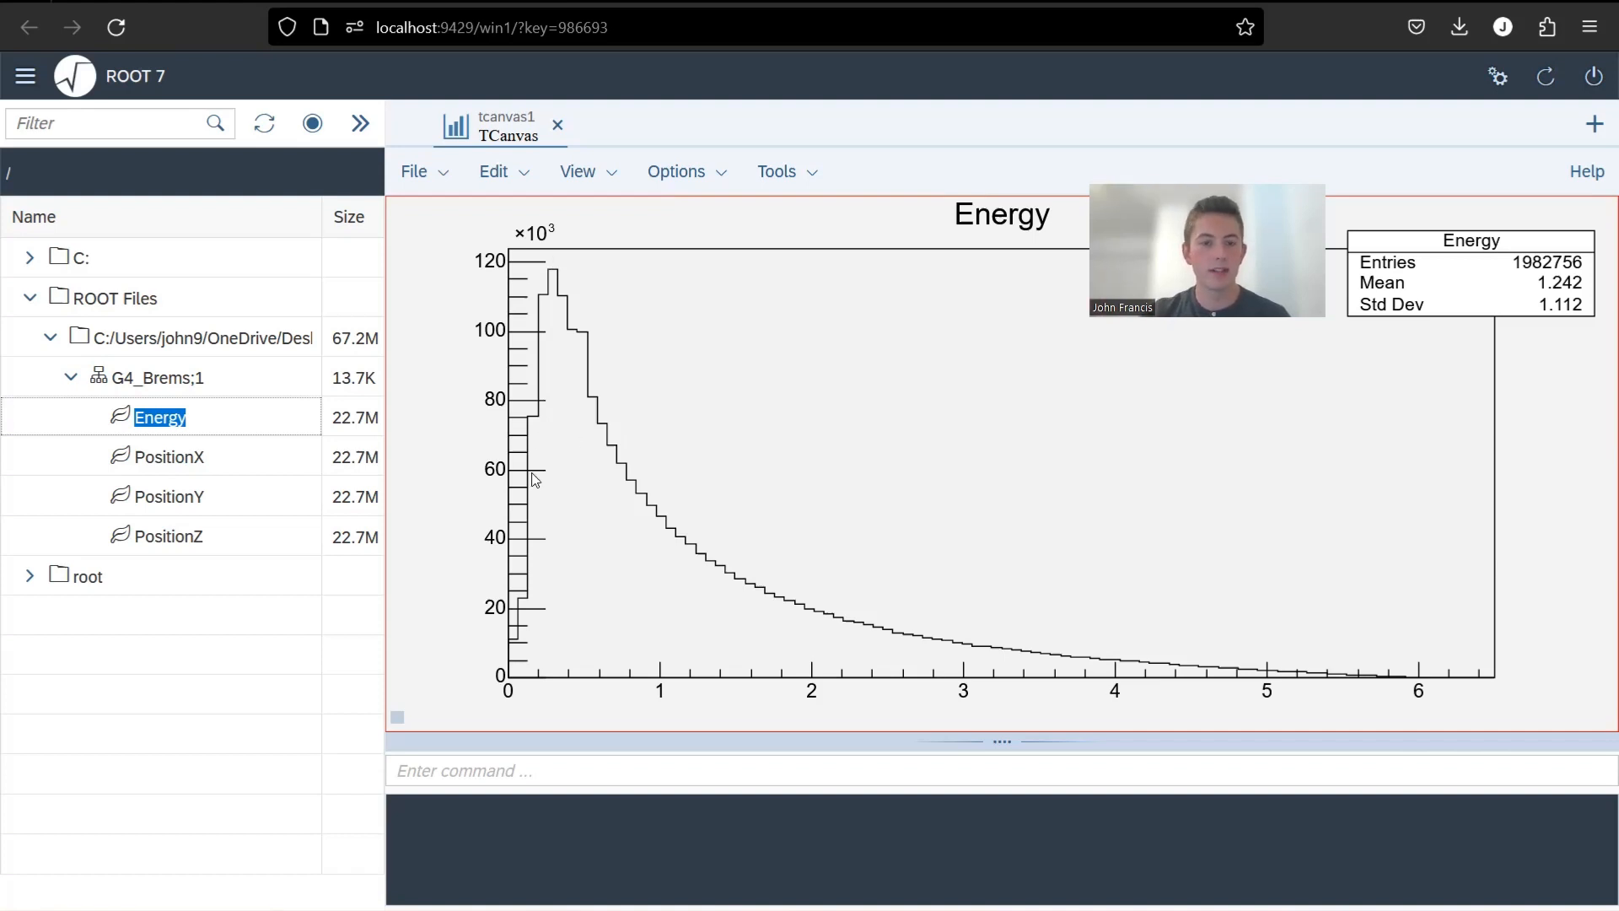
mouse_move(514, 629)
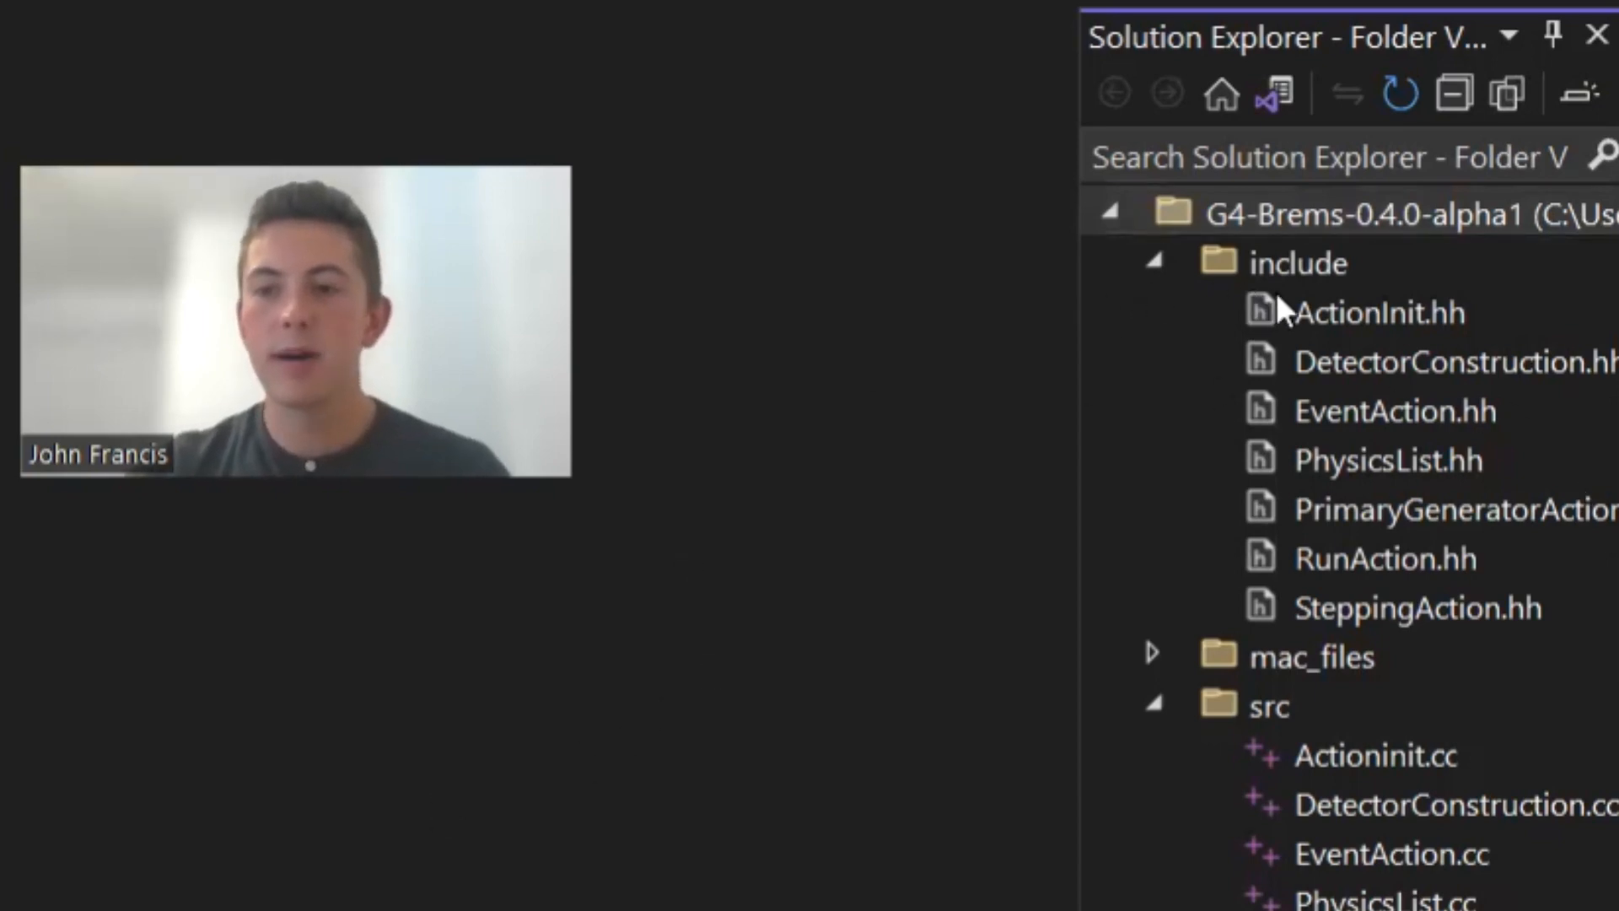
mouse_move(1306, 432)
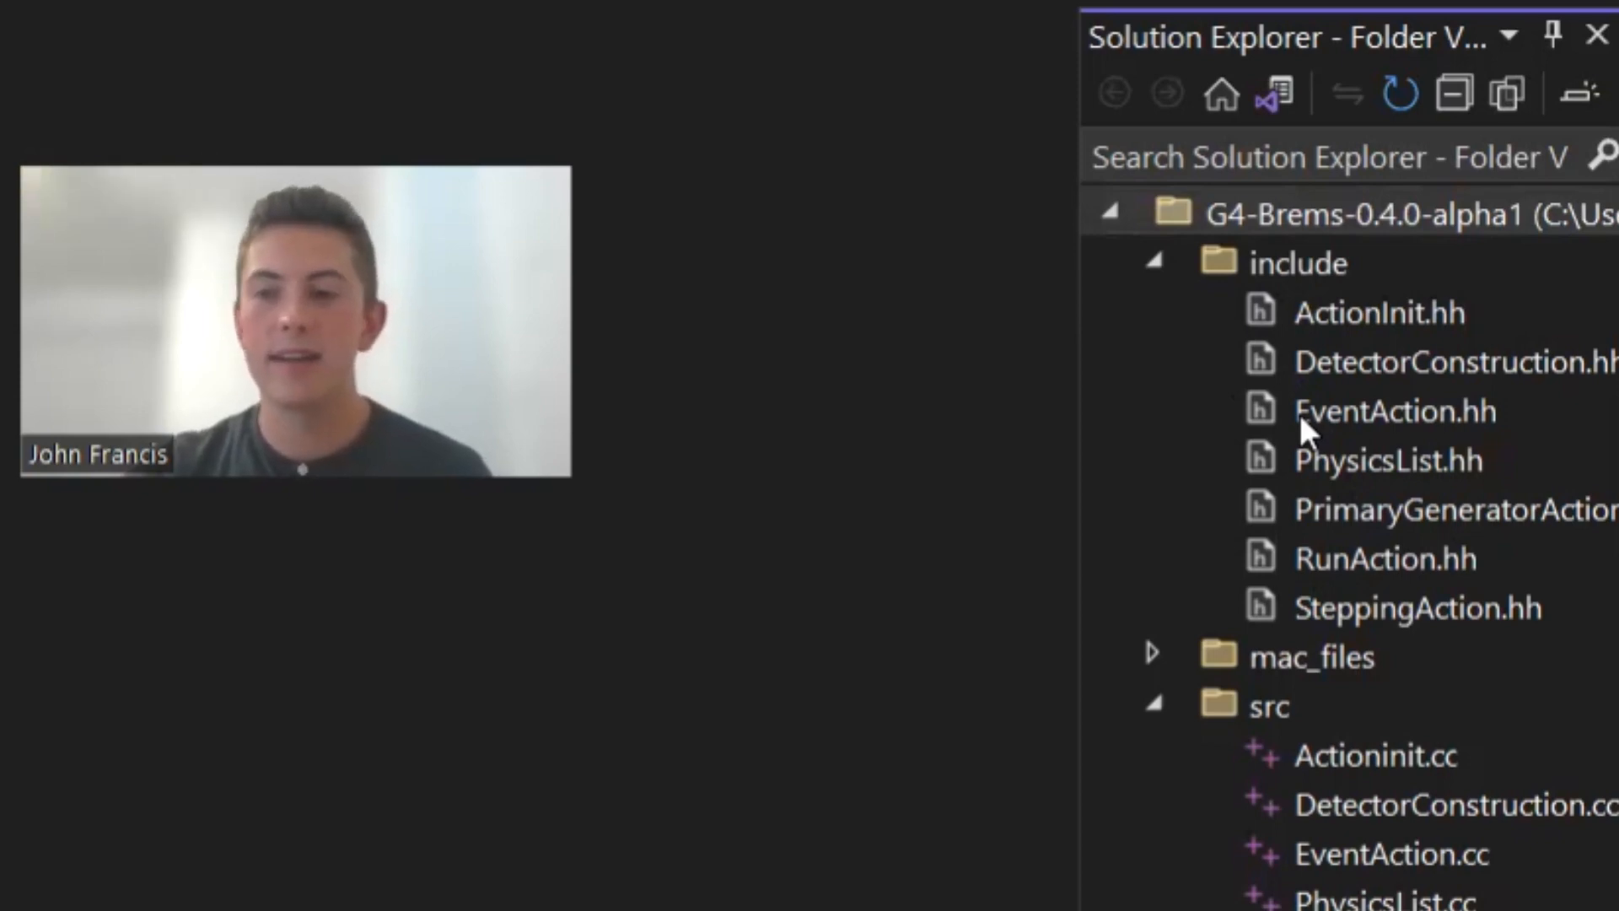
Step: Select DetectorConstruction.hh and then RunAction.hh in the G4-Brems include folder
left_click(1425, 361)
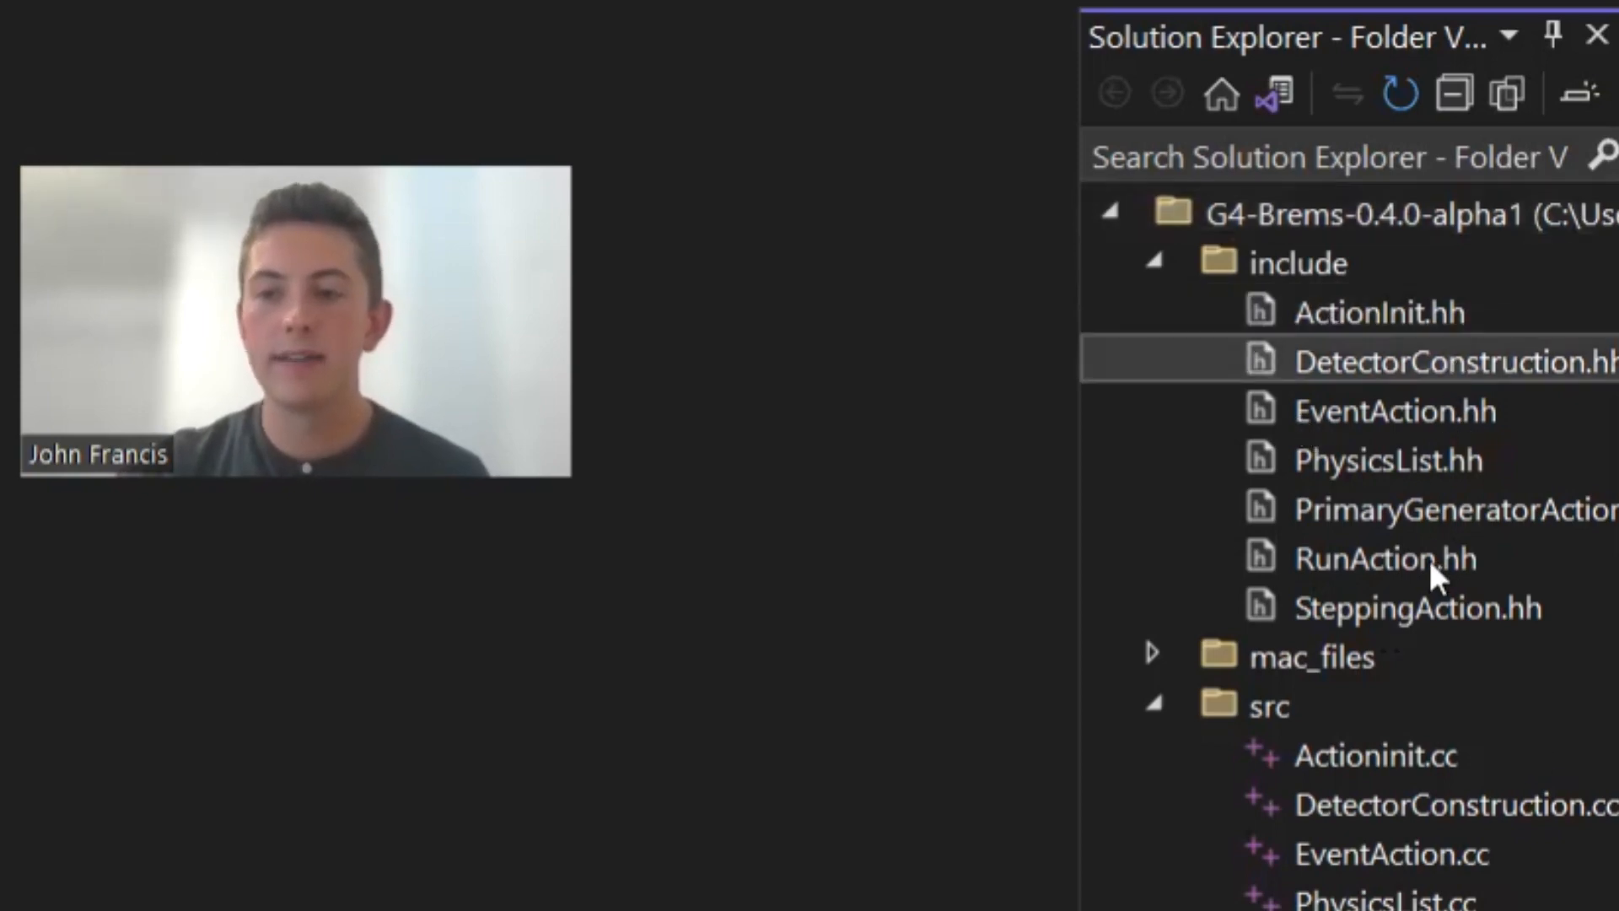
left_click(1384, 559)
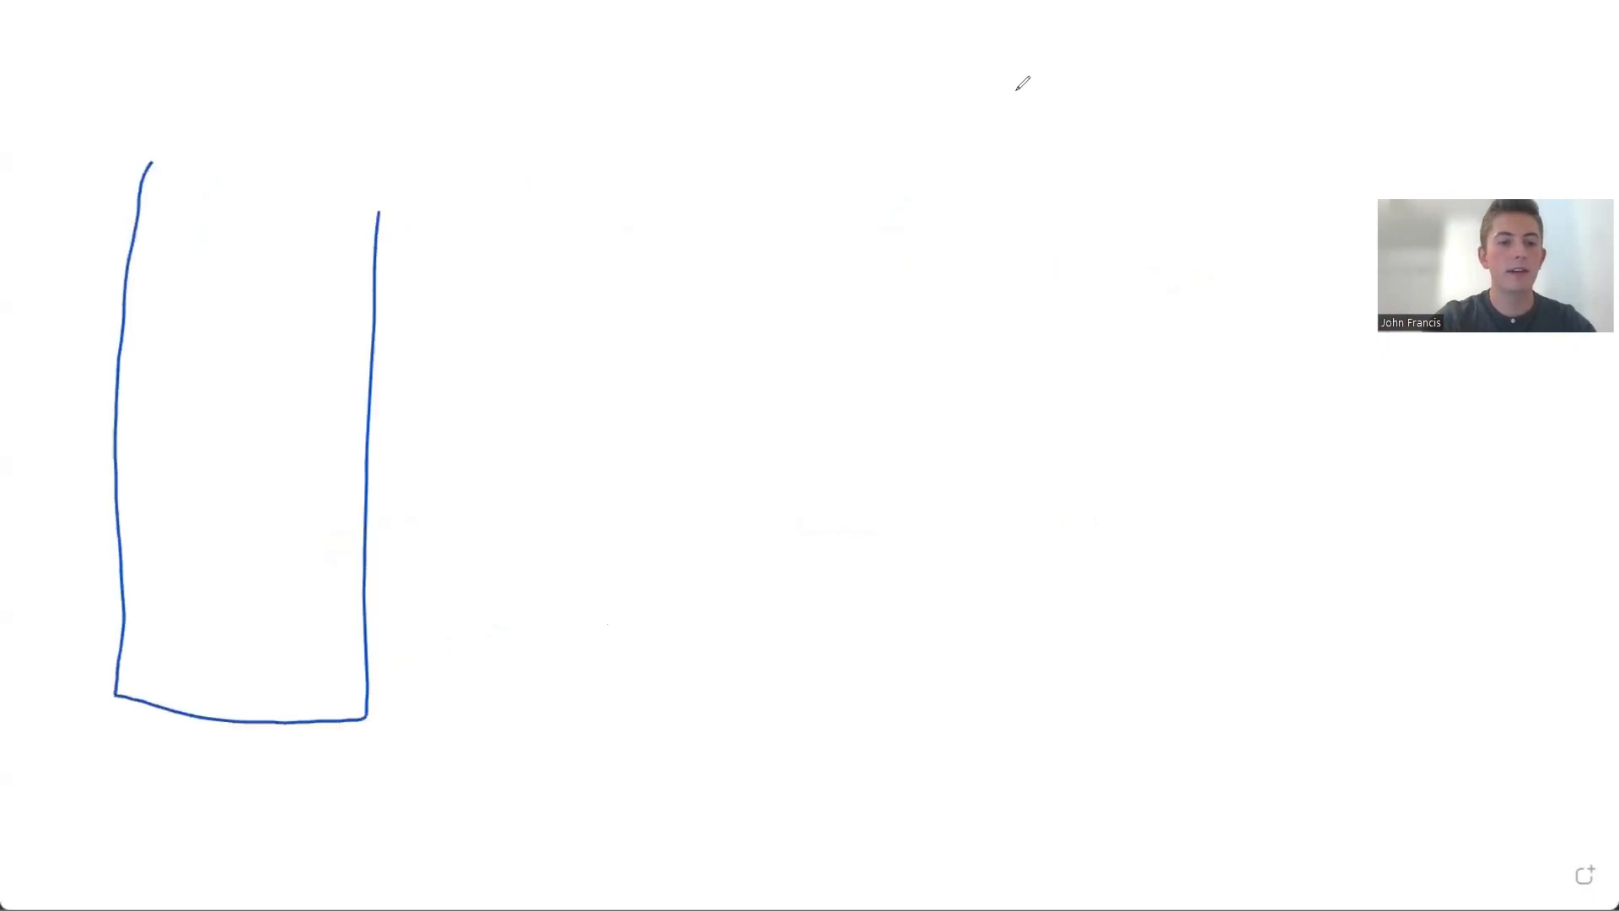
Step: Draw the run action box with its label and an end box beside it
left_click_drag(165, 248, 248, 248)
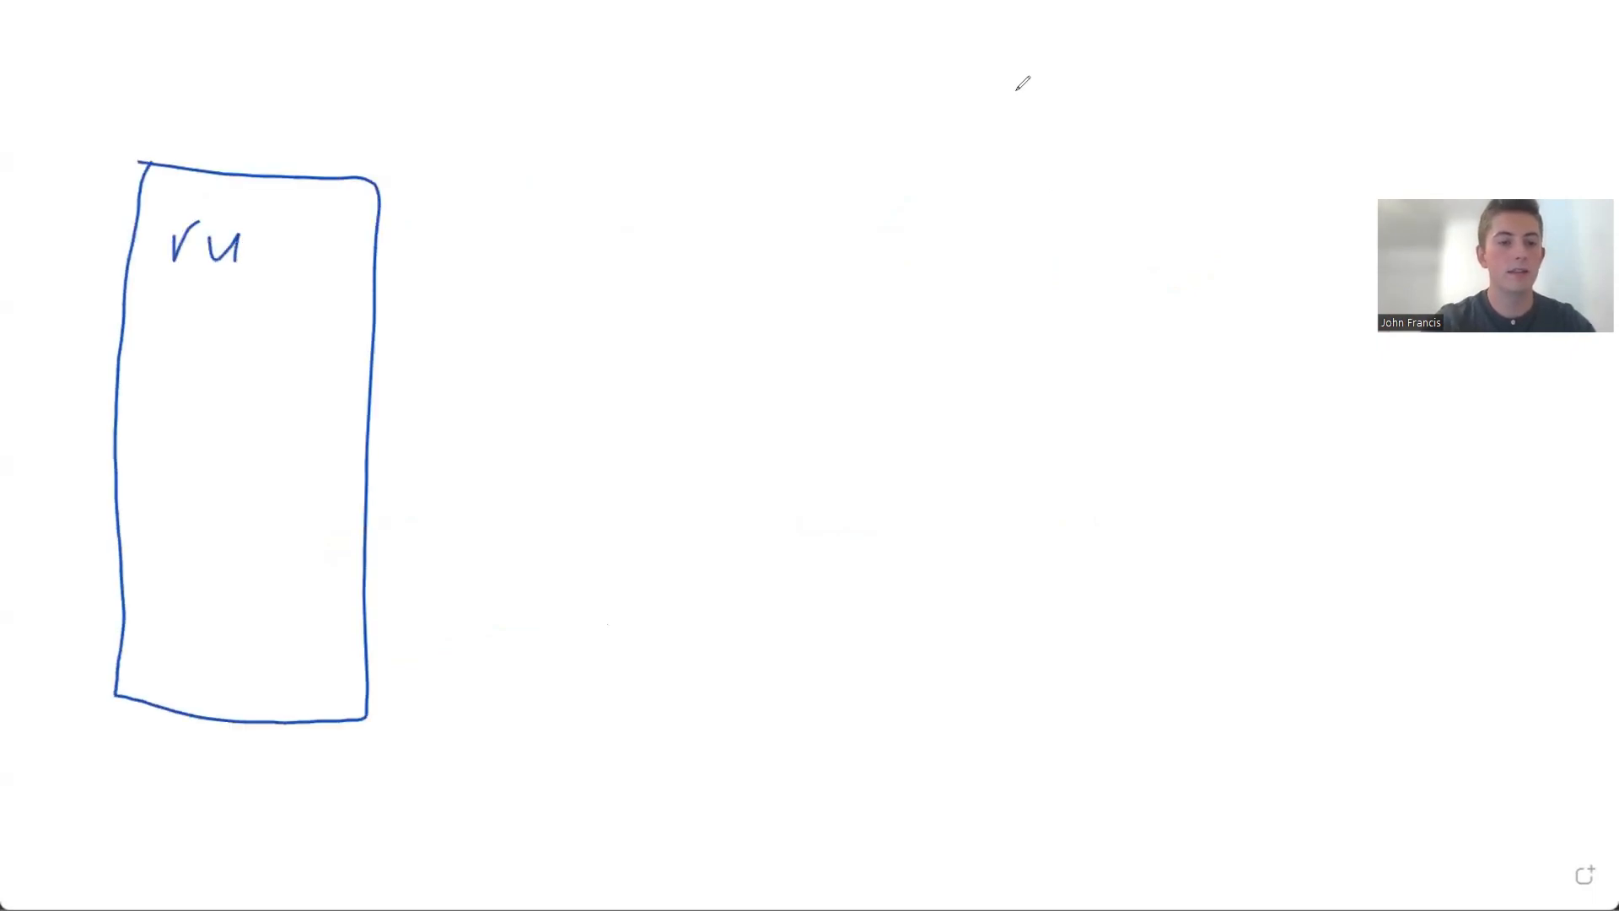
left_click_drag(383, 191, 521, 444)
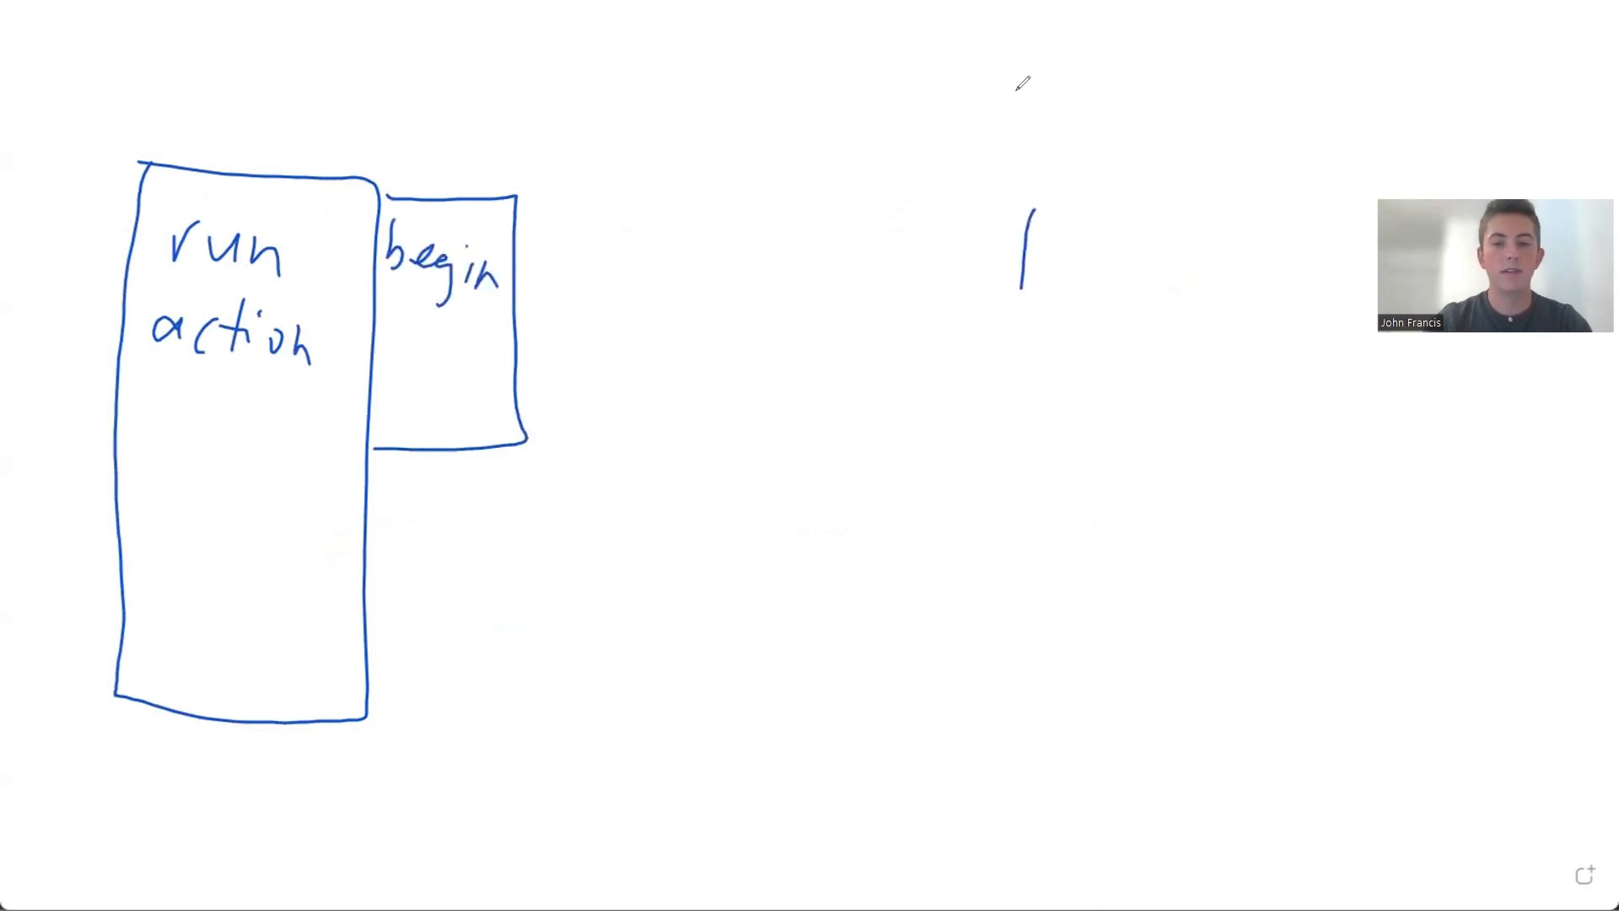
left_click_drag(1023, 213, 1142, 449)
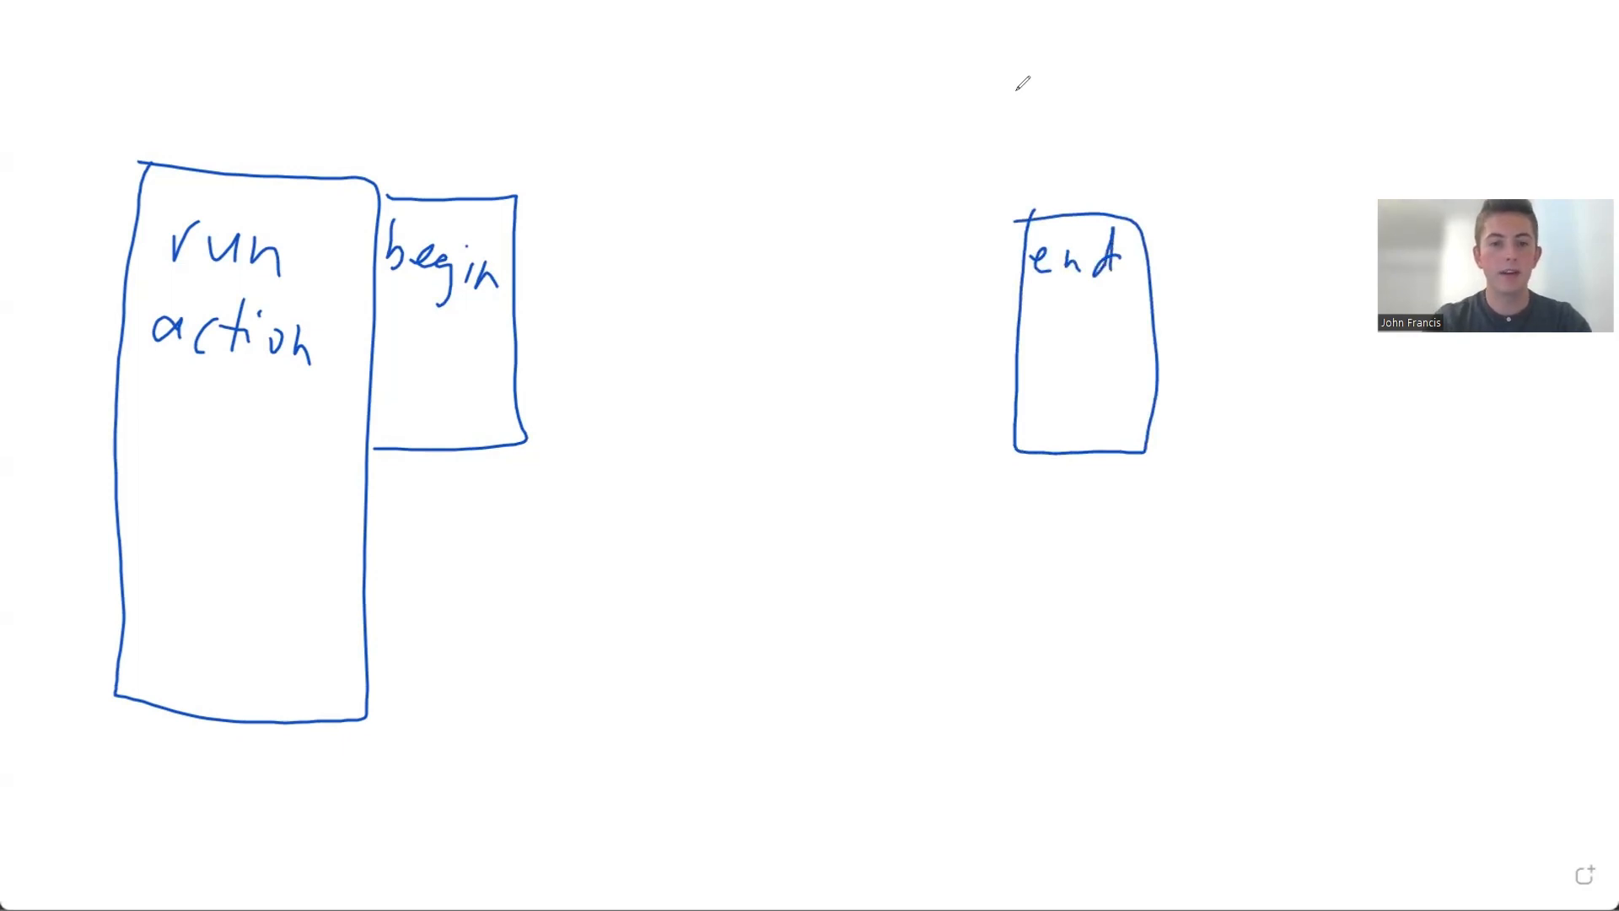
Step: Draw arrows labelled e running from the begin box toward the end box
left_click_drag(522, 230, 671, 229)
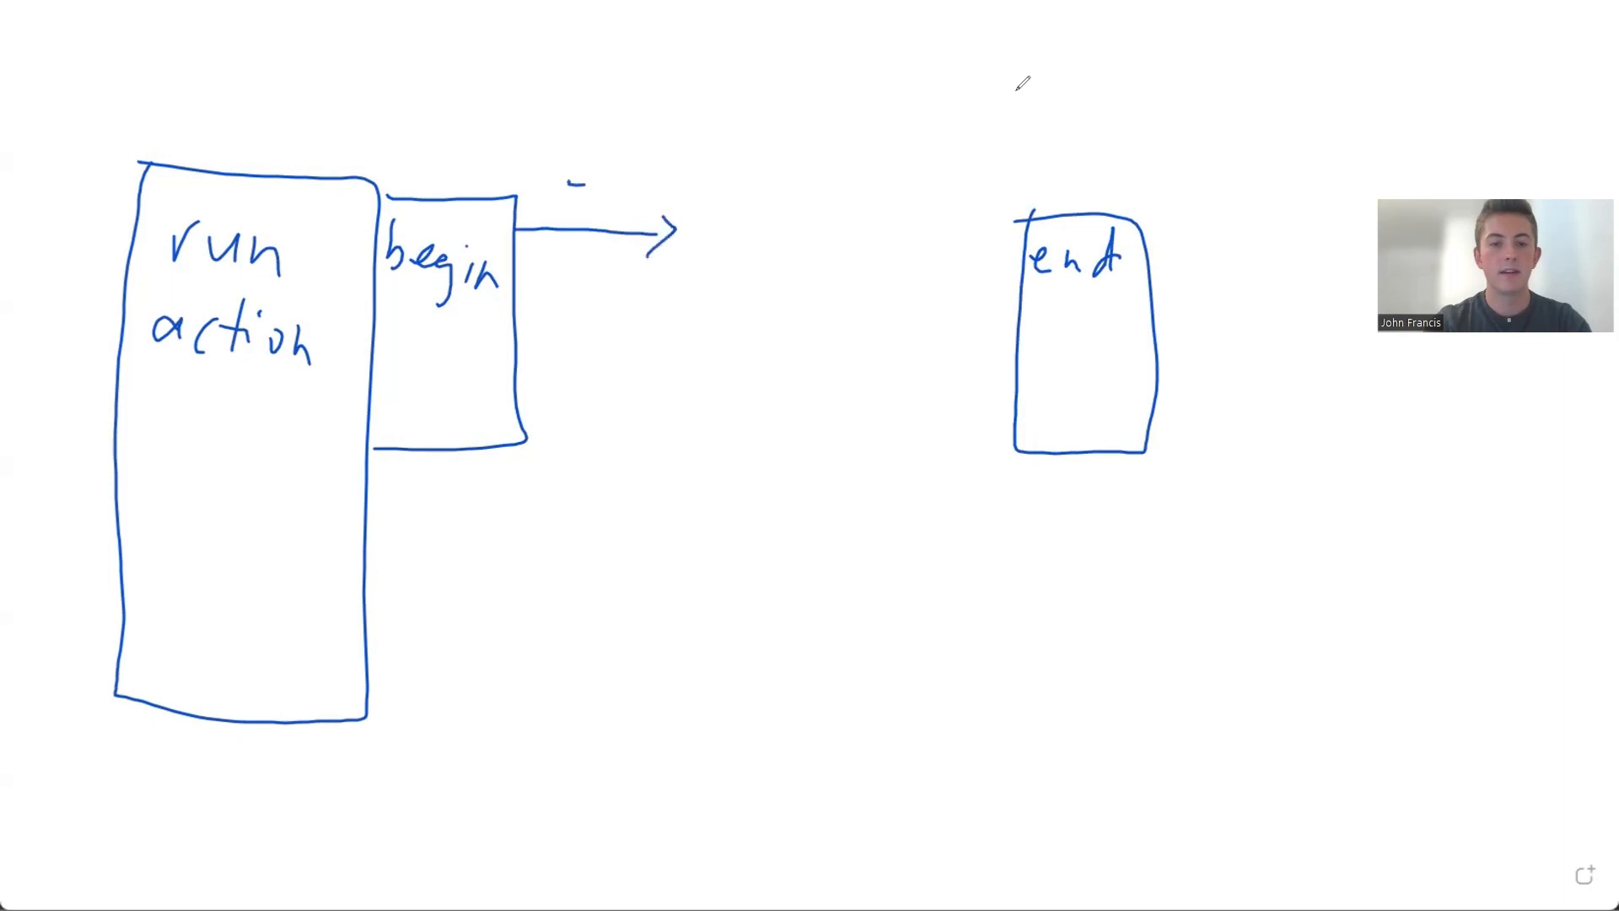
left_click_drag(526, 300, 646, 301)
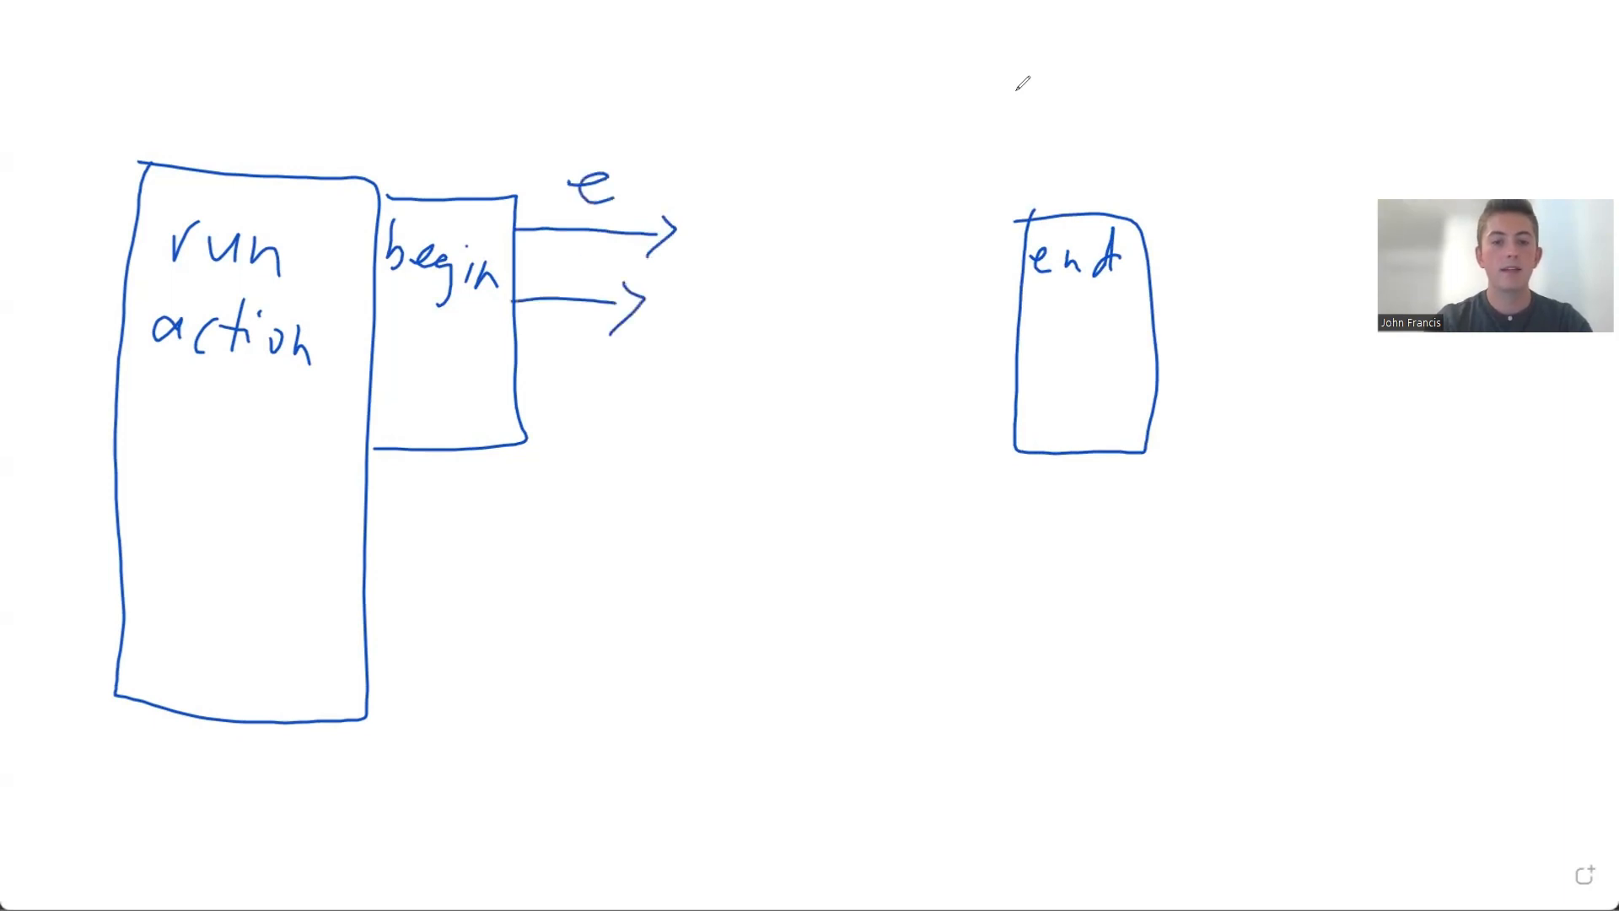
left_click(579, 278)
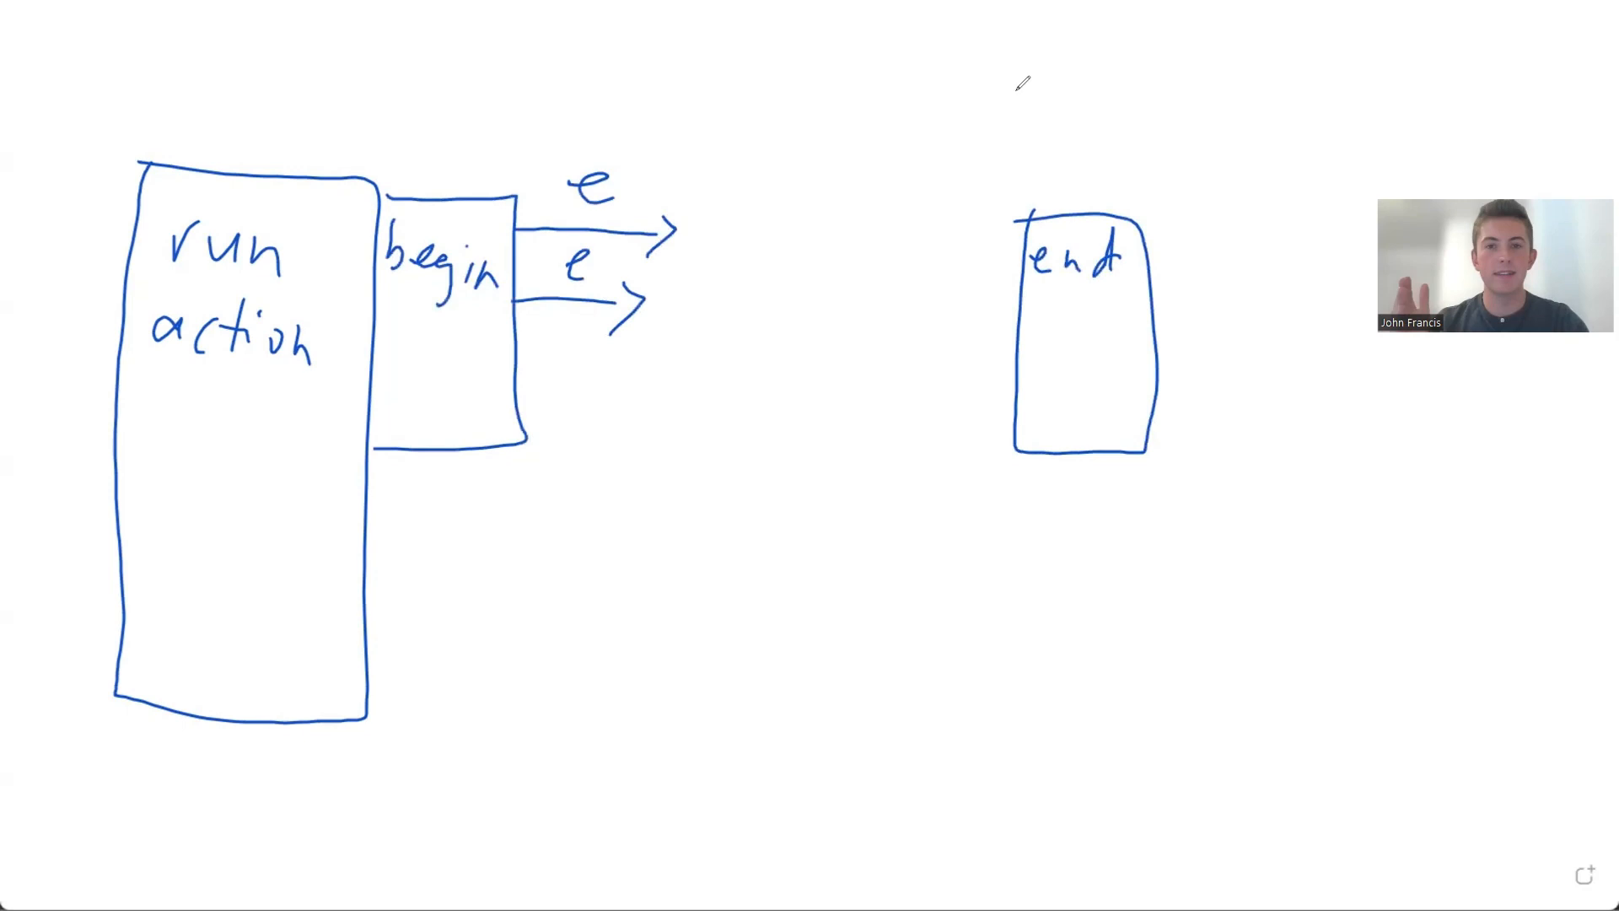
left_click_drag(521, 398, 773, 365)
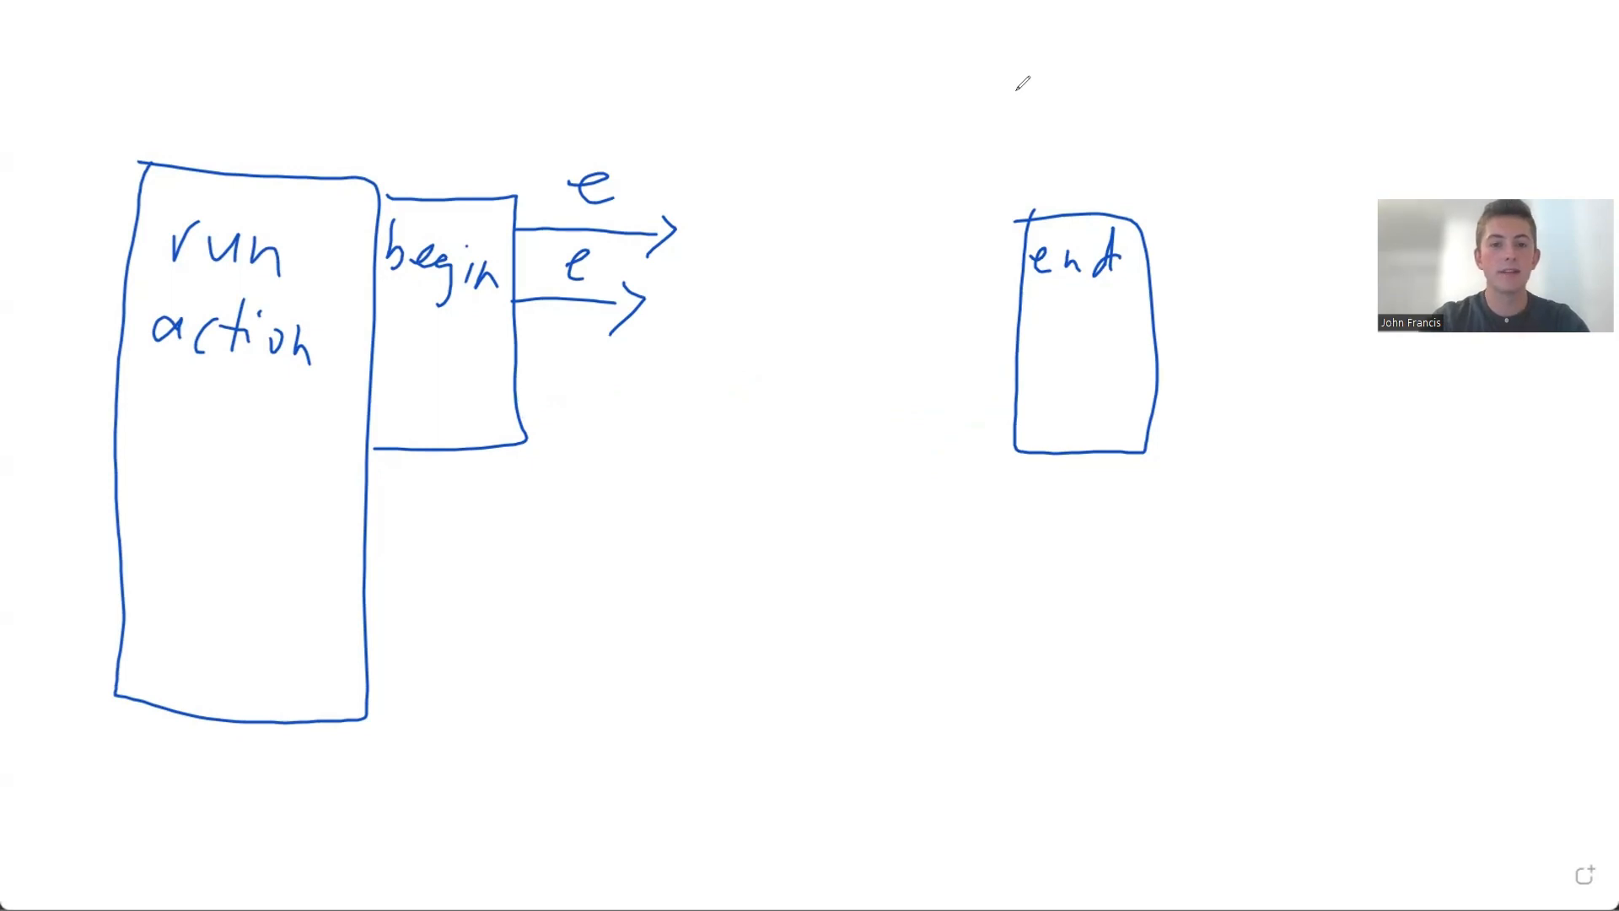
left_click_drag(527, 248, 929, 434)
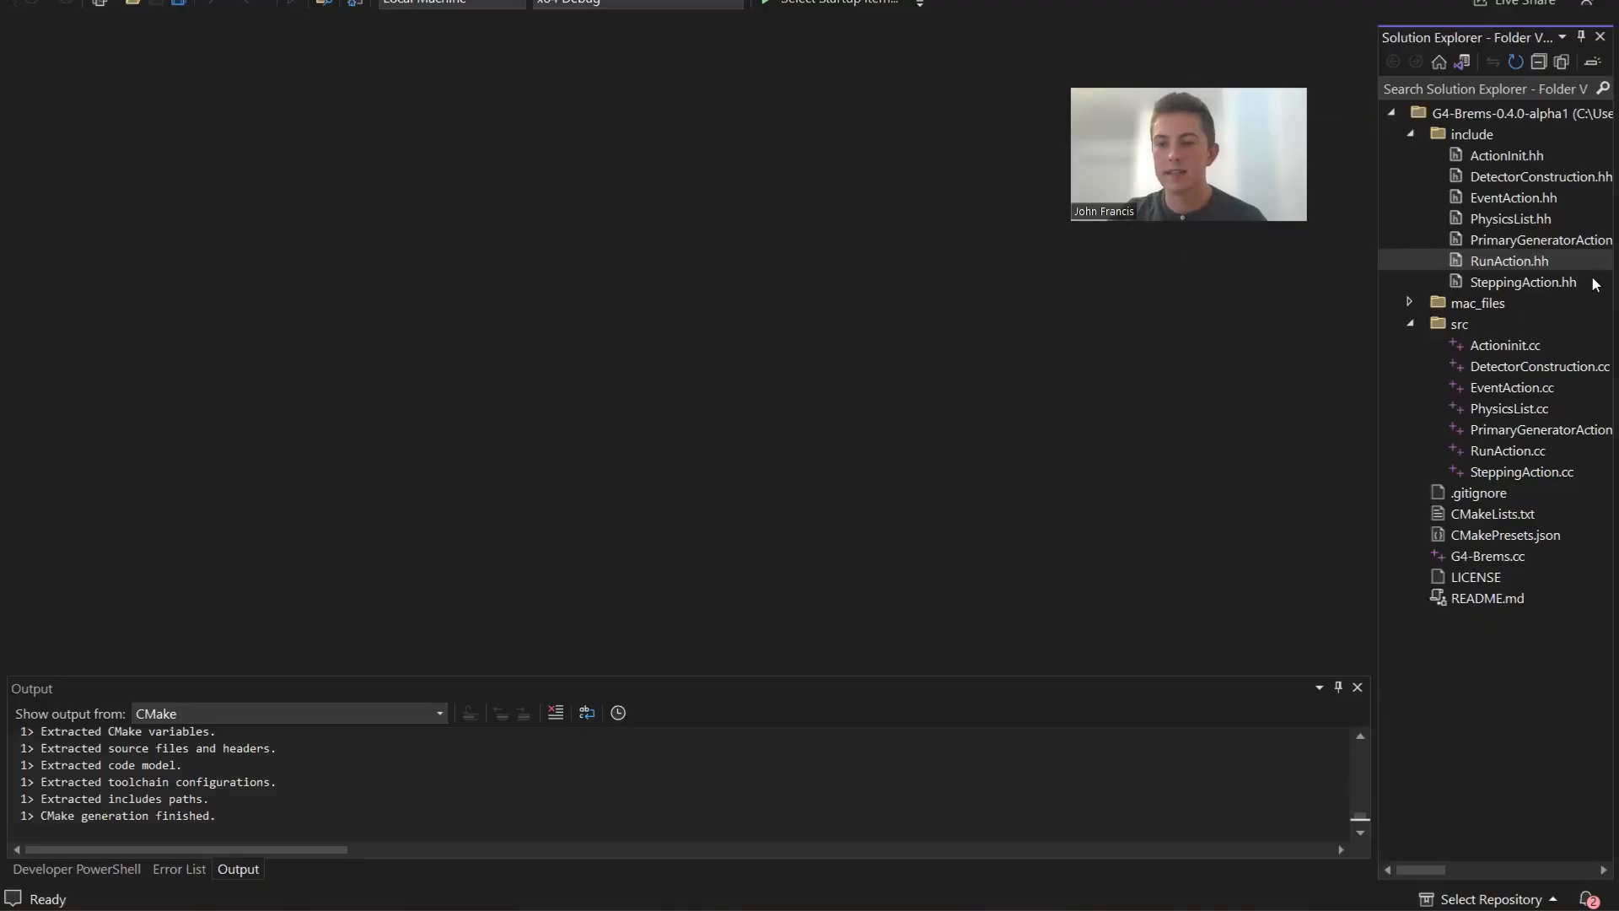
left_click(1508, 450)
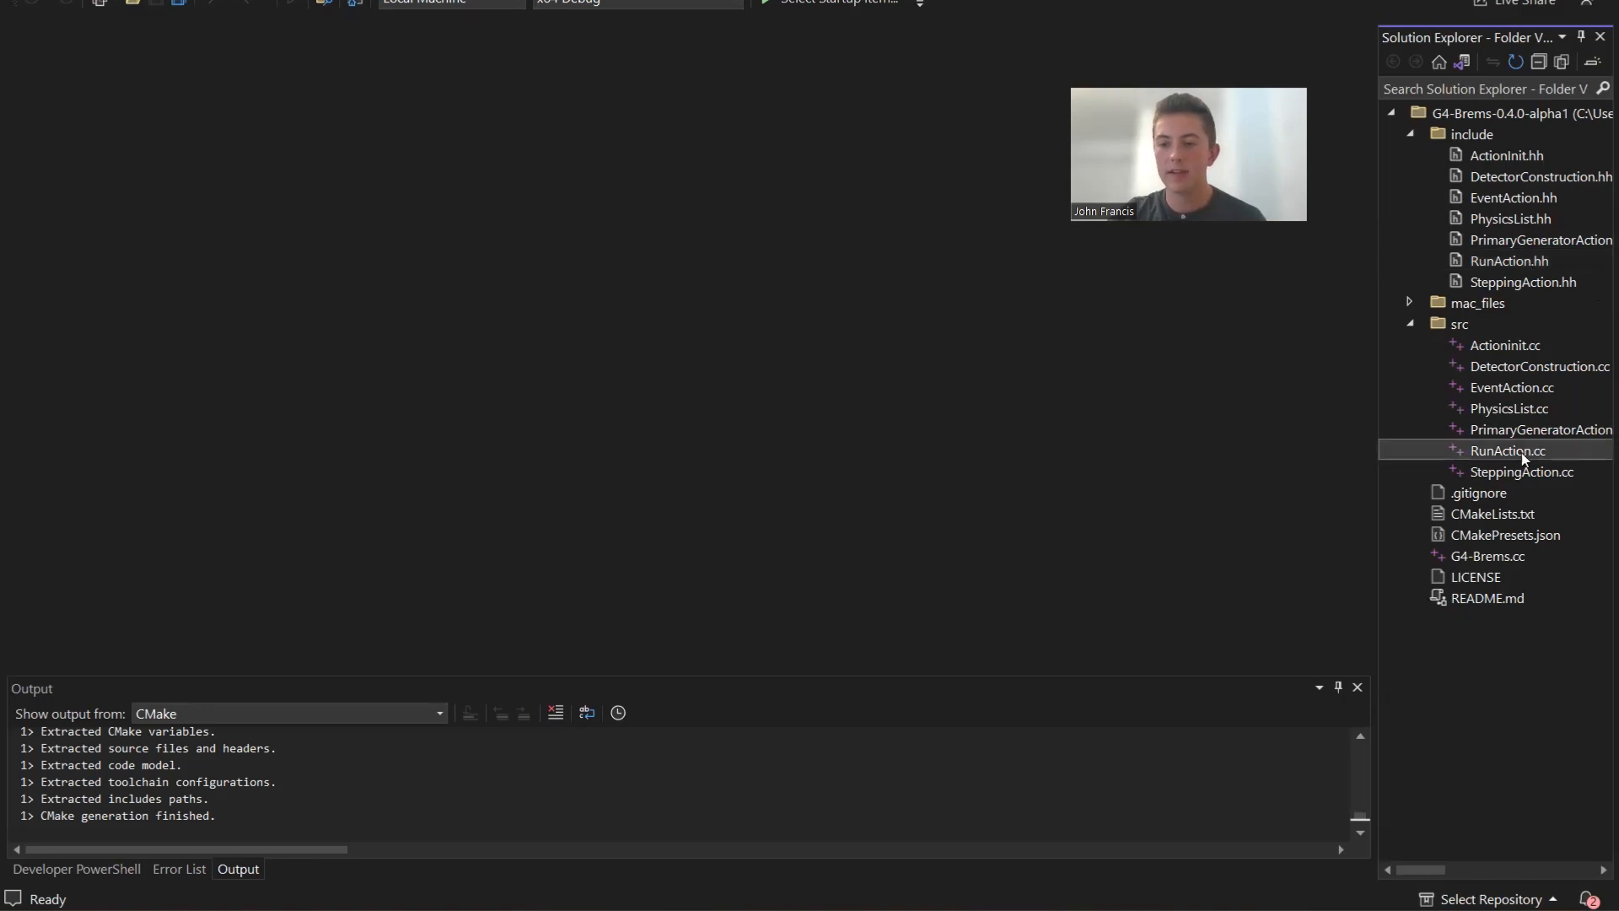
Step: In RunAction.cc, add an empty {} pair after the CreateNtuple call on line 18
double_click(1508, 450)
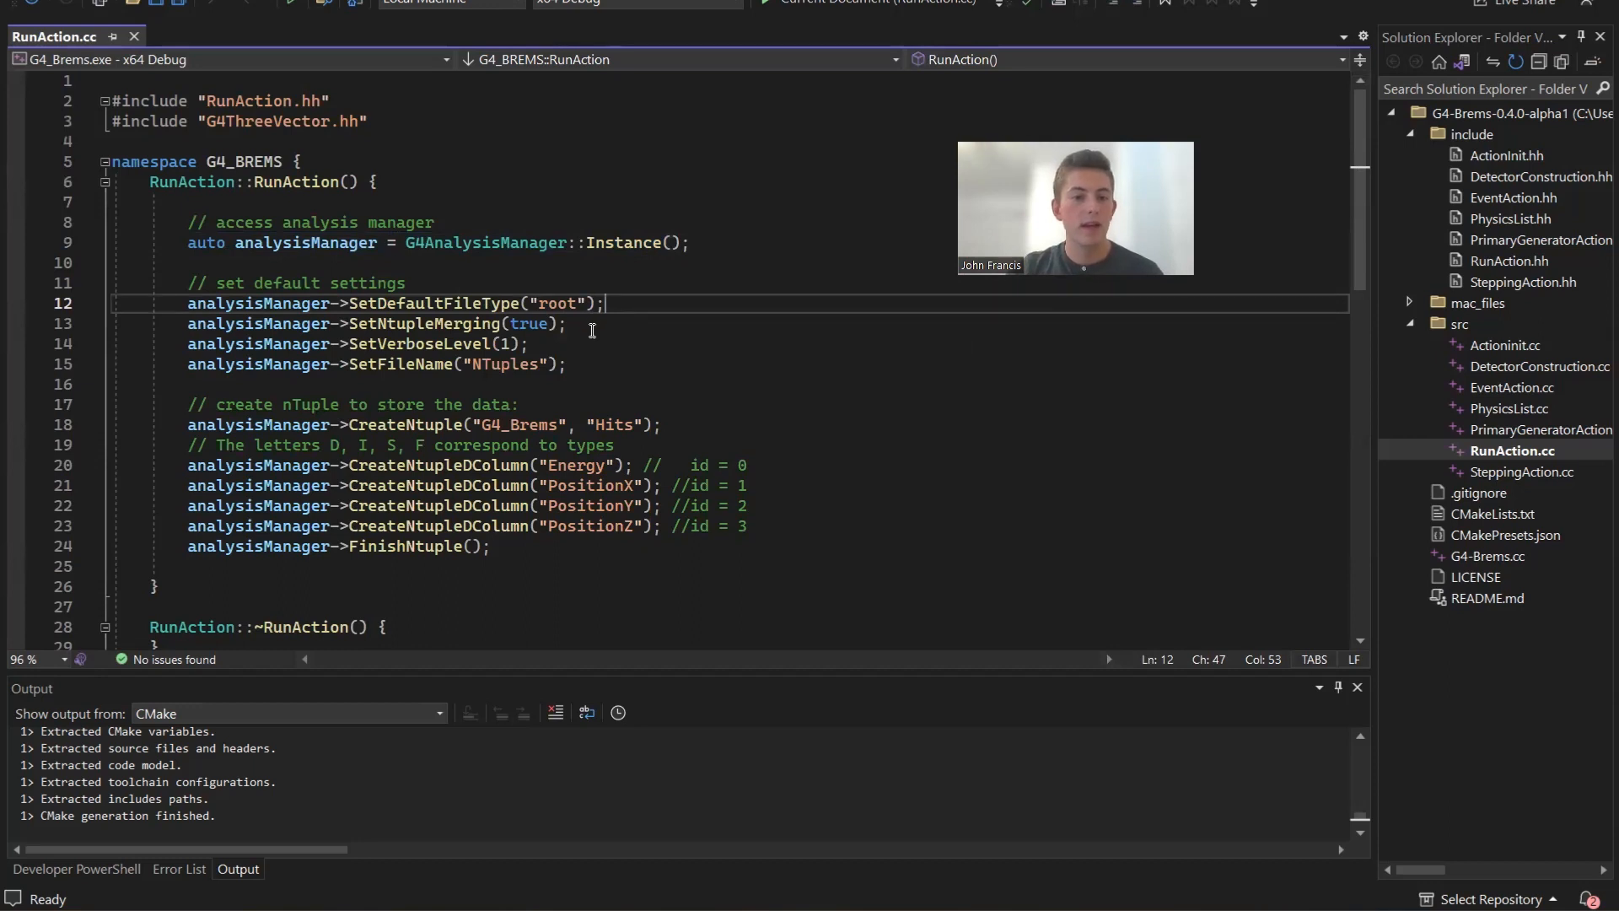
left_click(593, 323)
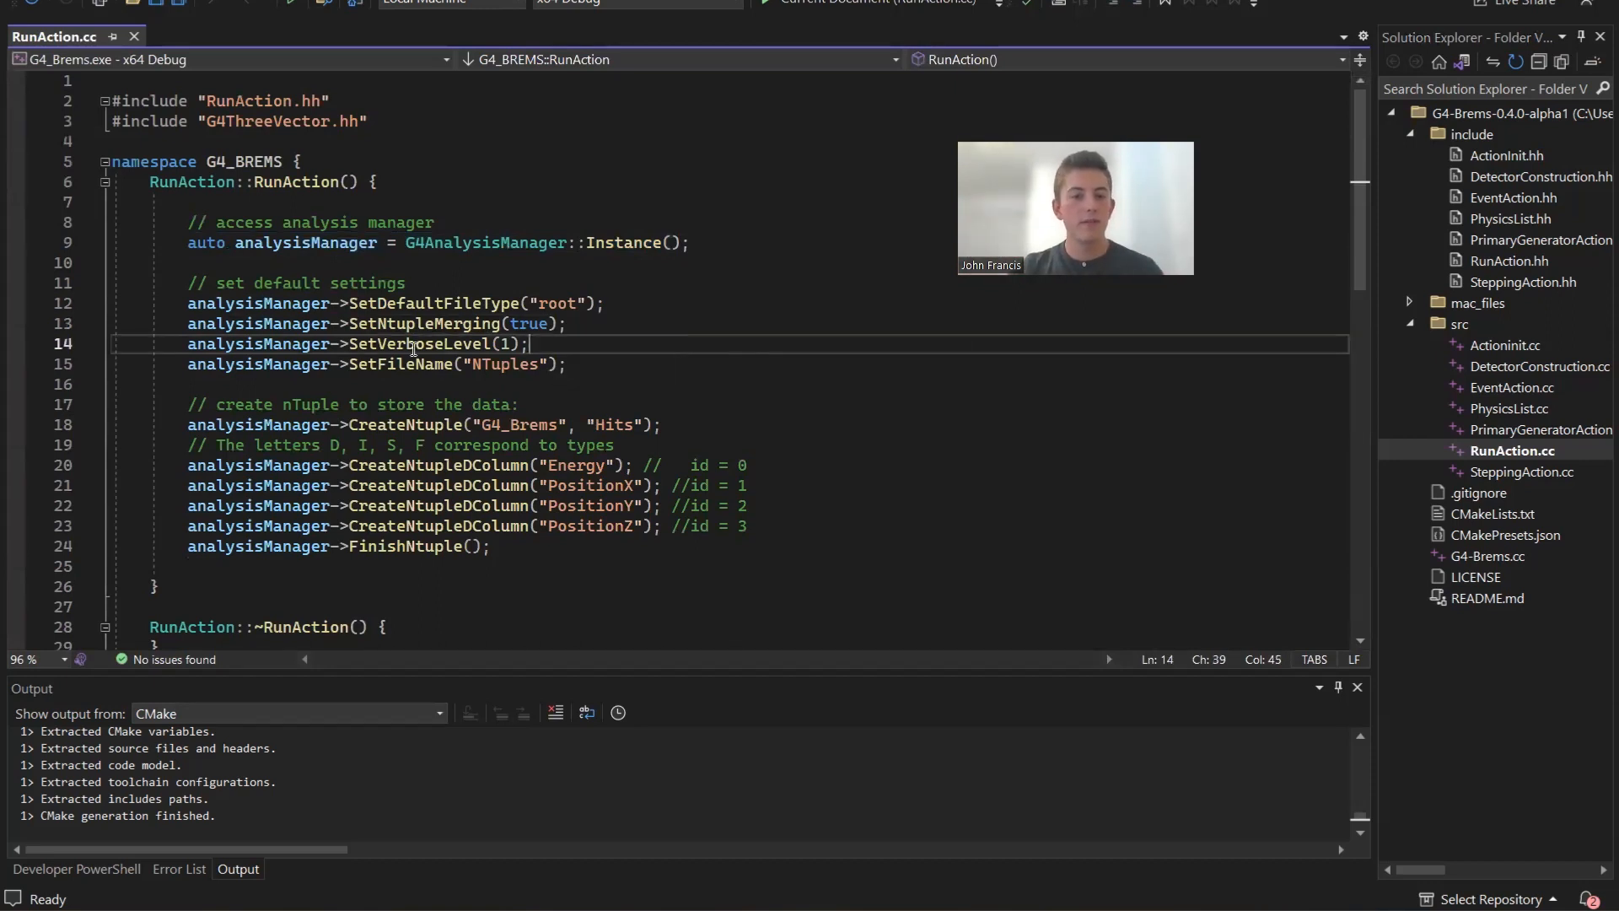
double_click(418, 344)
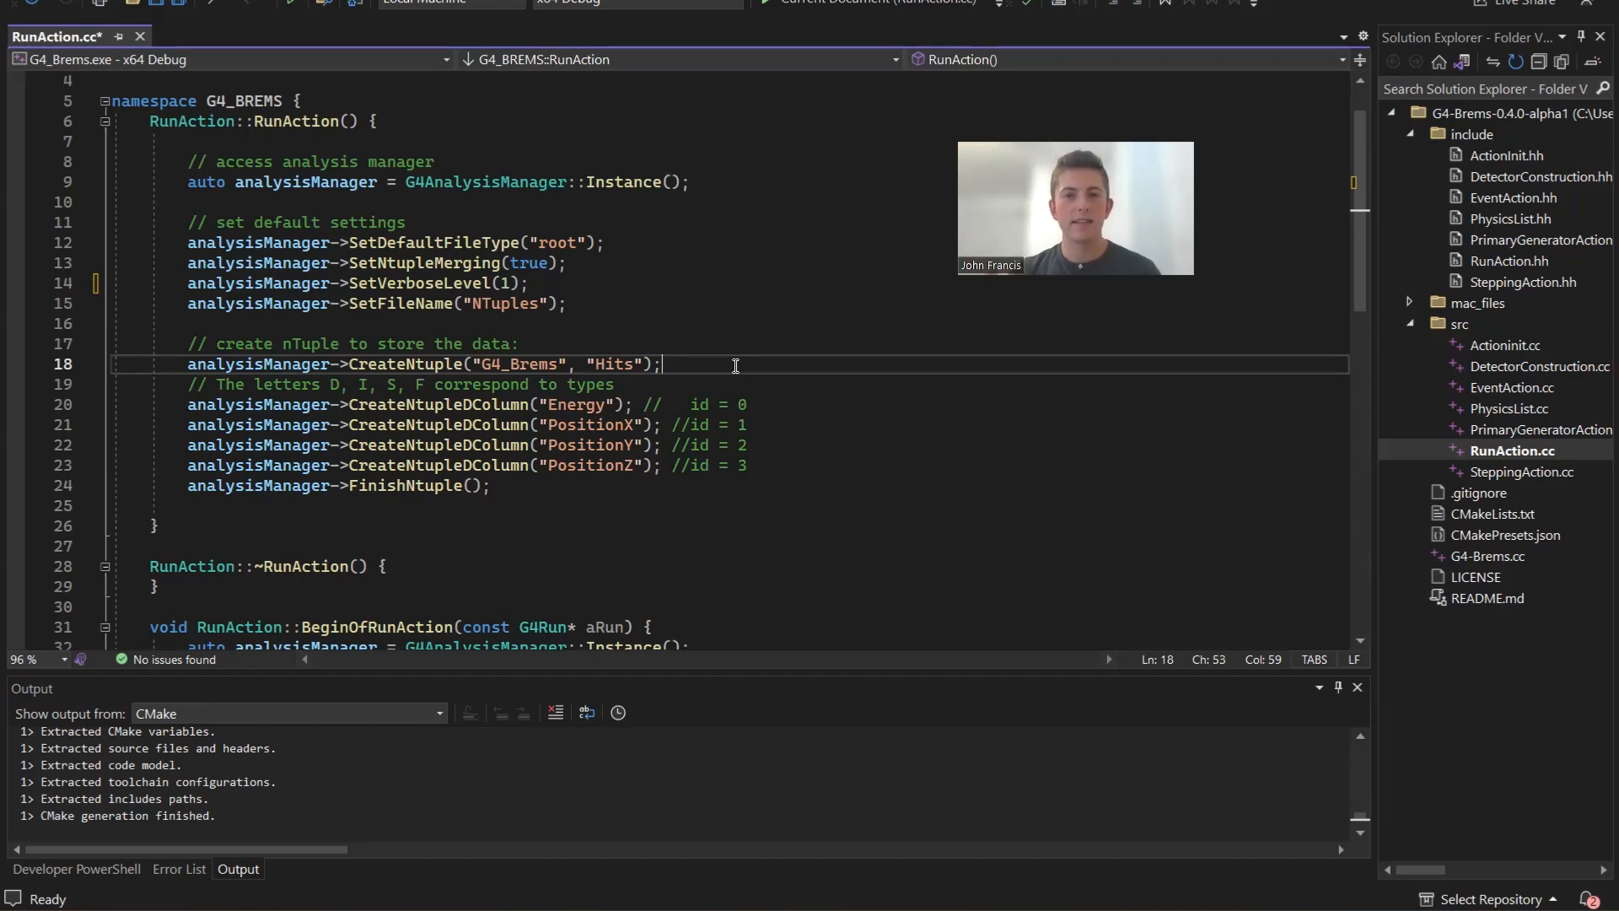
type("{}")
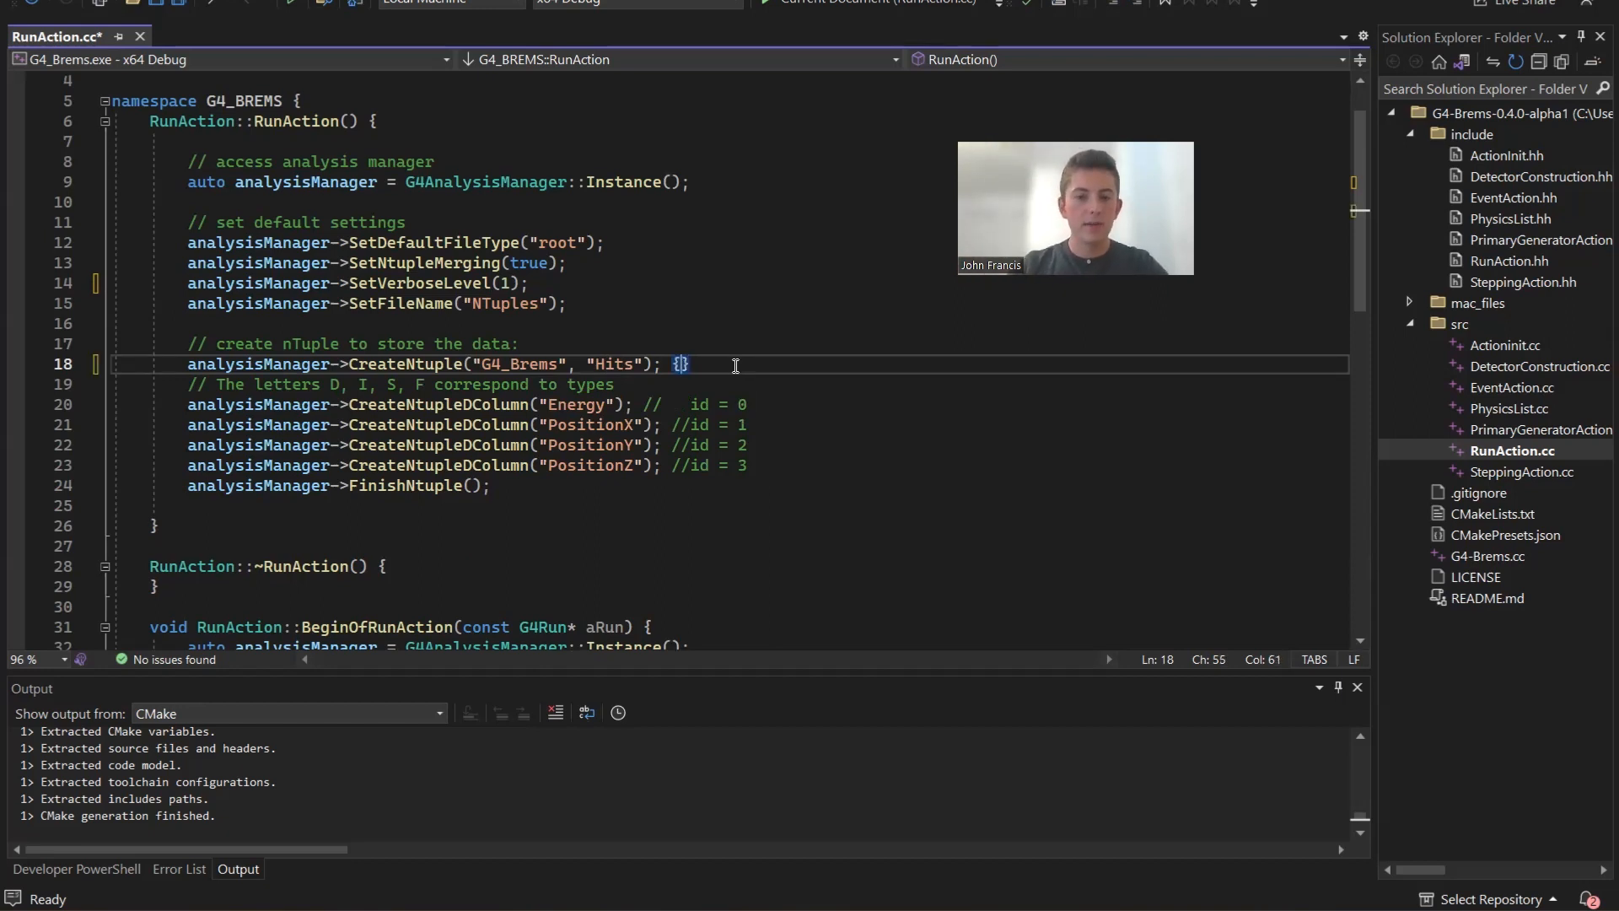
type("entry")
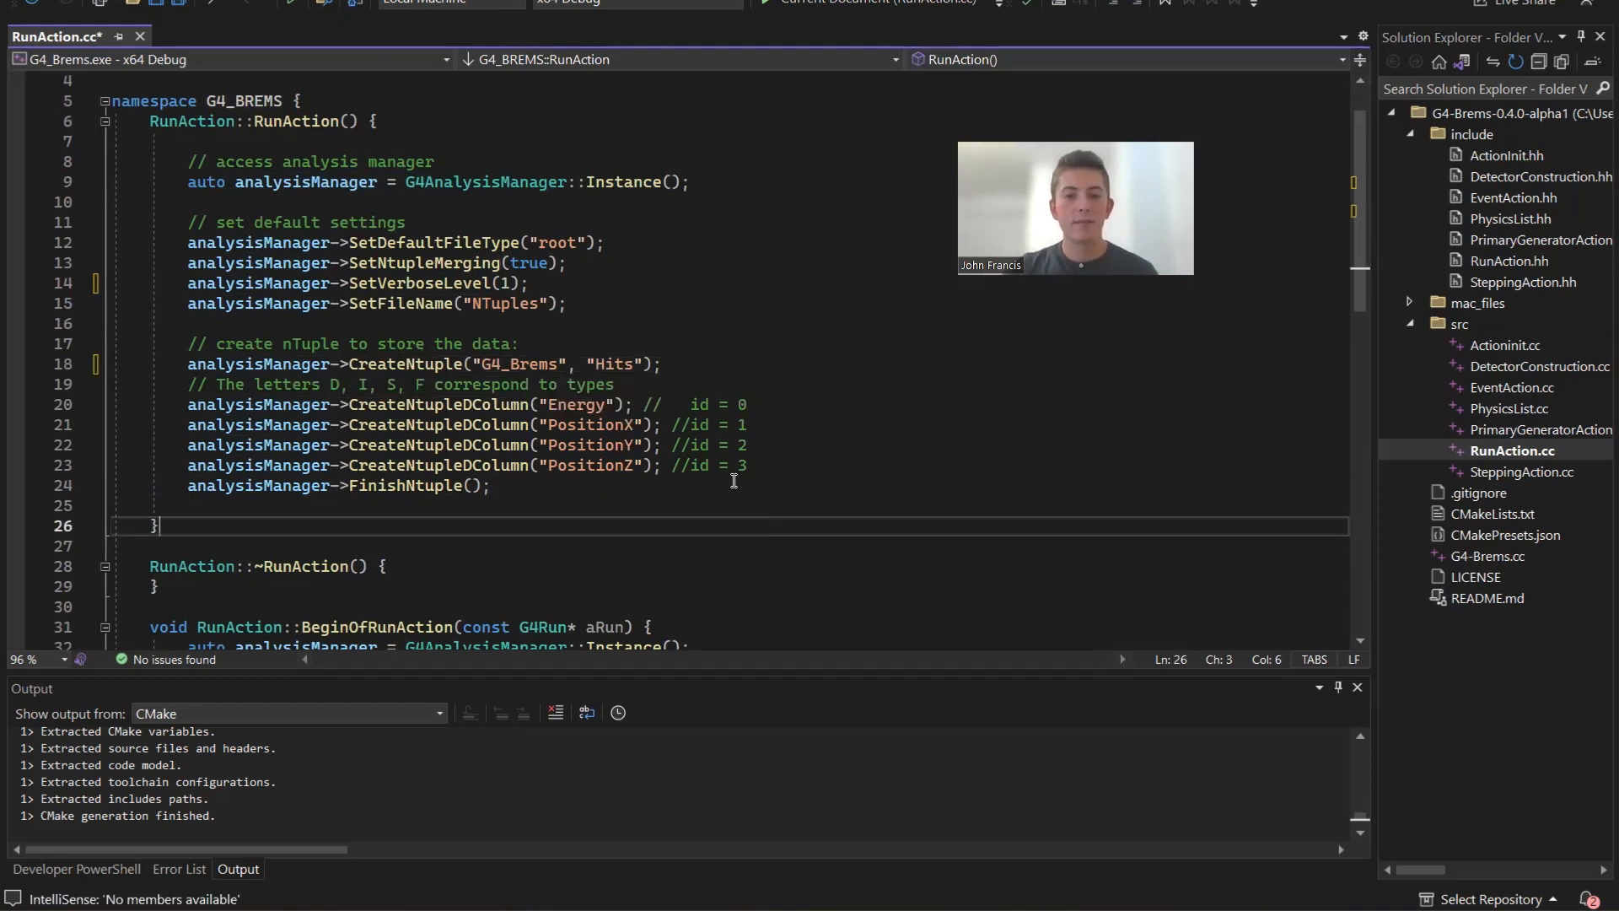
mouse_move(567, 403)
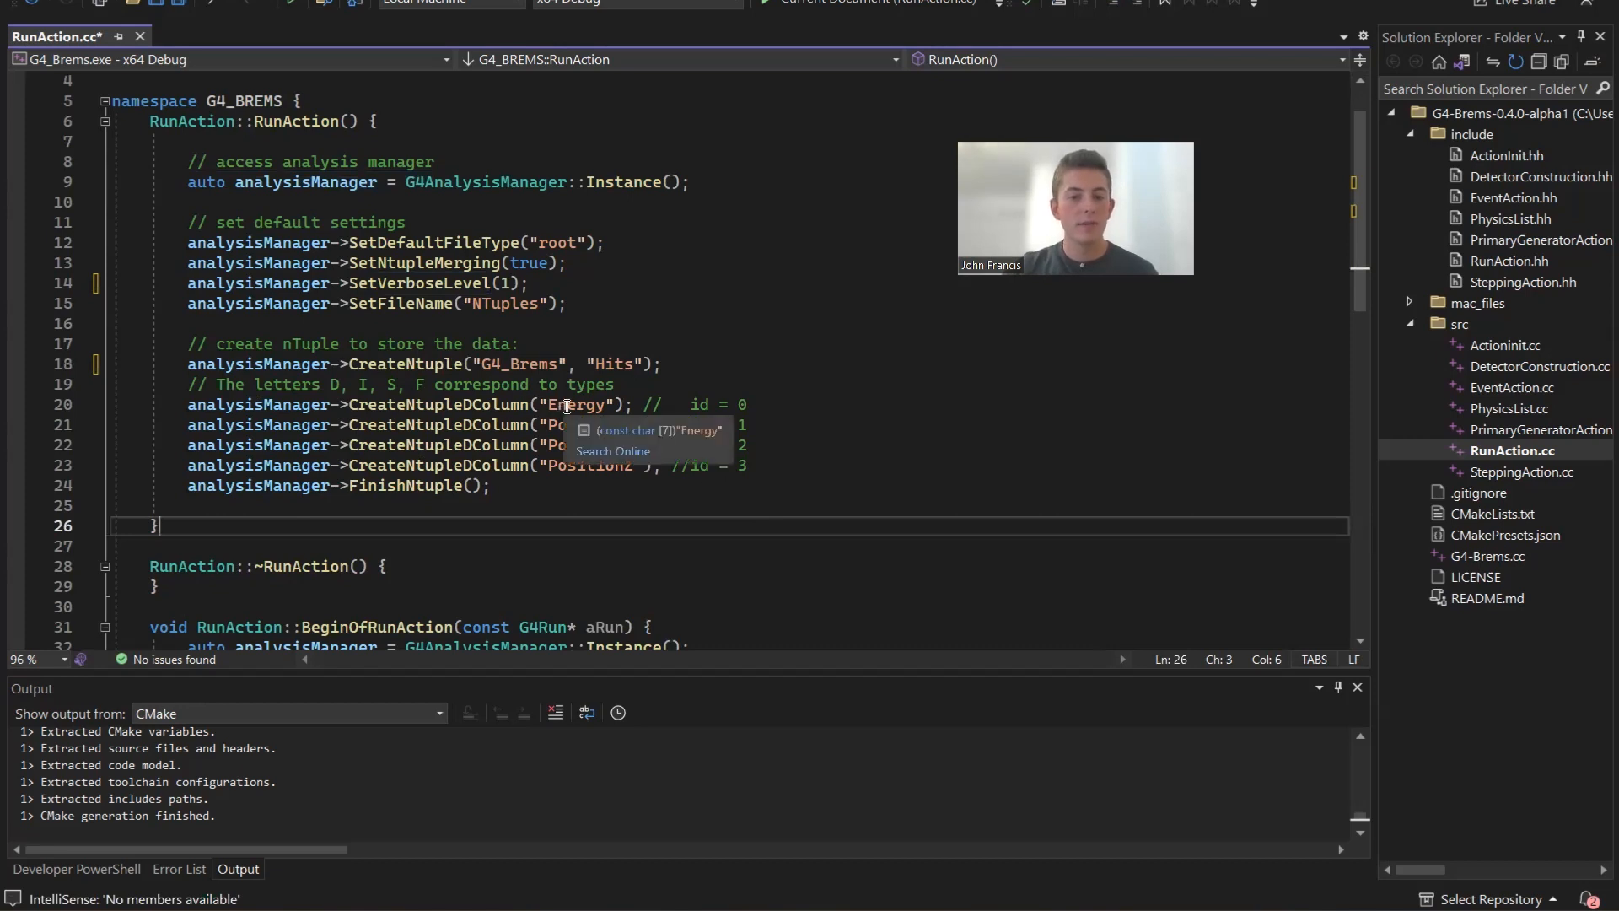
left_click(774, 403)
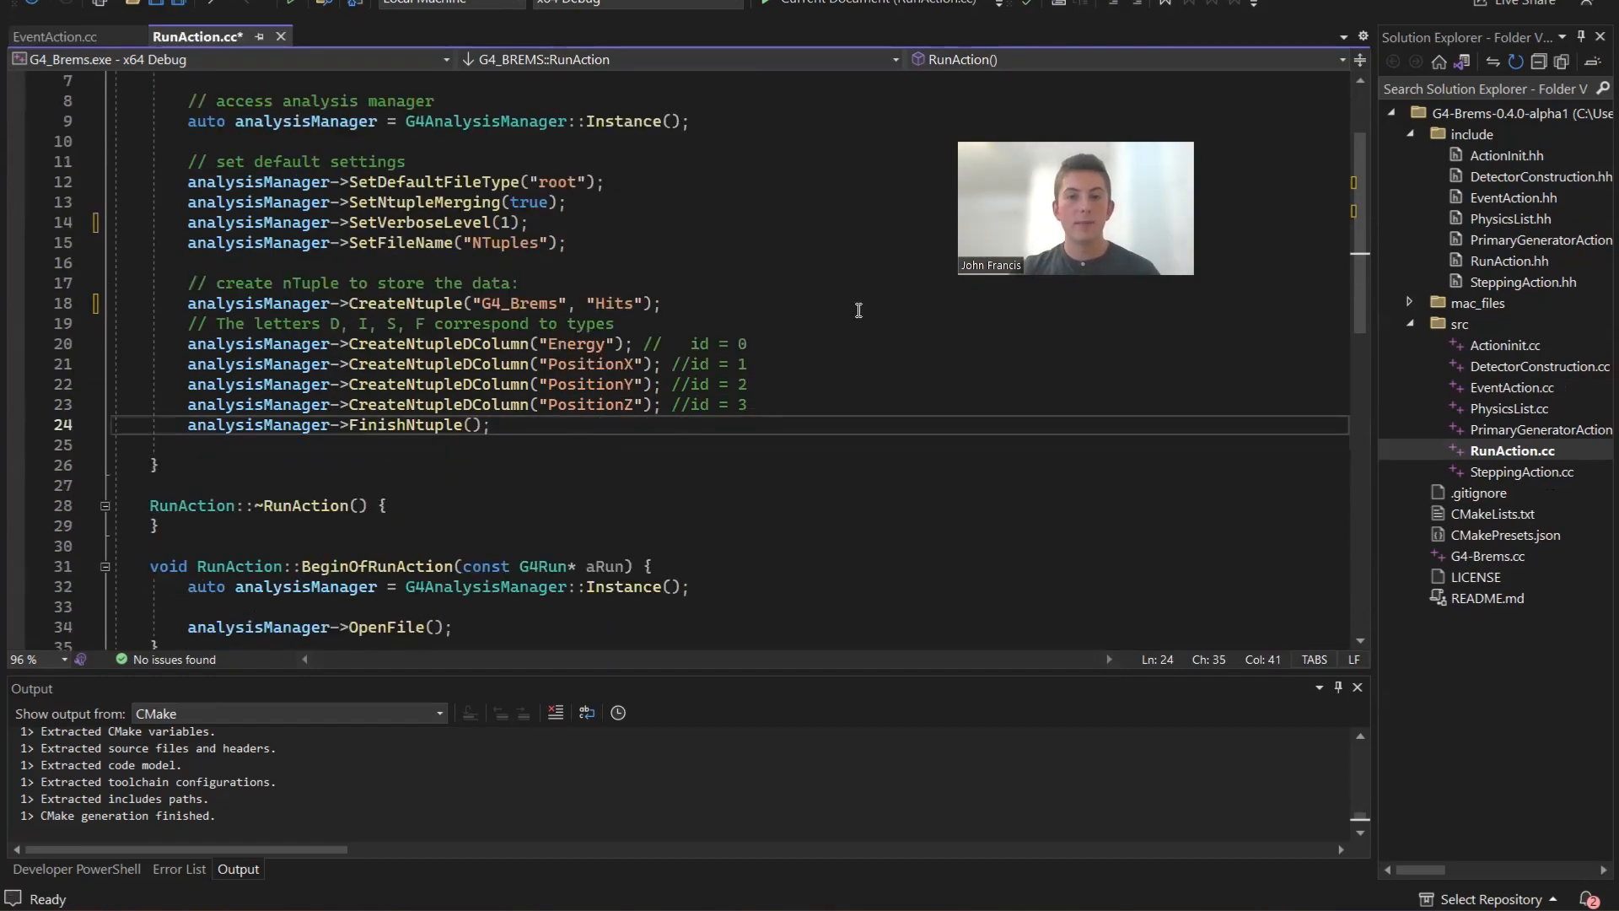
mouse_move(825, 320)
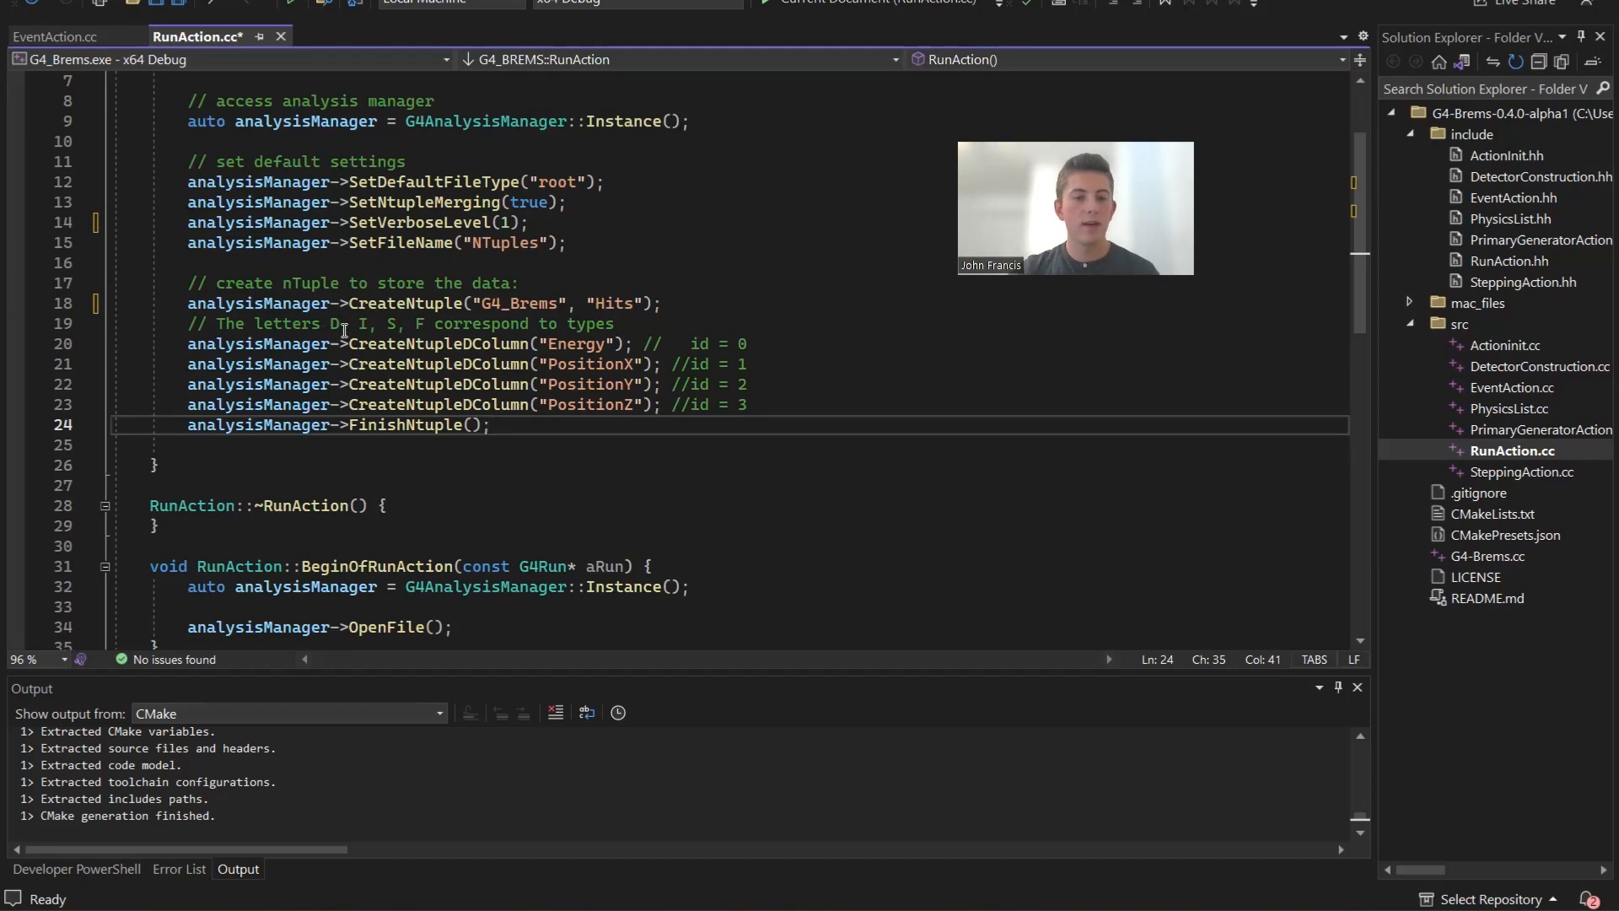
left_click(401, 324)
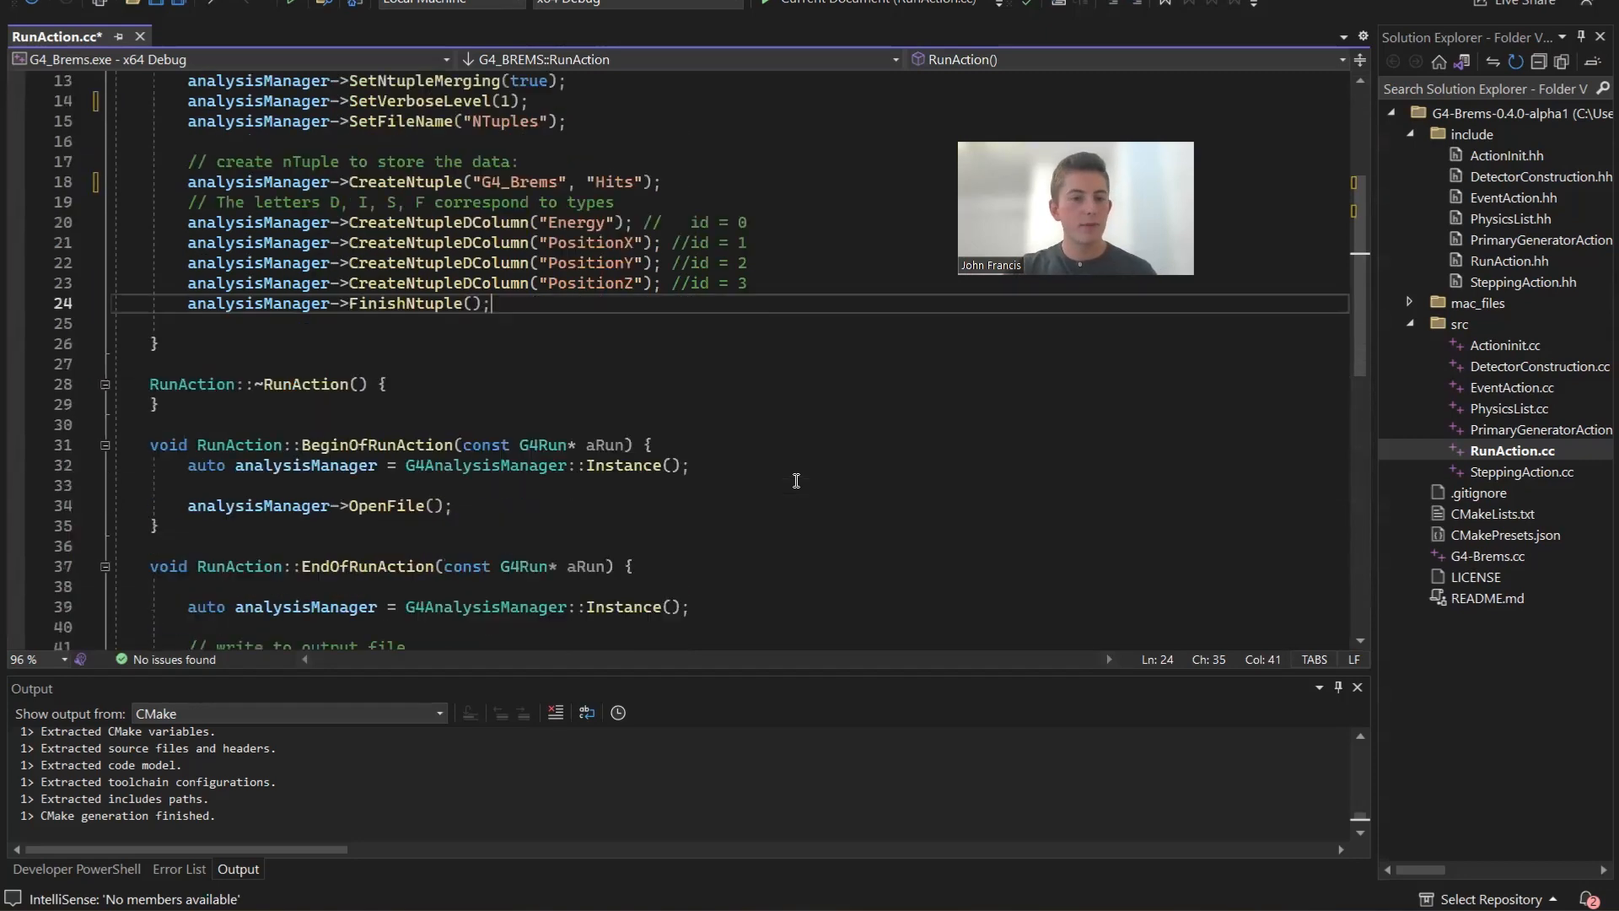
Step: Review BeginOfRunAction and EndOfRunAction in RunAction.cc, then bring up EventAction.cc
scroll("down", 3)
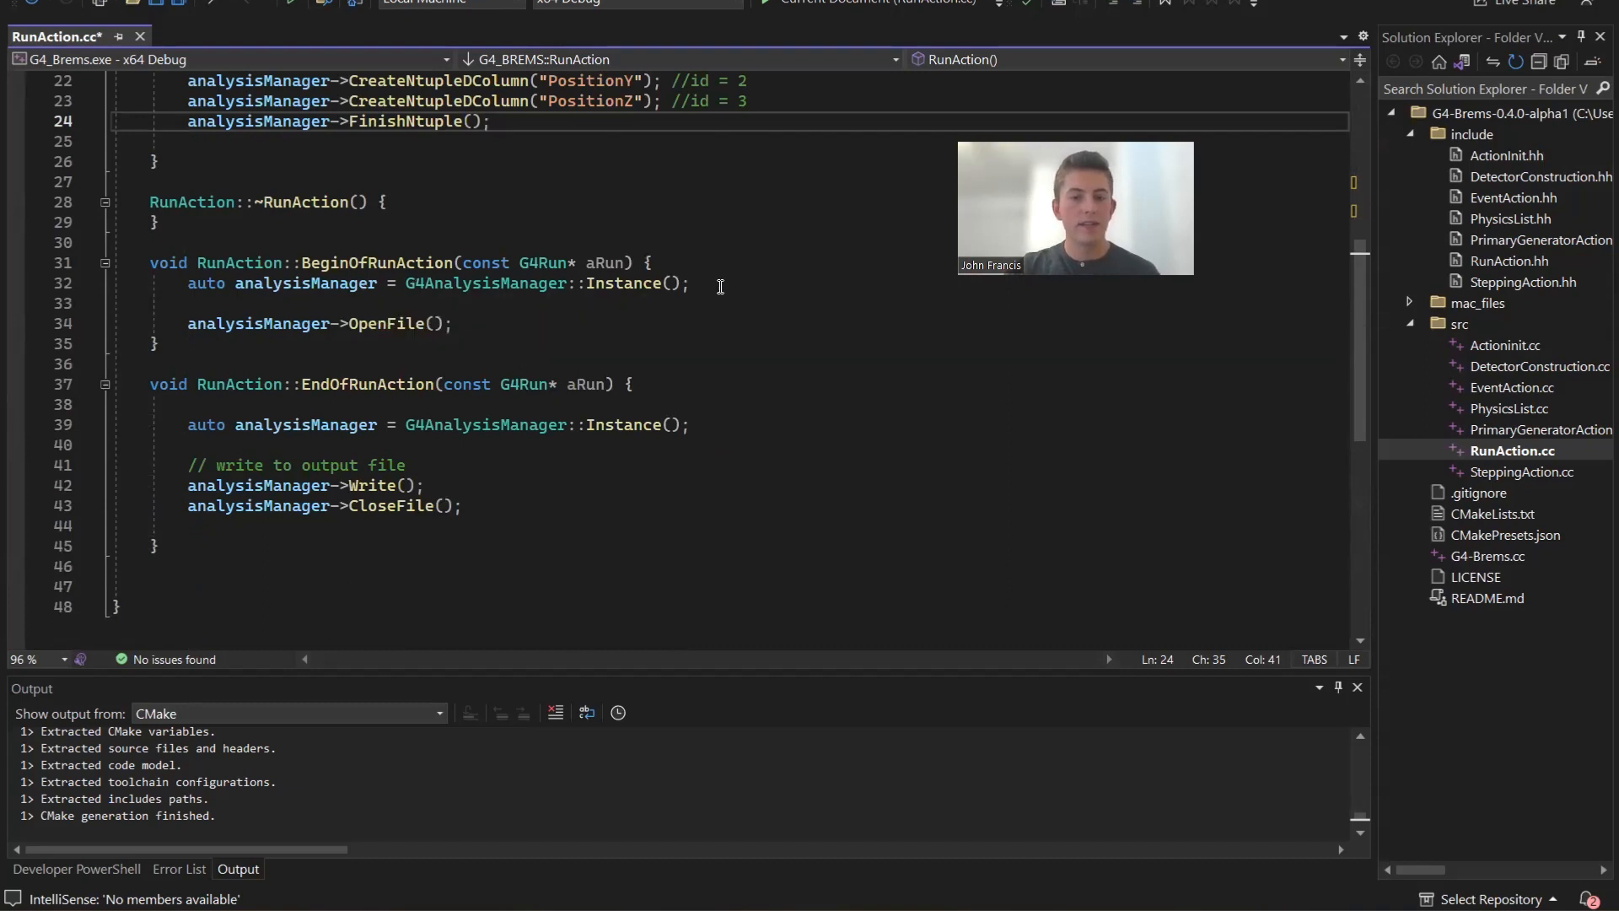
left_click(694, 283)
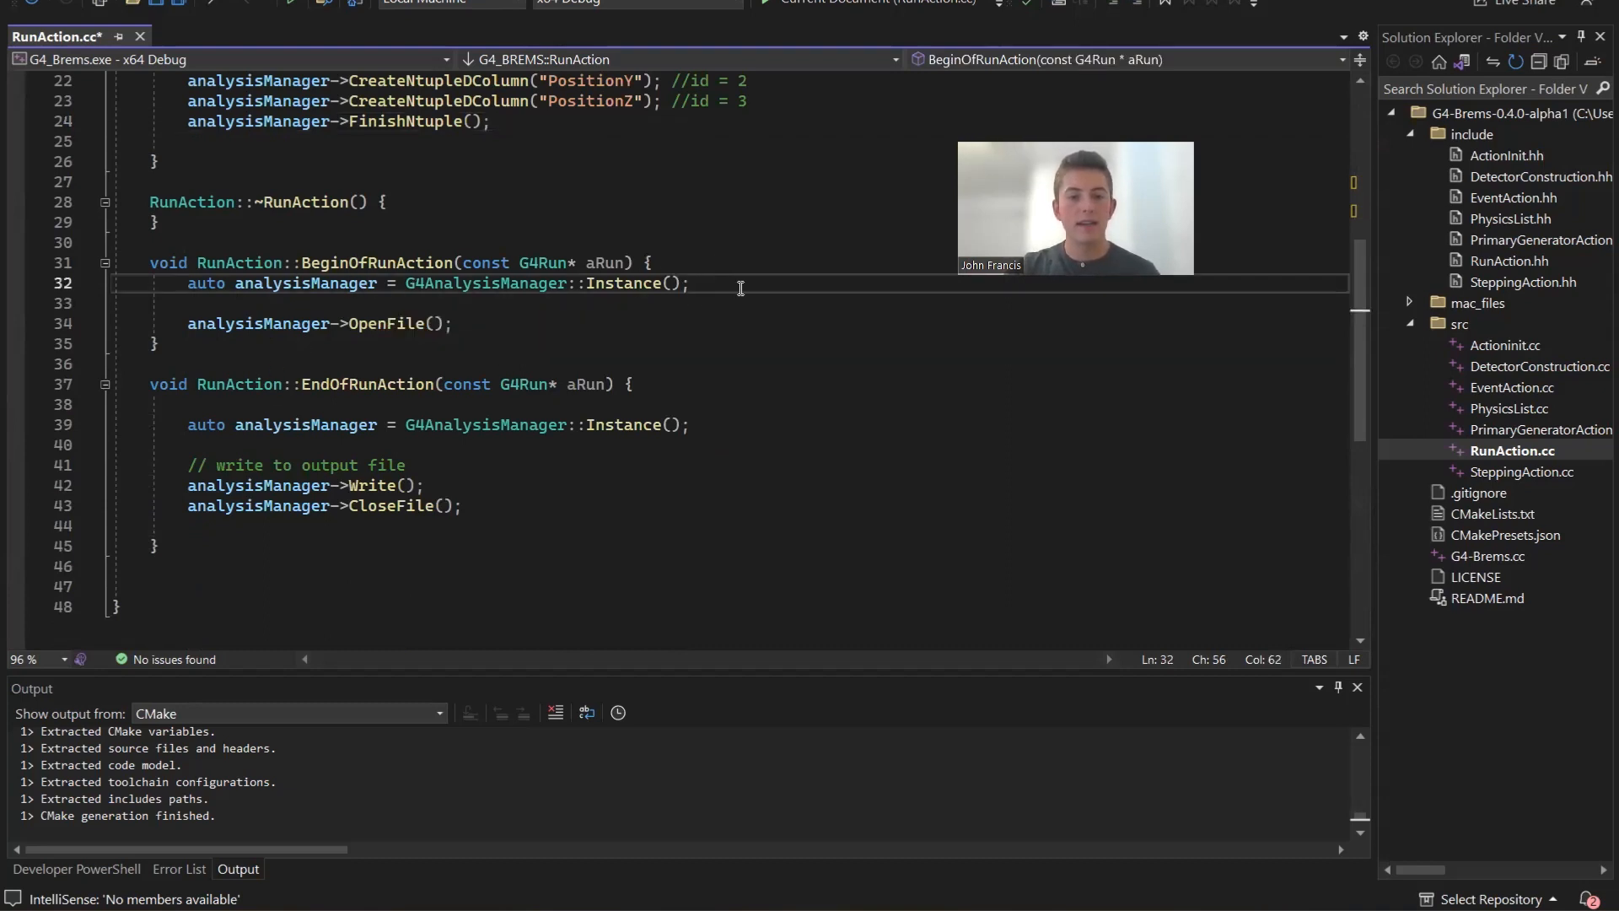
left_click(547, 343)
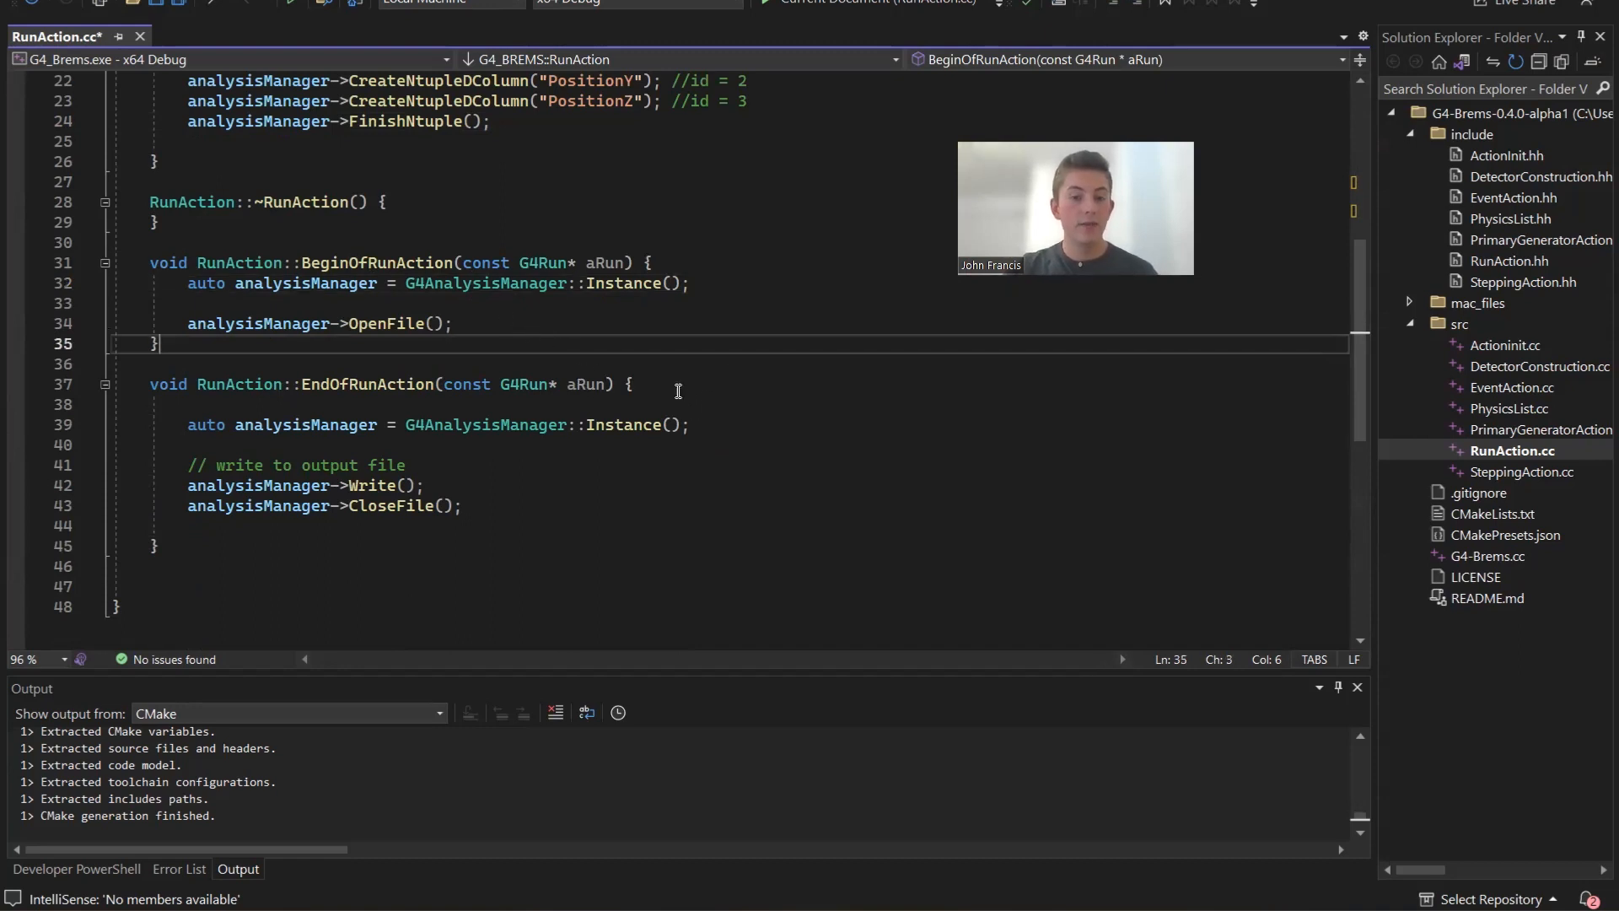
left_click(688, 425)
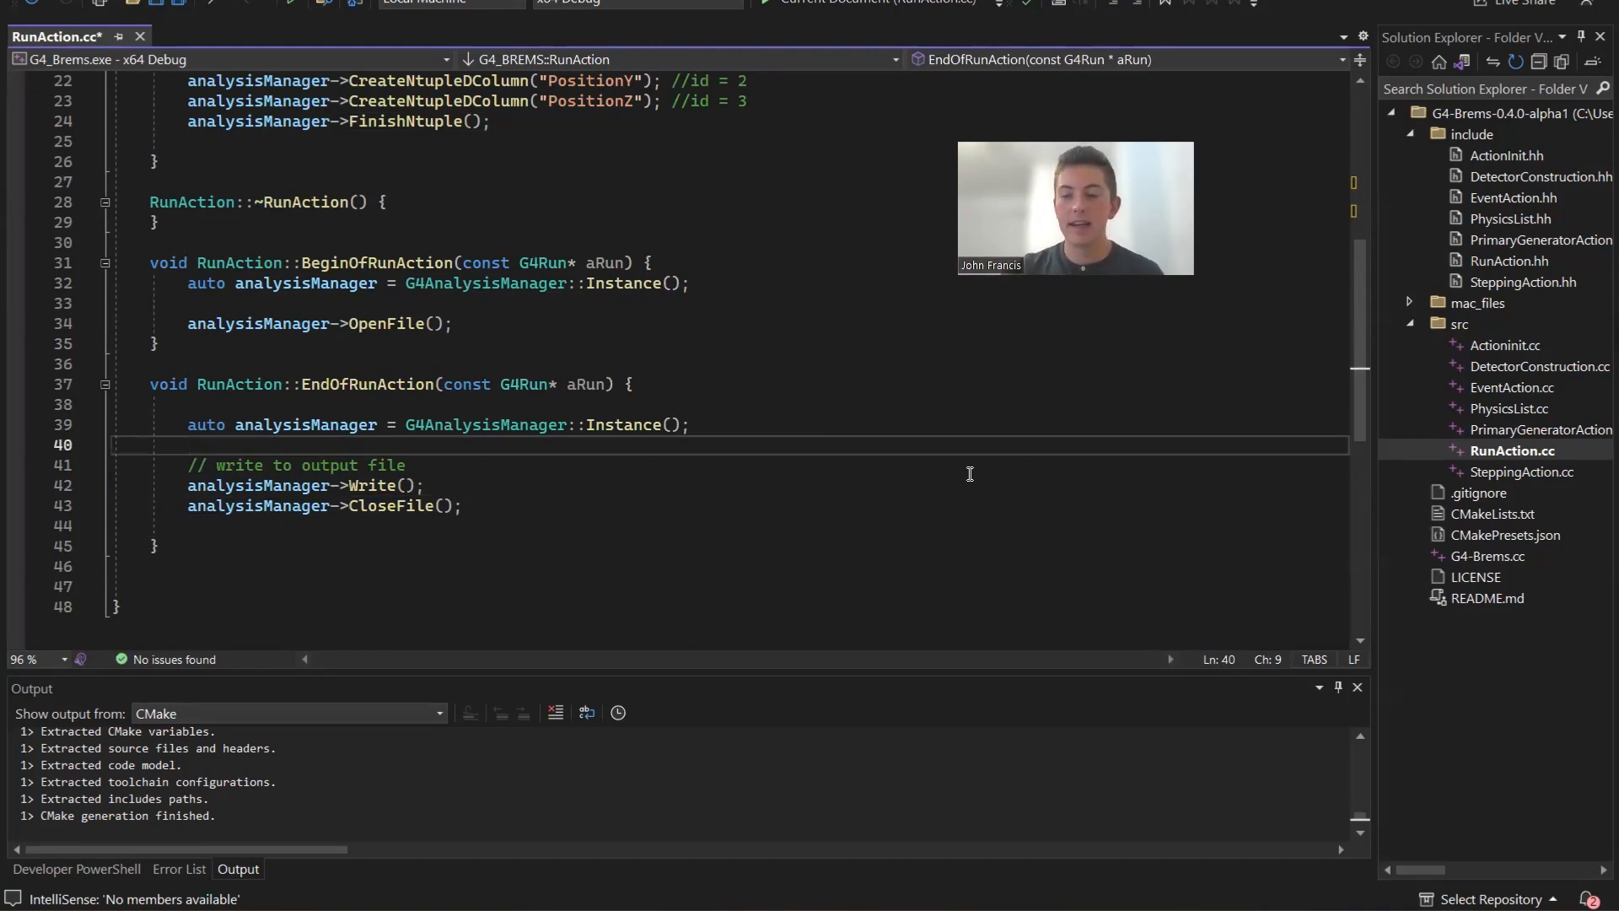
left_click(1515, 388)
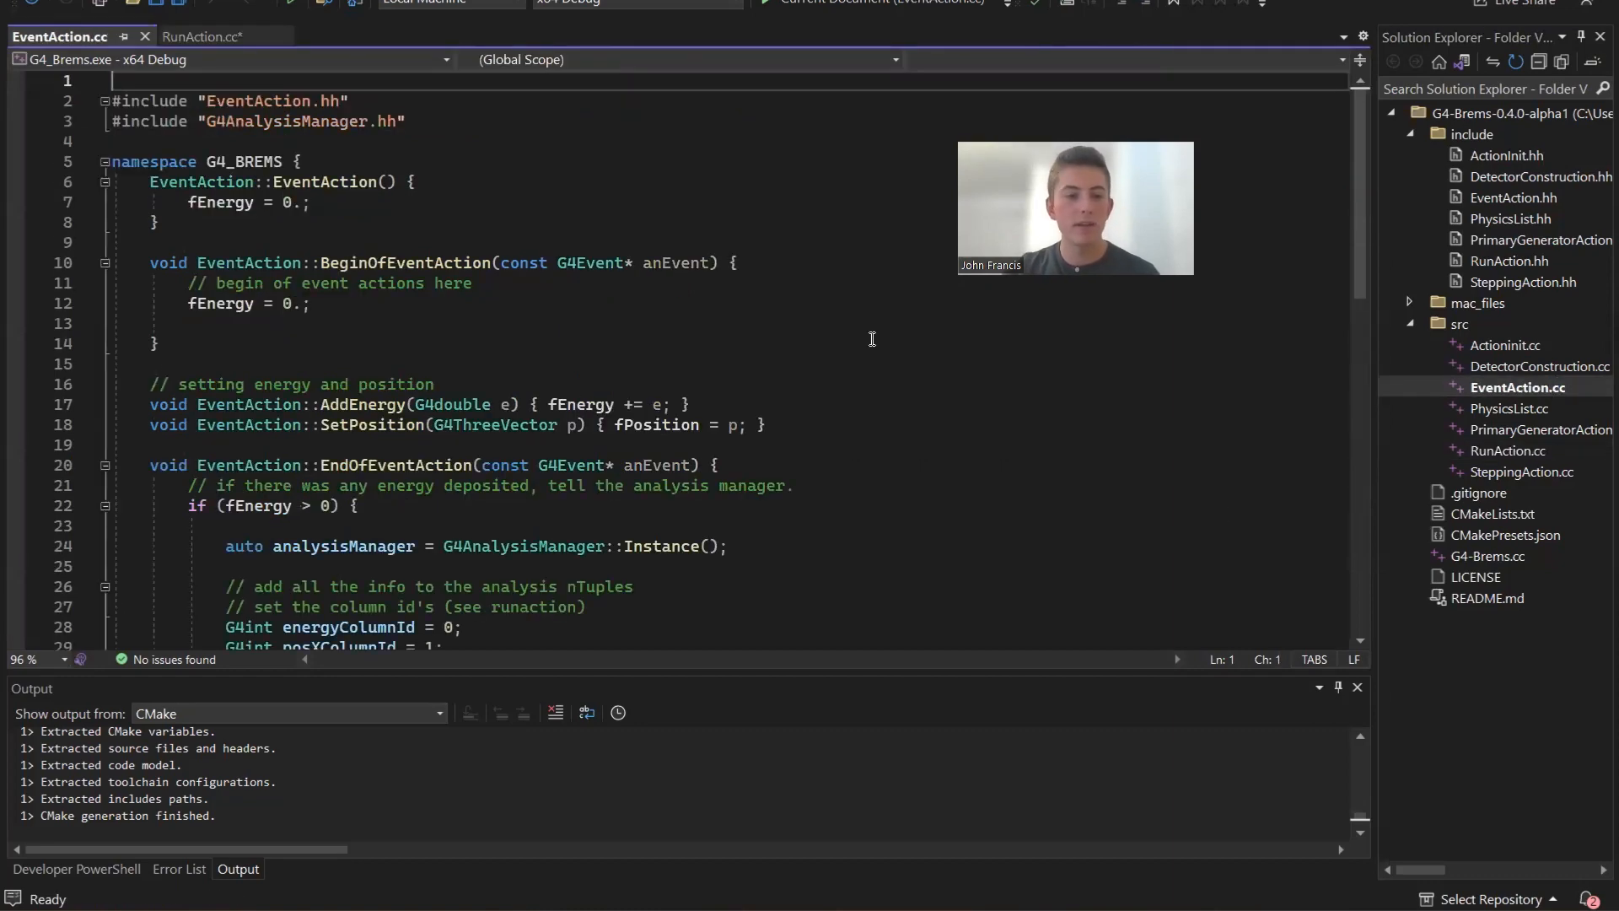
Step: In EndOfEventAction, highlight the column id arguments of the ntuple fill calls, including energyColumnId
scroll("down", 3)
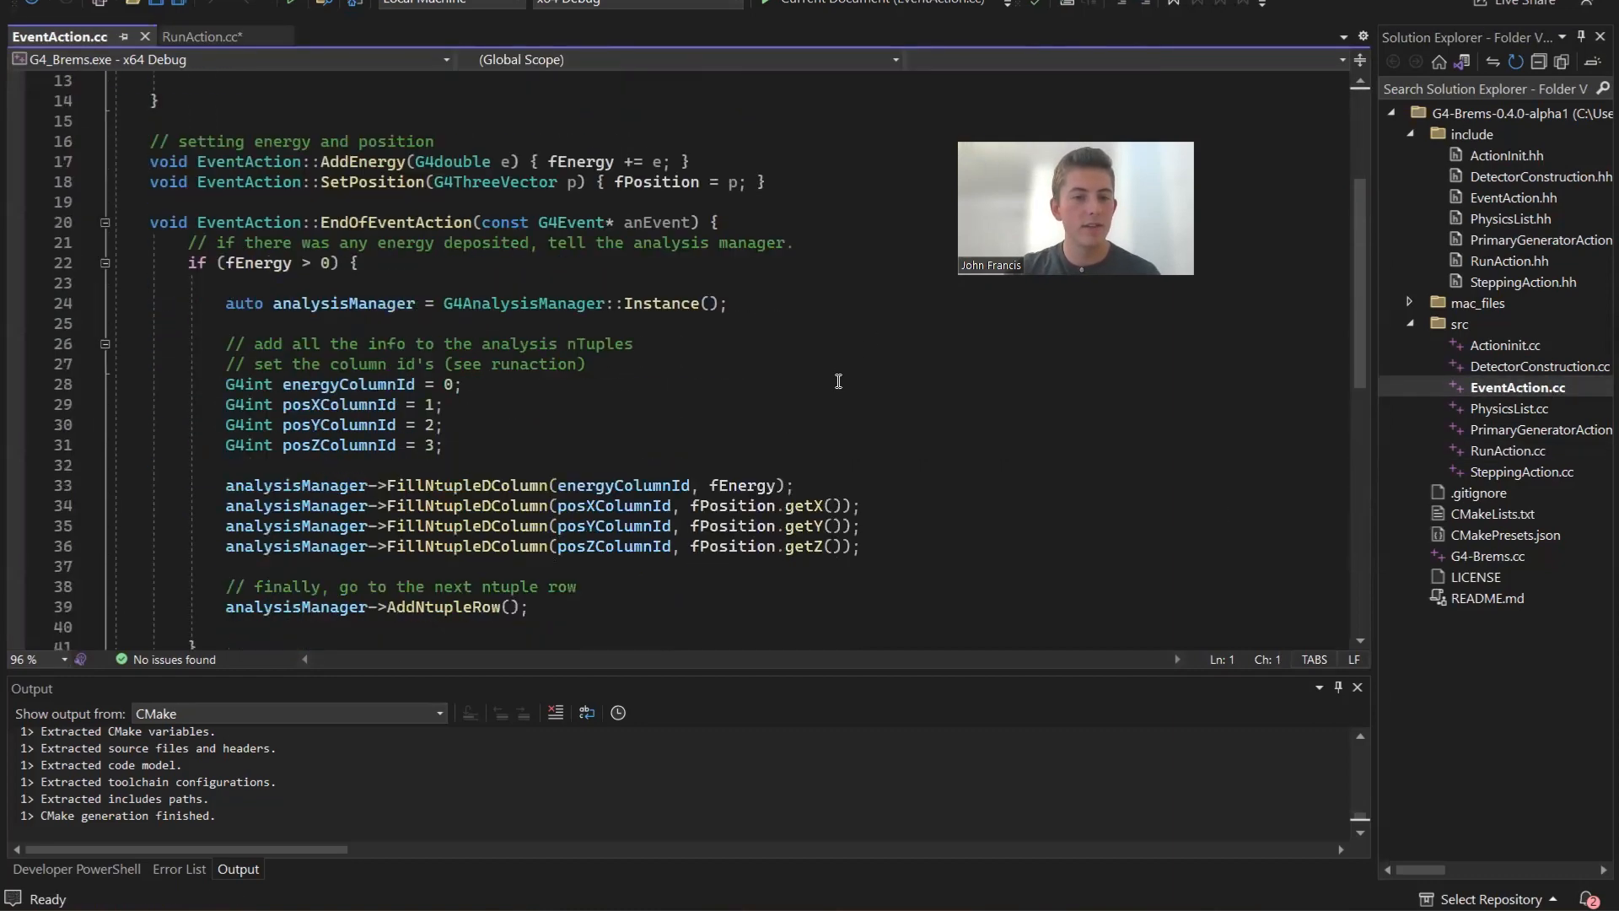
scroll("down", 3)
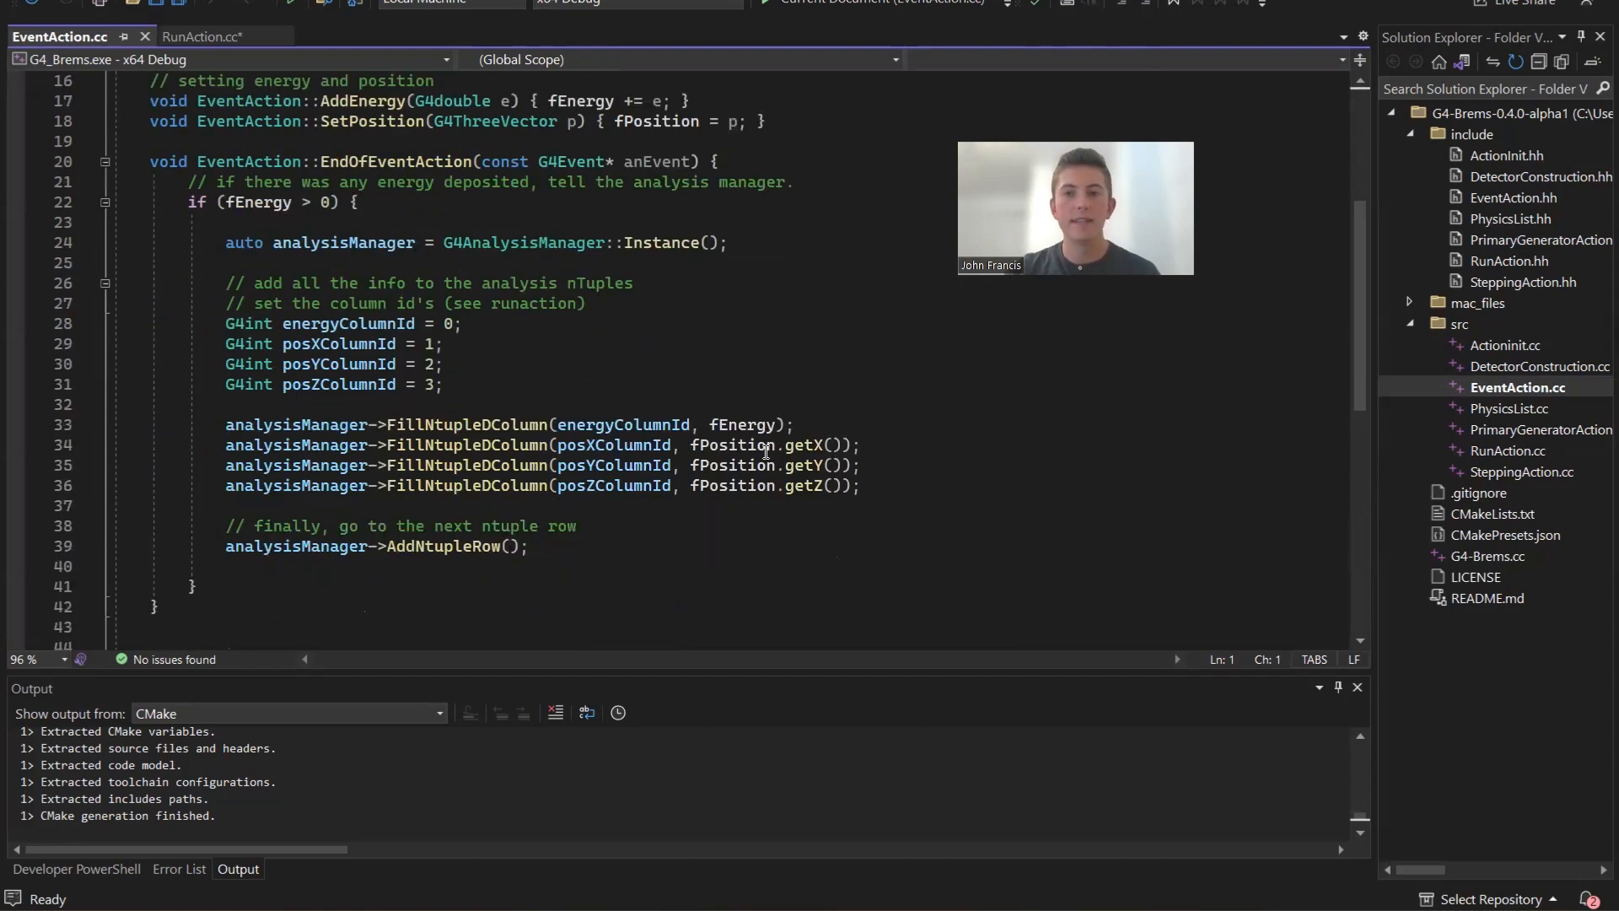
mouse_move(820, 237)
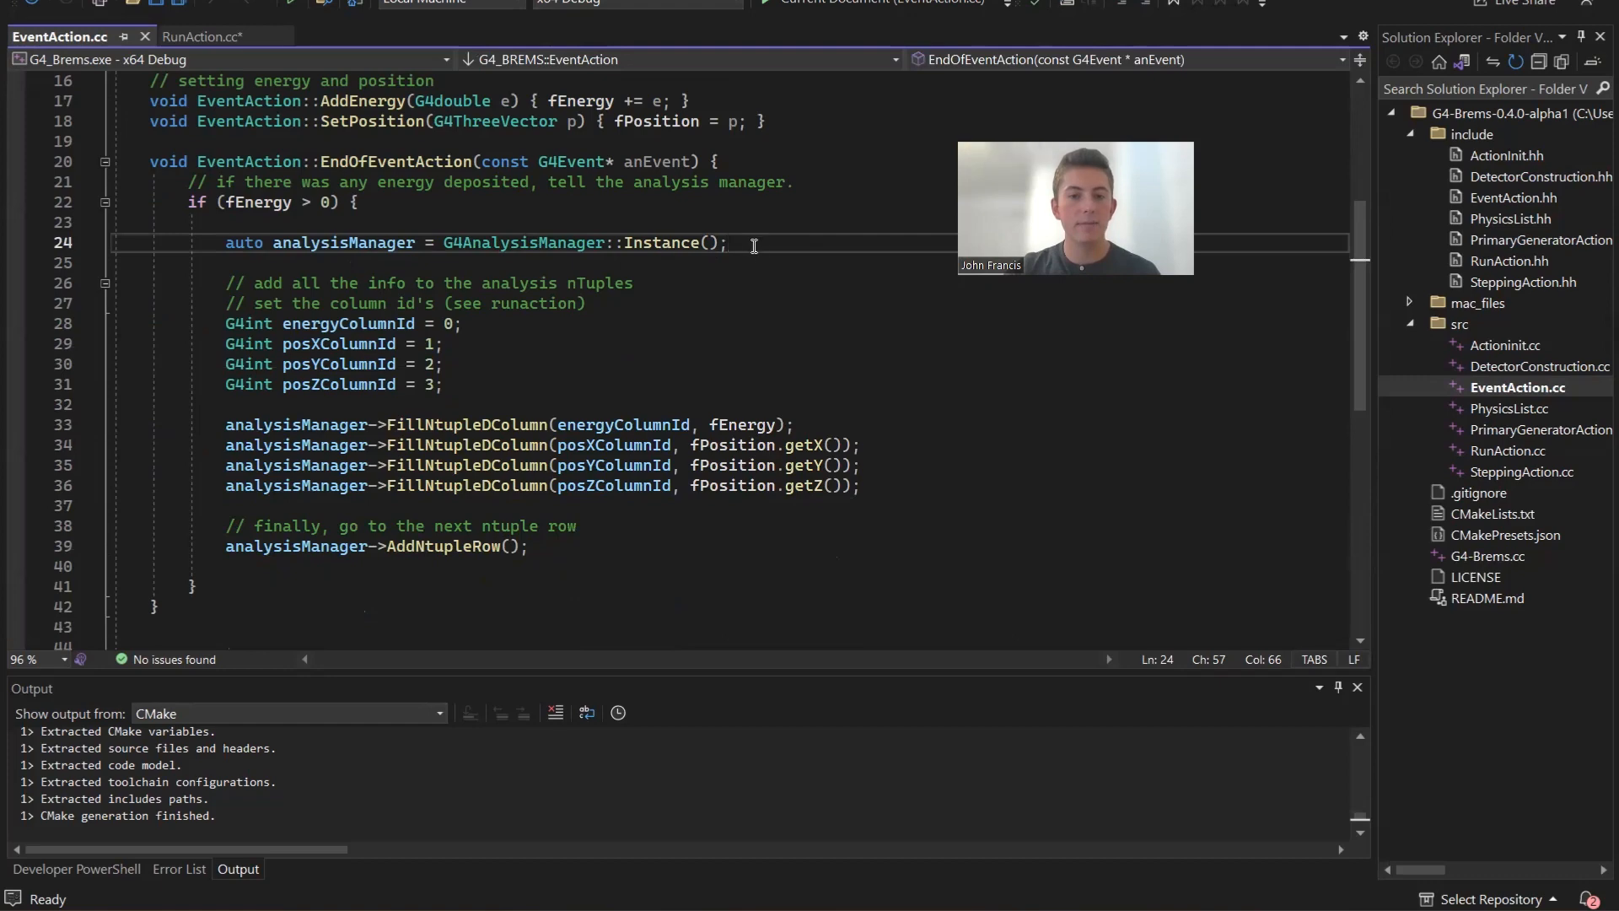
scroll("down", 3)
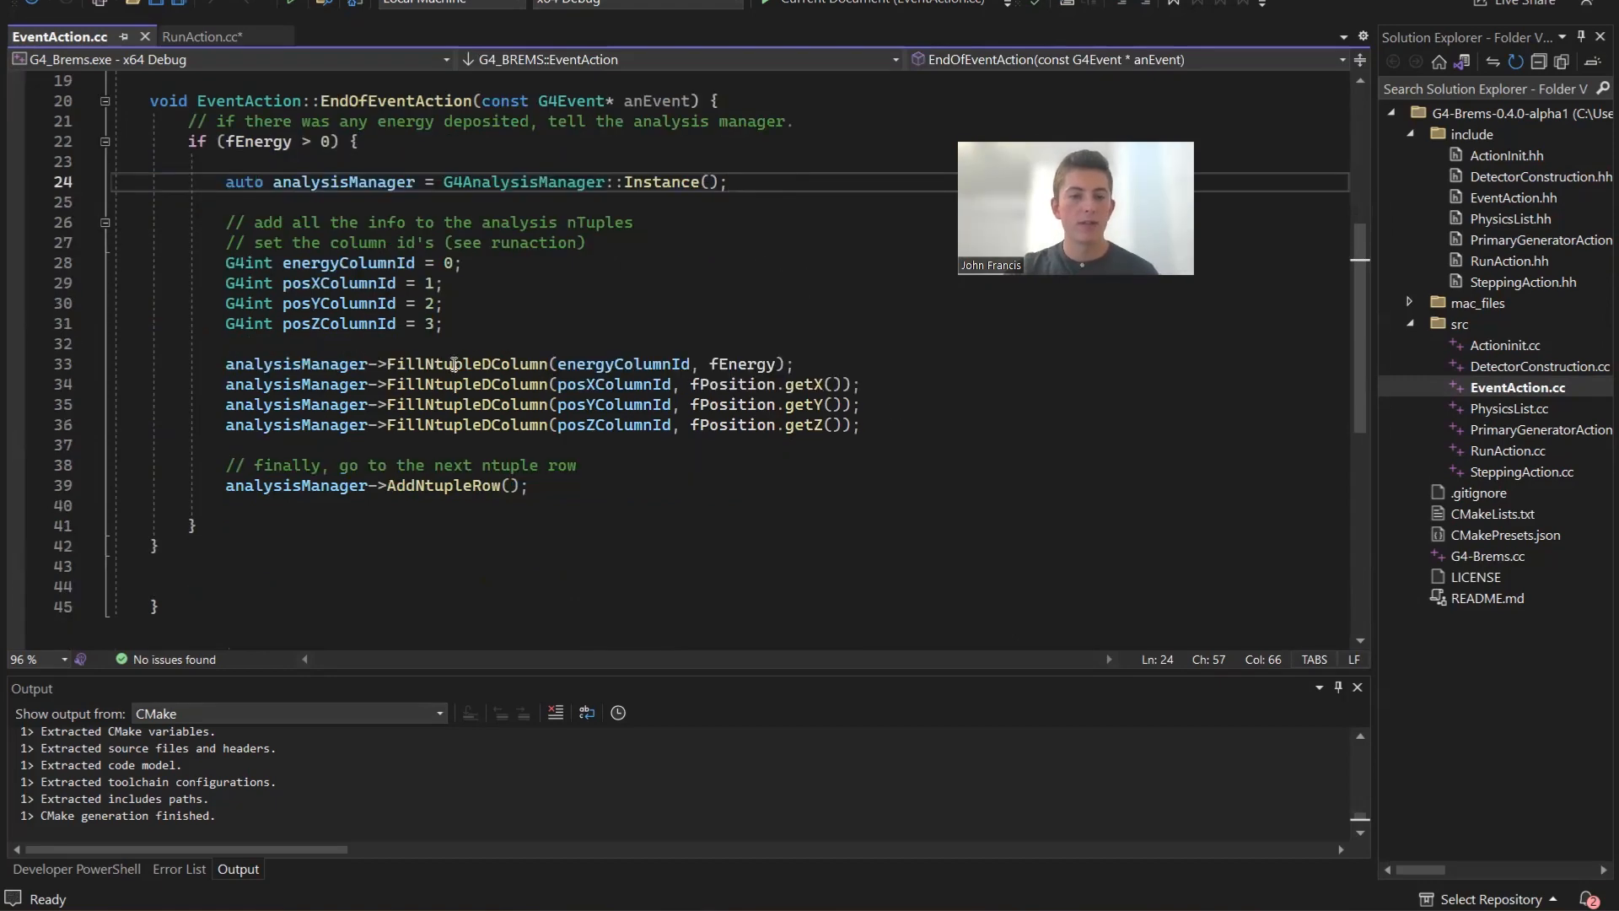
double_click(469, 365)
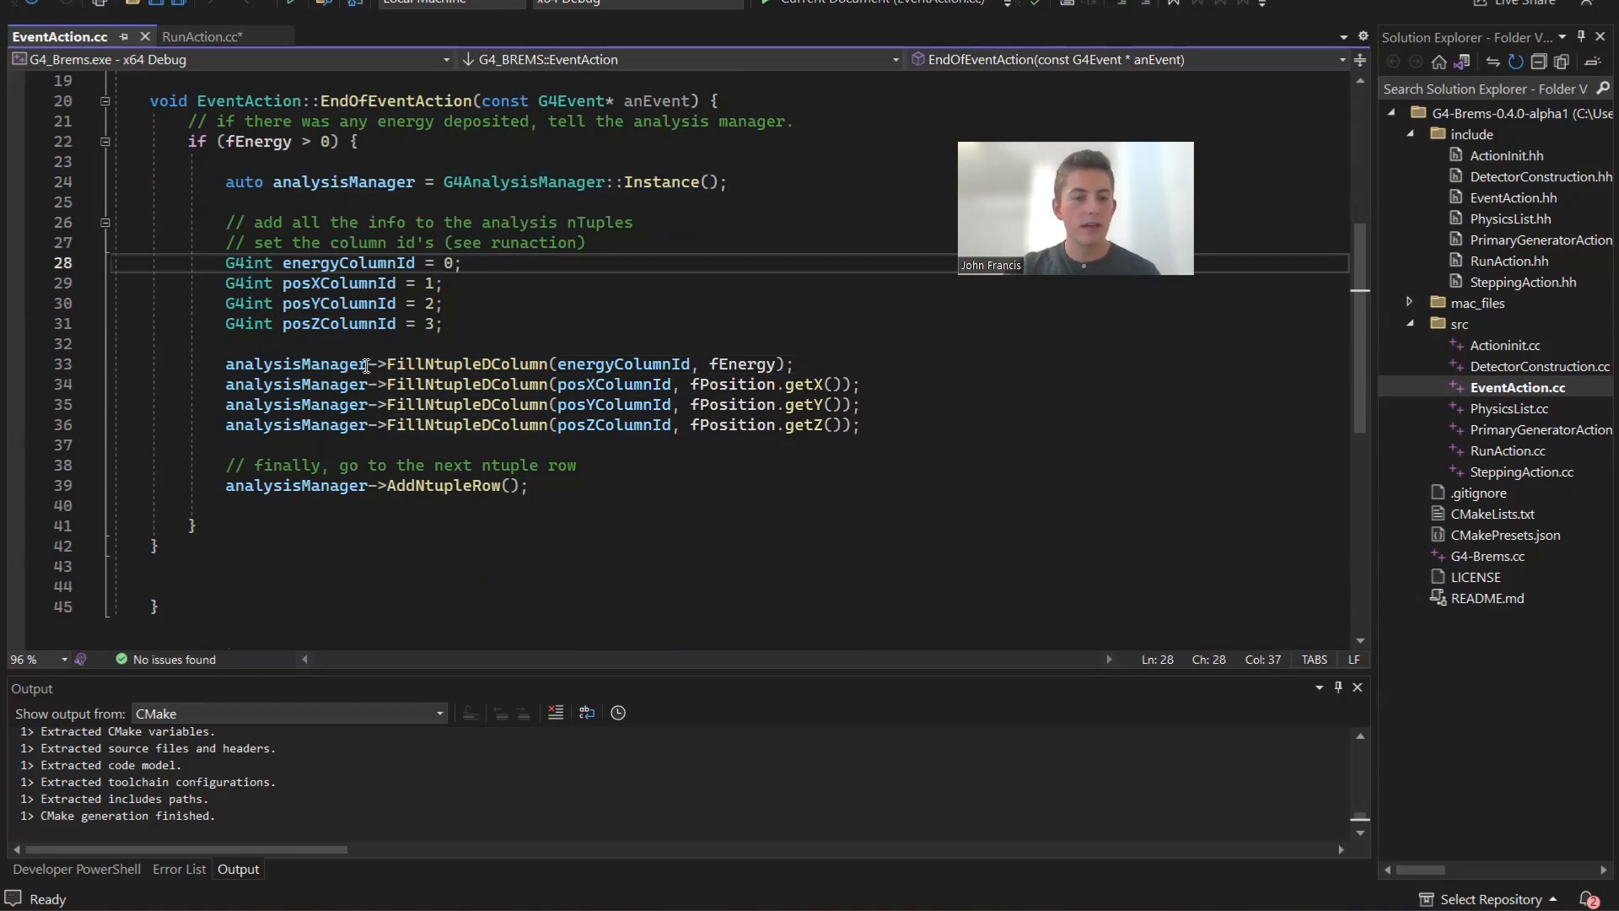
double_click(624, 364)
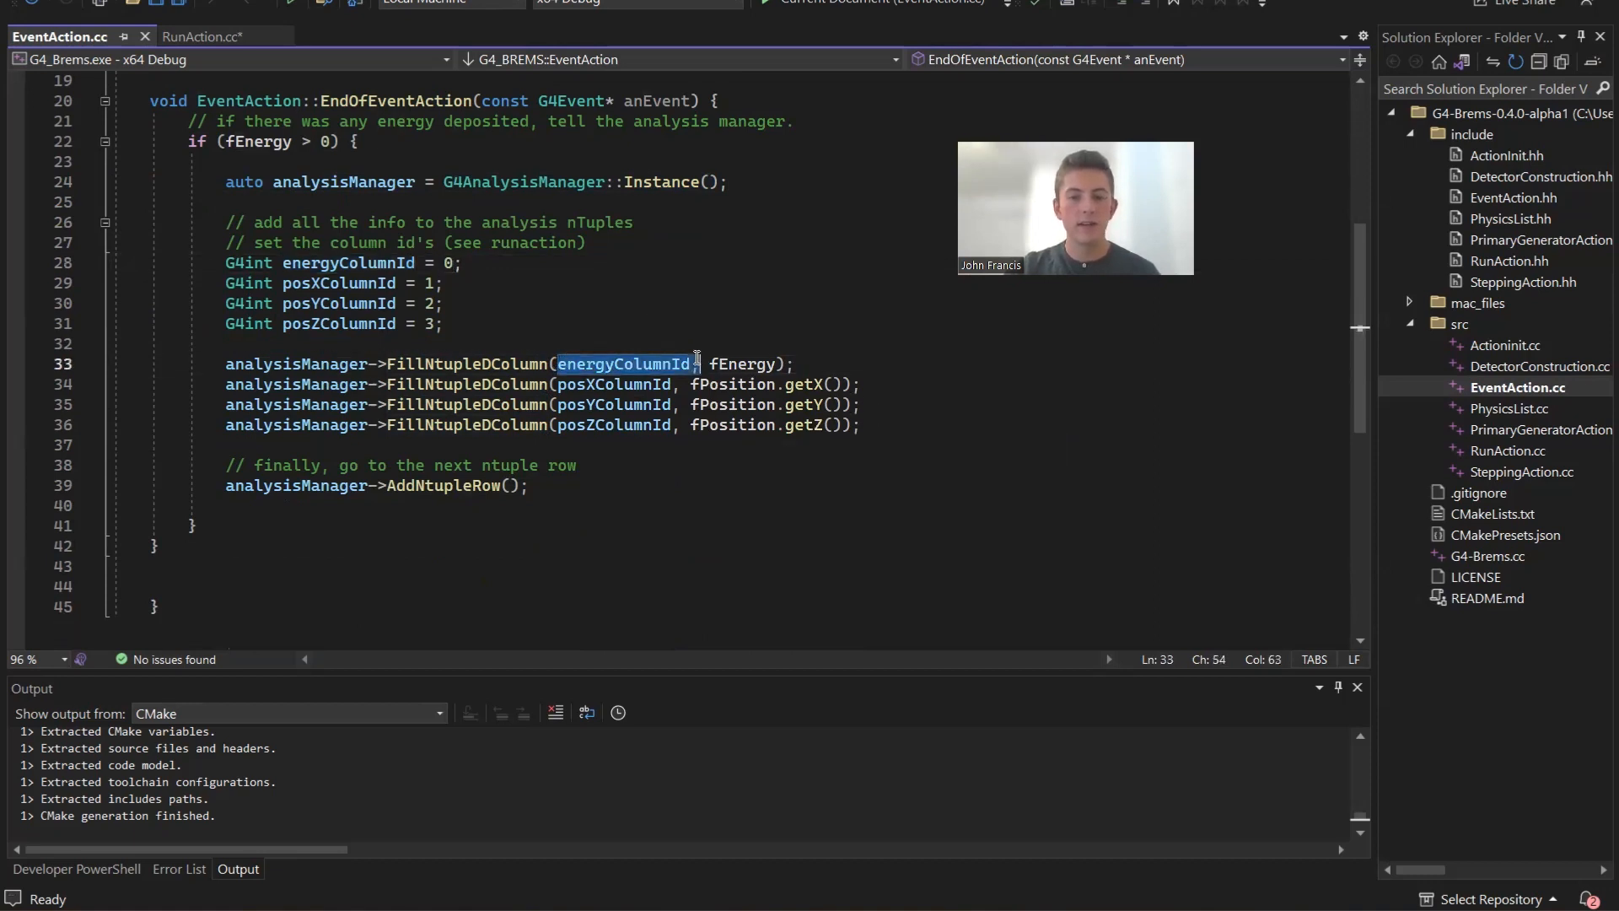
double_click(739, 364)
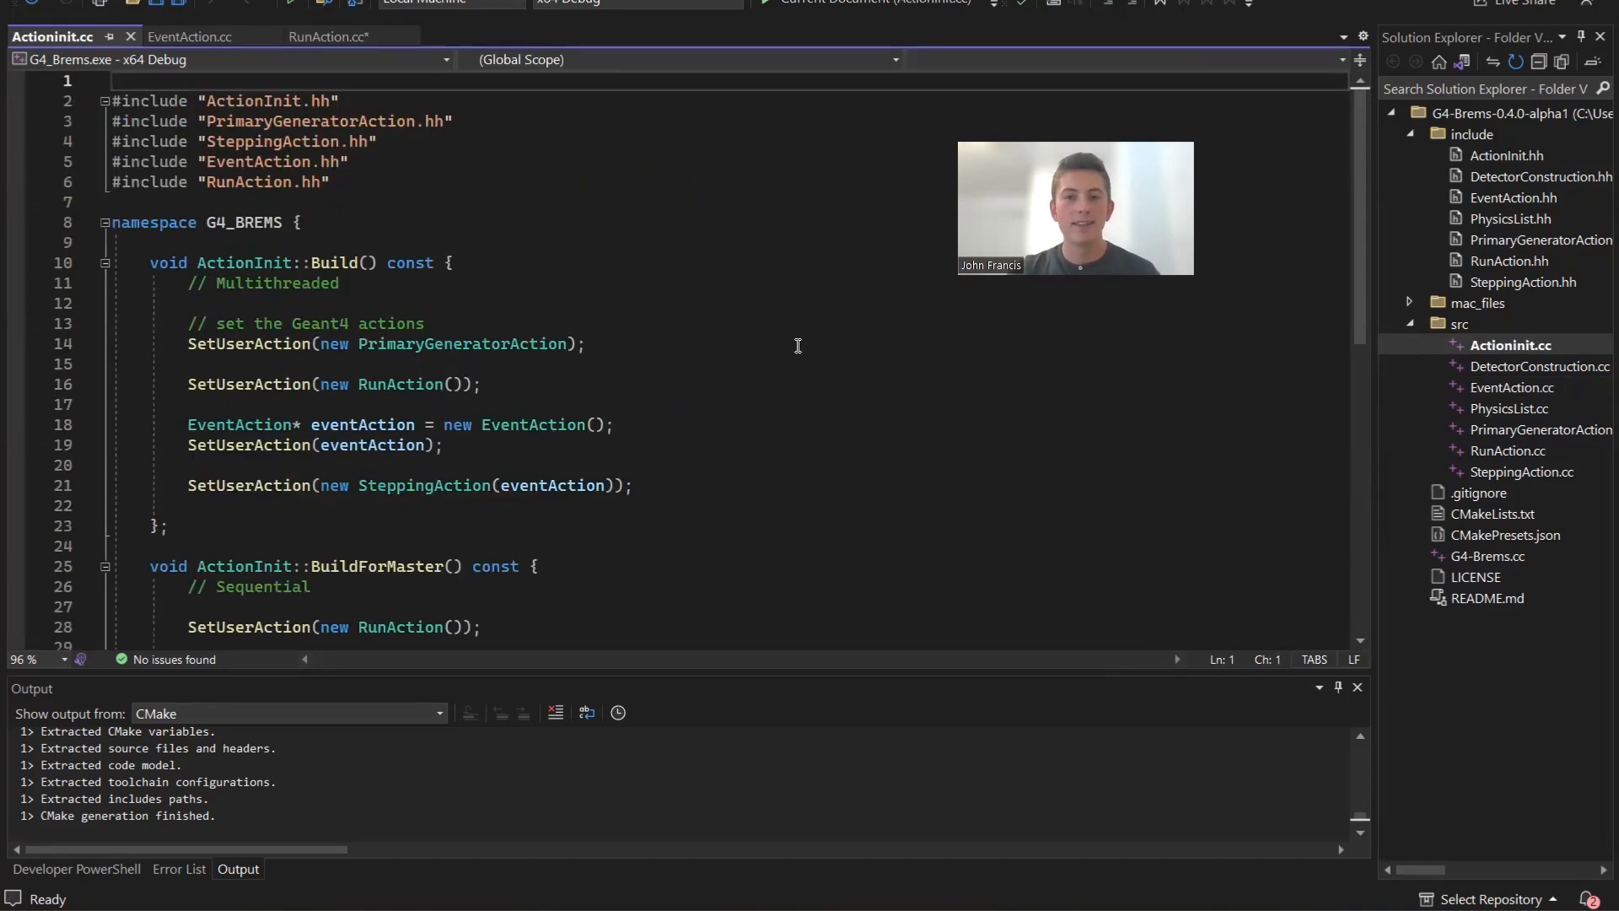
mouse_move(643, 365)
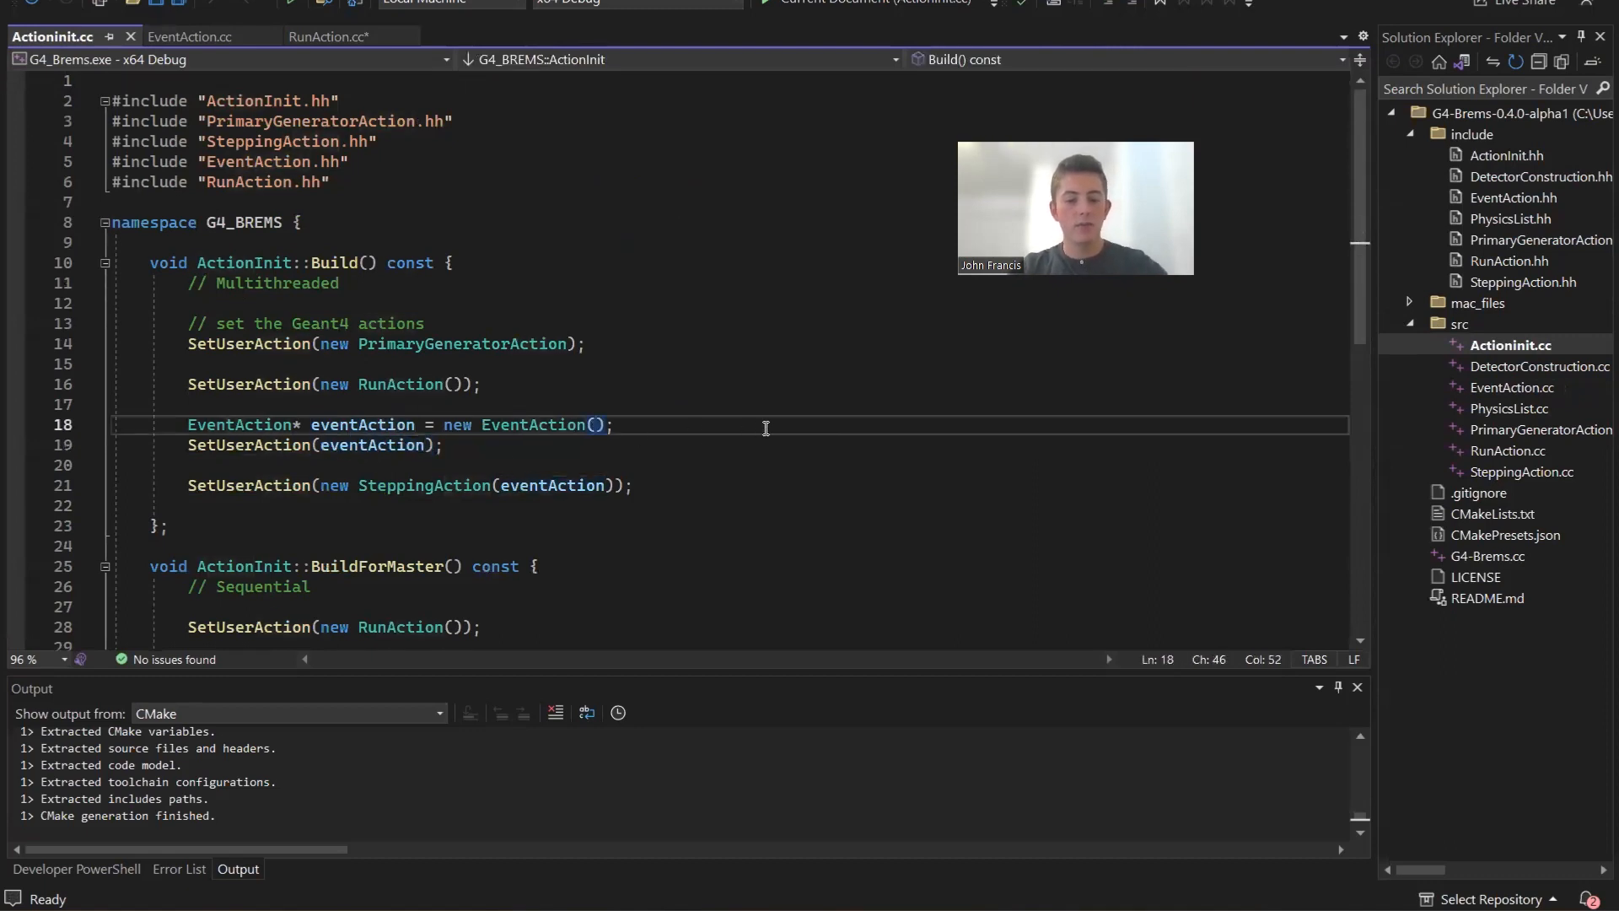
type("runAction")
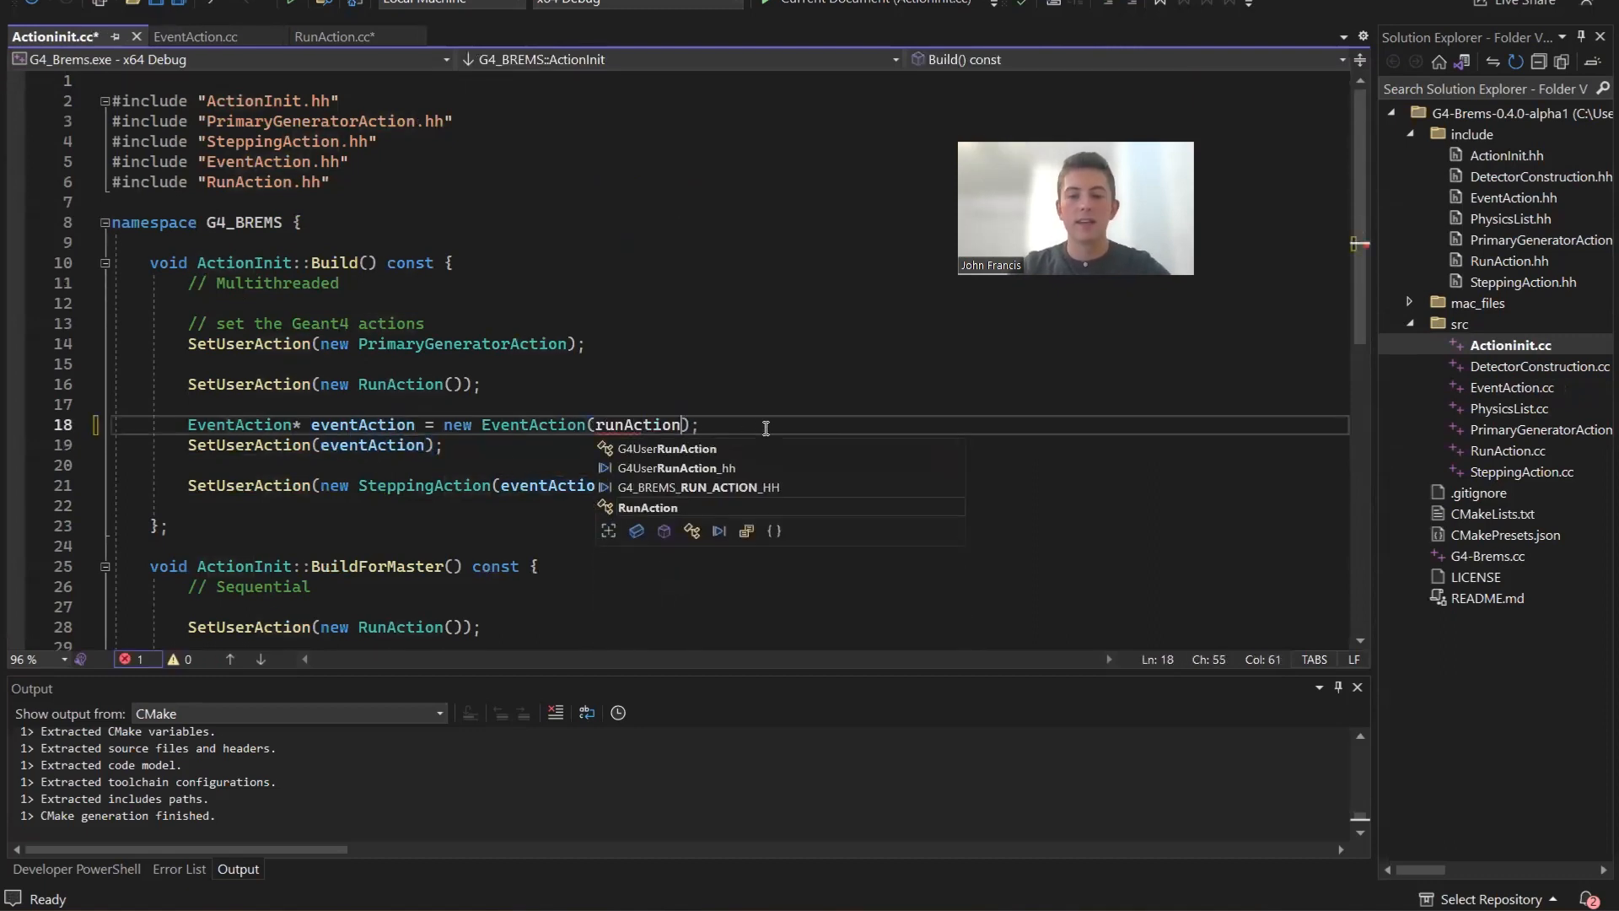
key("BackSpace")
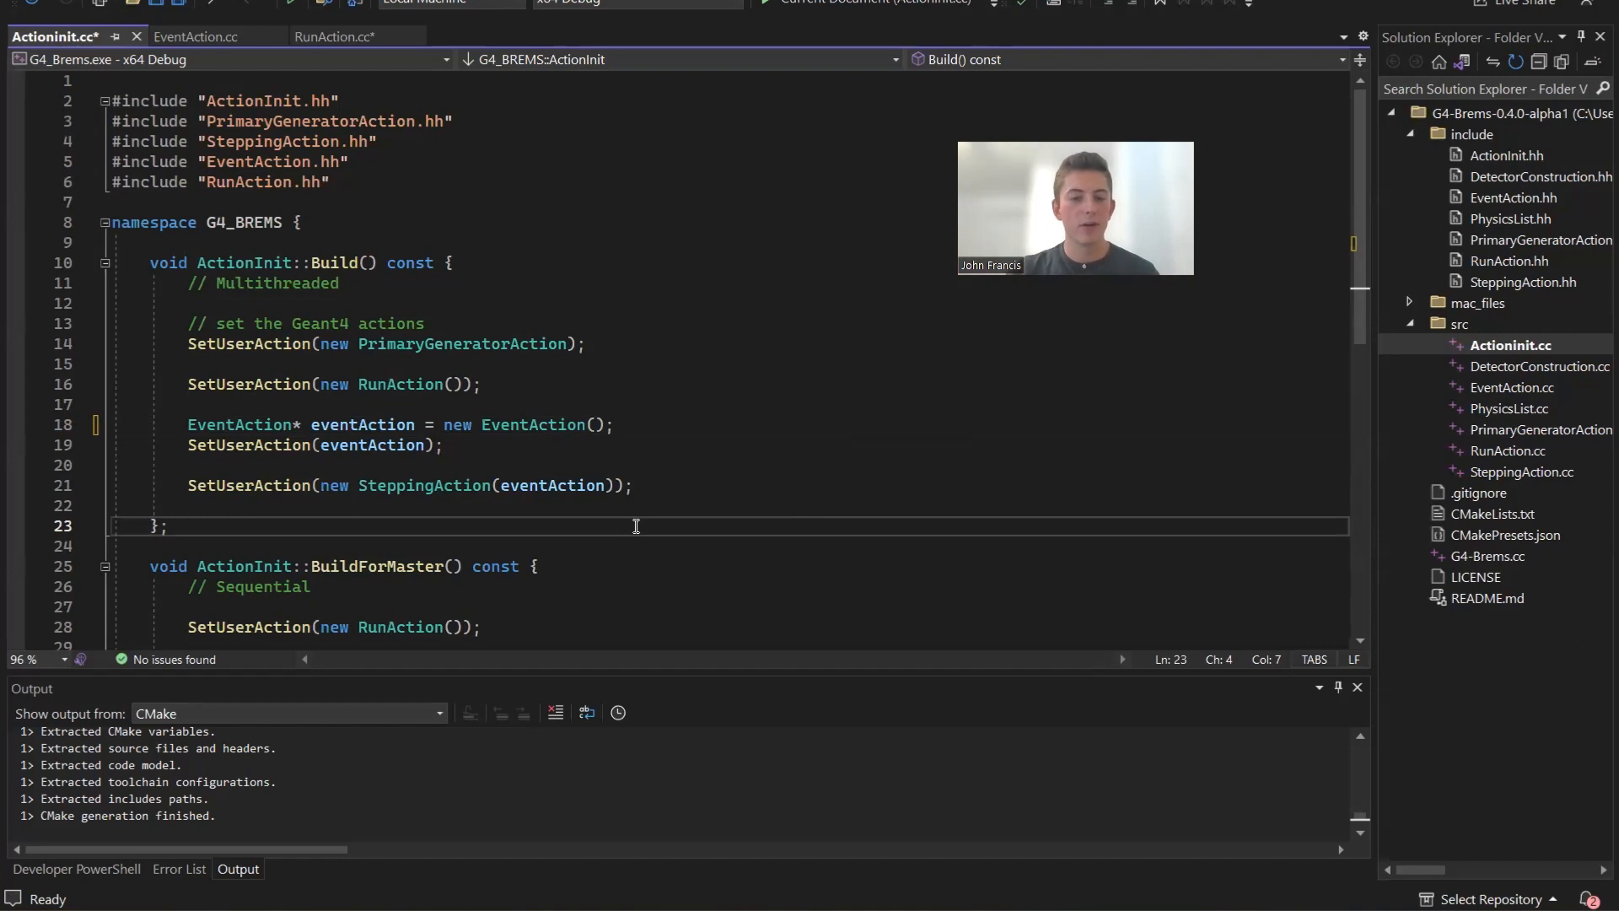
scroll("down", 3)
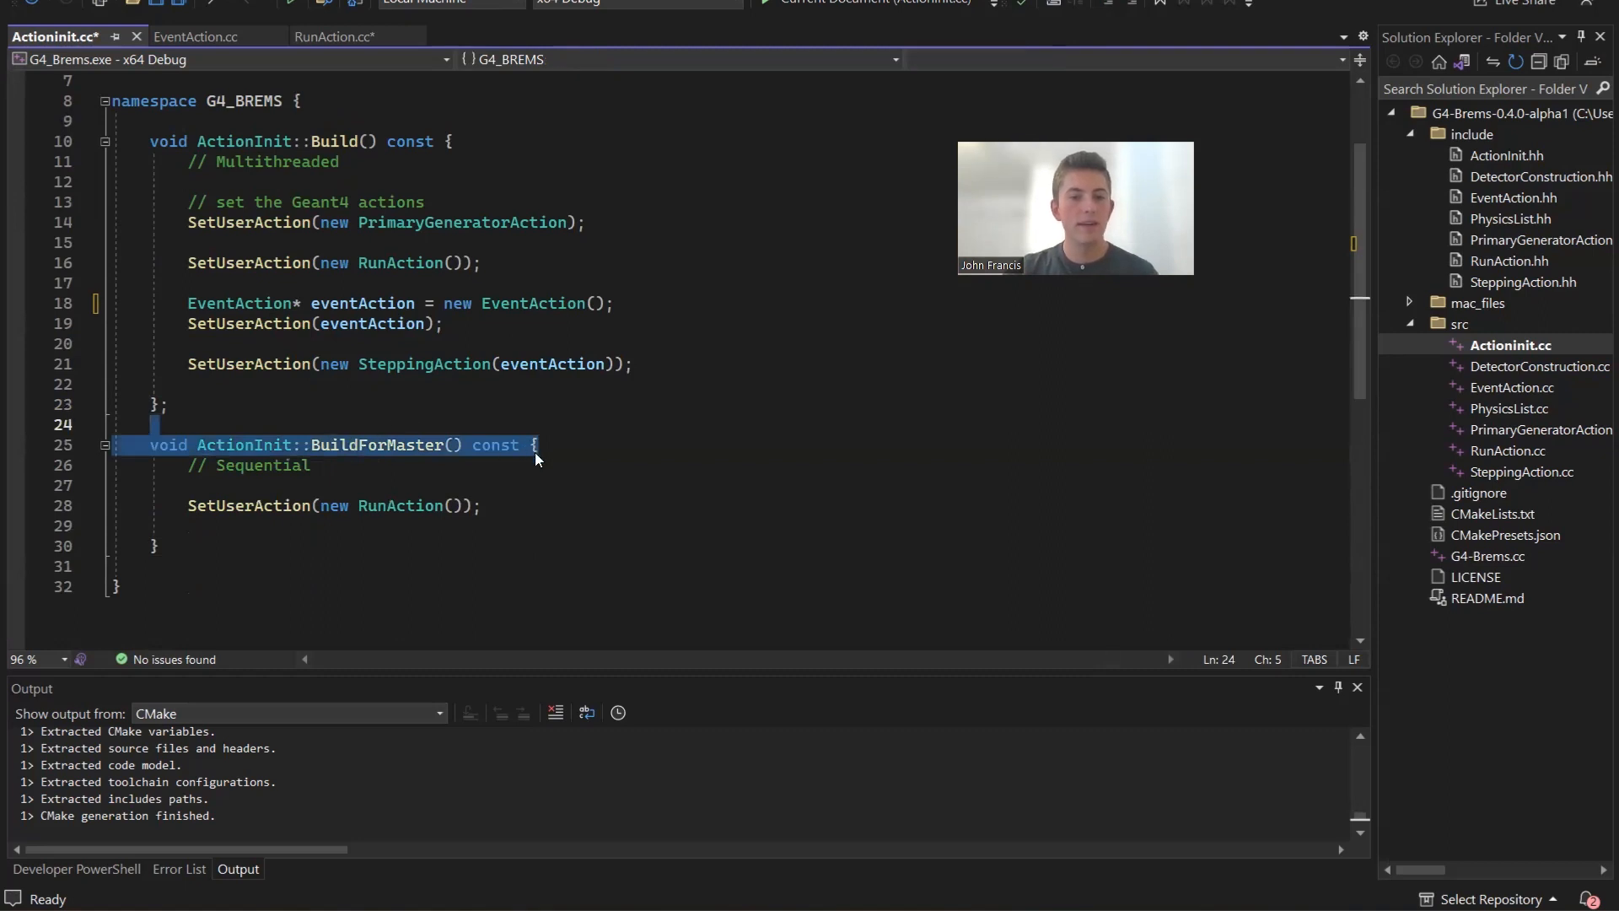
left_click(457, 445)
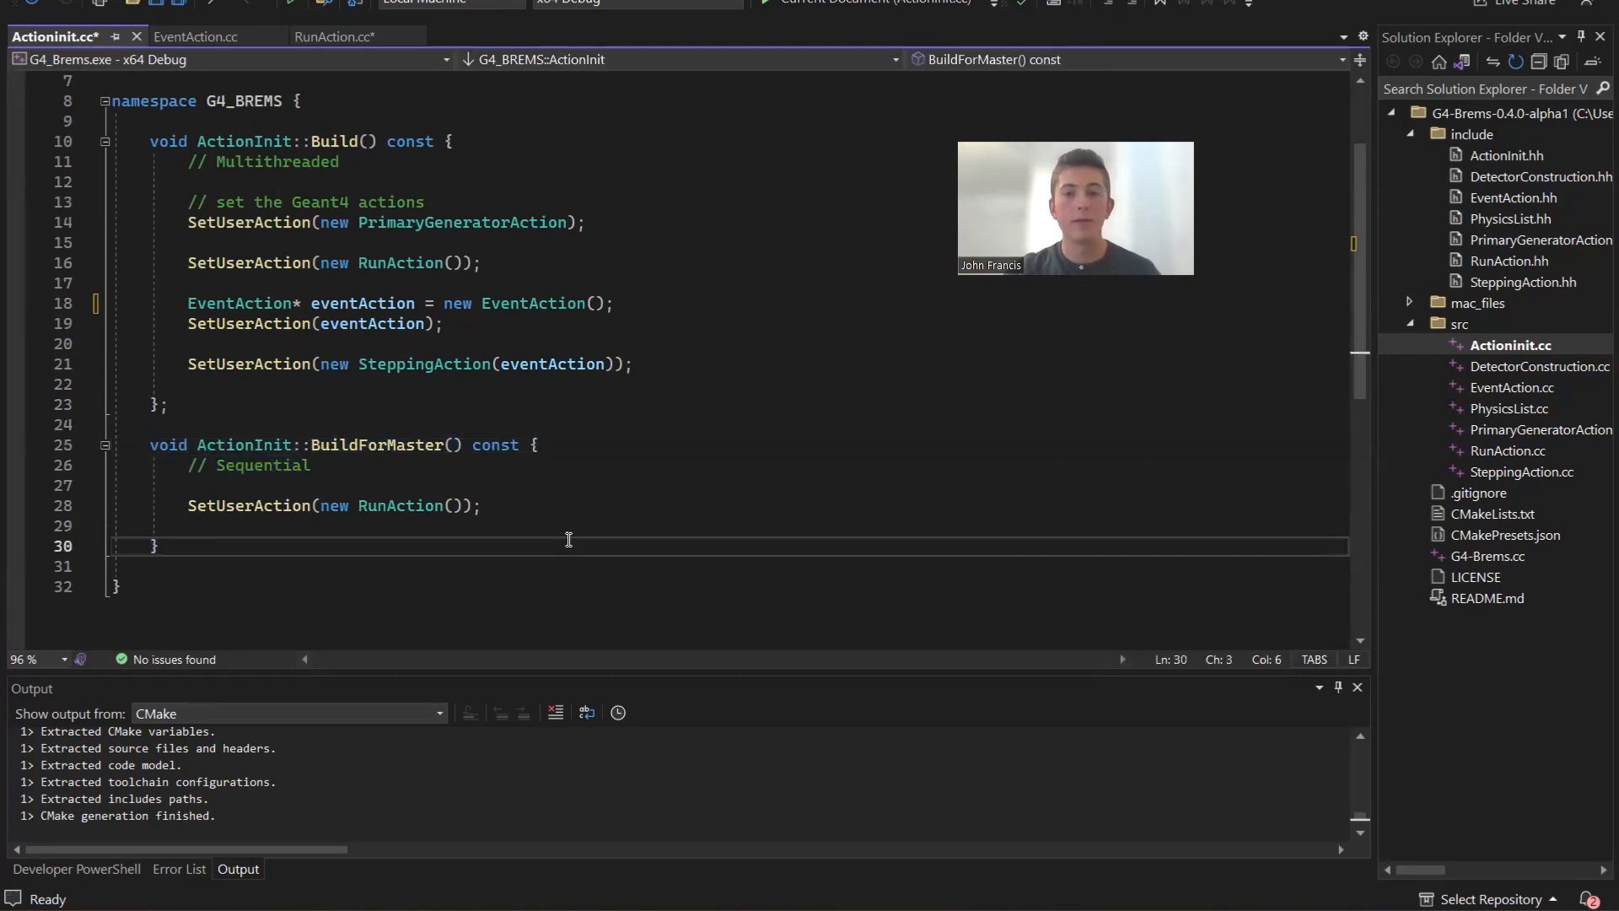
double_click(380, 446)
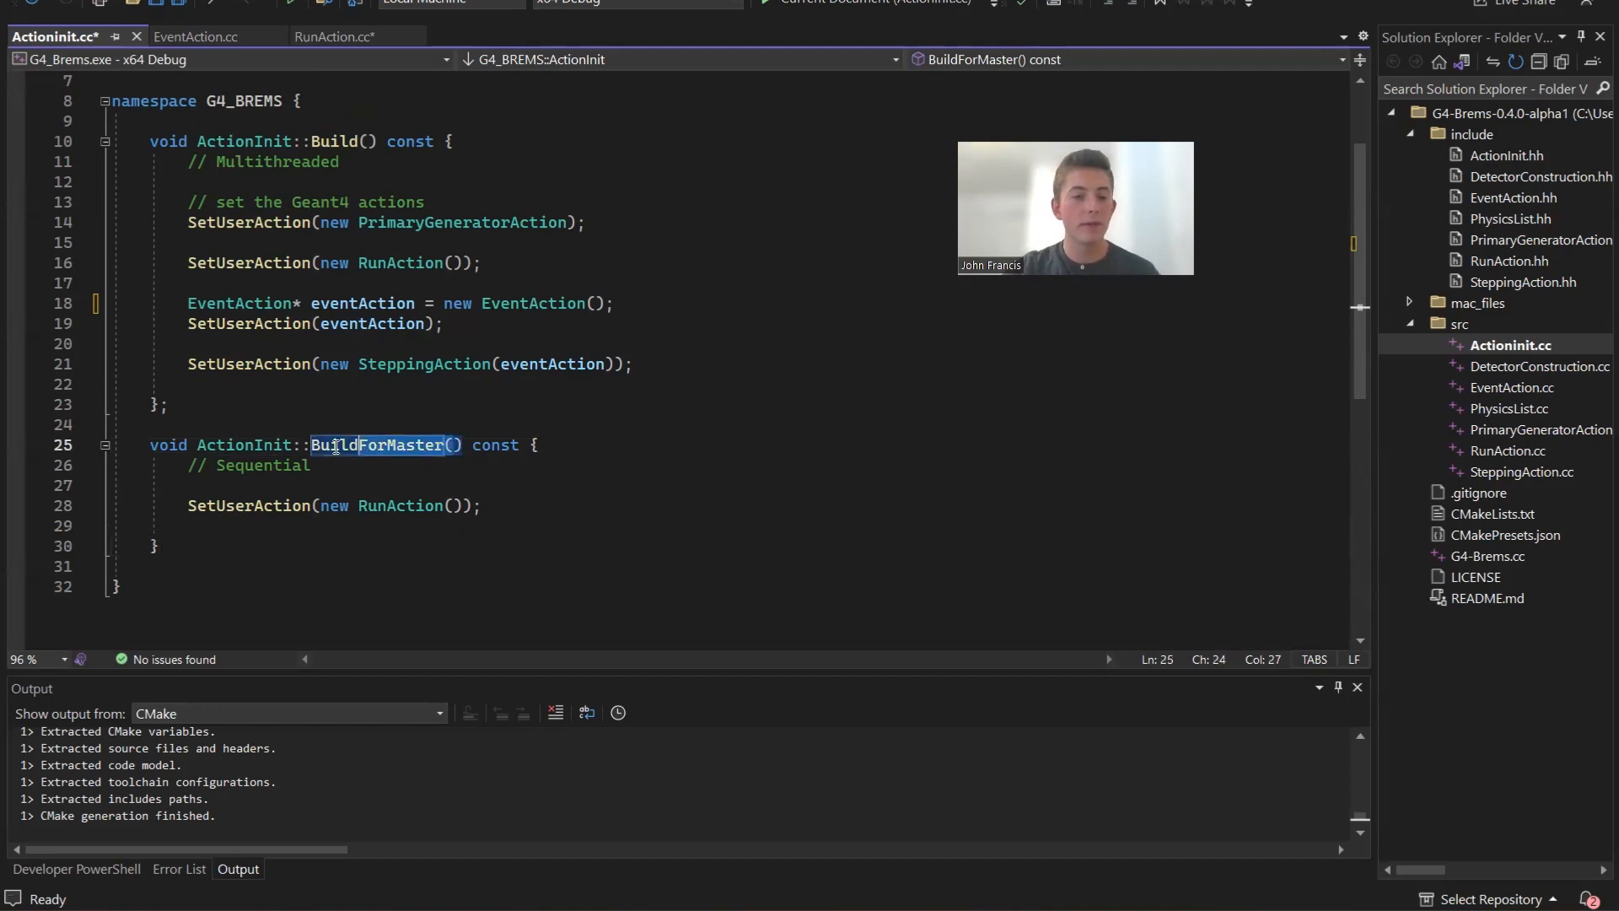
left_click(553, 567)
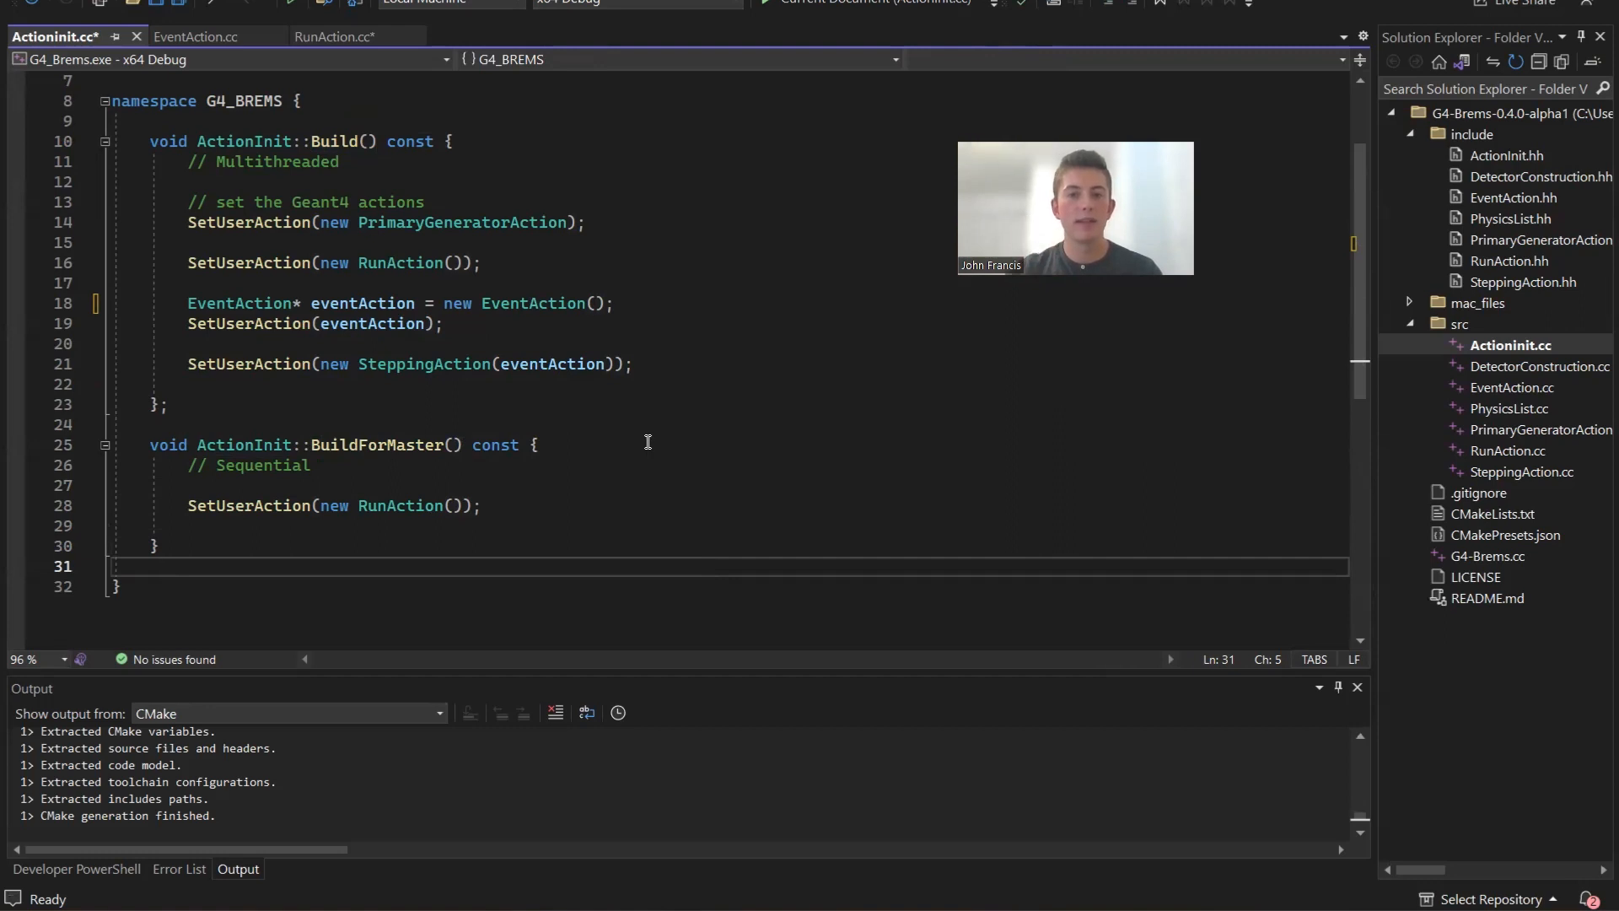
left_click(452, 445)
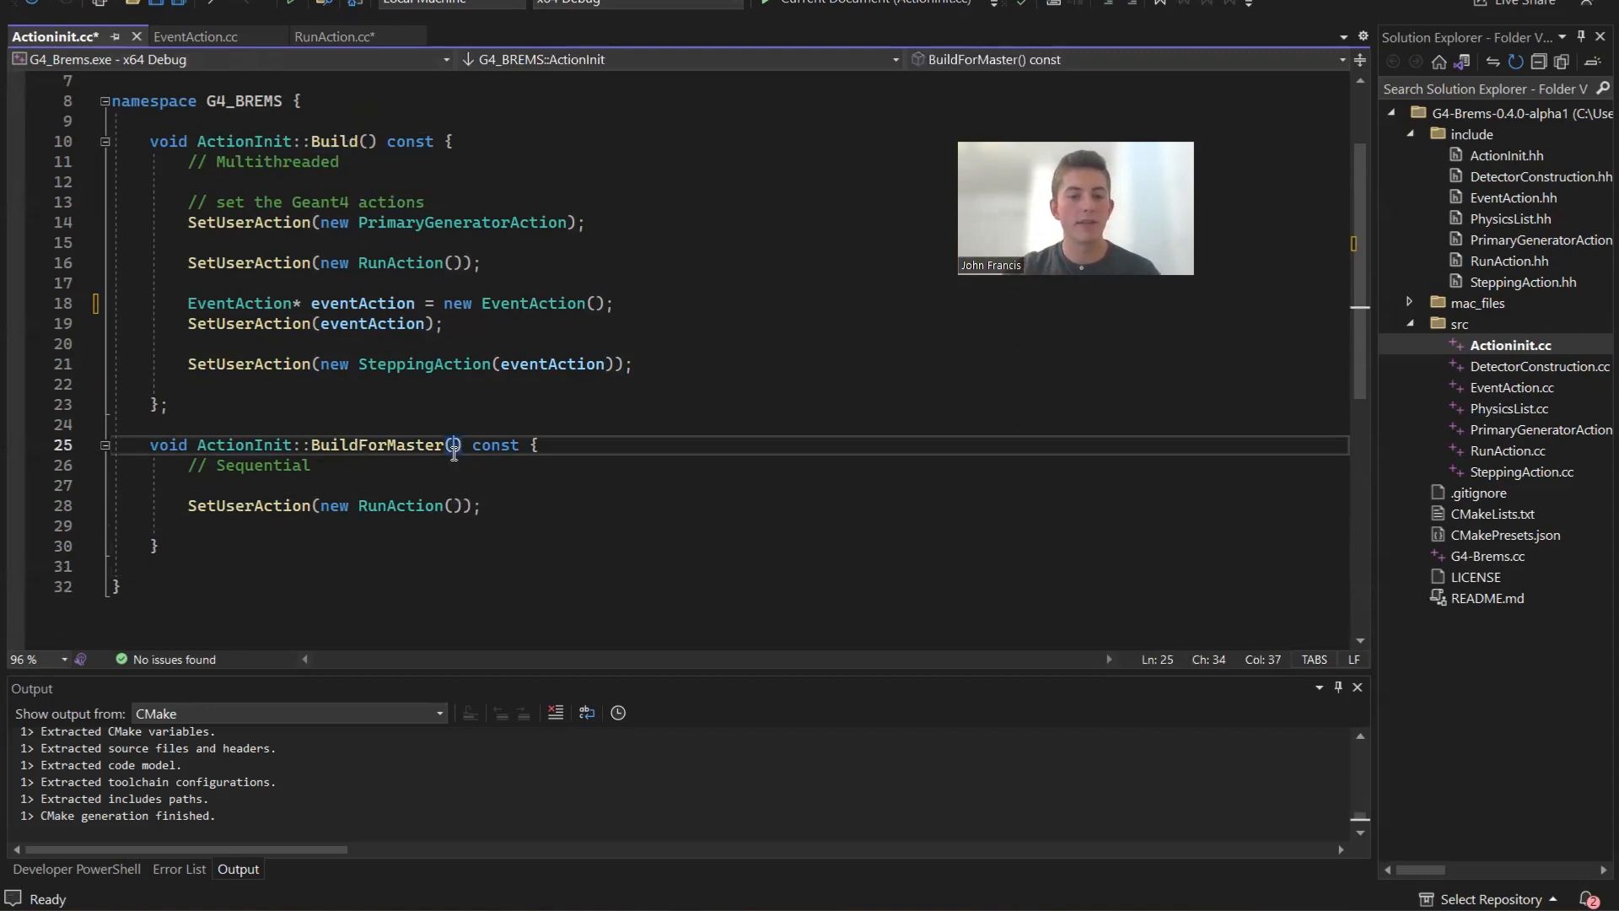